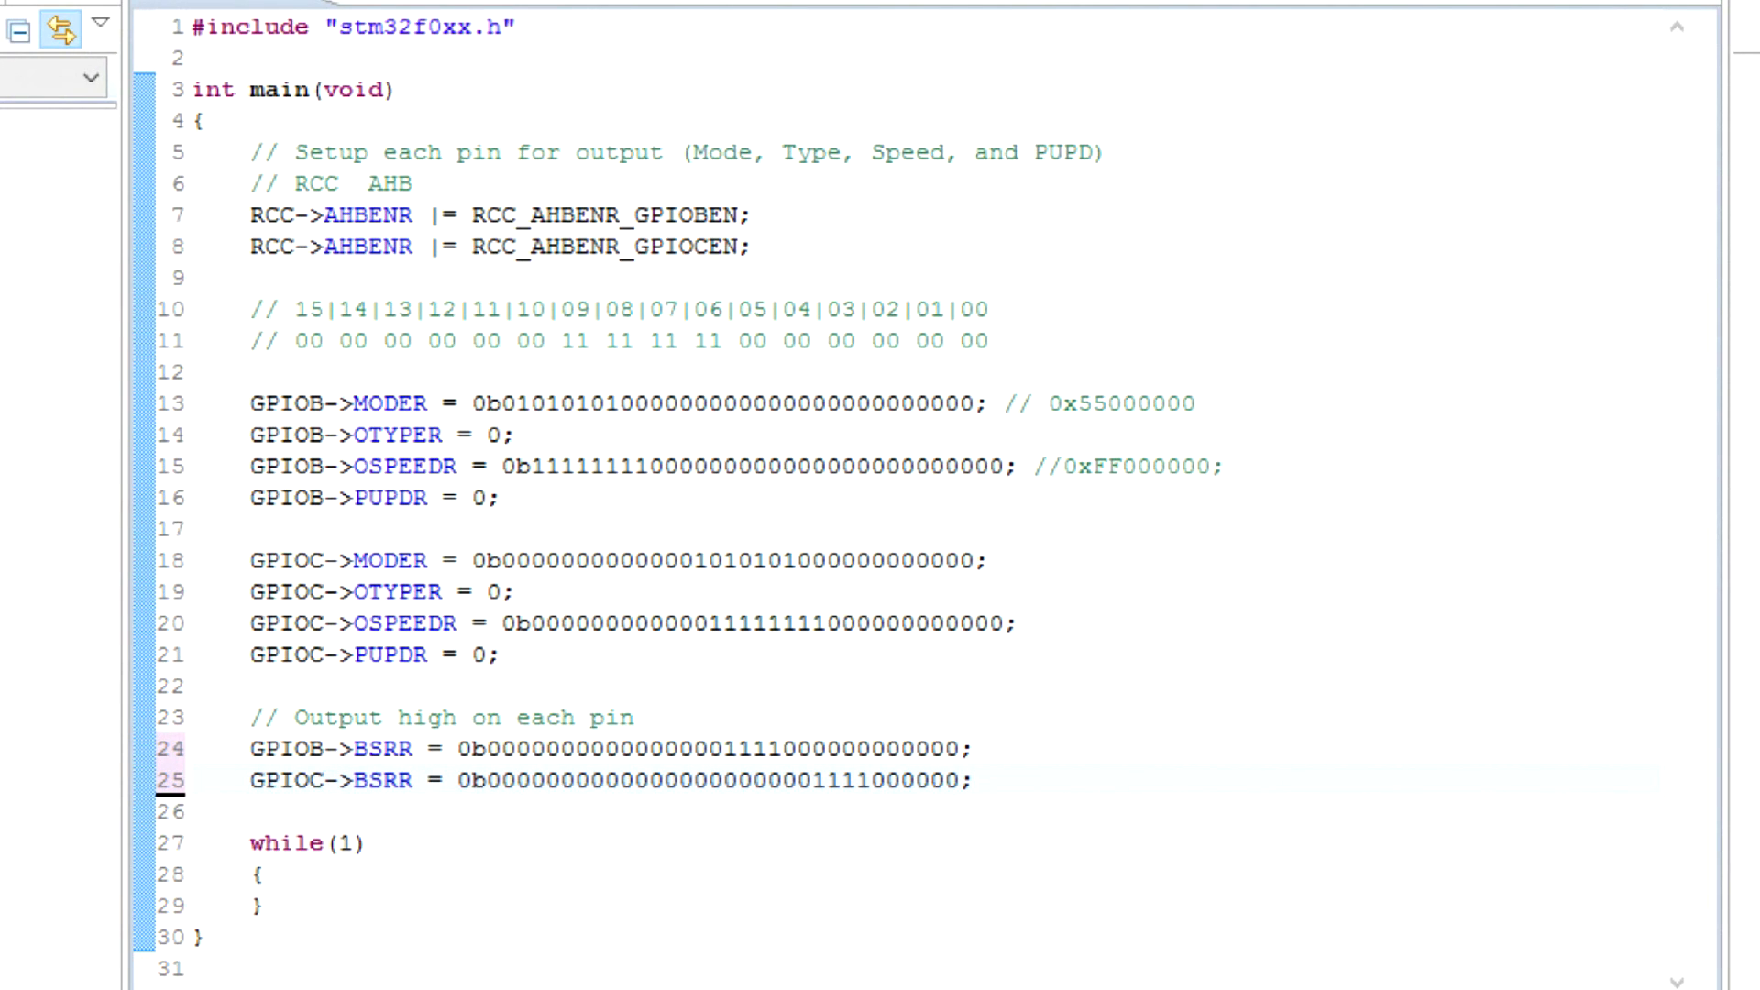
pyautogui.moveTo(242, 201)
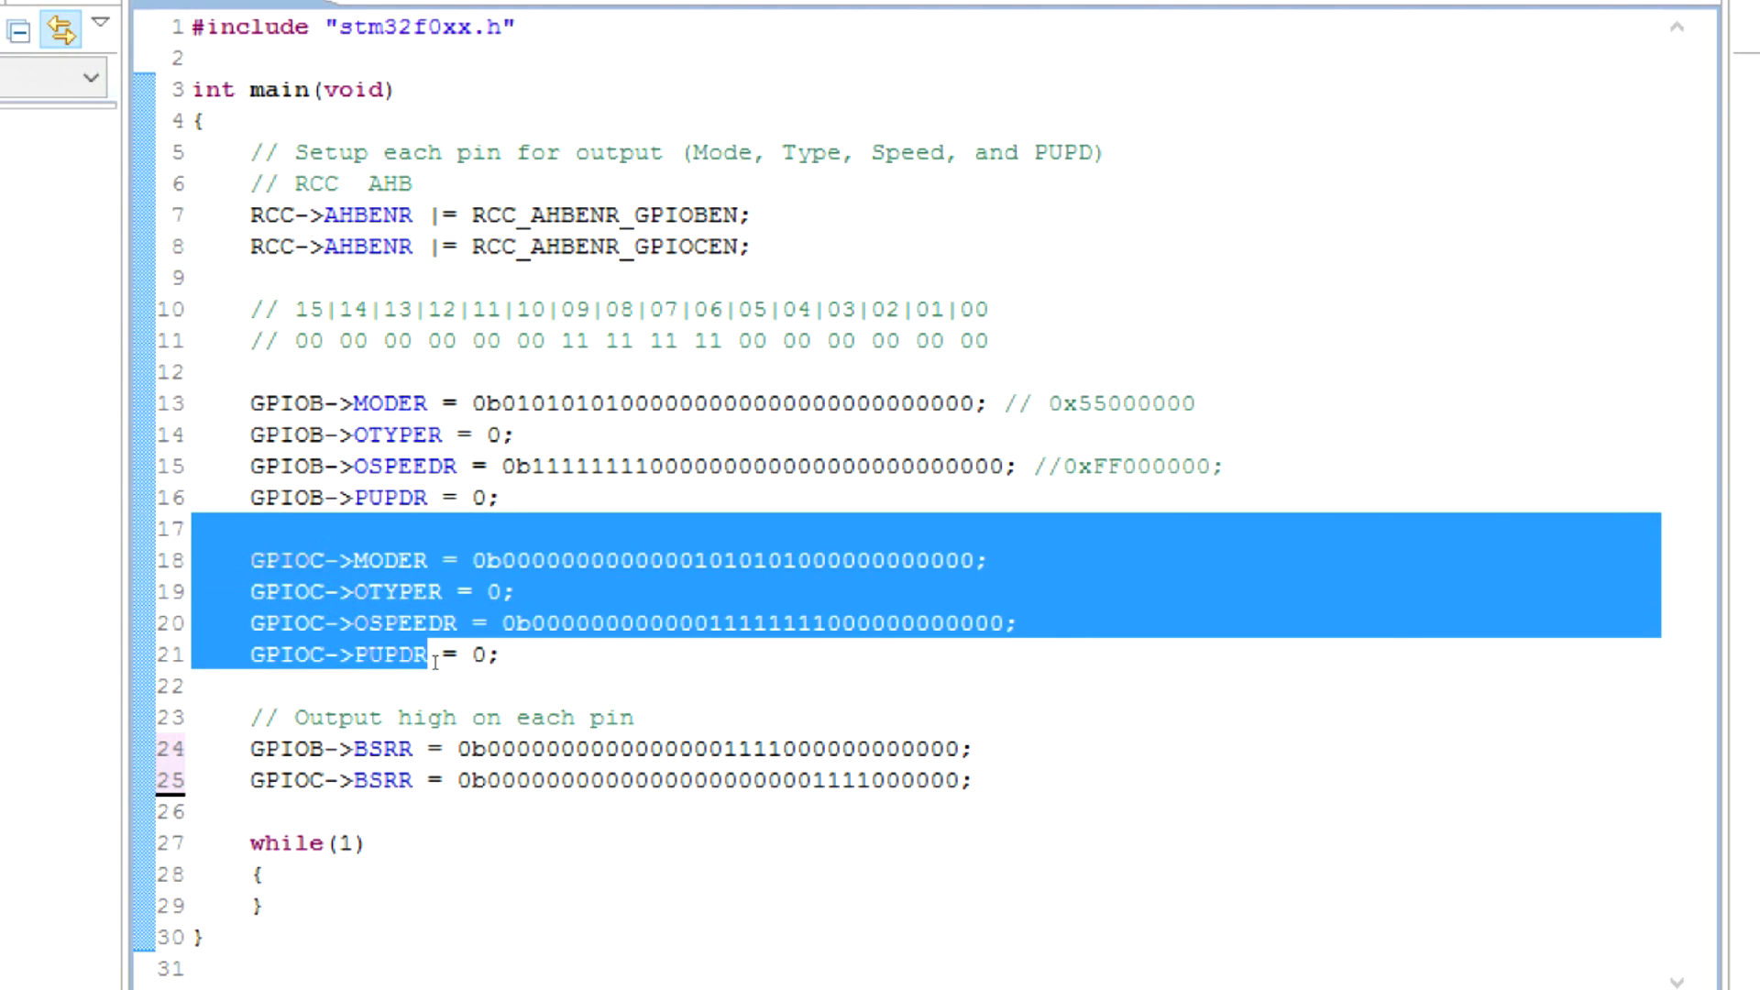
pyautogui.moveTo(729, 624)
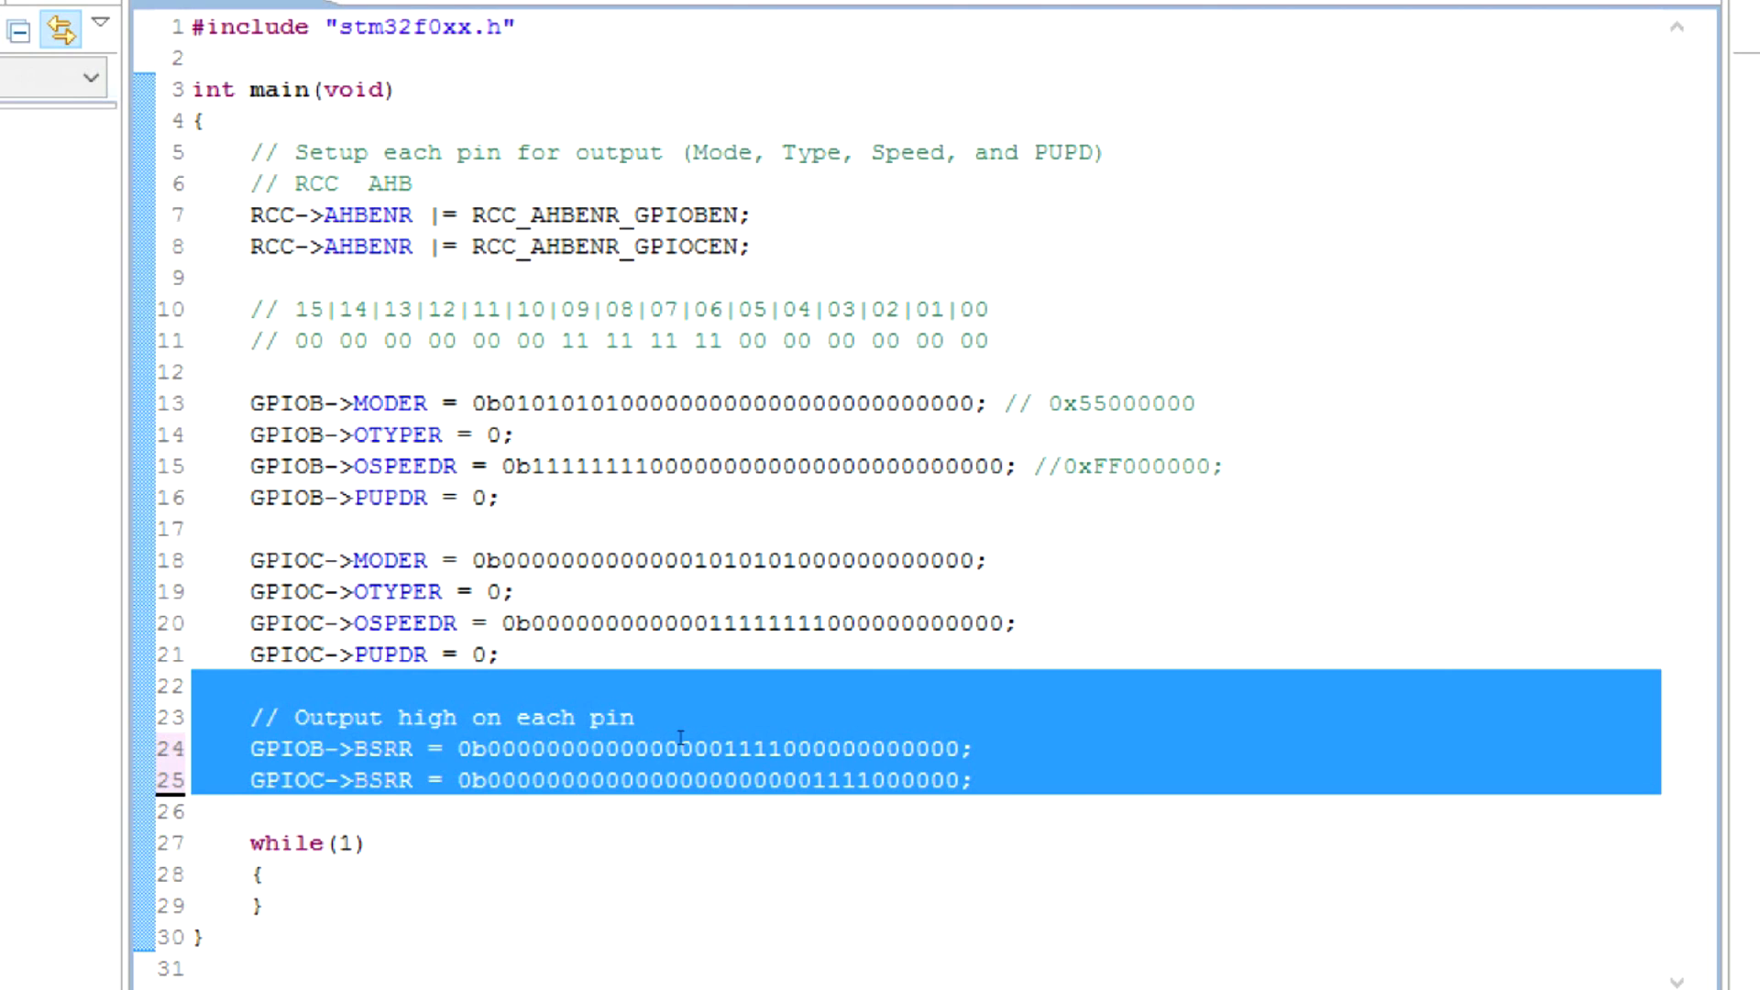
# Replace the output-high BSRR lines with a comment 'Send a character (byte) to port C and B pins'.
pyautogui.press('Delete')
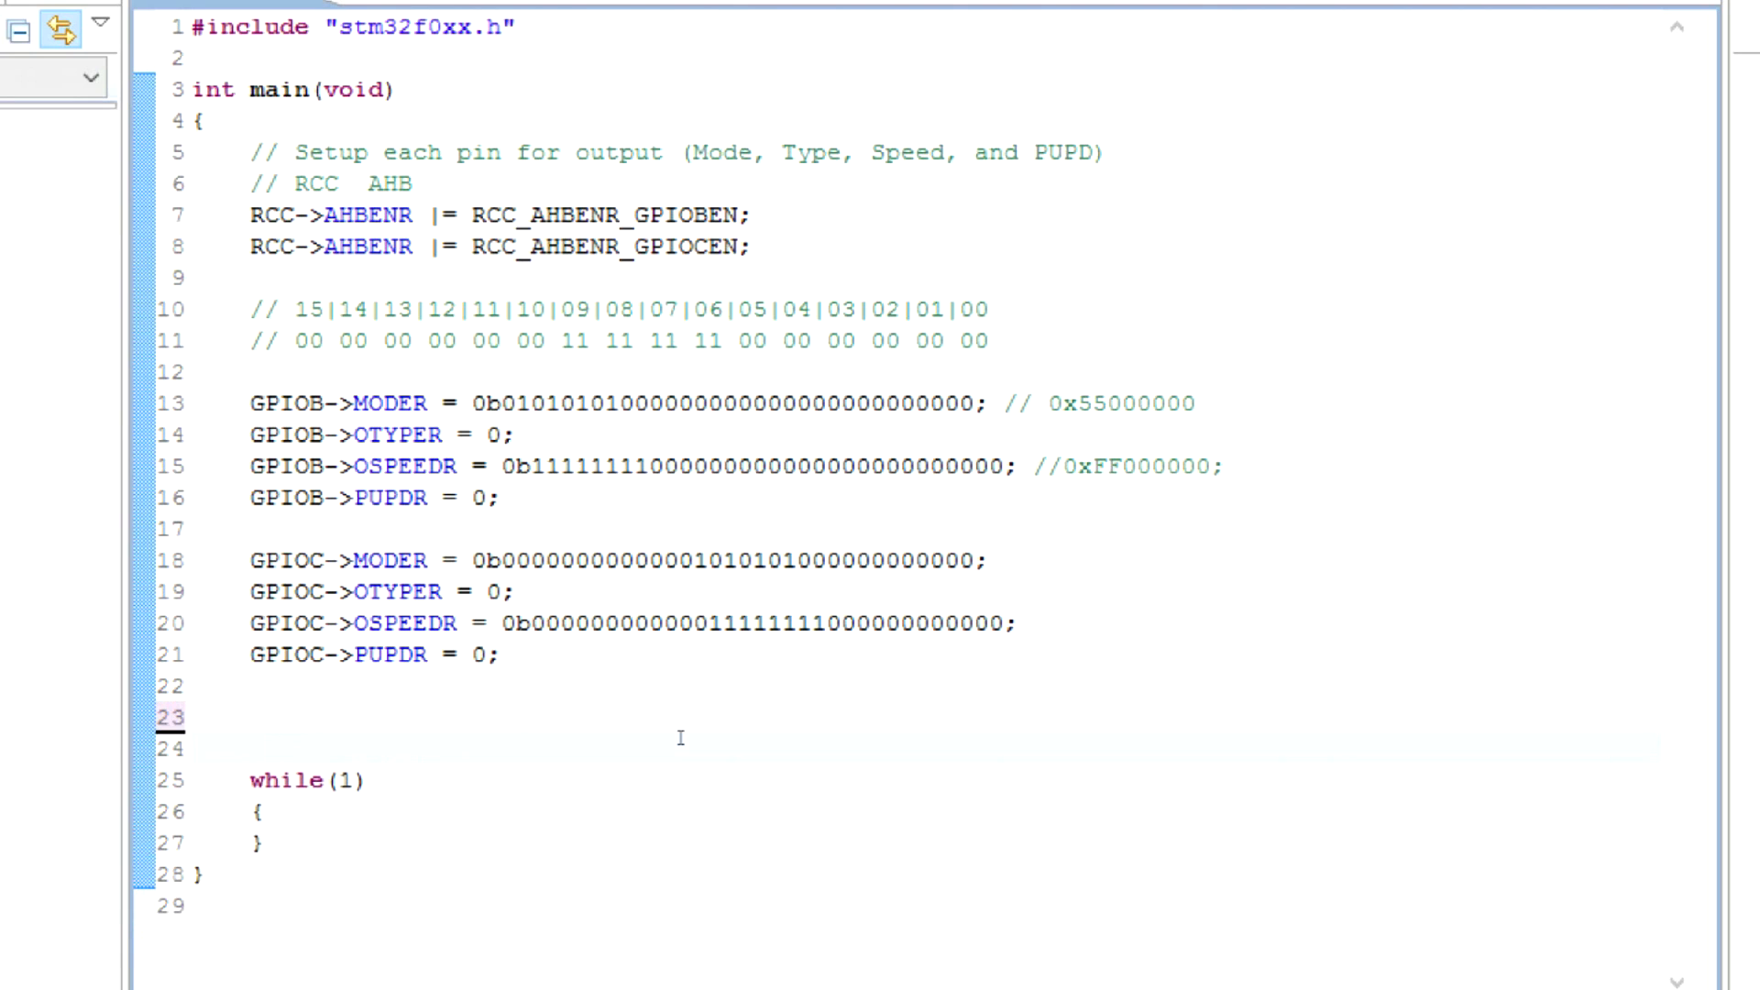
pyautogui.write('//')
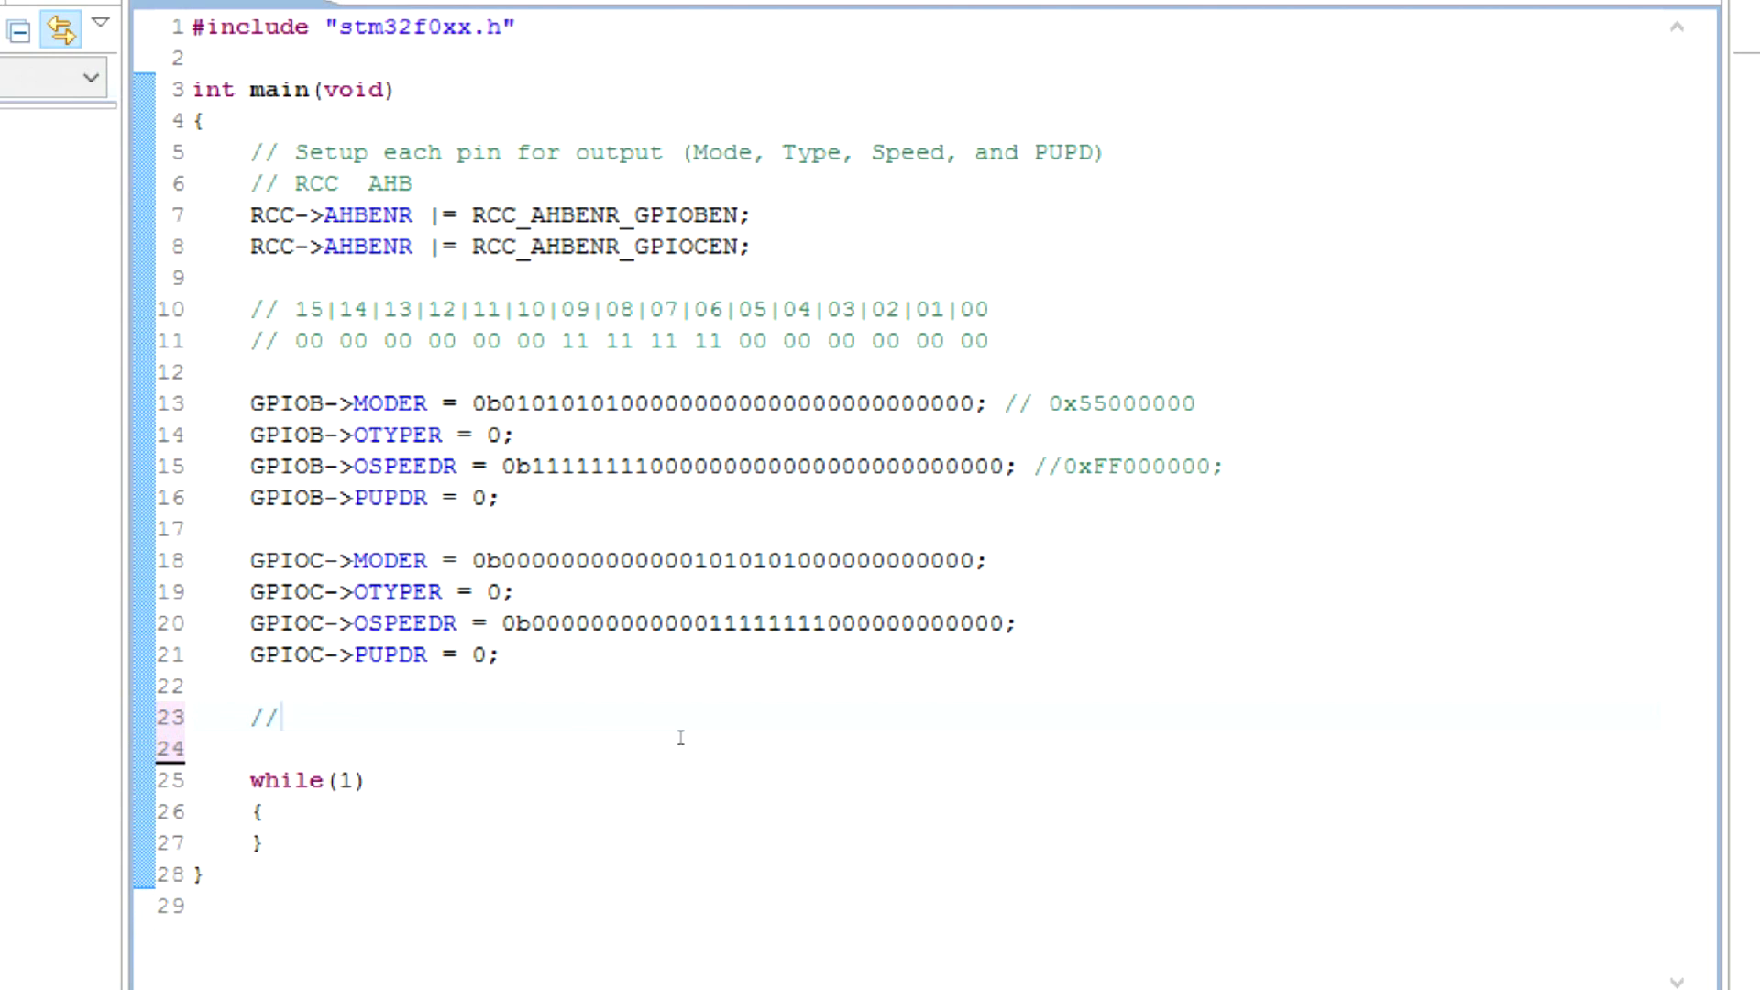
pyautogui.write('Send')
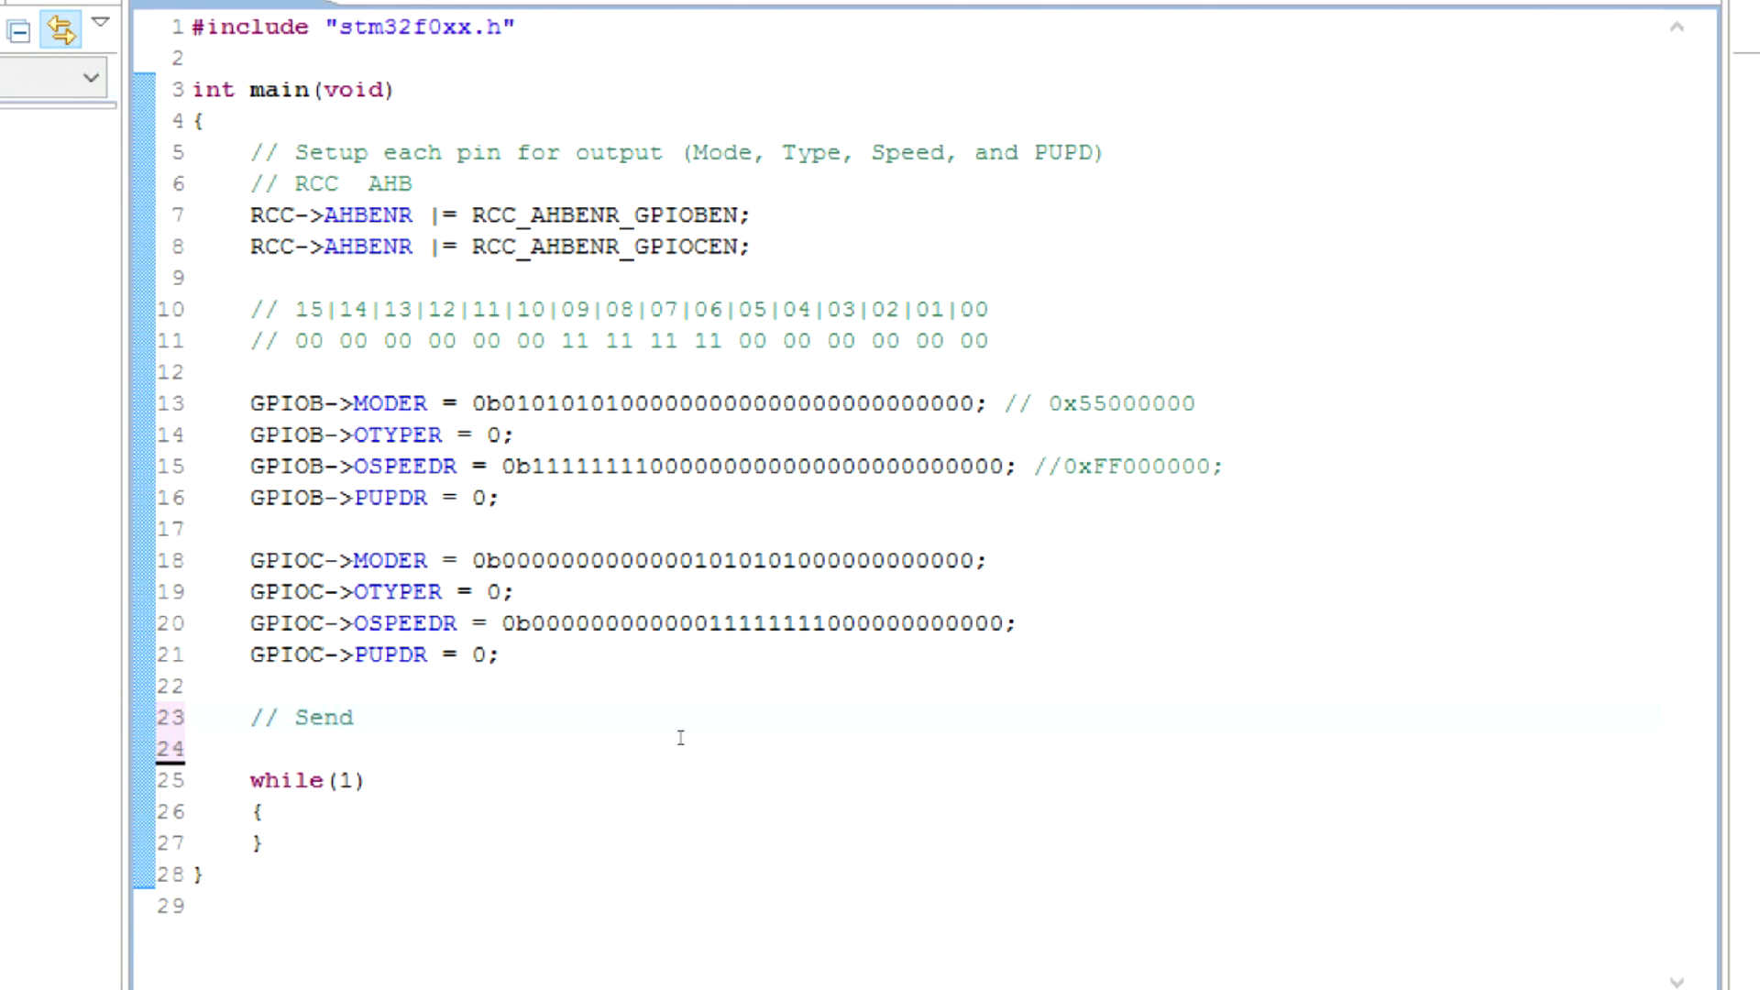
pyautogui.write('a character (b')
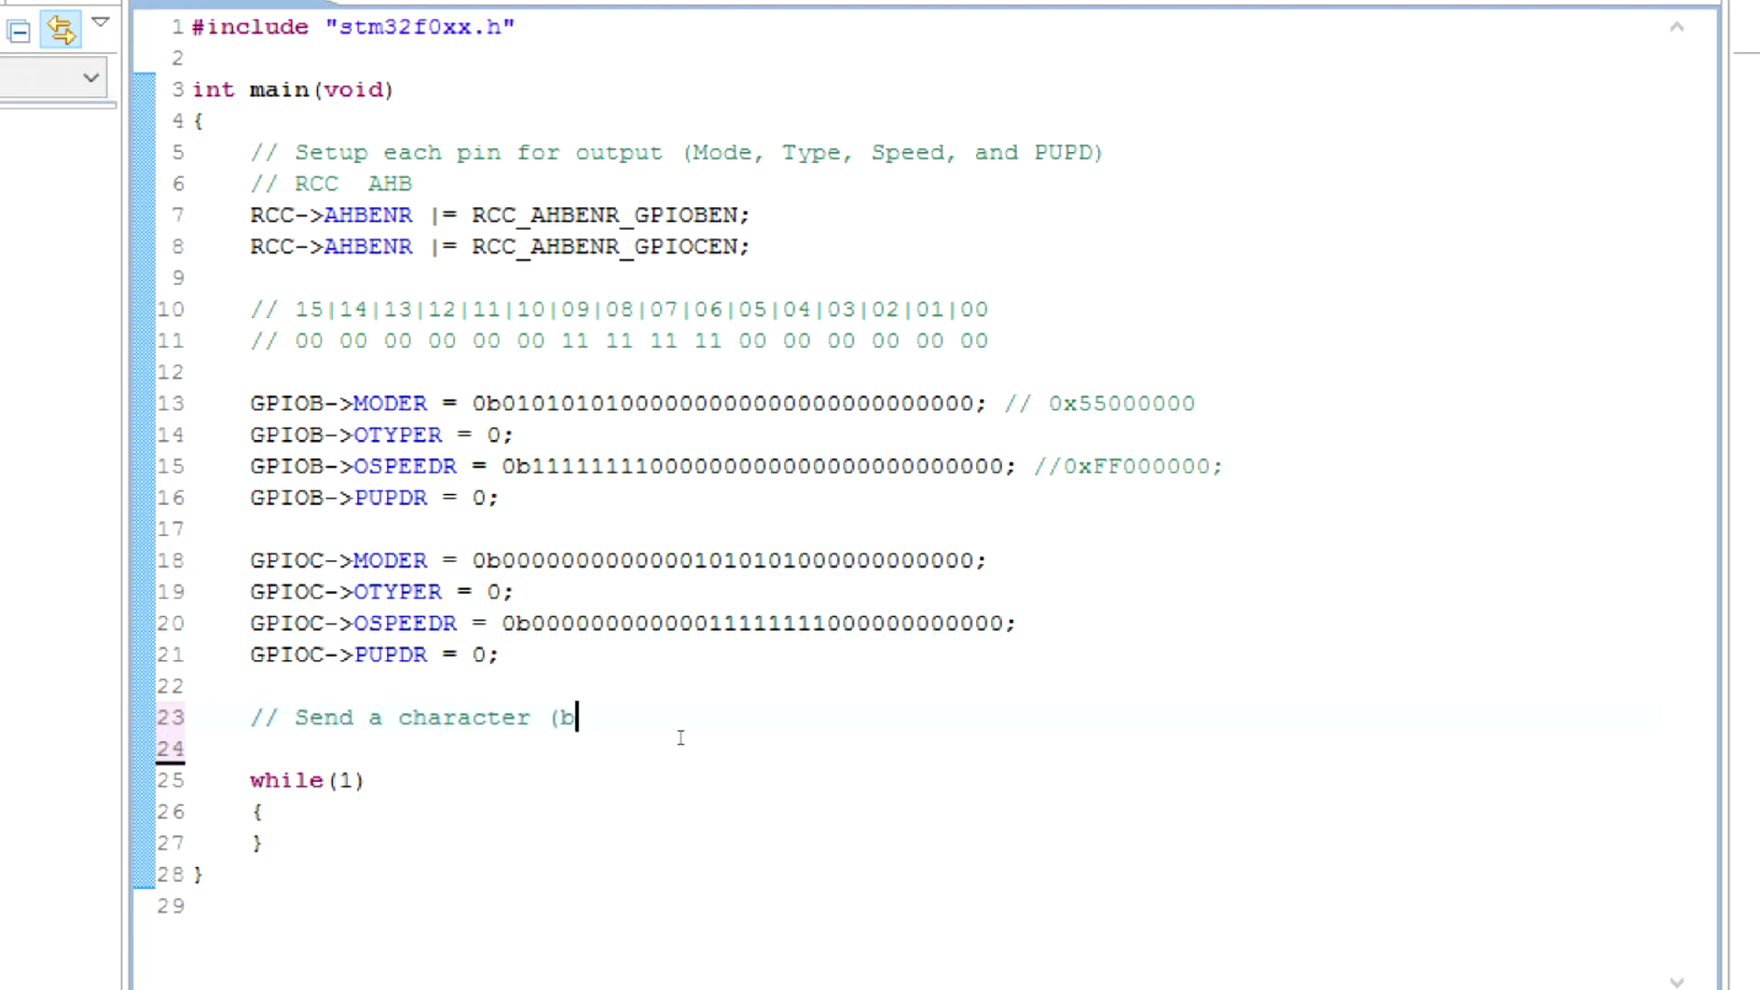
pyautogui.write('yte) to')
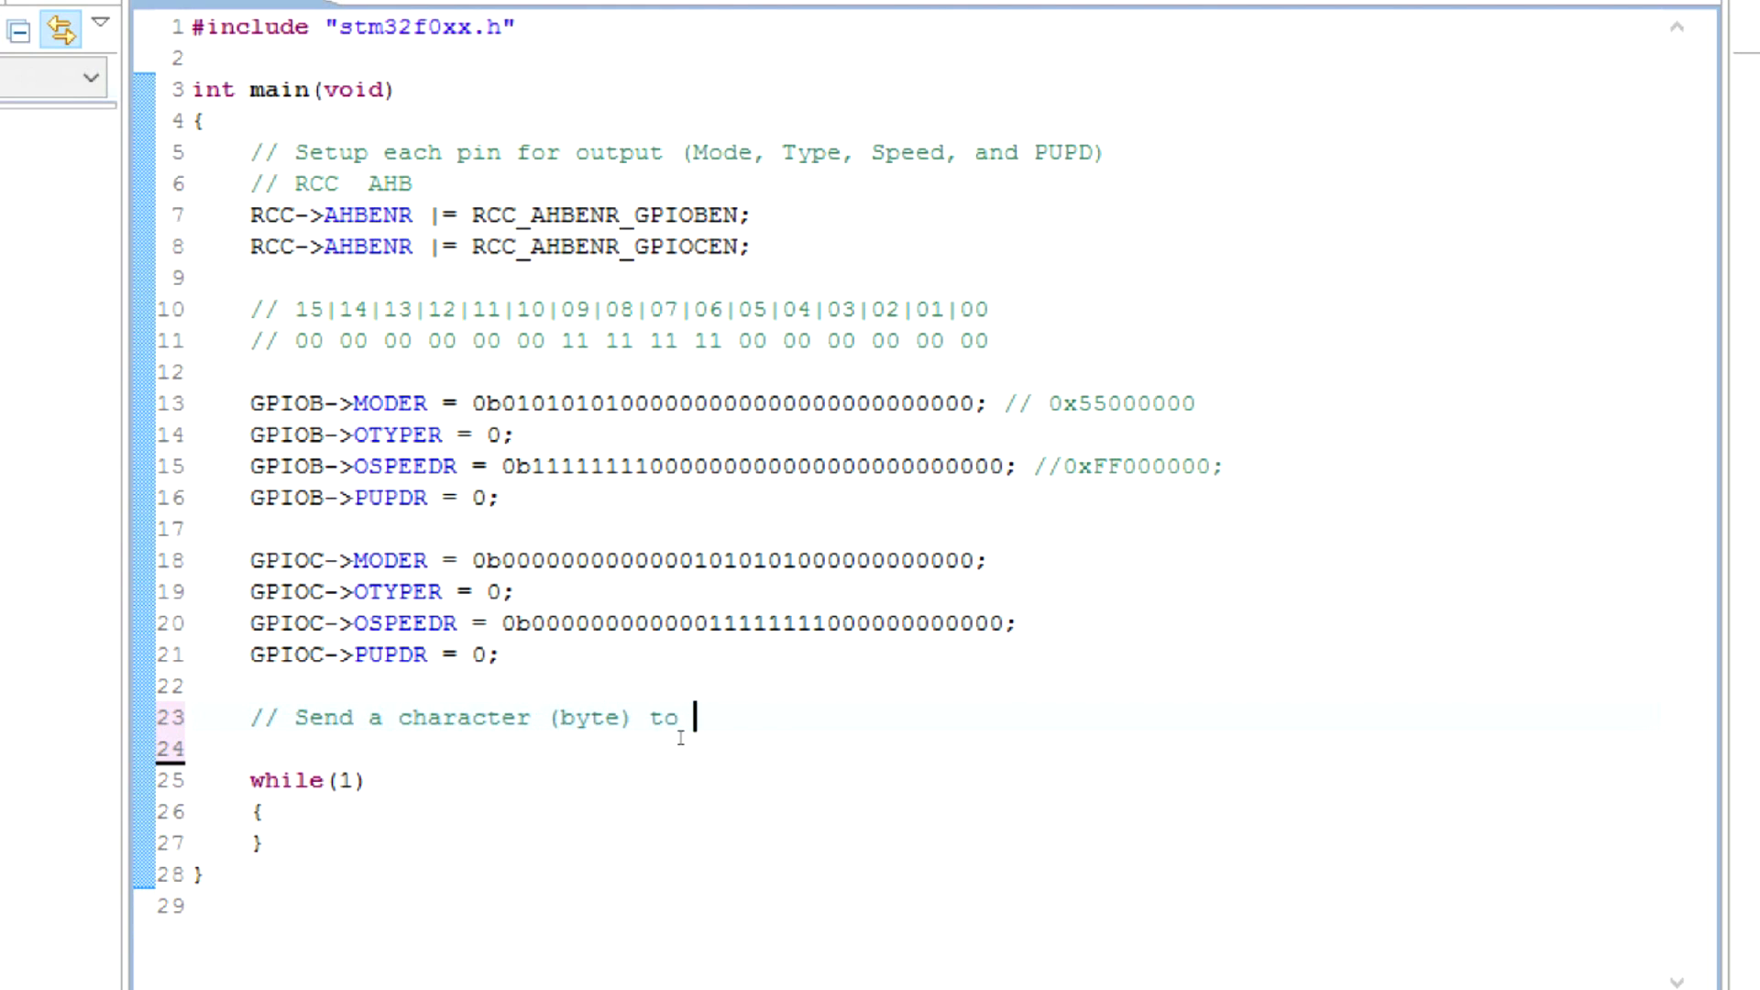
pyautogui.write('port C and B pins')
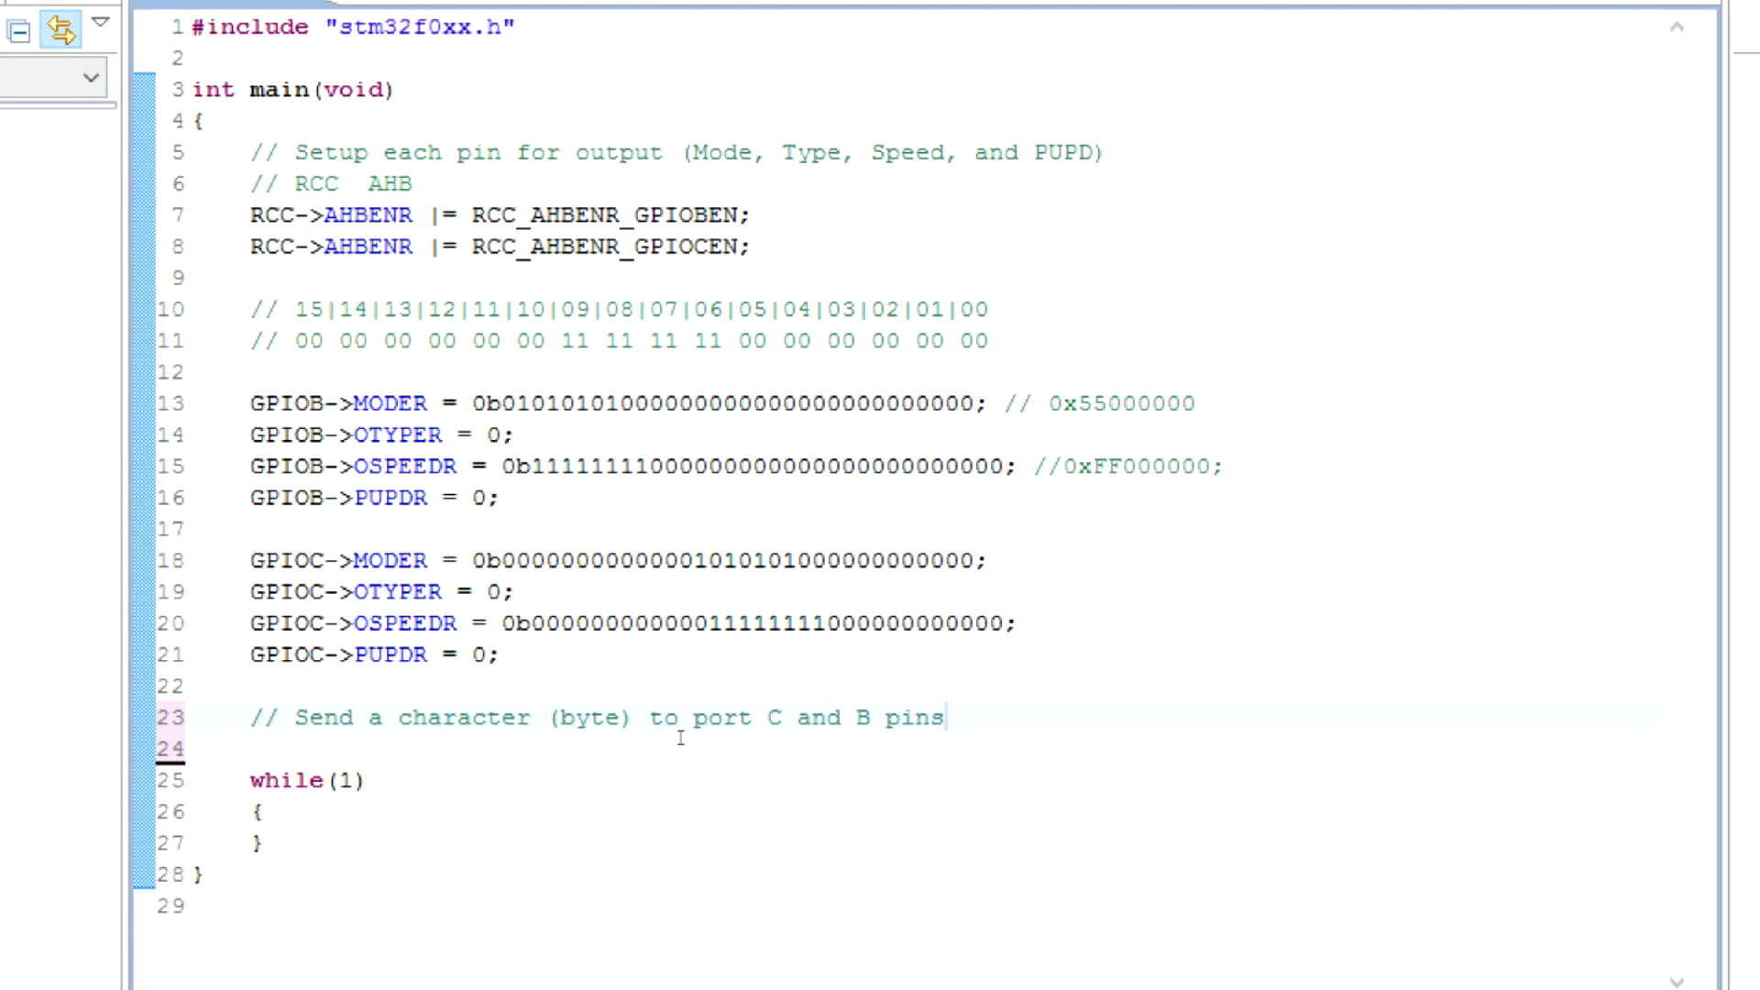
pyautogui.press('Return')
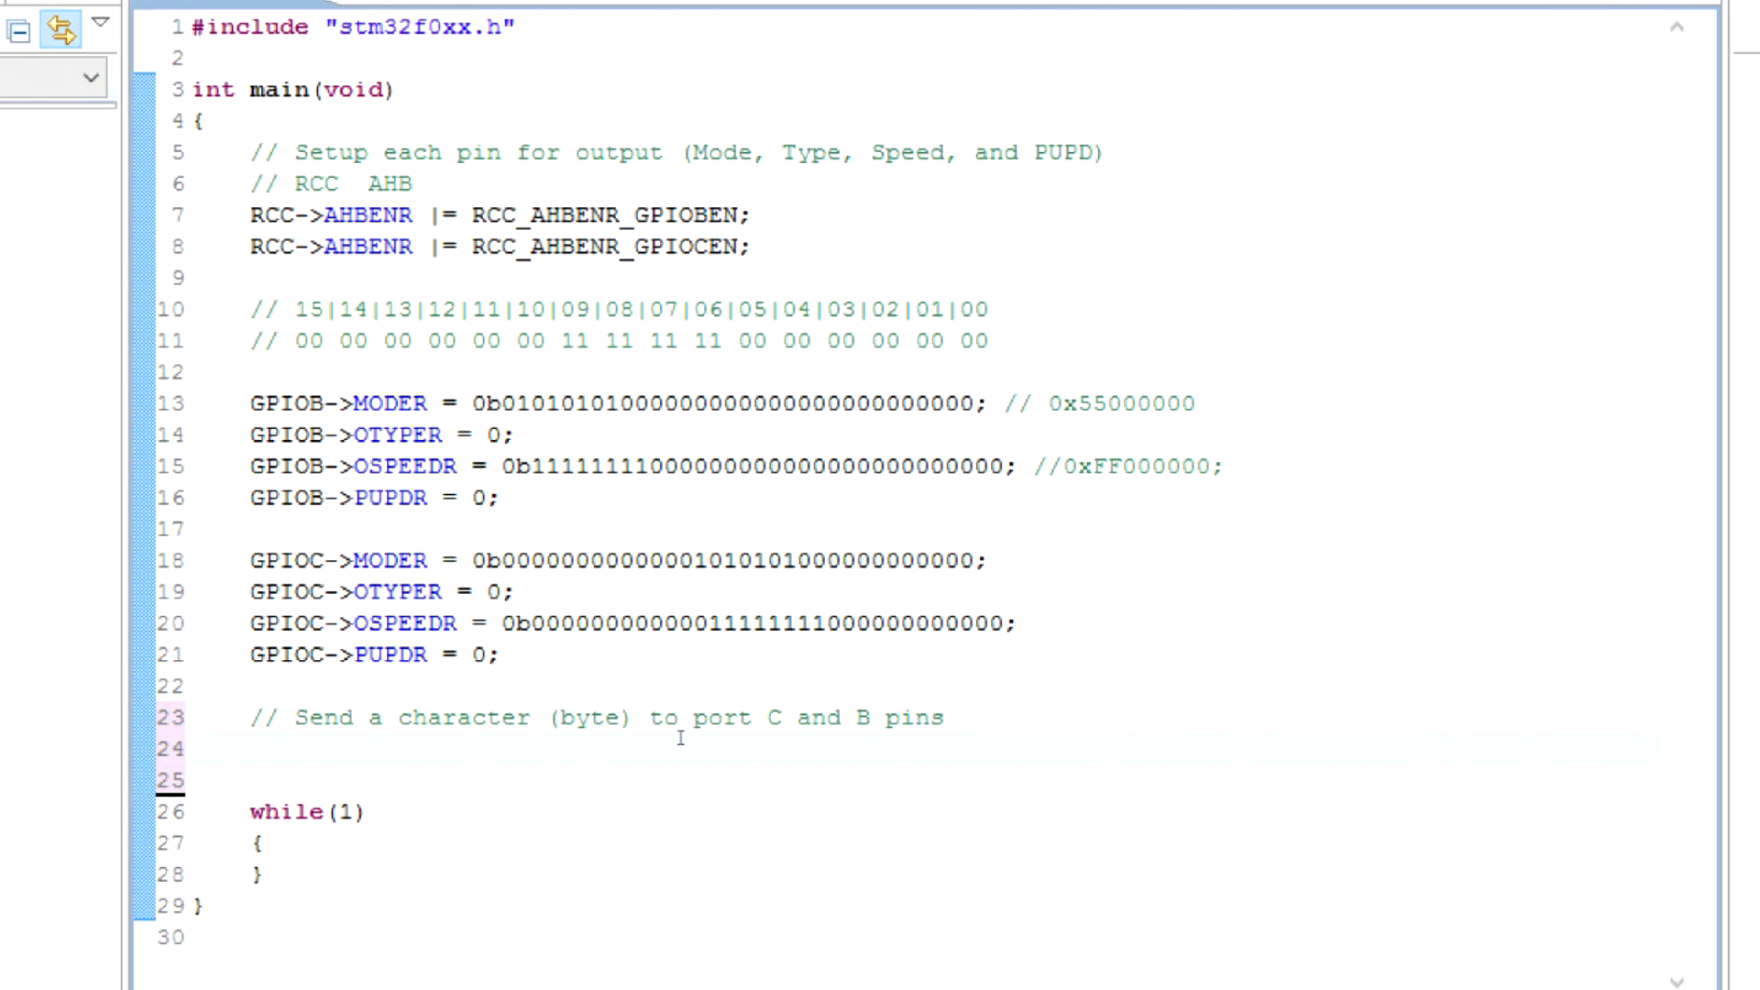
pyautogui.write('//')
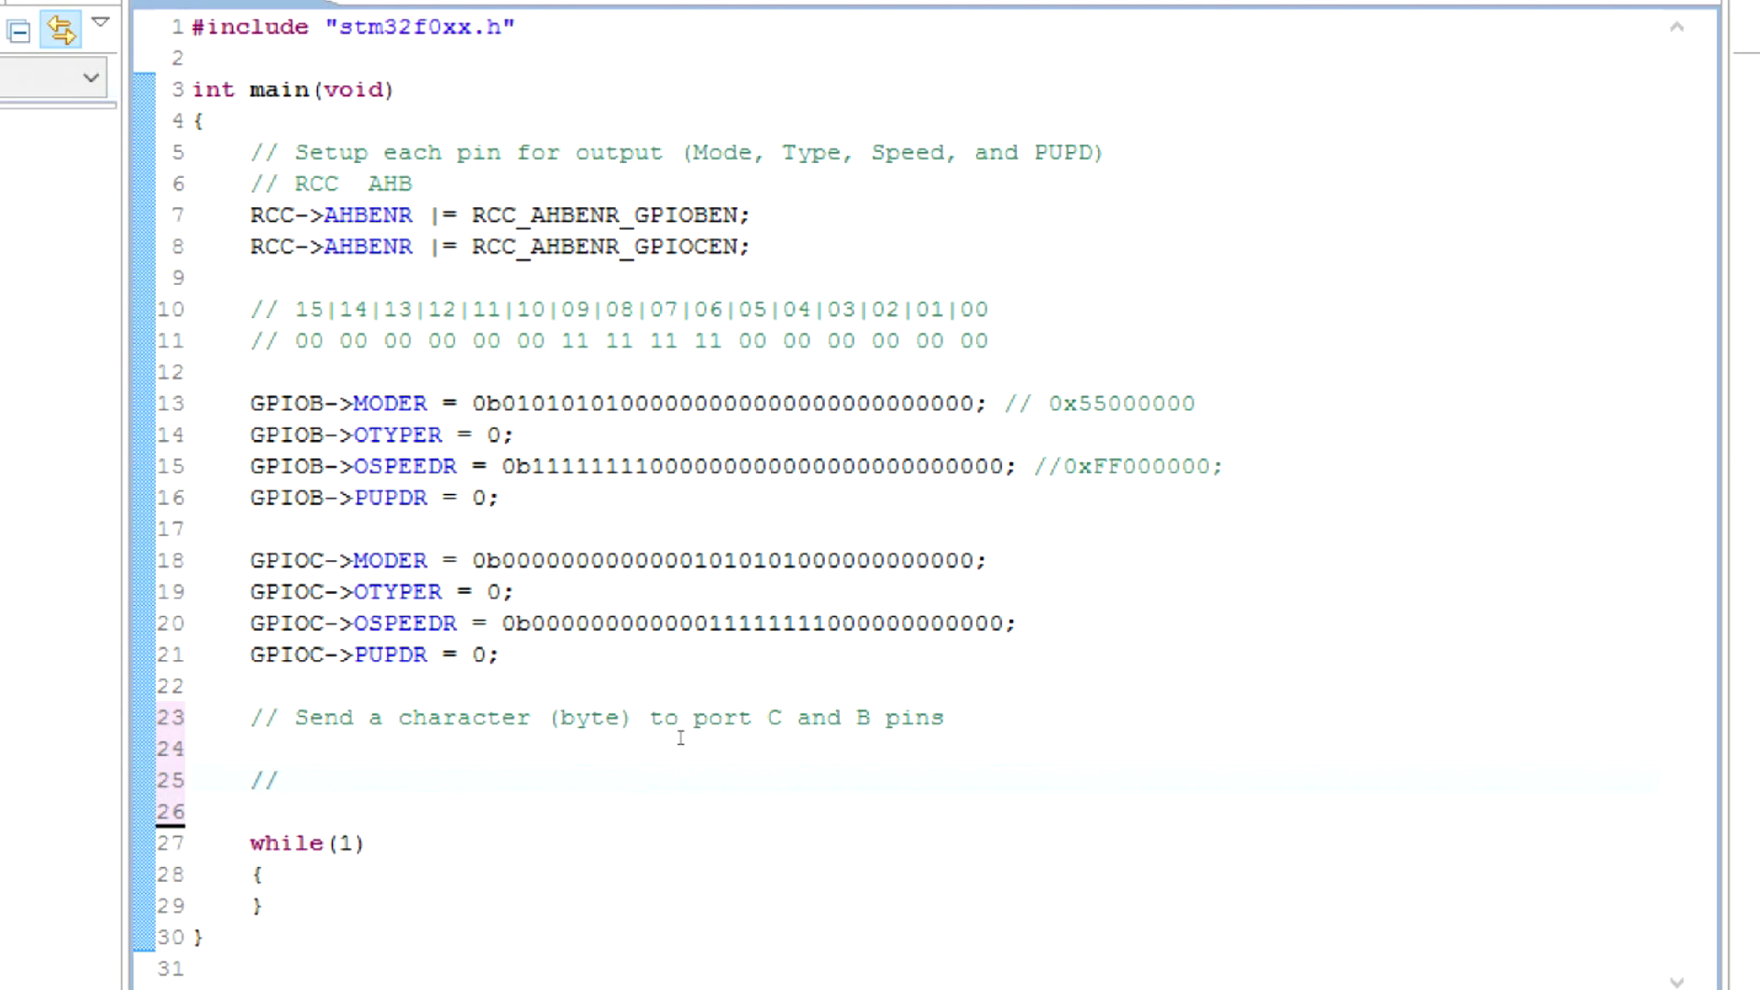
# Insert "A" and its binary 01000001 into the comment, then return to the empty // line below.
pyautogui.click(290, 781)
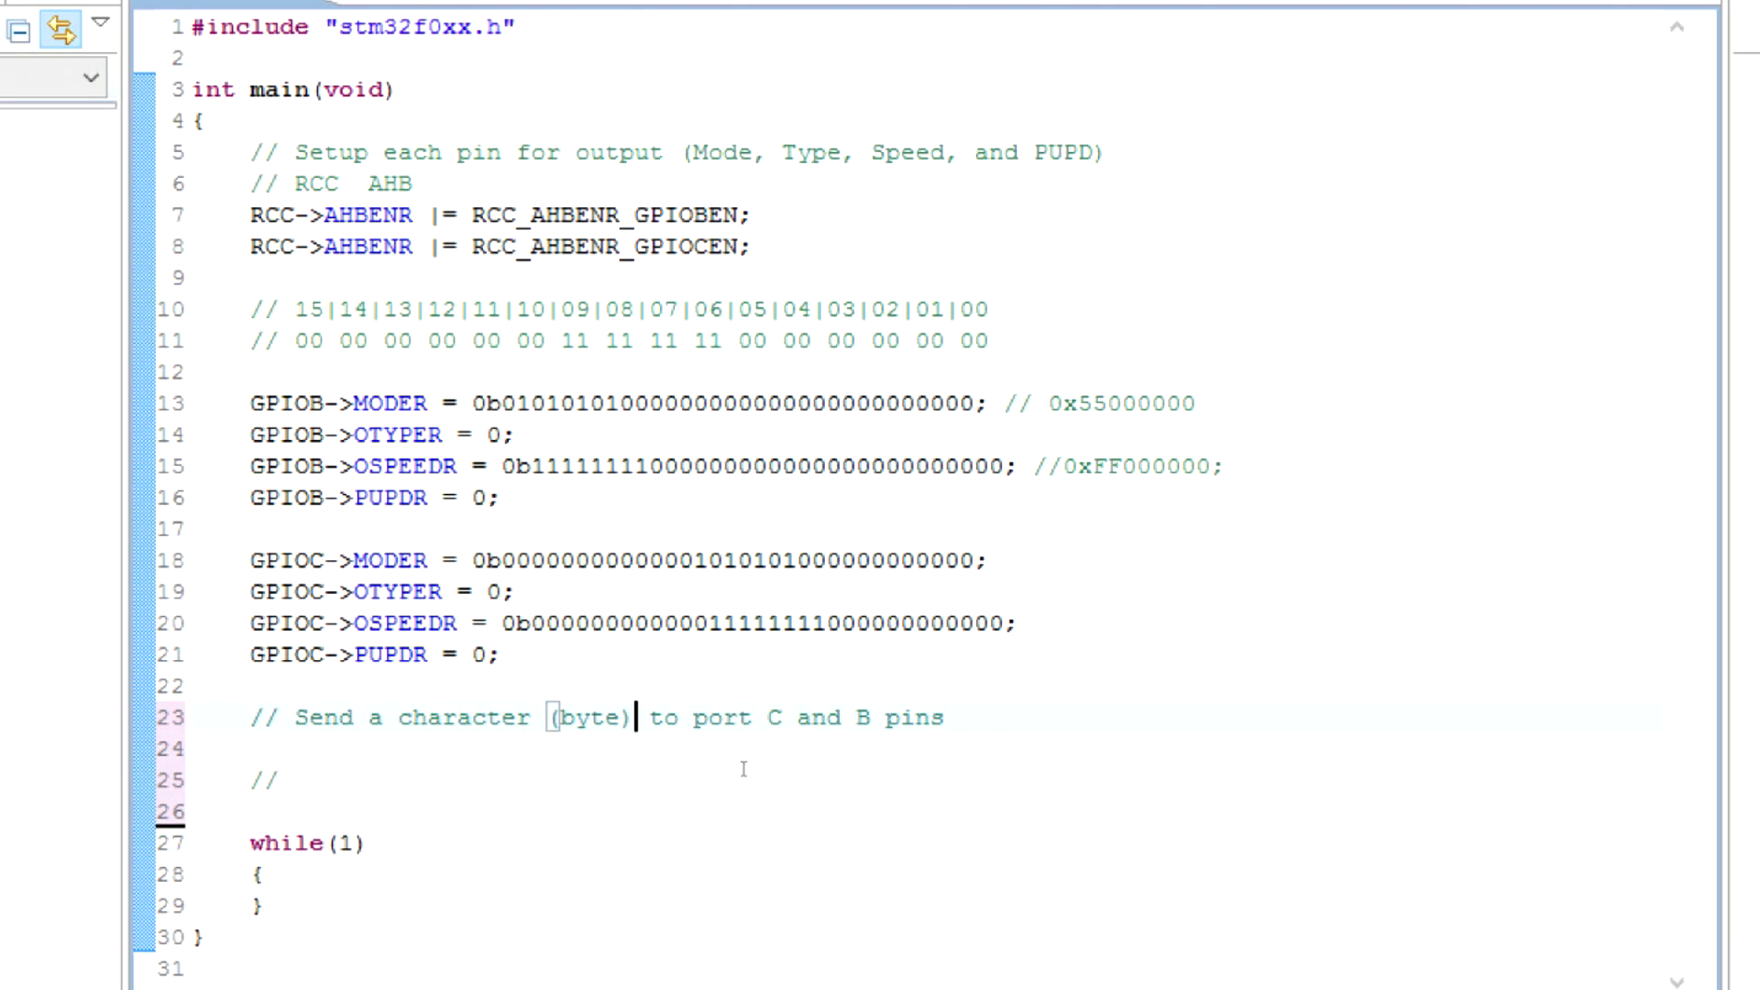
pyautogui.write('"A"')
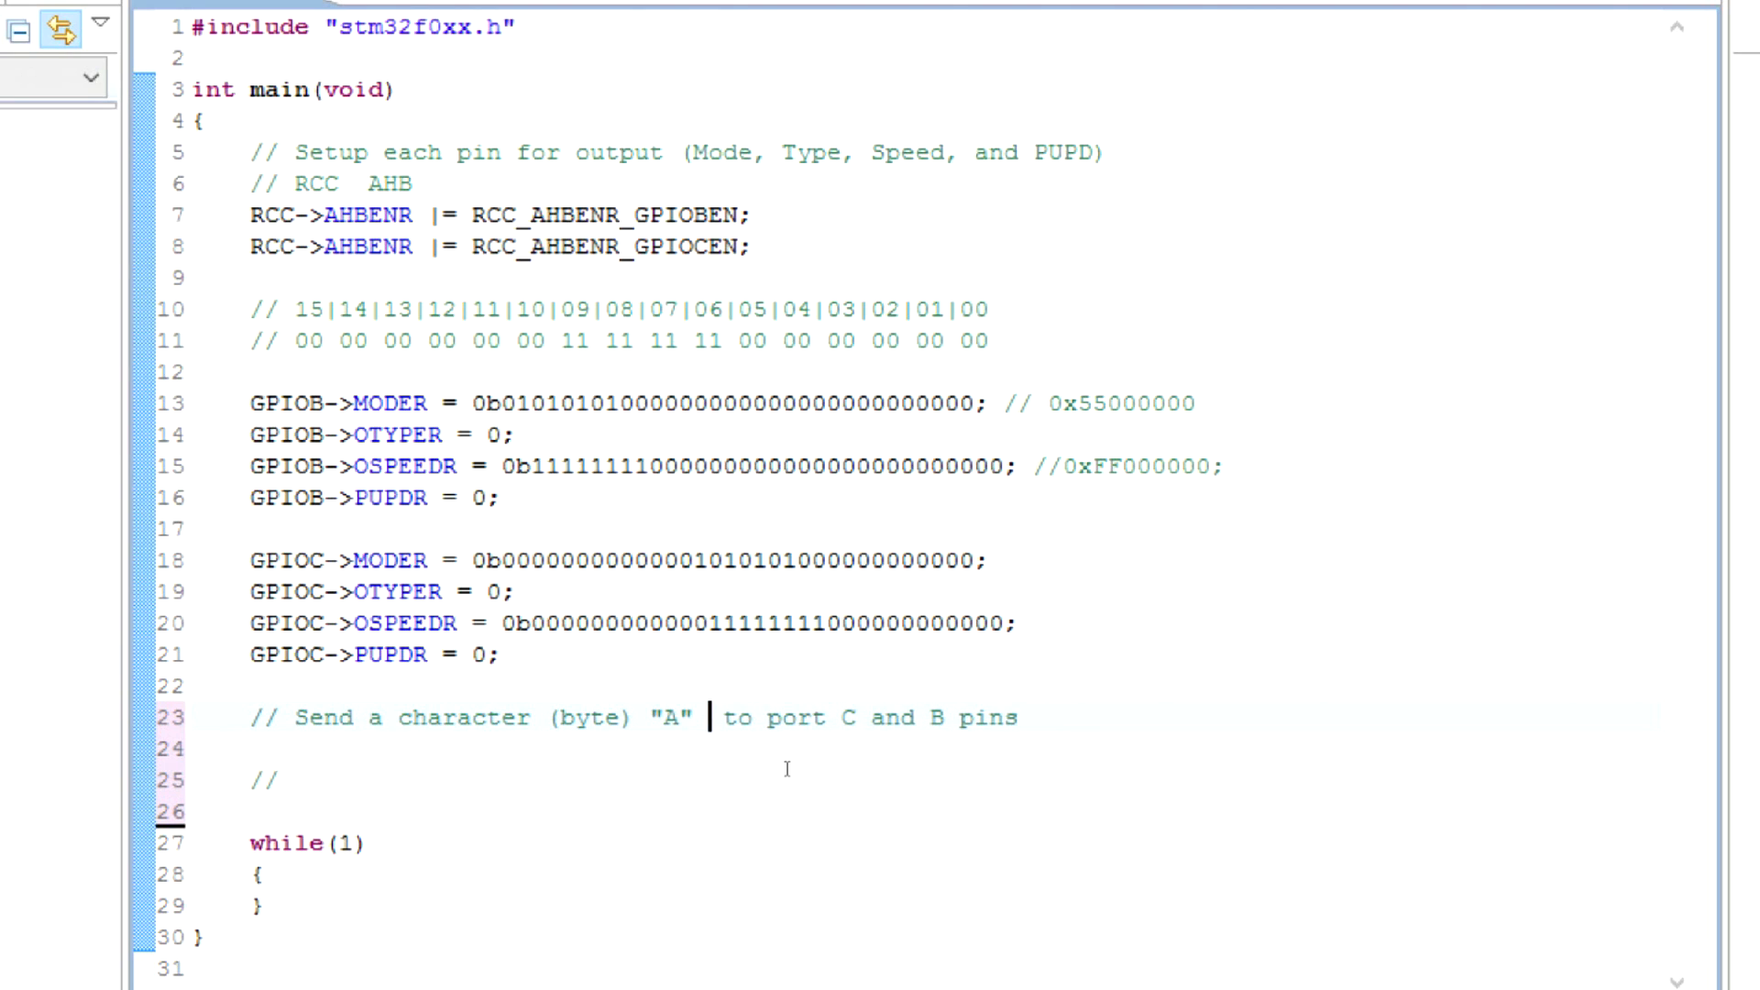
pyautogui.write('01000001')
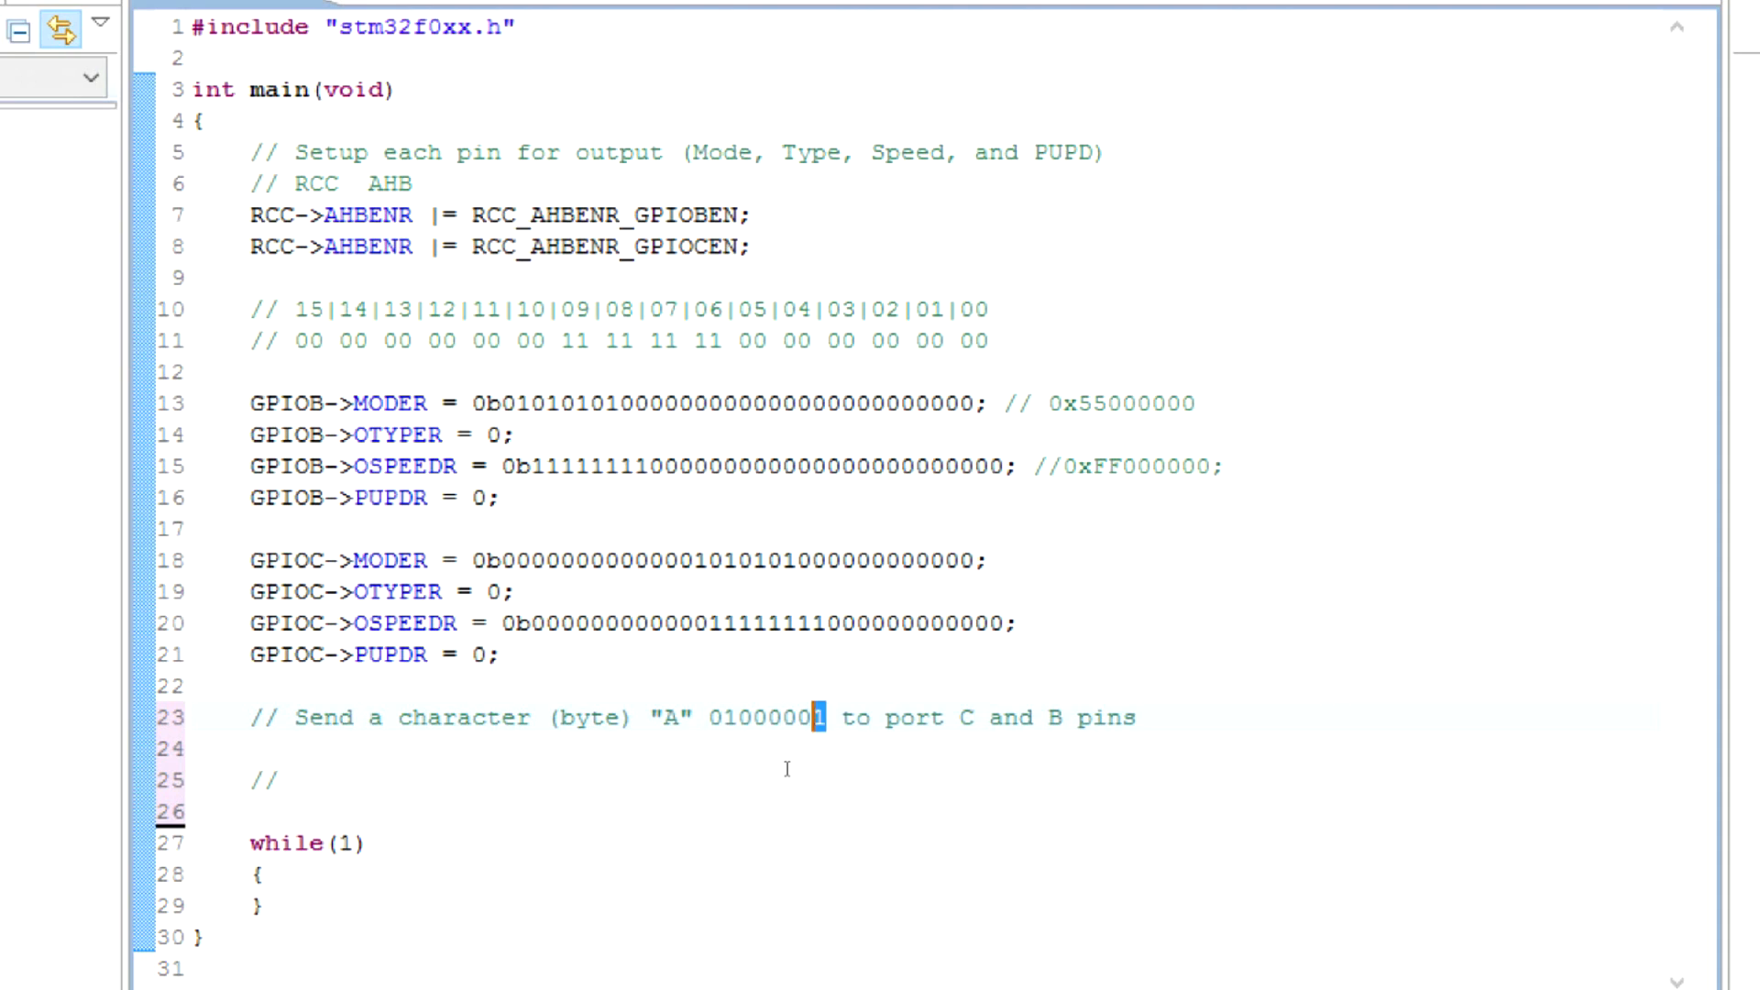
pyautogui.doubleClick(762, 716)
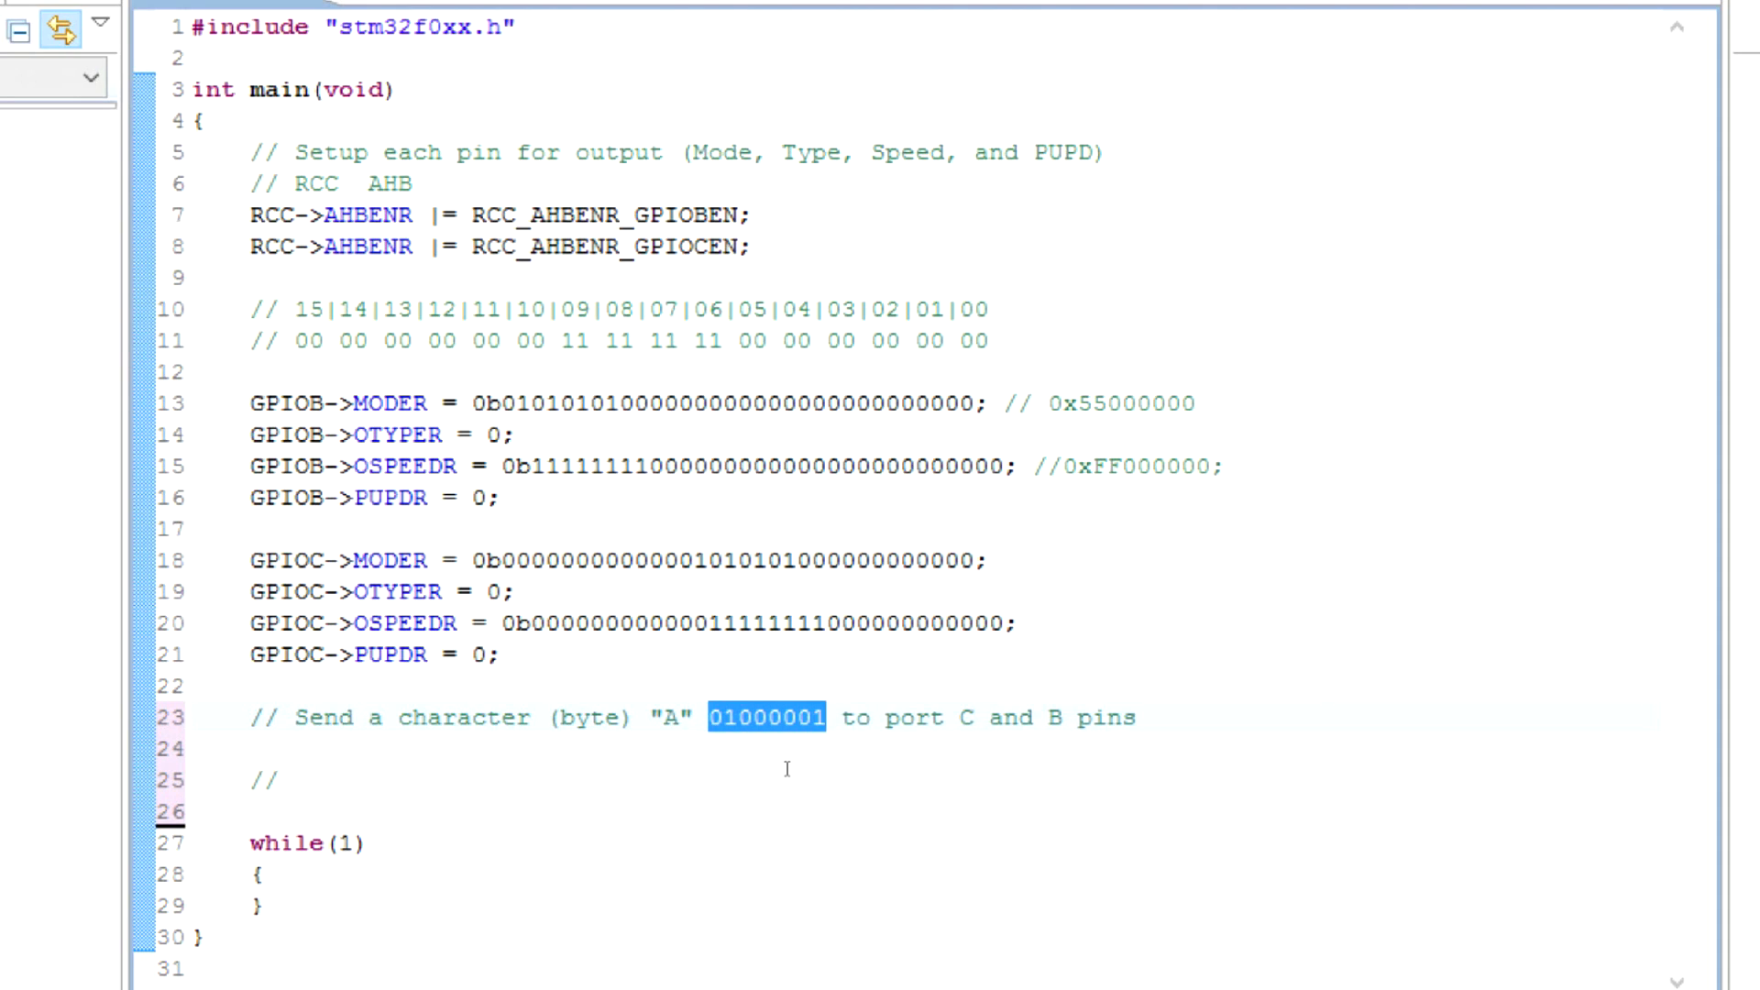
pyautogui.click(812, 717)
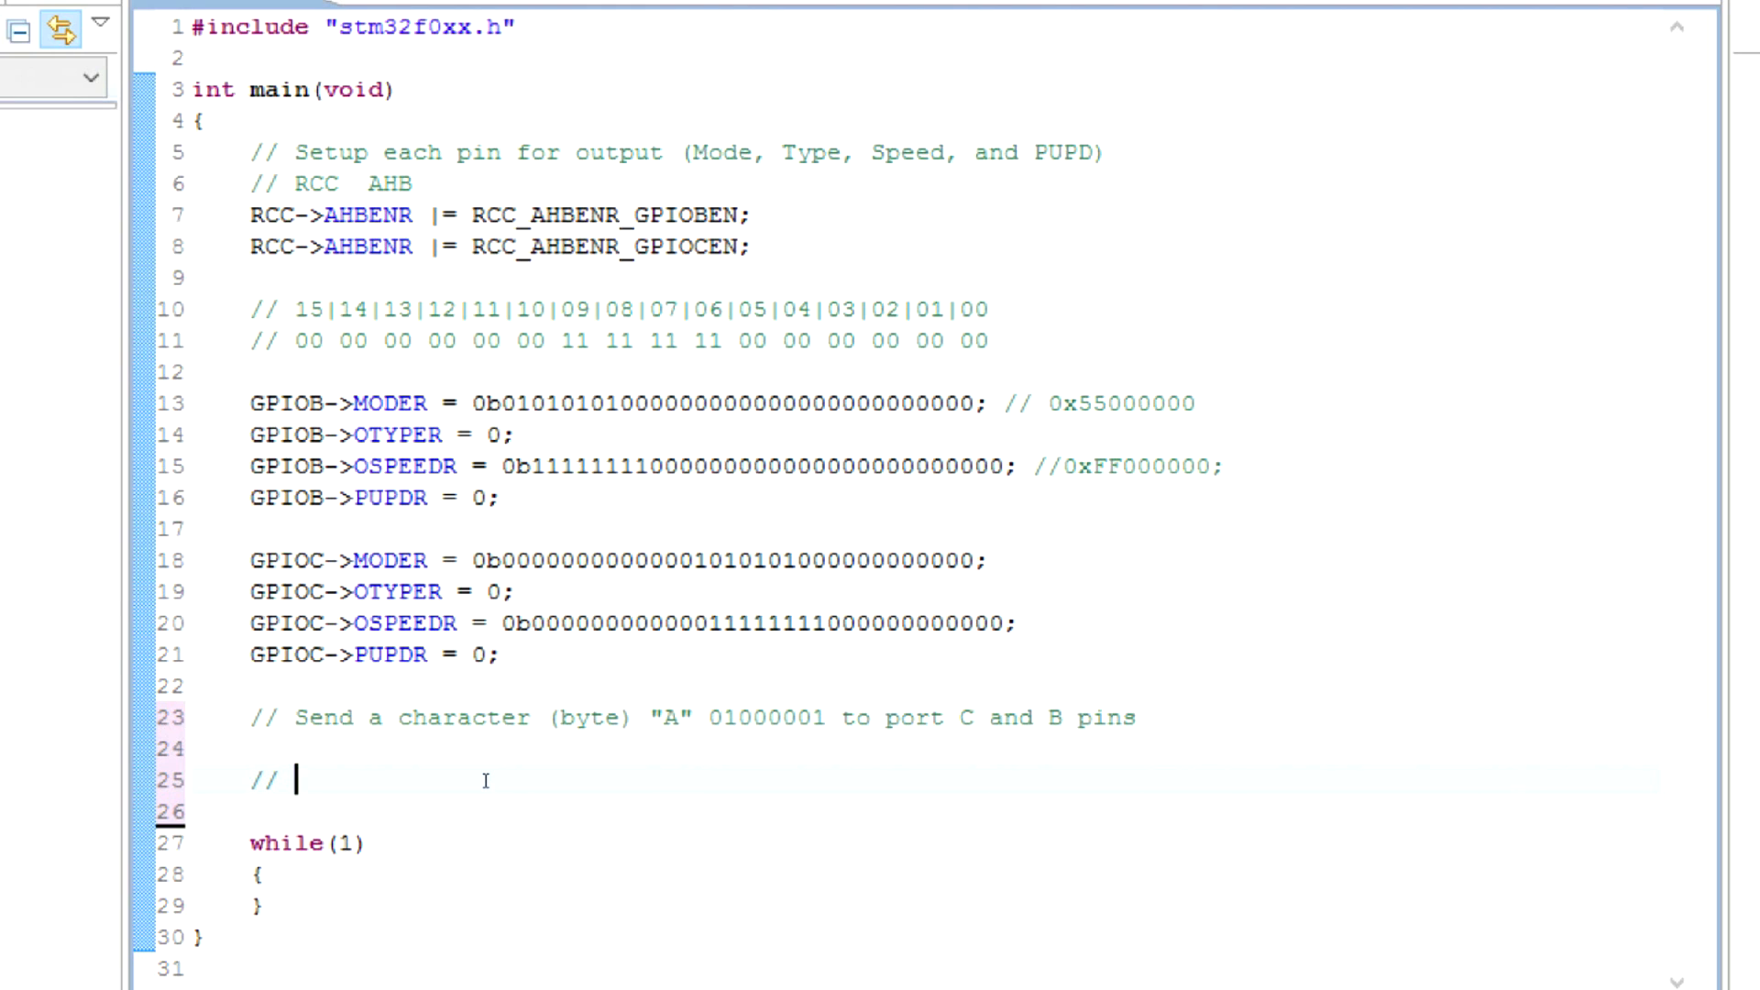
pyautogui.moveTo(704, 741)
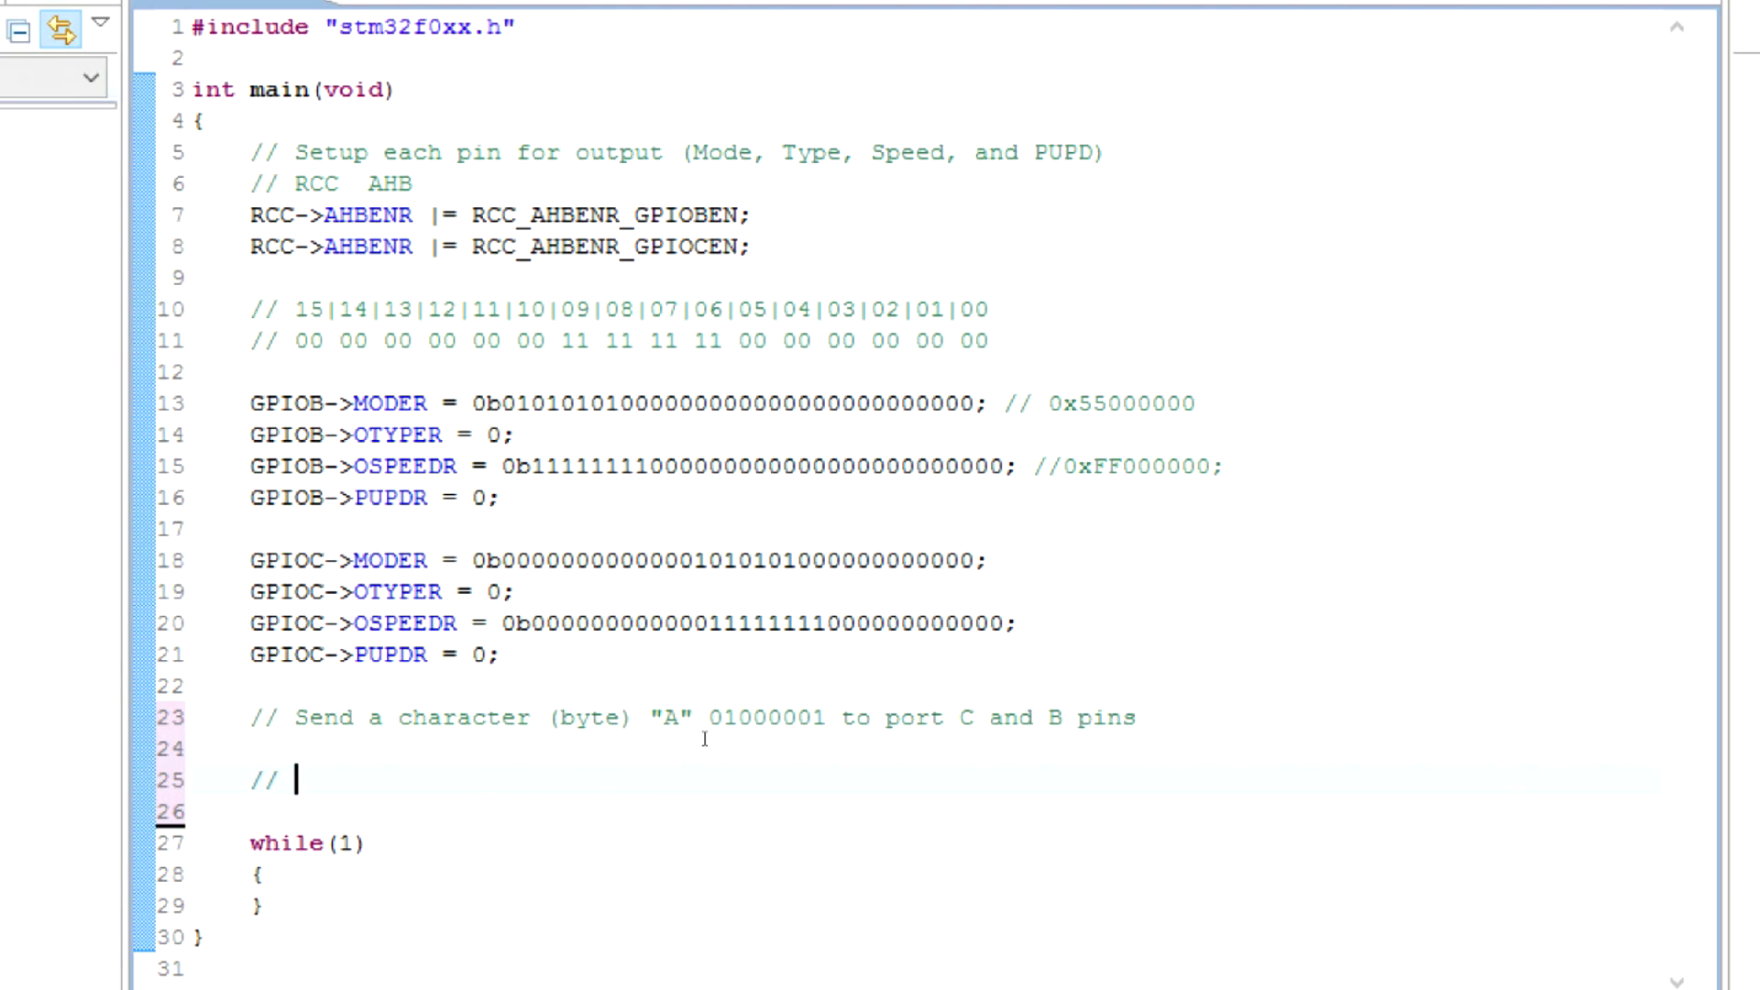
pyautogui.doubleClick(796, 717)
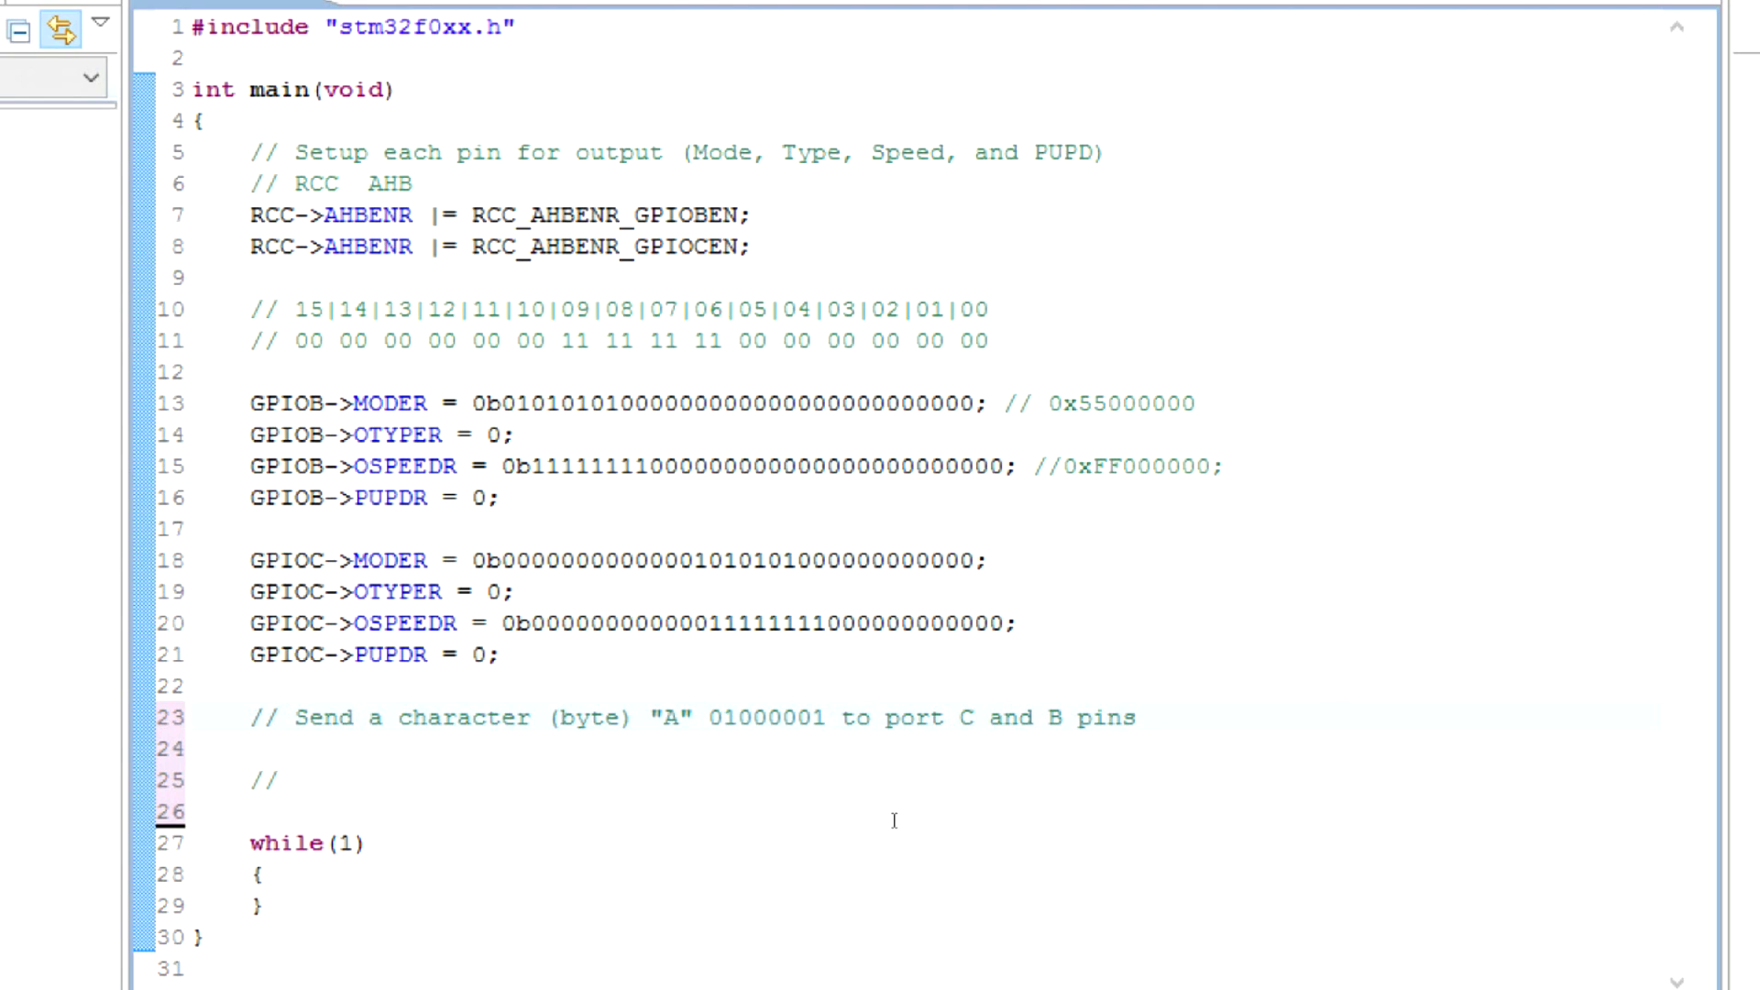
pyautogui.click(297, 779)
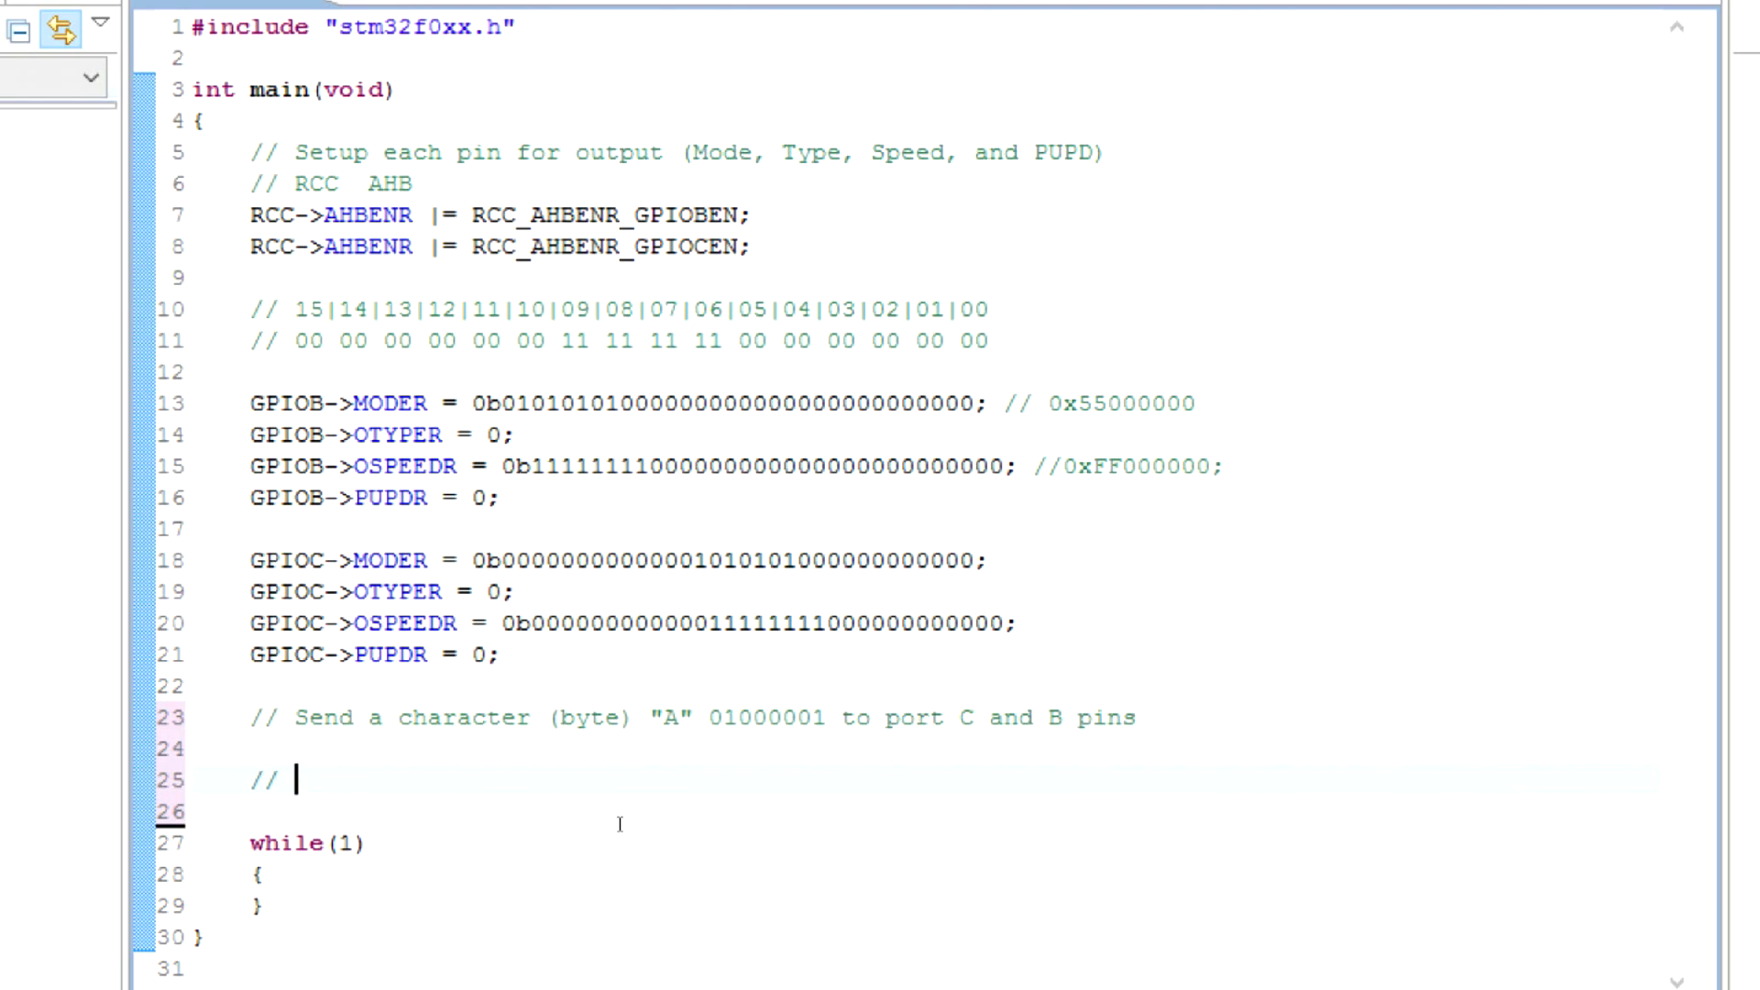
# Write the comment 'Test bit number 0 on the byte and send it to the port B pin 12'.
pyautogui.write('T')
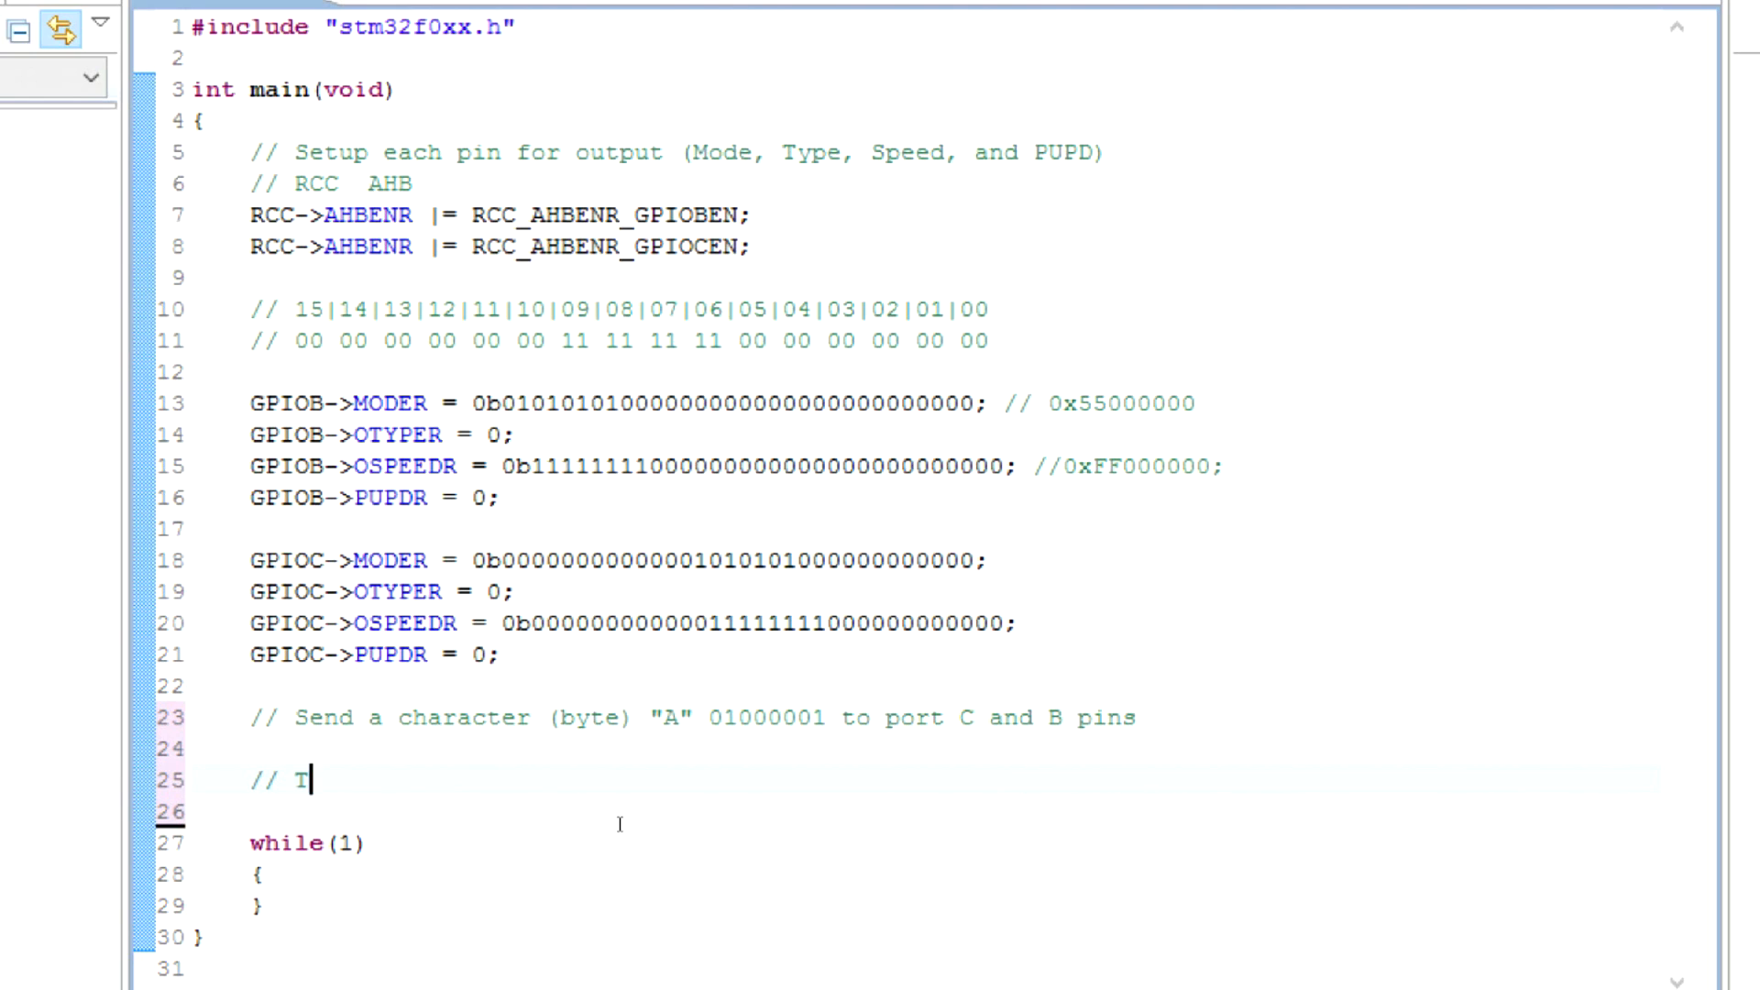
pyautogui.write('est the firs')
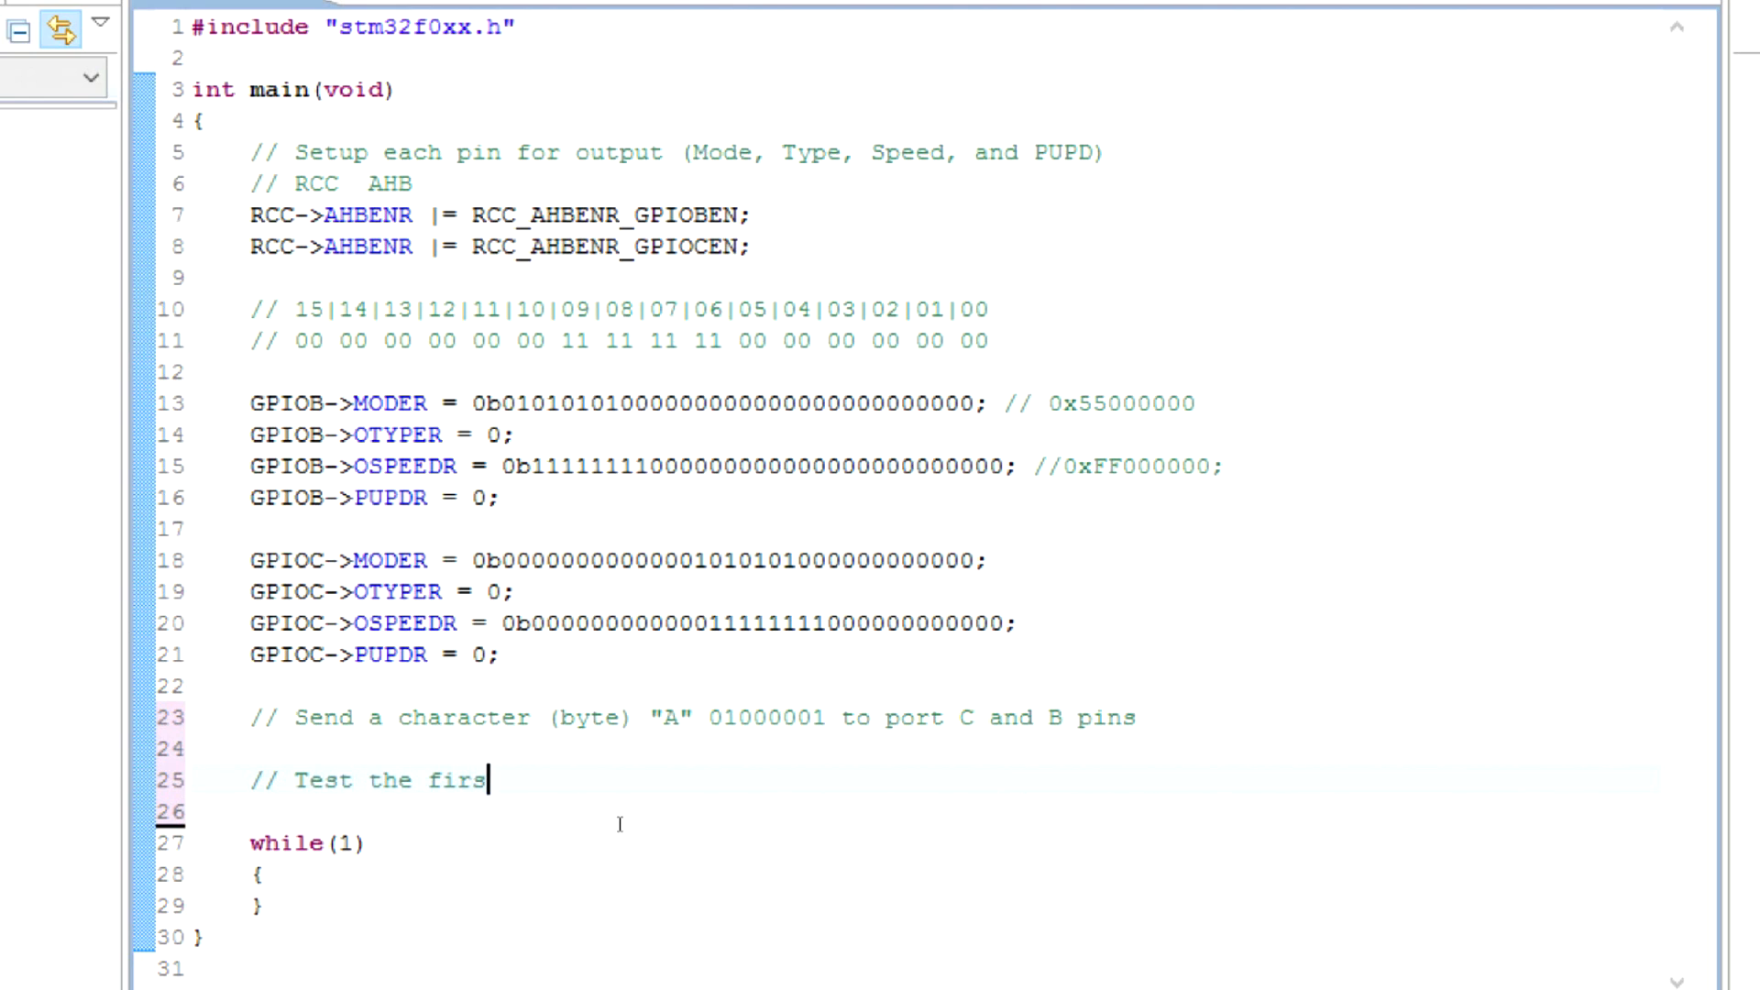
pyautogui.press('Backspace')
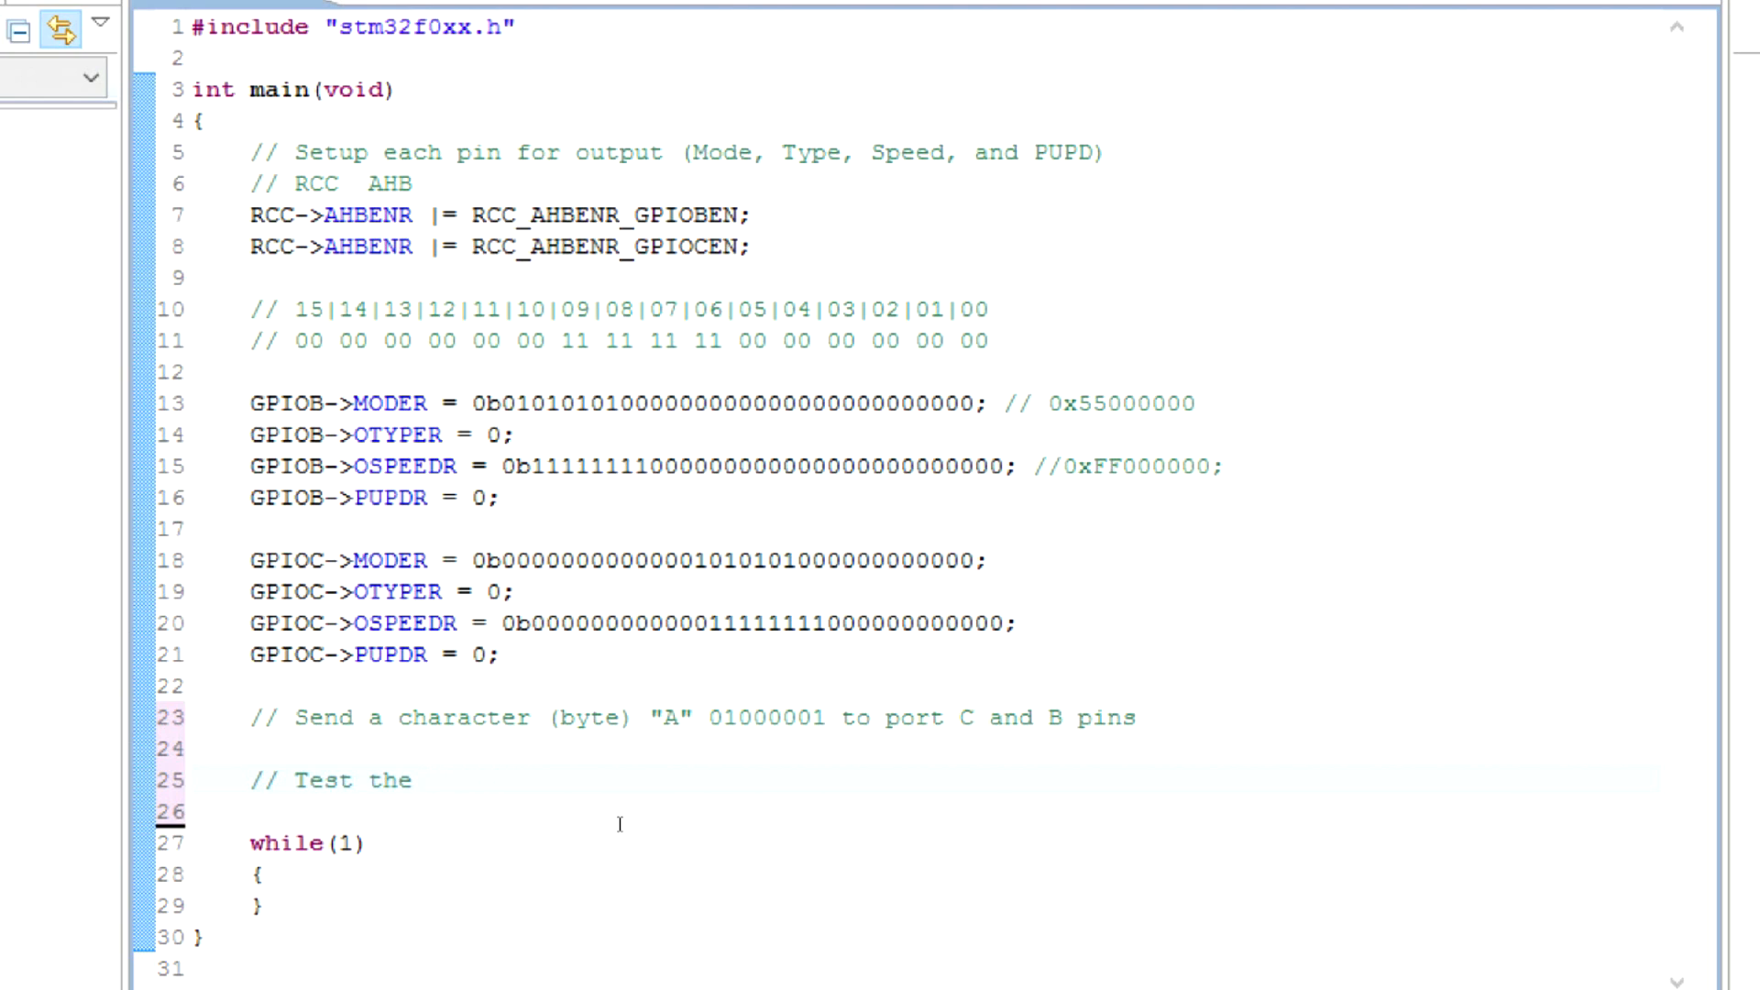
pyautogui.write('bit numbe')
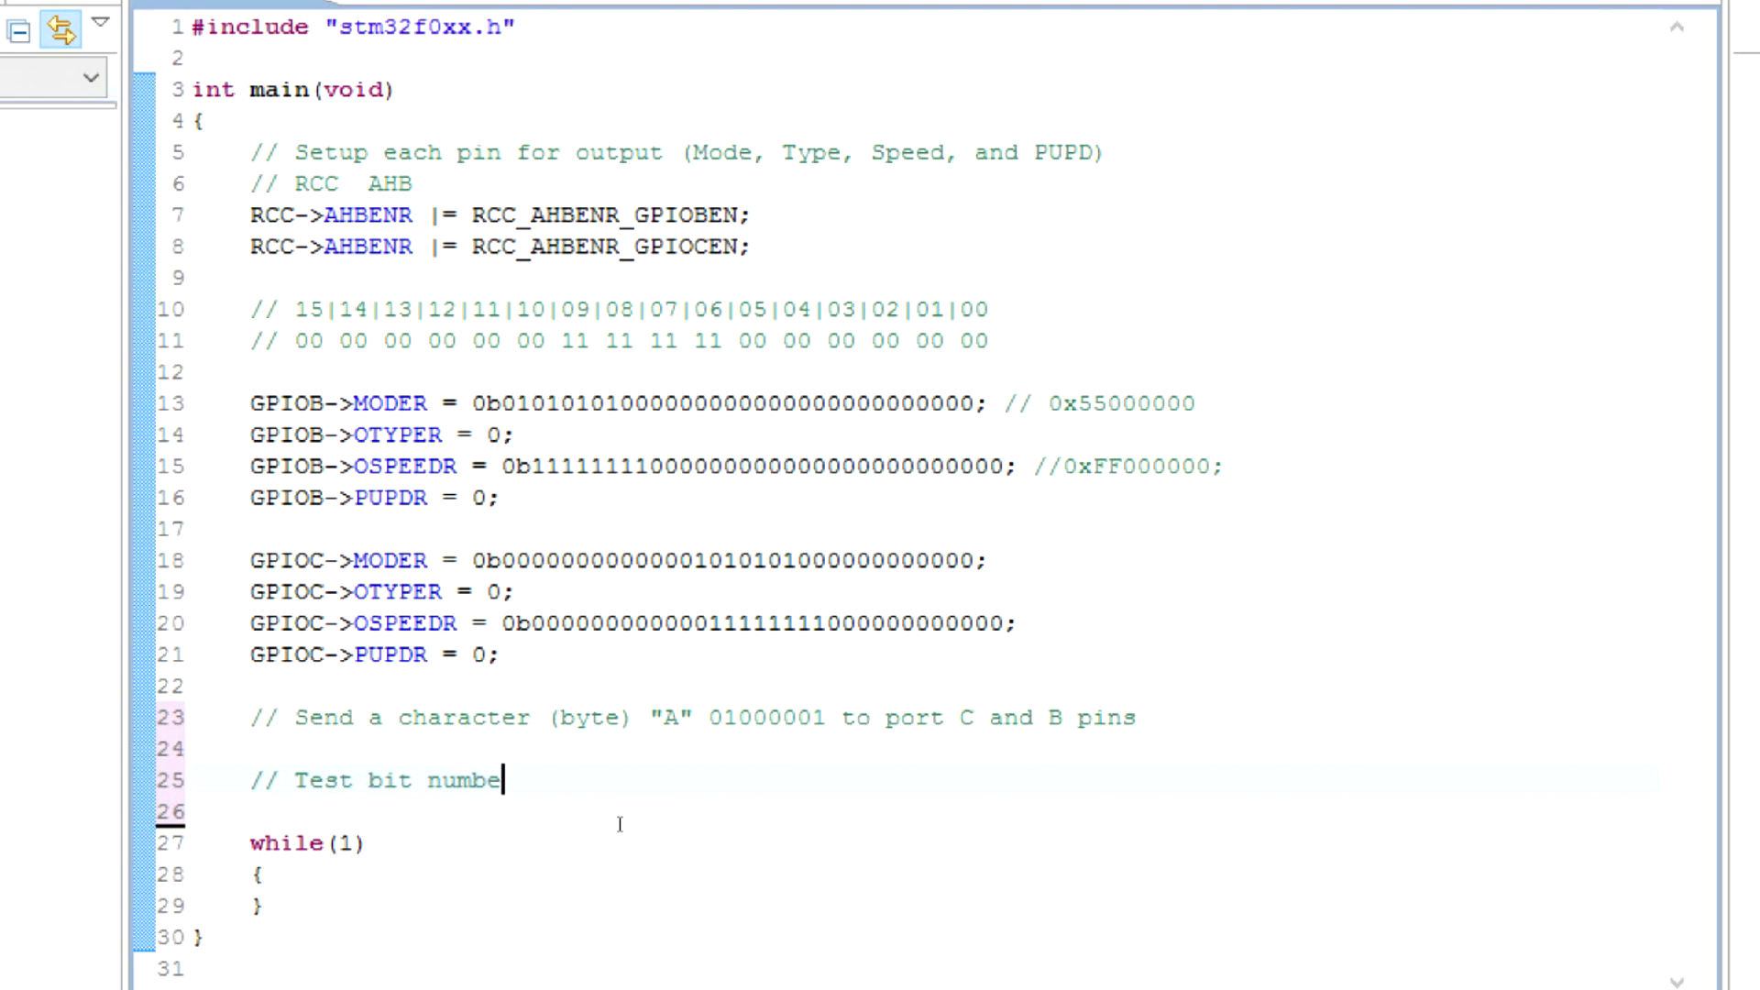
pyautogui.write('r 0 on the')
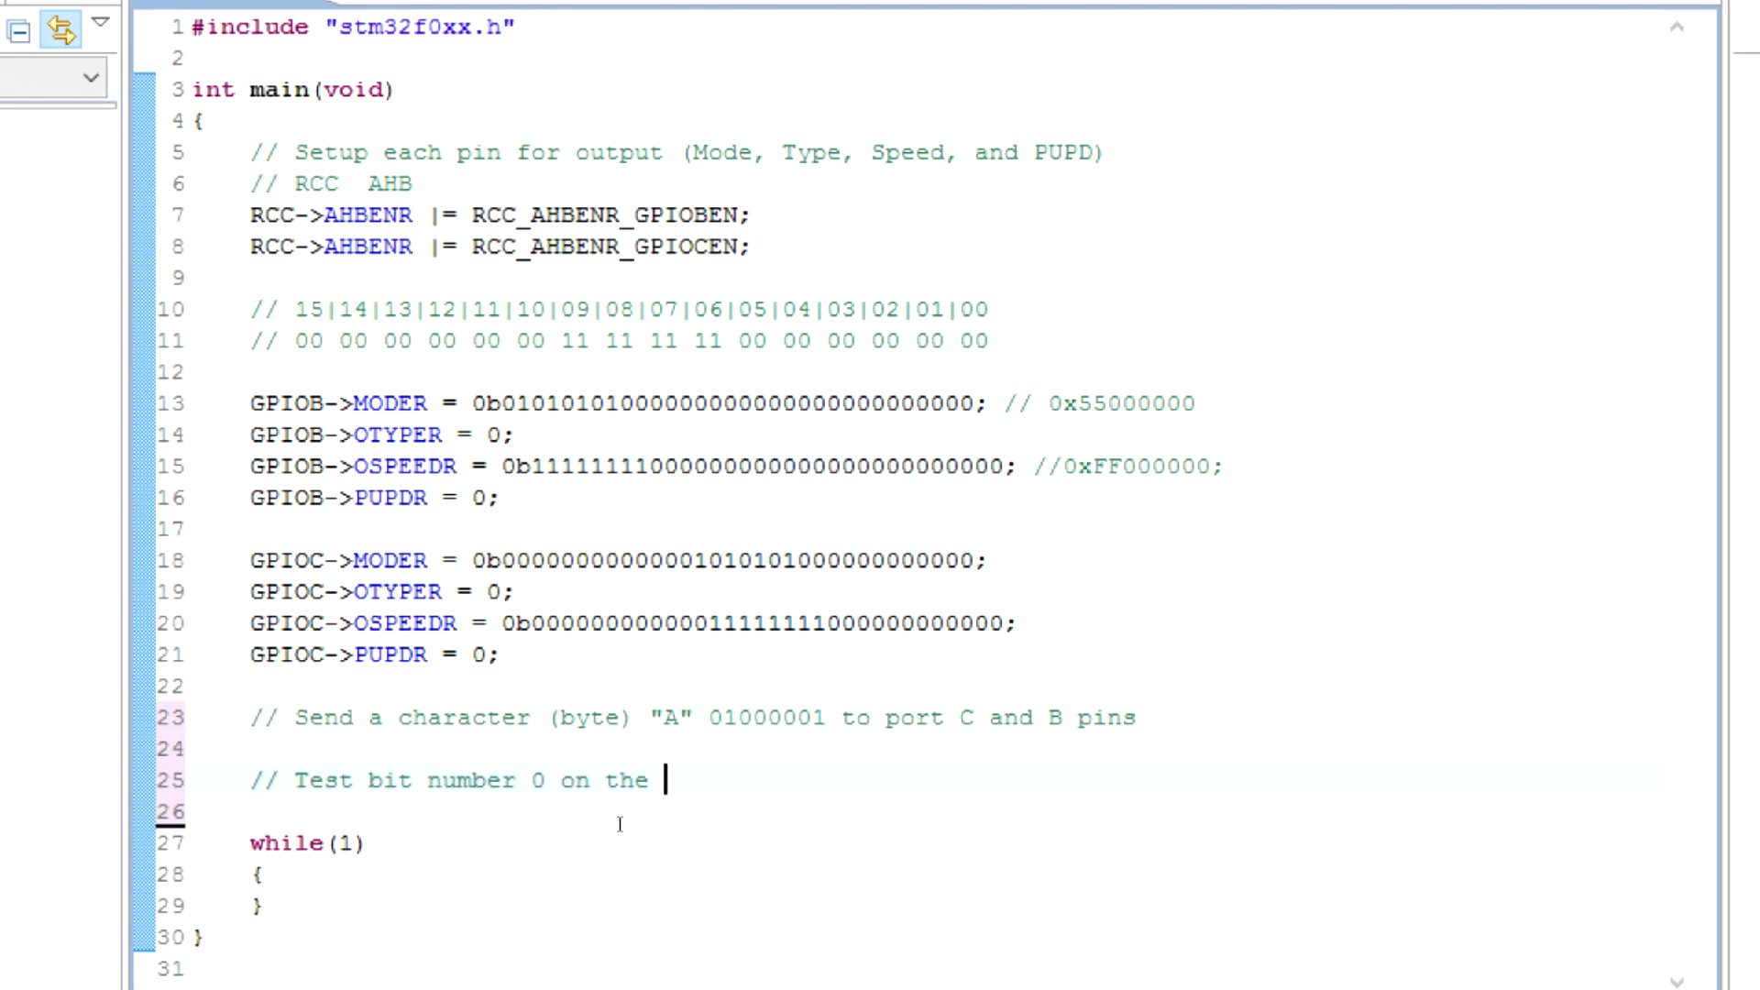
pyautogui.write('byte and send i')
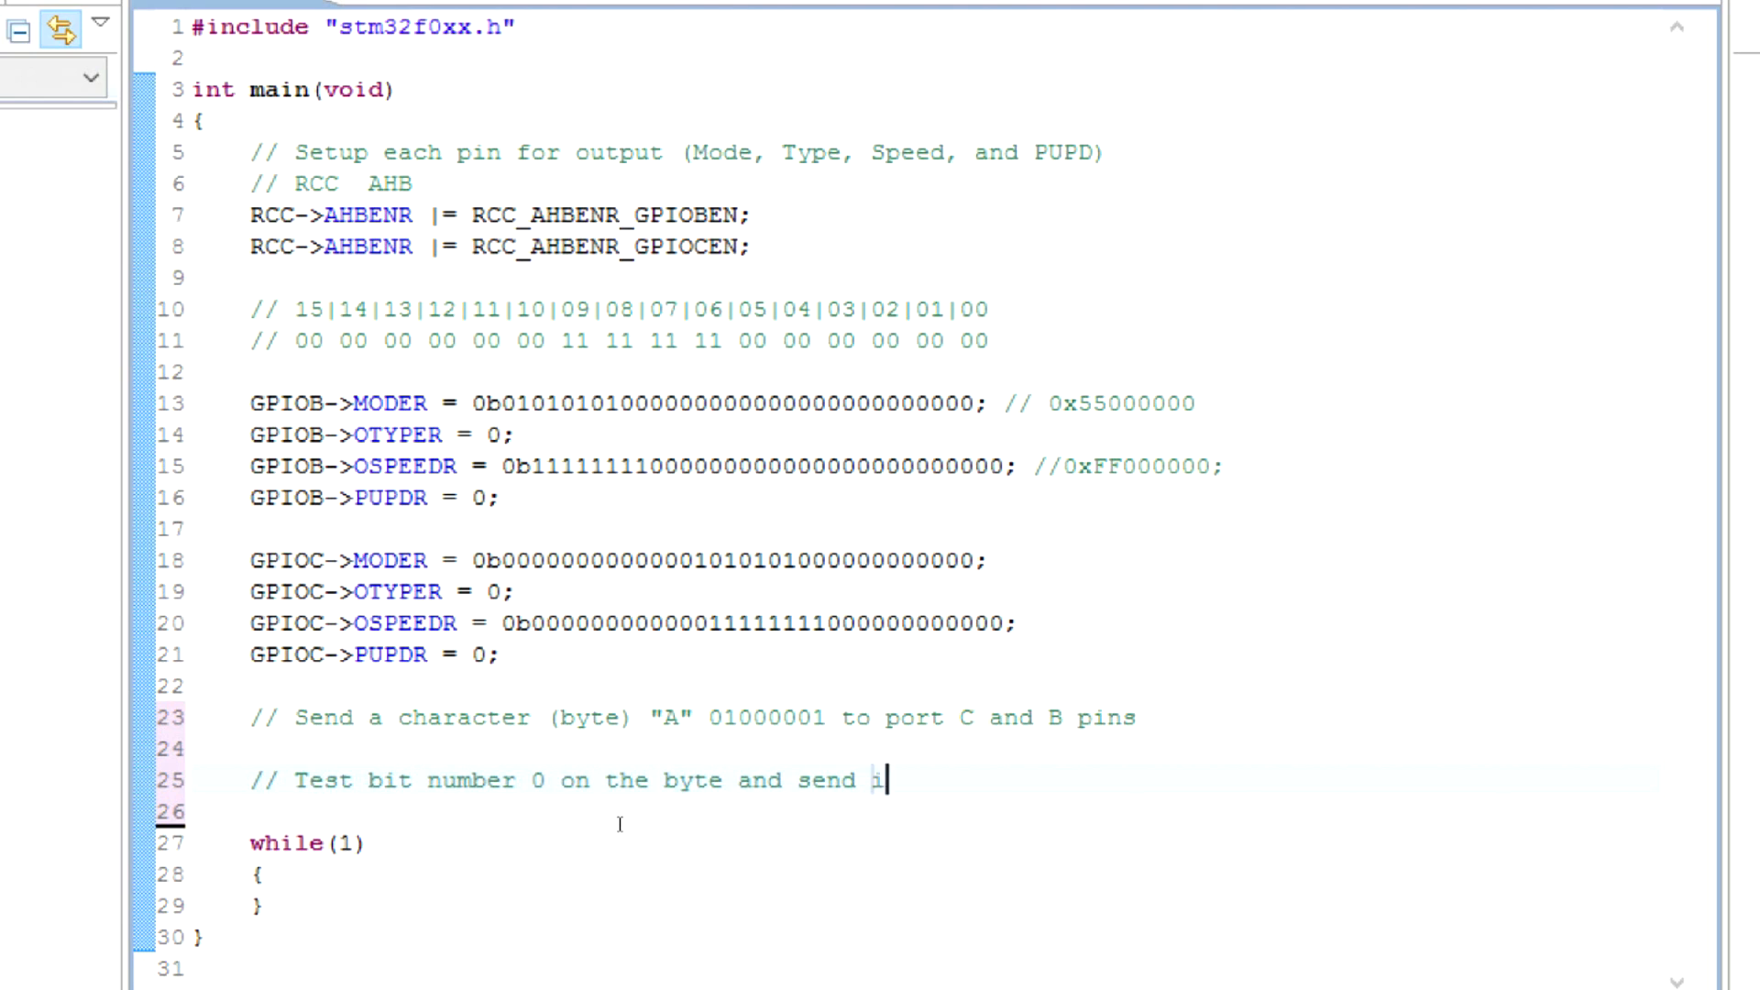
pyautogui.write('t to the port B')
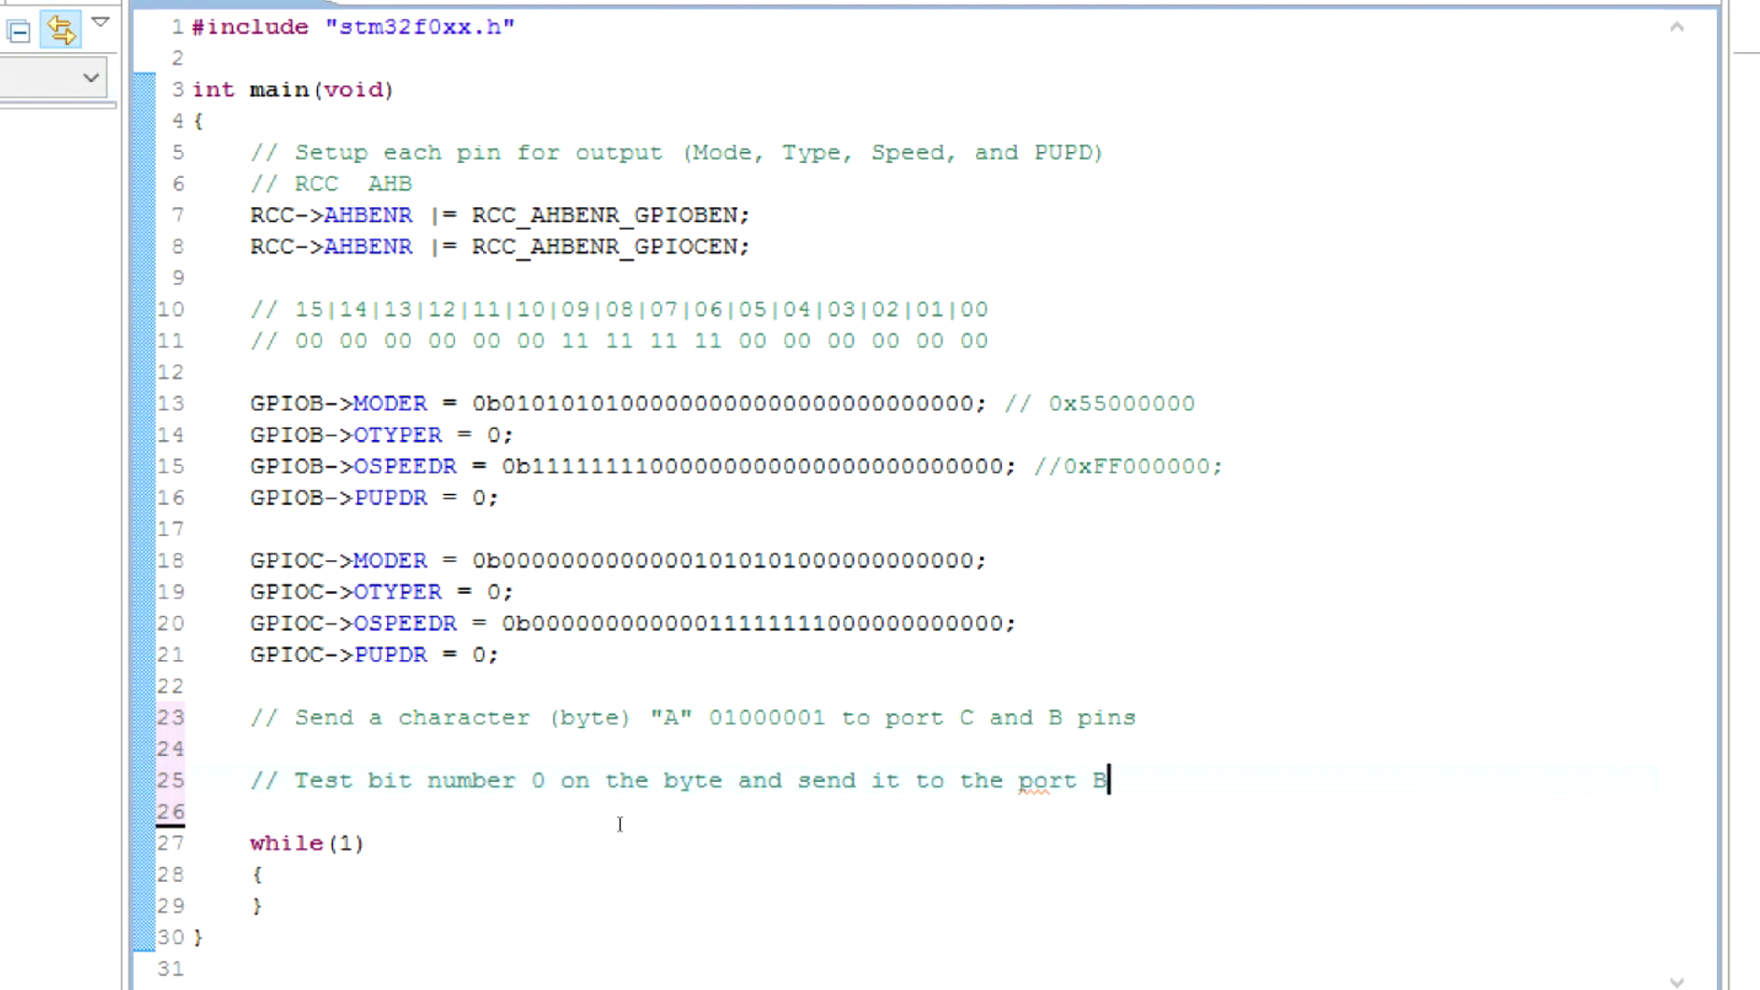
pyautogui.write('pin 12')
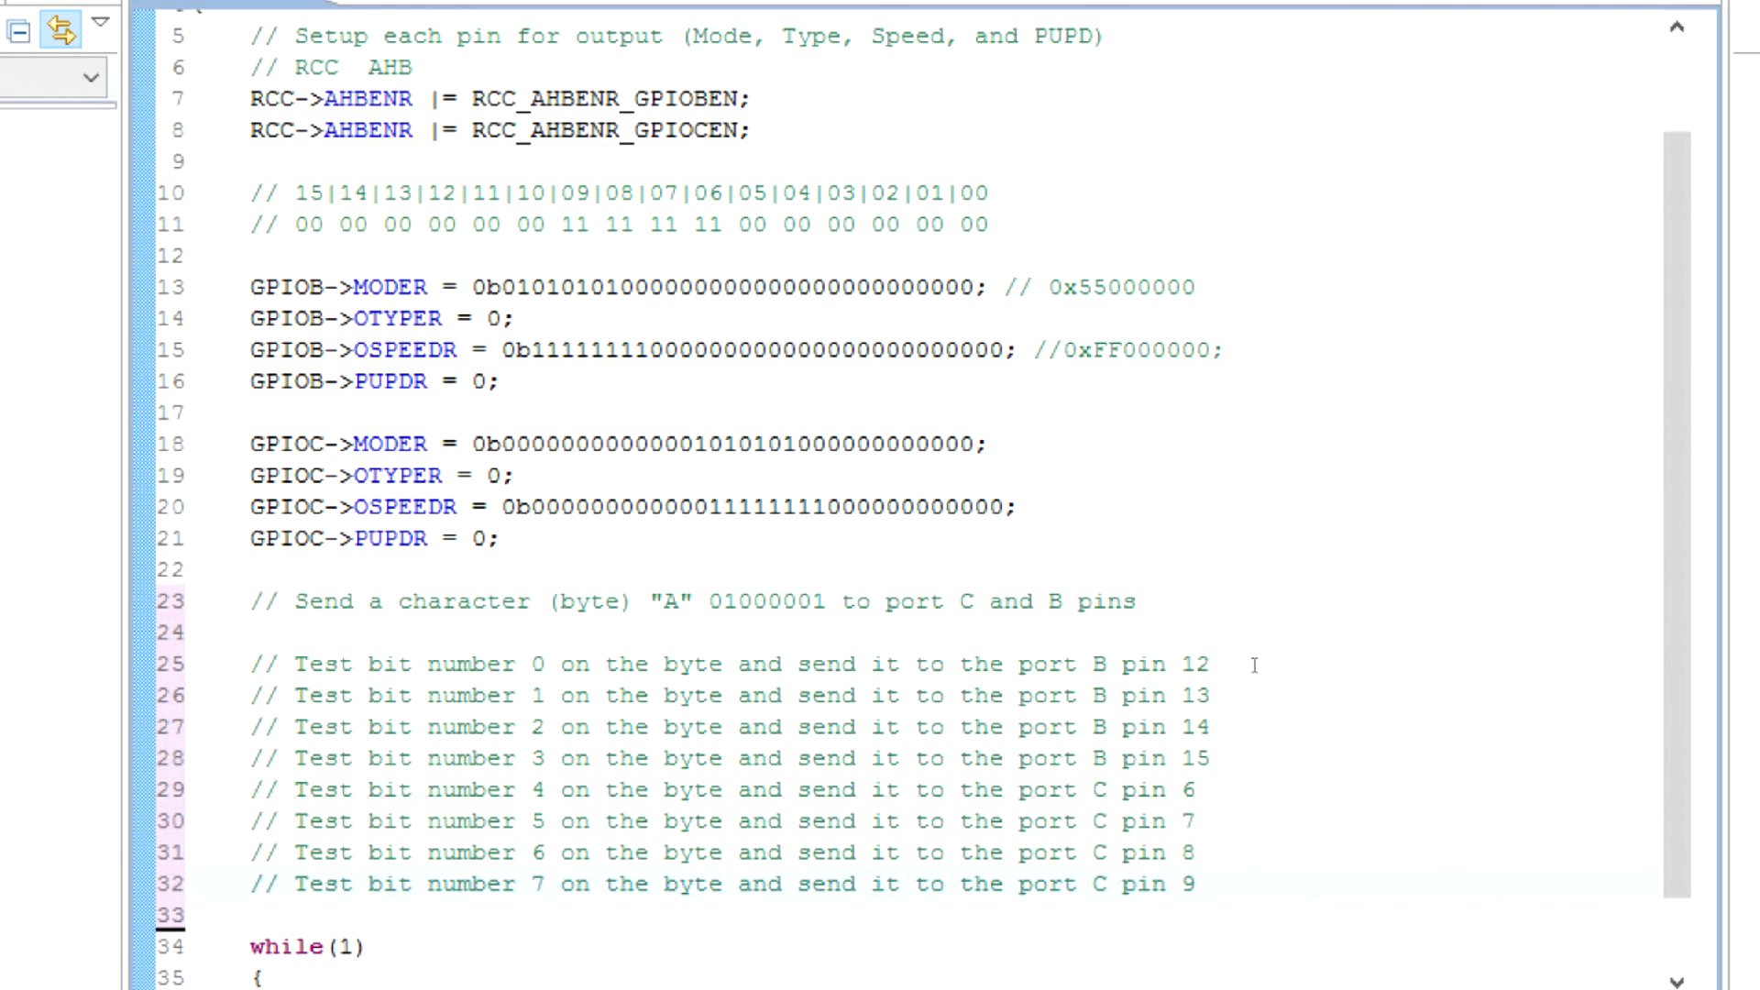
# Add the remaining bit comments for port B pins 13–15 and port C pins 6–9, ending at the bit 0 line.
pyautogui.click(1108, 884)
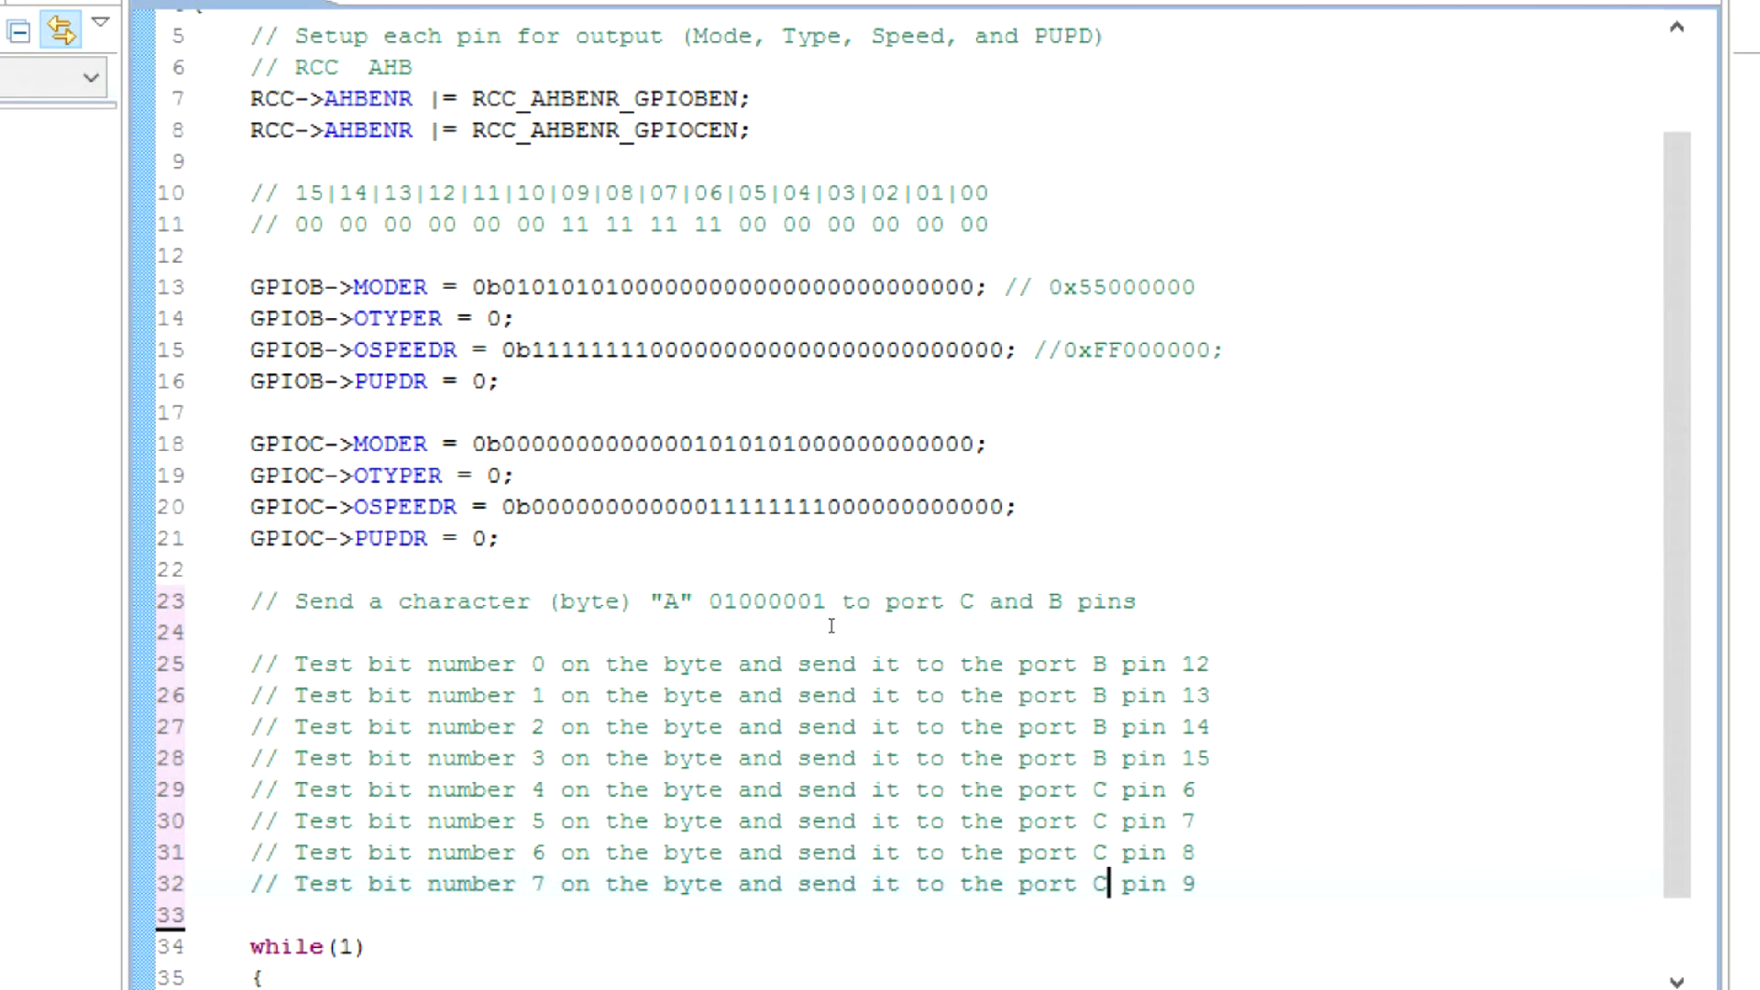
pyautogui.doubleClick(673, 601)
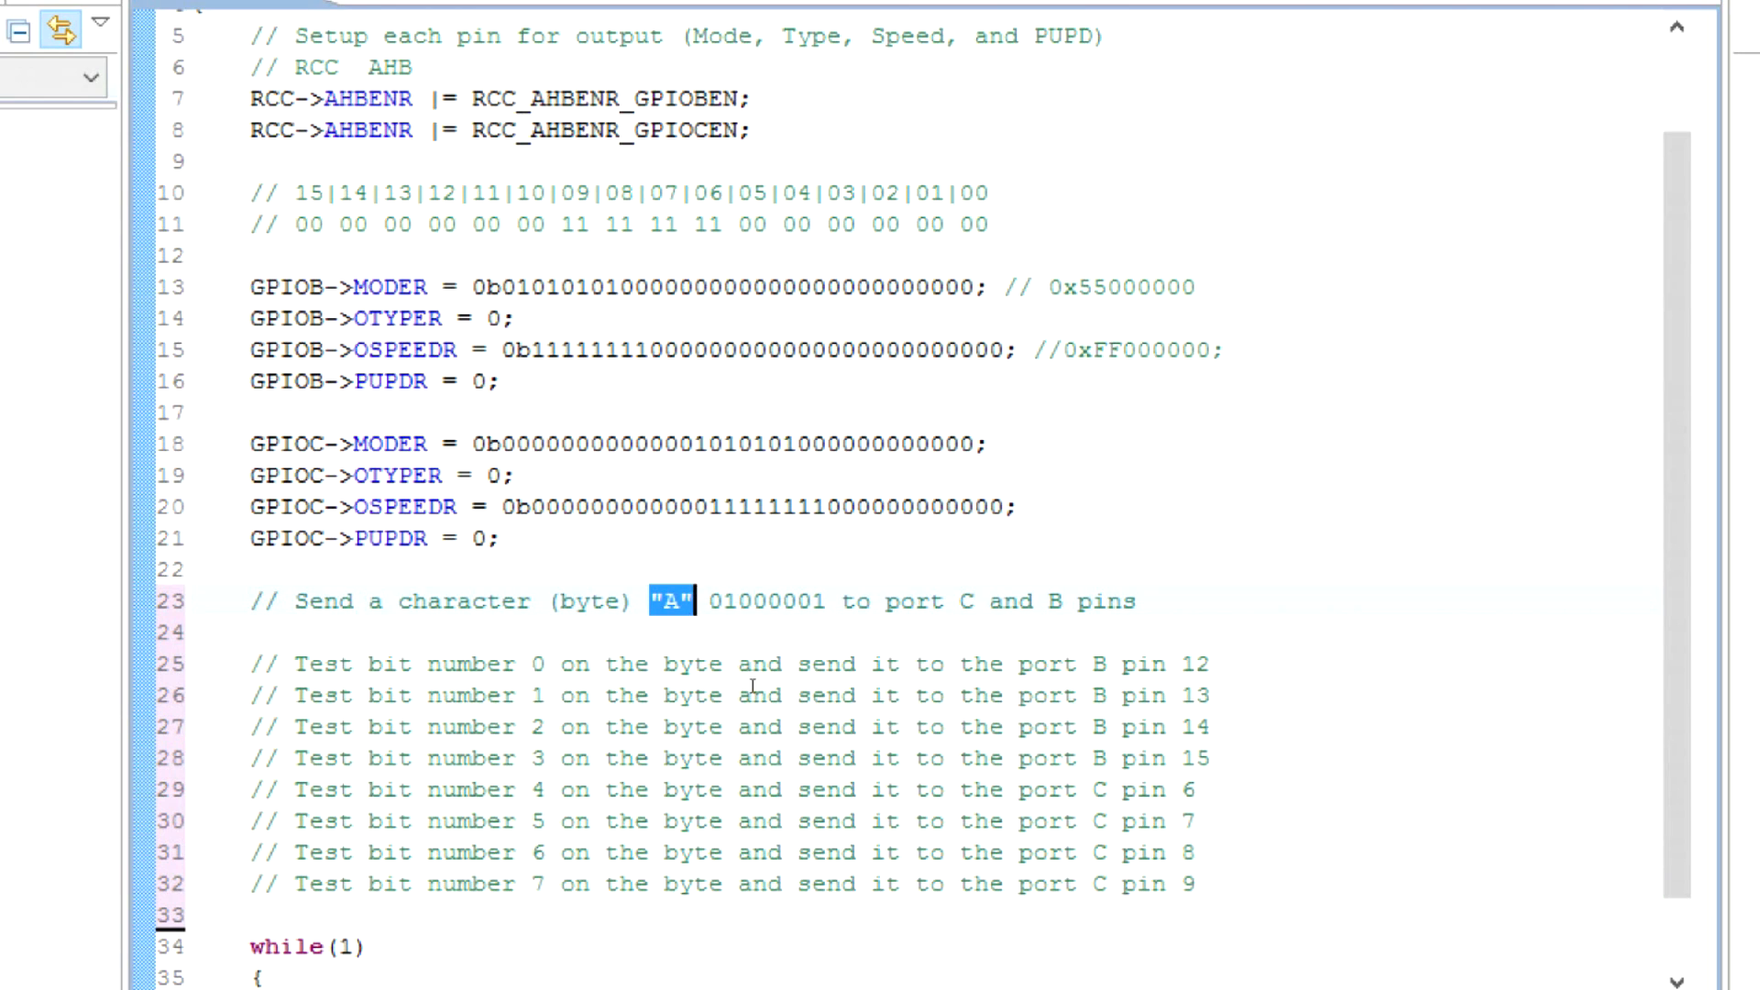
pyautogui.moveTo(813, 726)
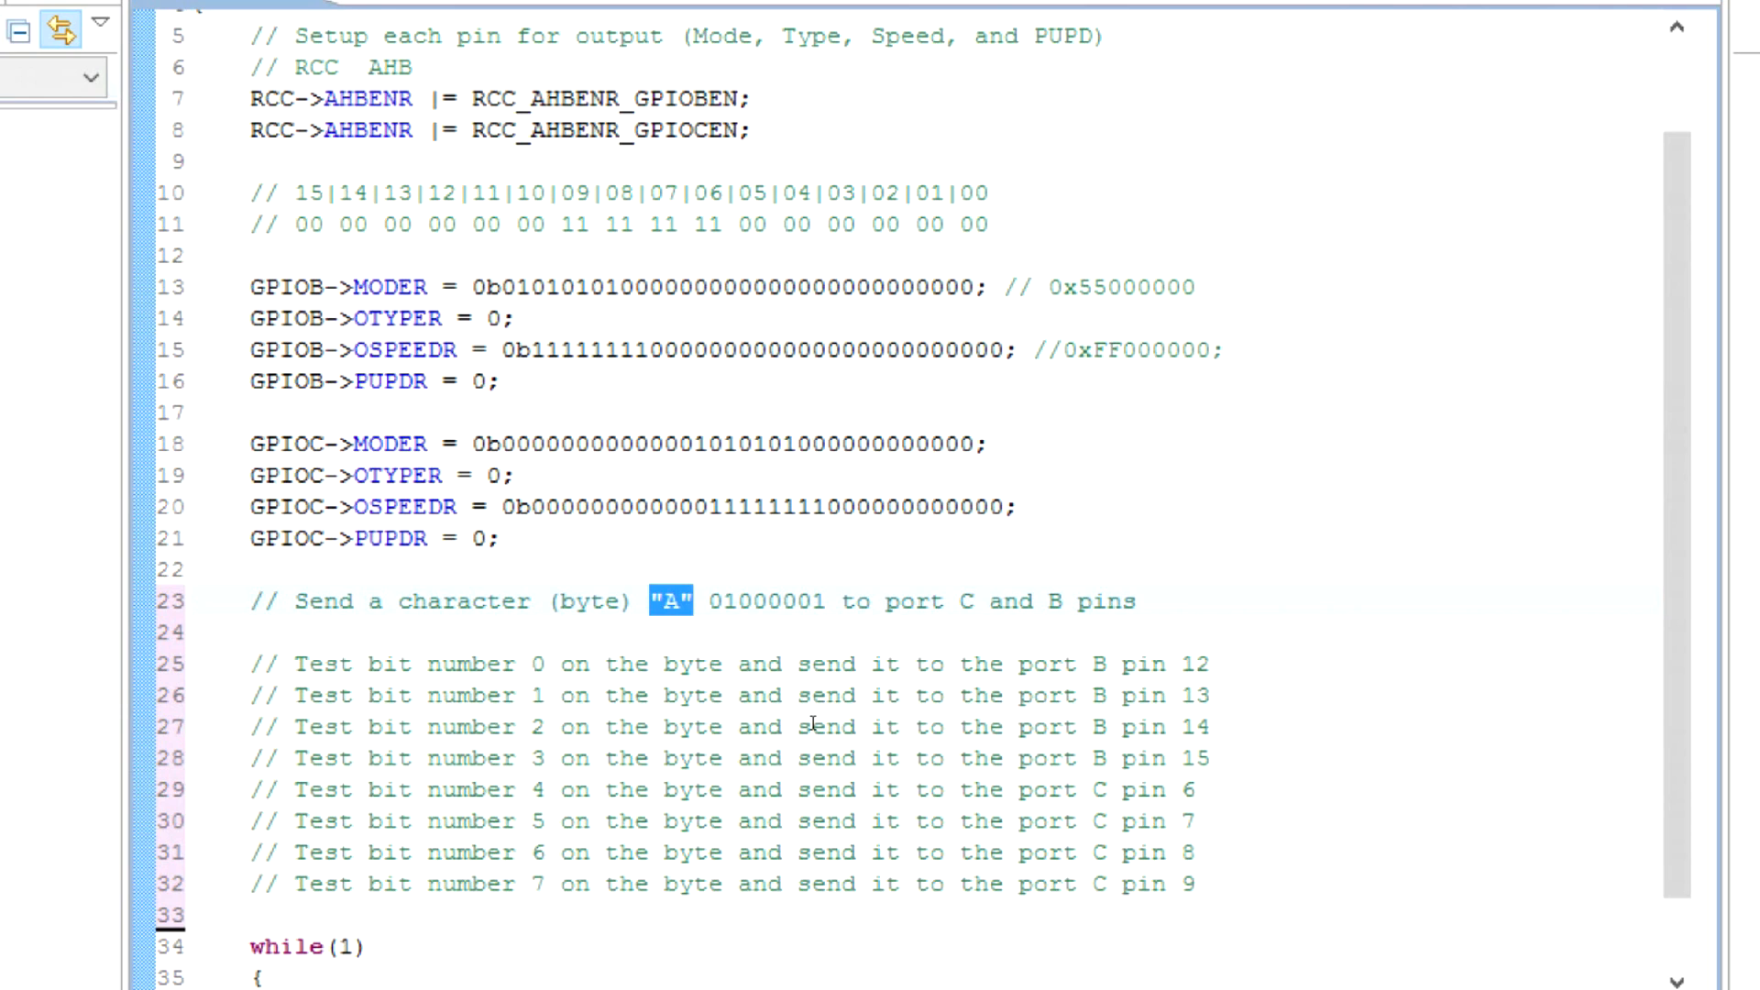
pyautogui.click(1091, 664)
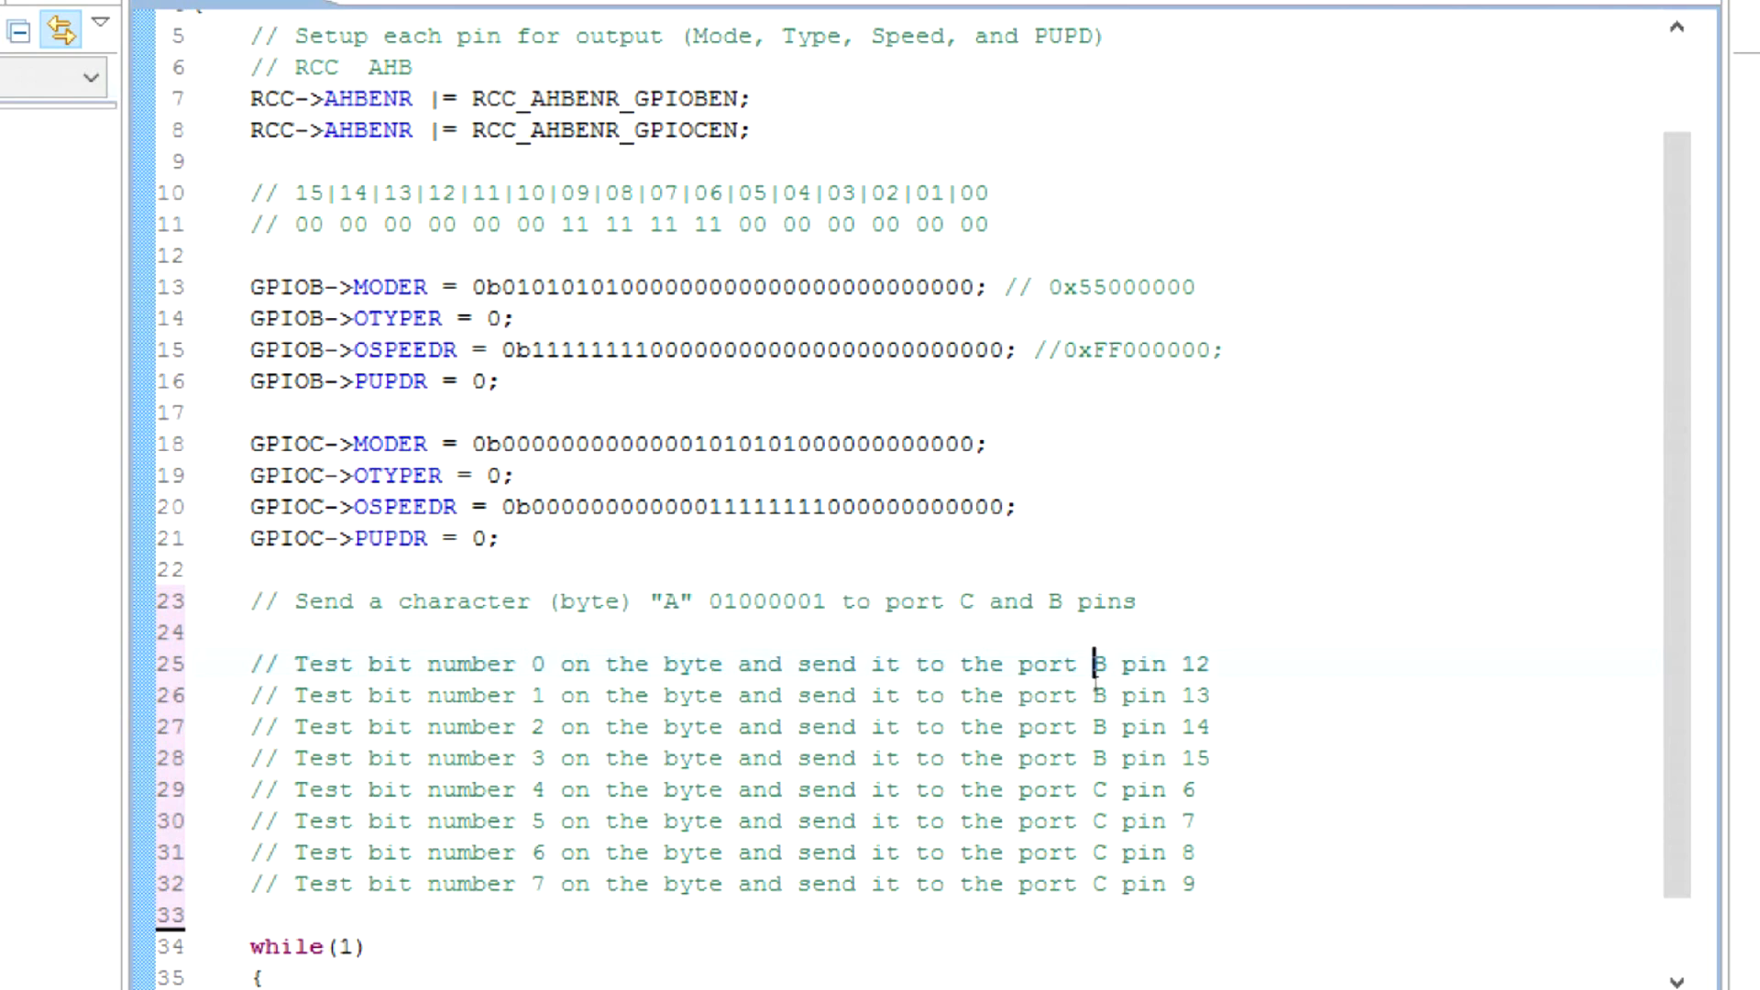
pyautogui.click(253, 633)
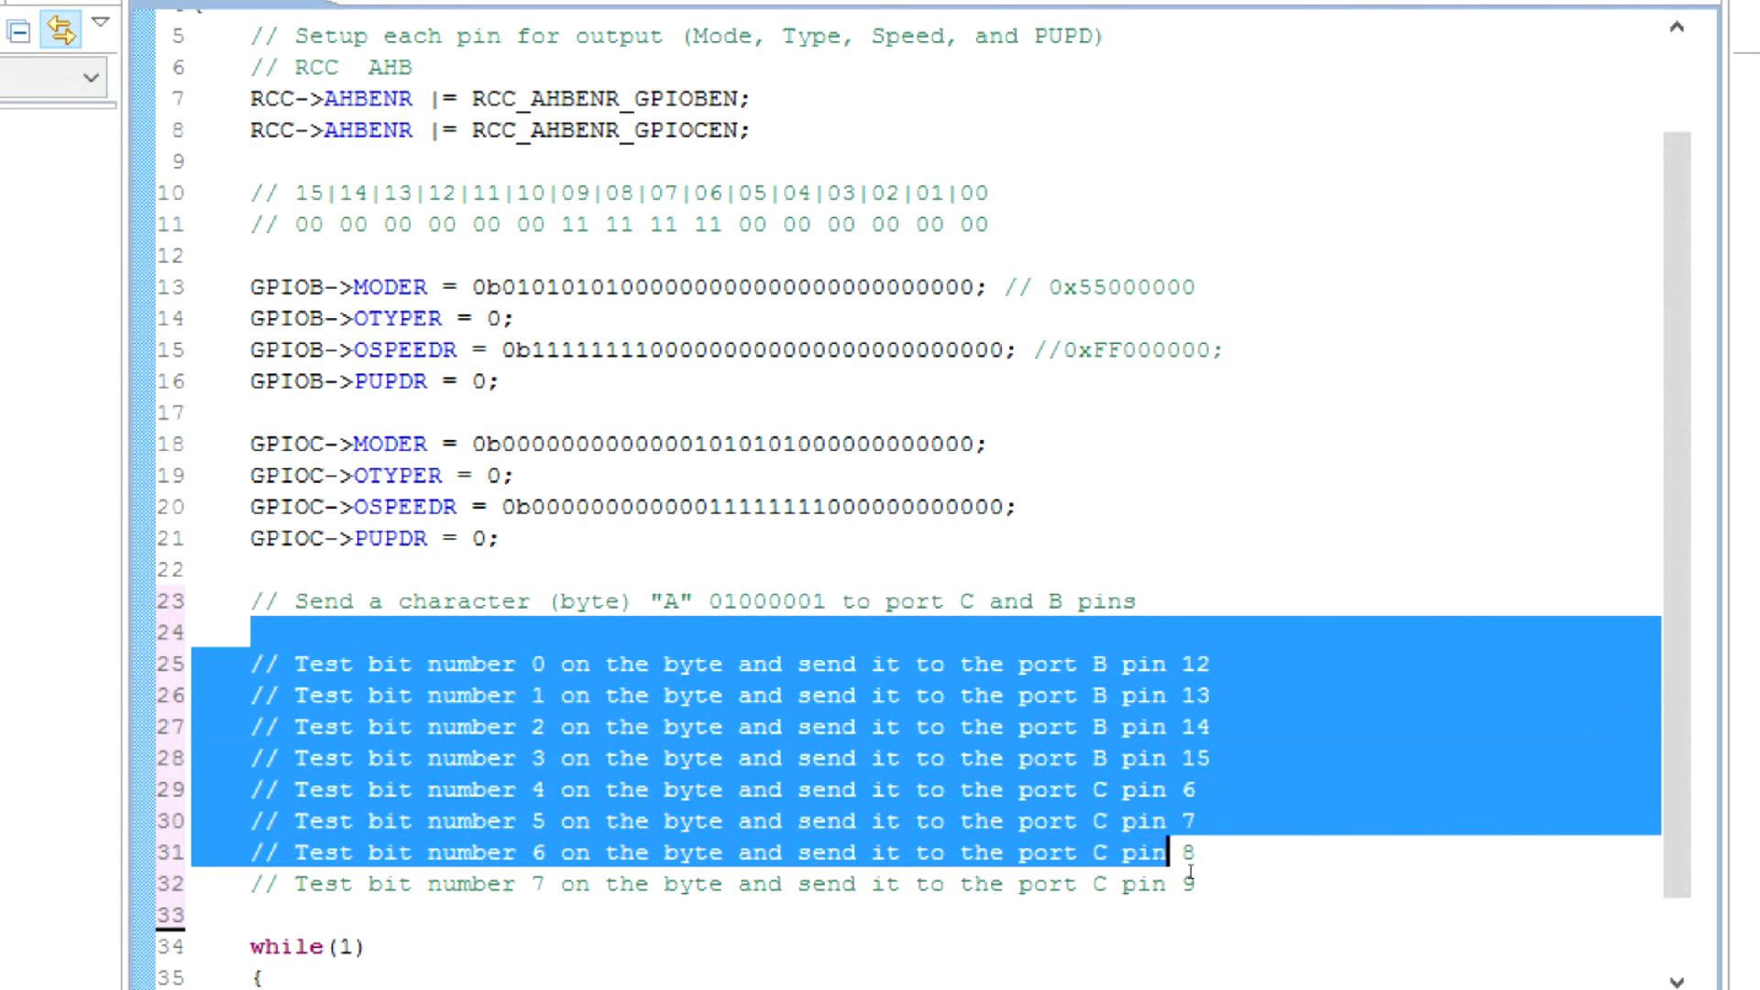
pyautogui.click(810, 695)
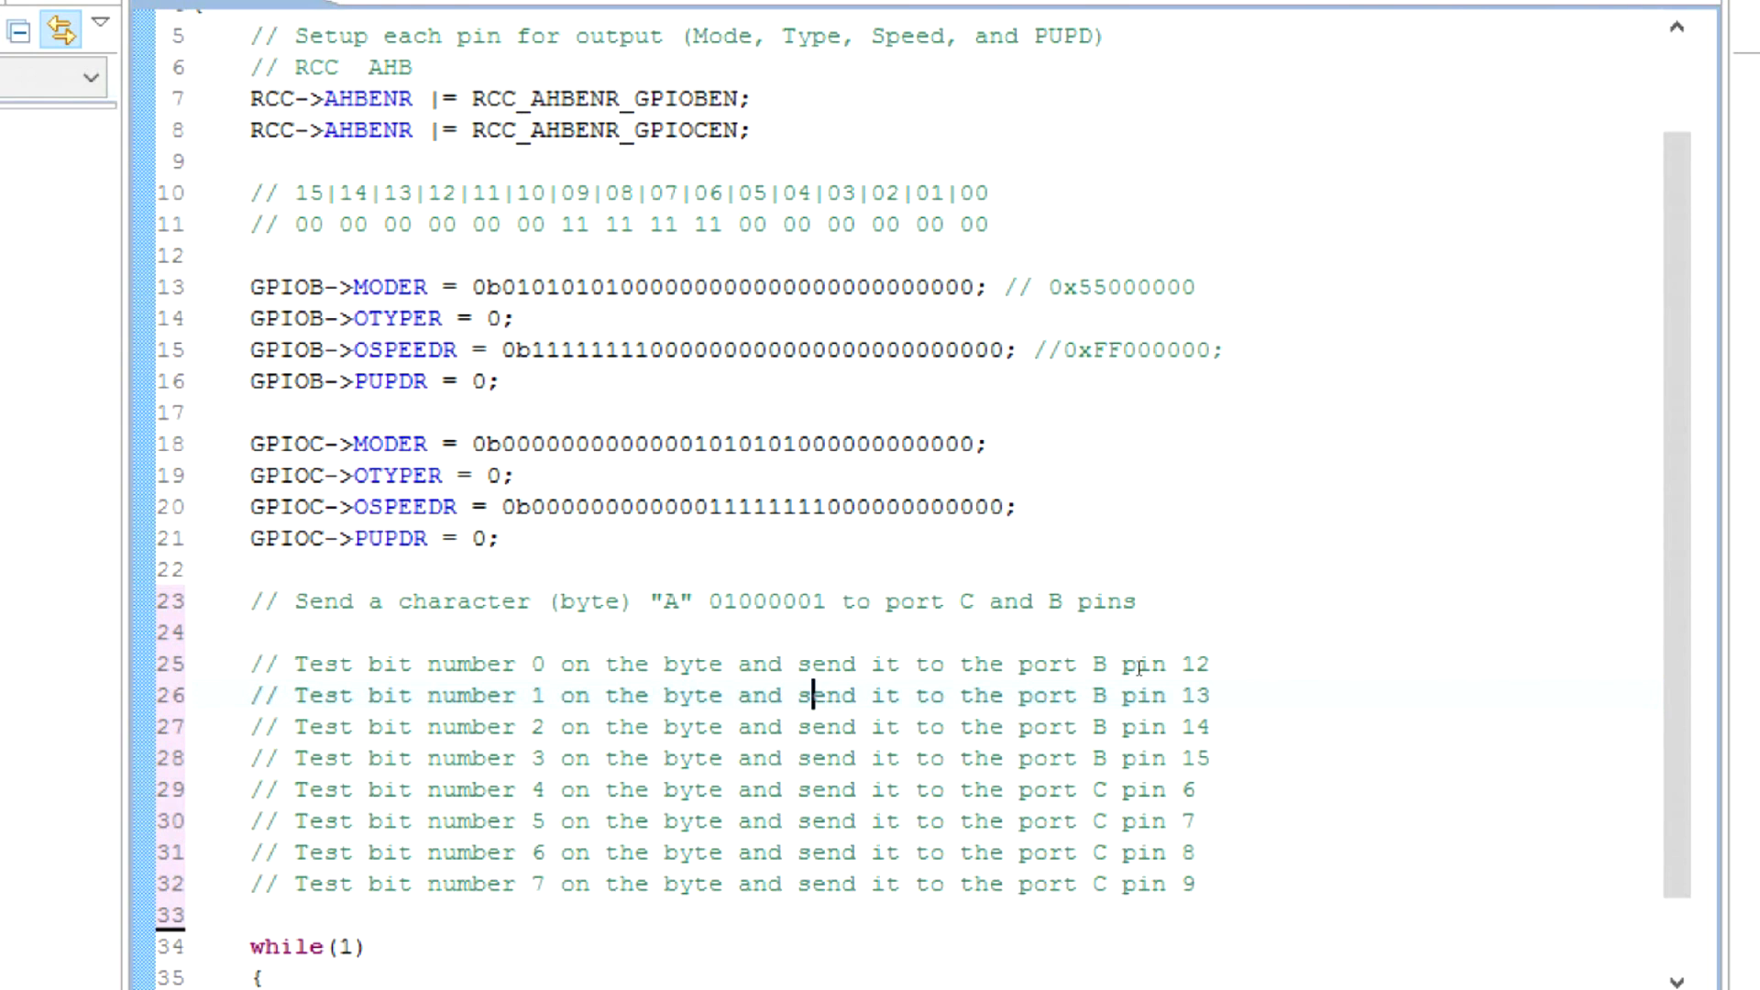
pyautogui.doubleClick(1174, 664)
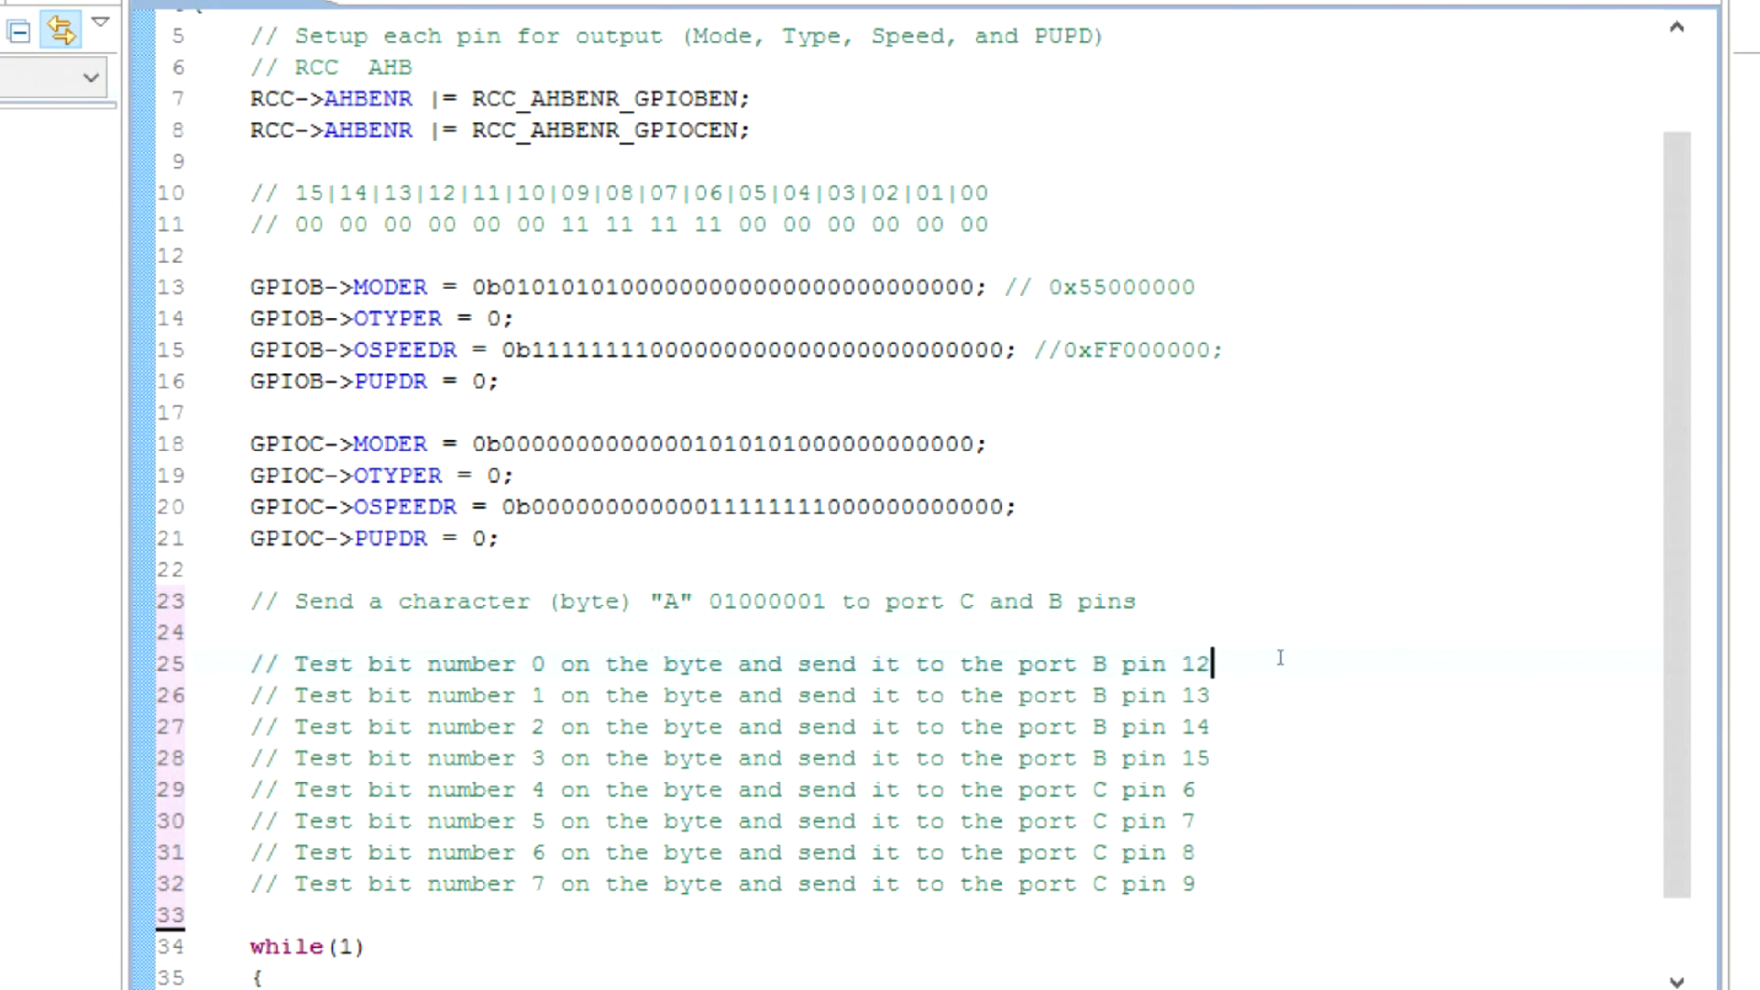
# Declare char character = "A"; with a //0b01000001 note and blank lines around the bit 0 comment.
pyautogui.press('enter')
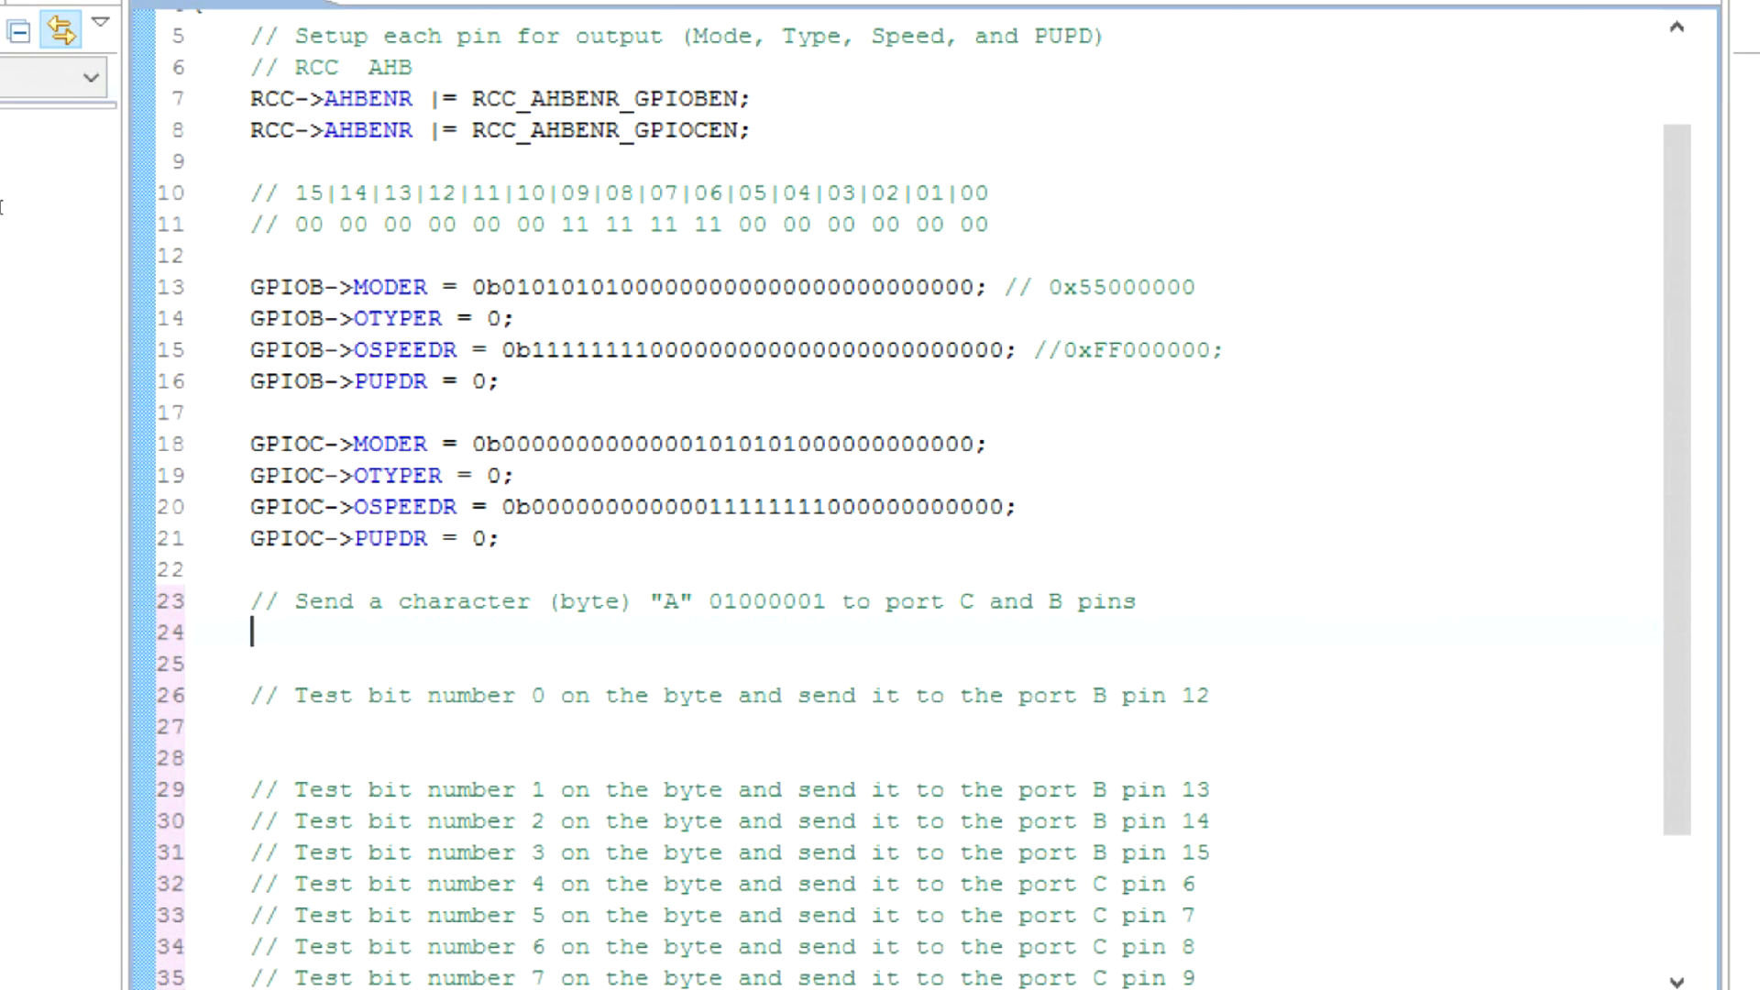
pyautogui.write('char character')
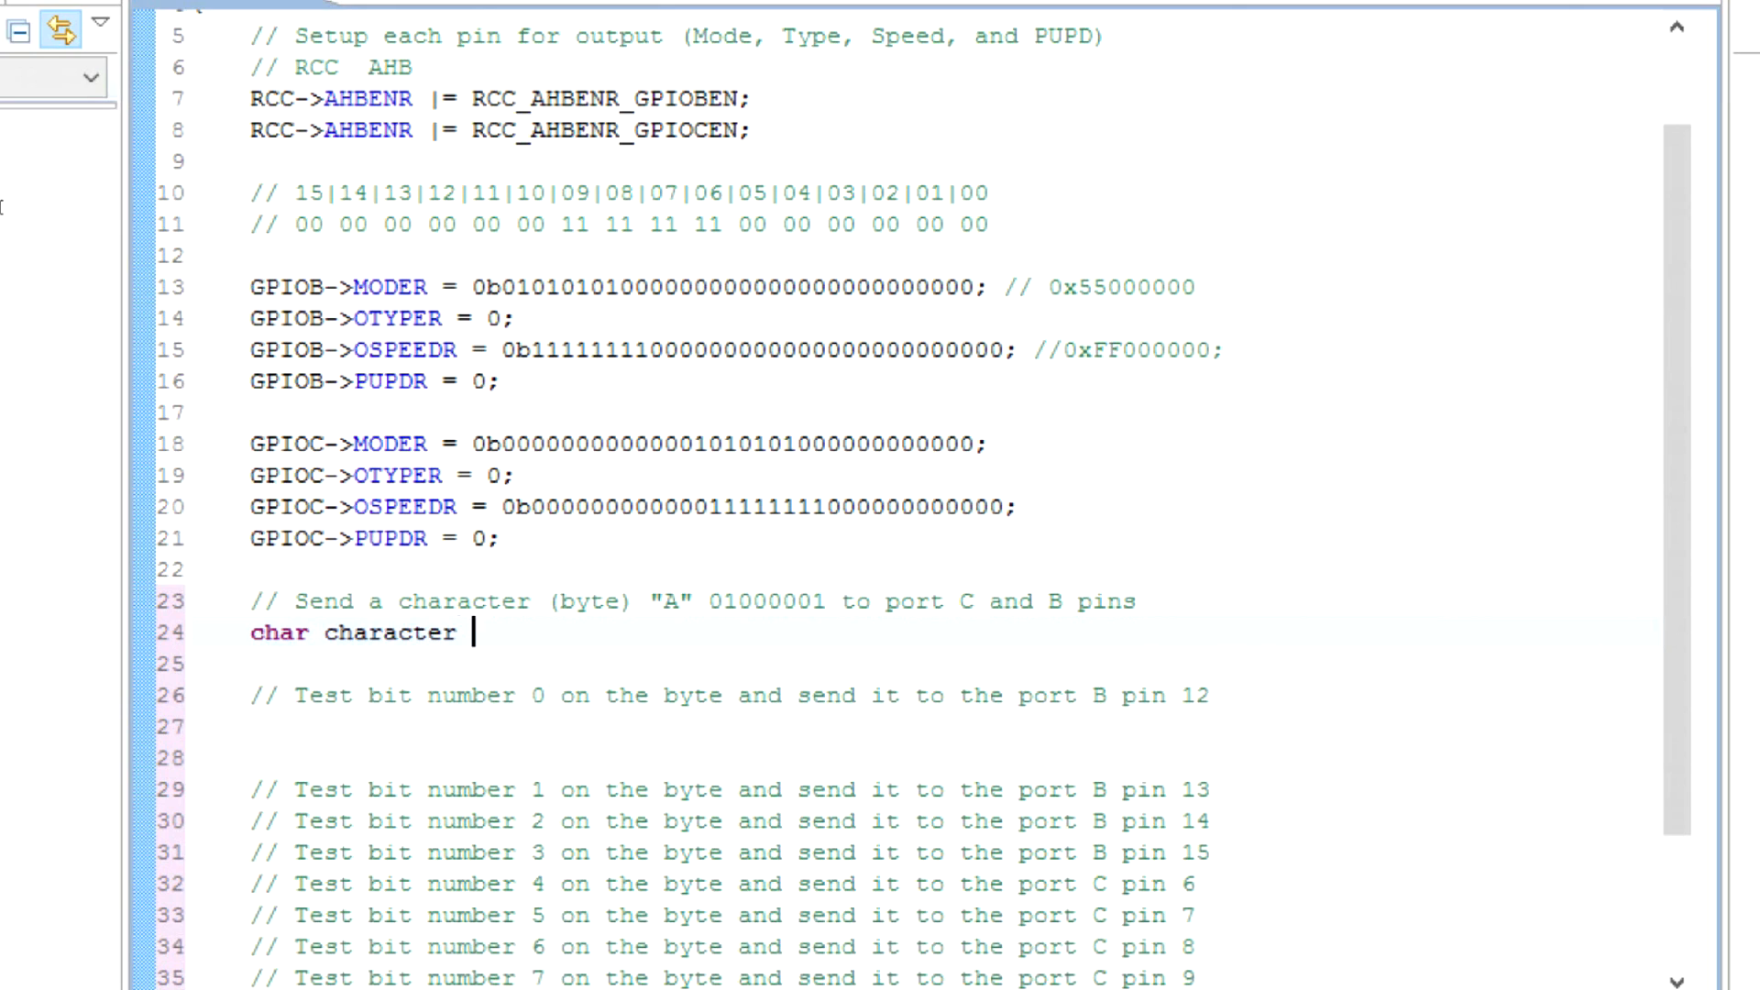
pyautogui.write('= "A";')
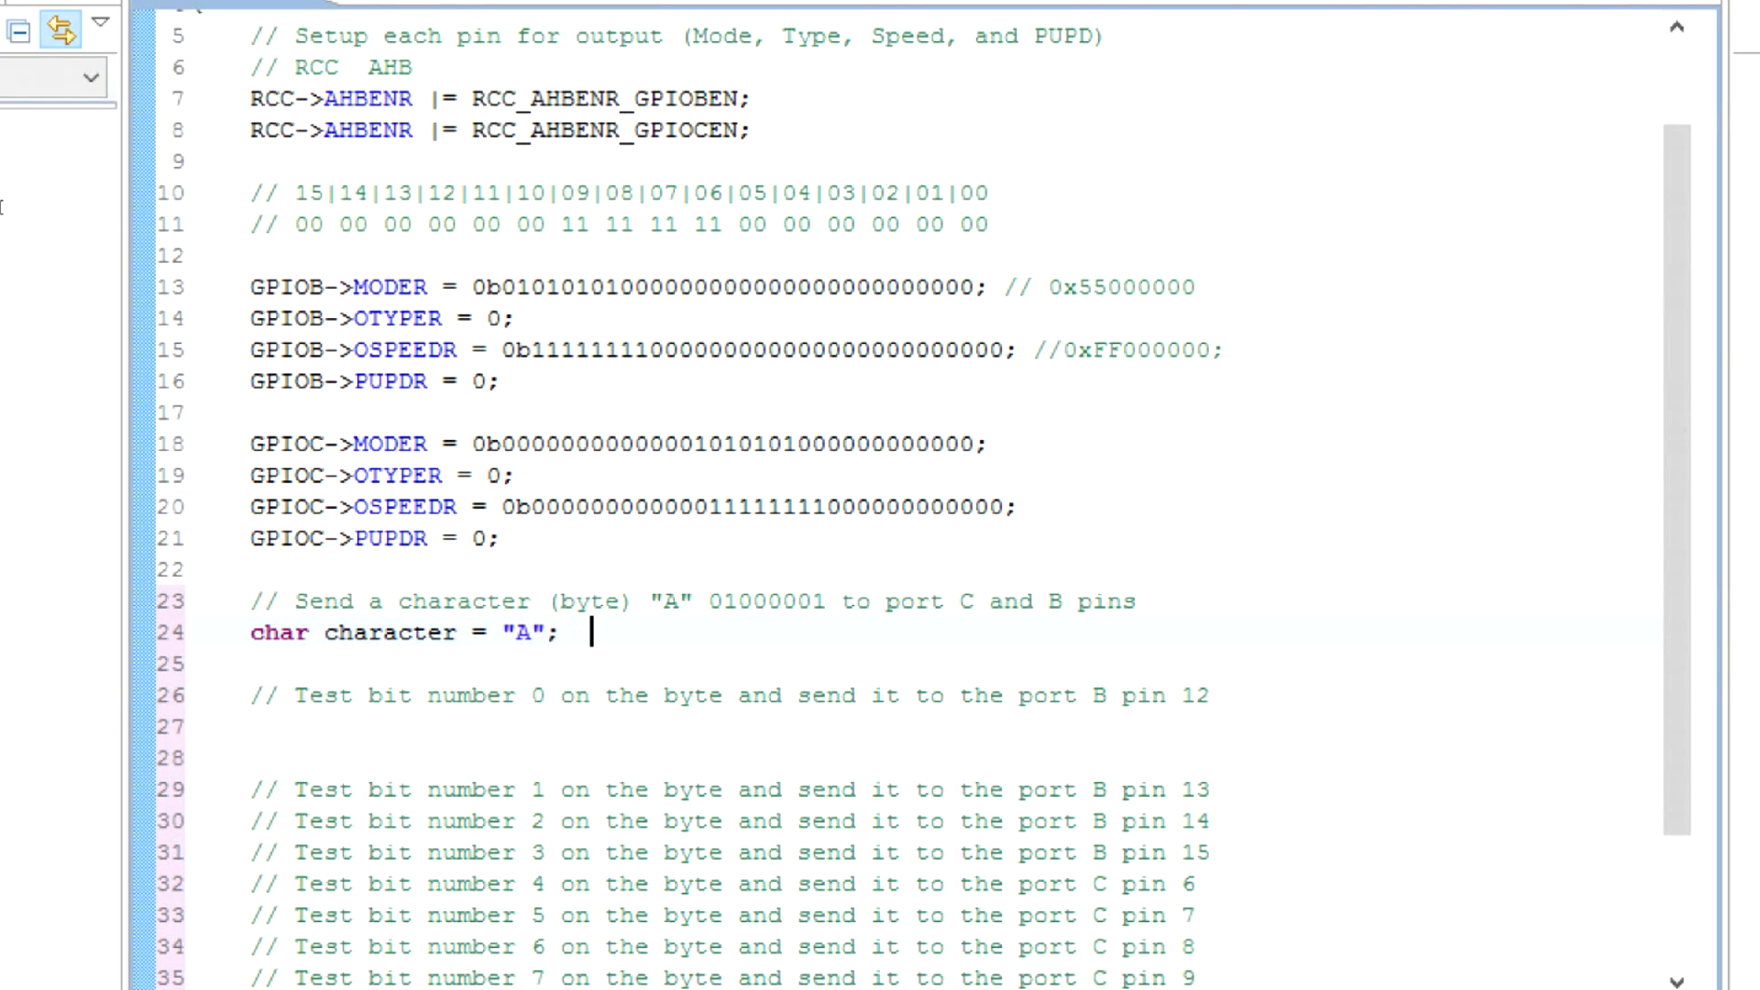
pyautogui.write('//0b01000001')
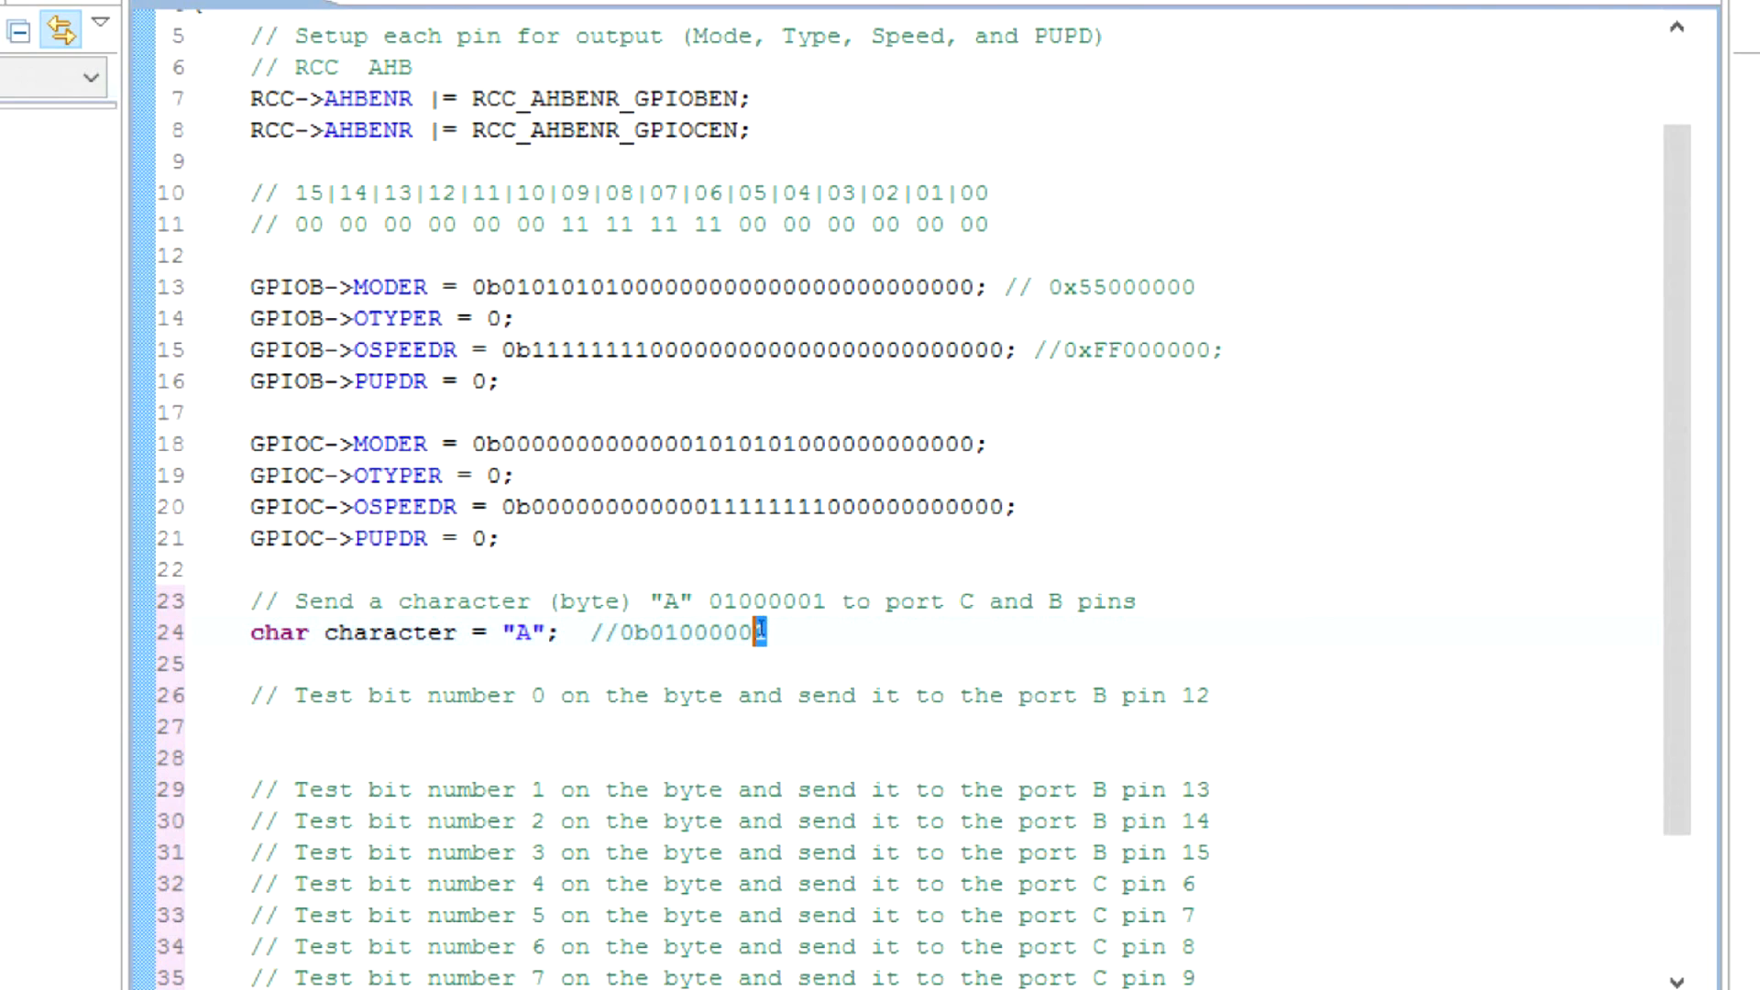
pyautogui.doubleClick(707, 630)
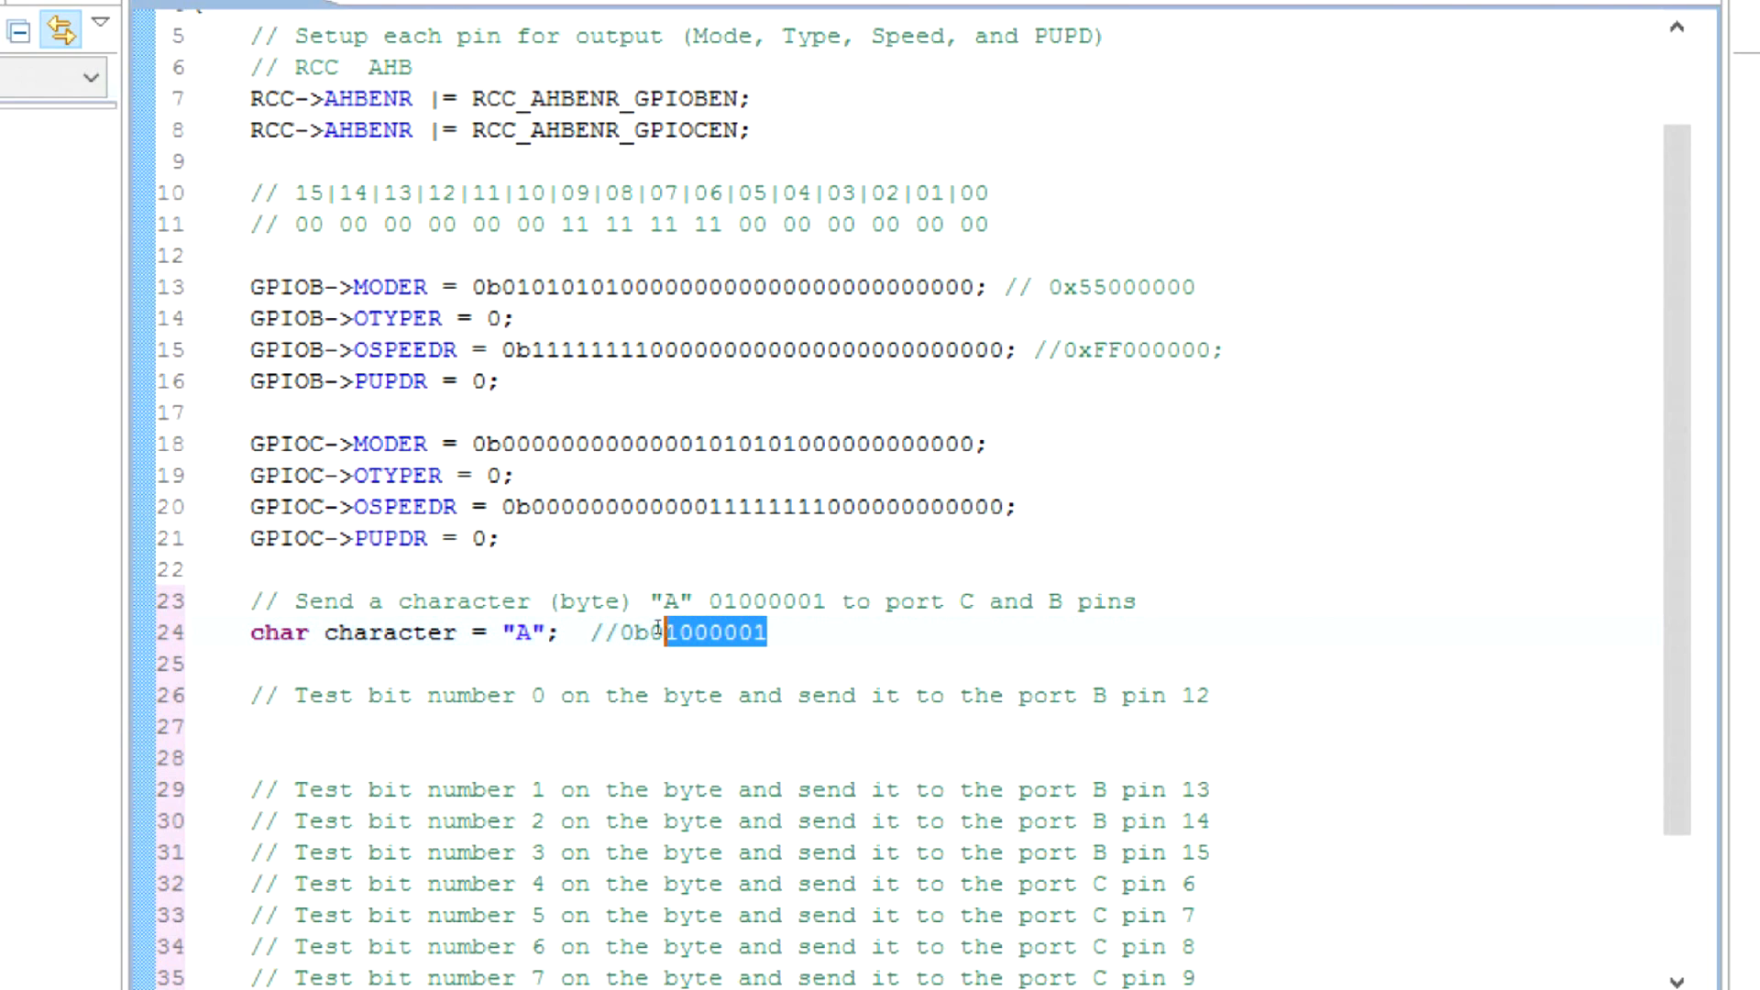
pyautogui.click(766, 632)
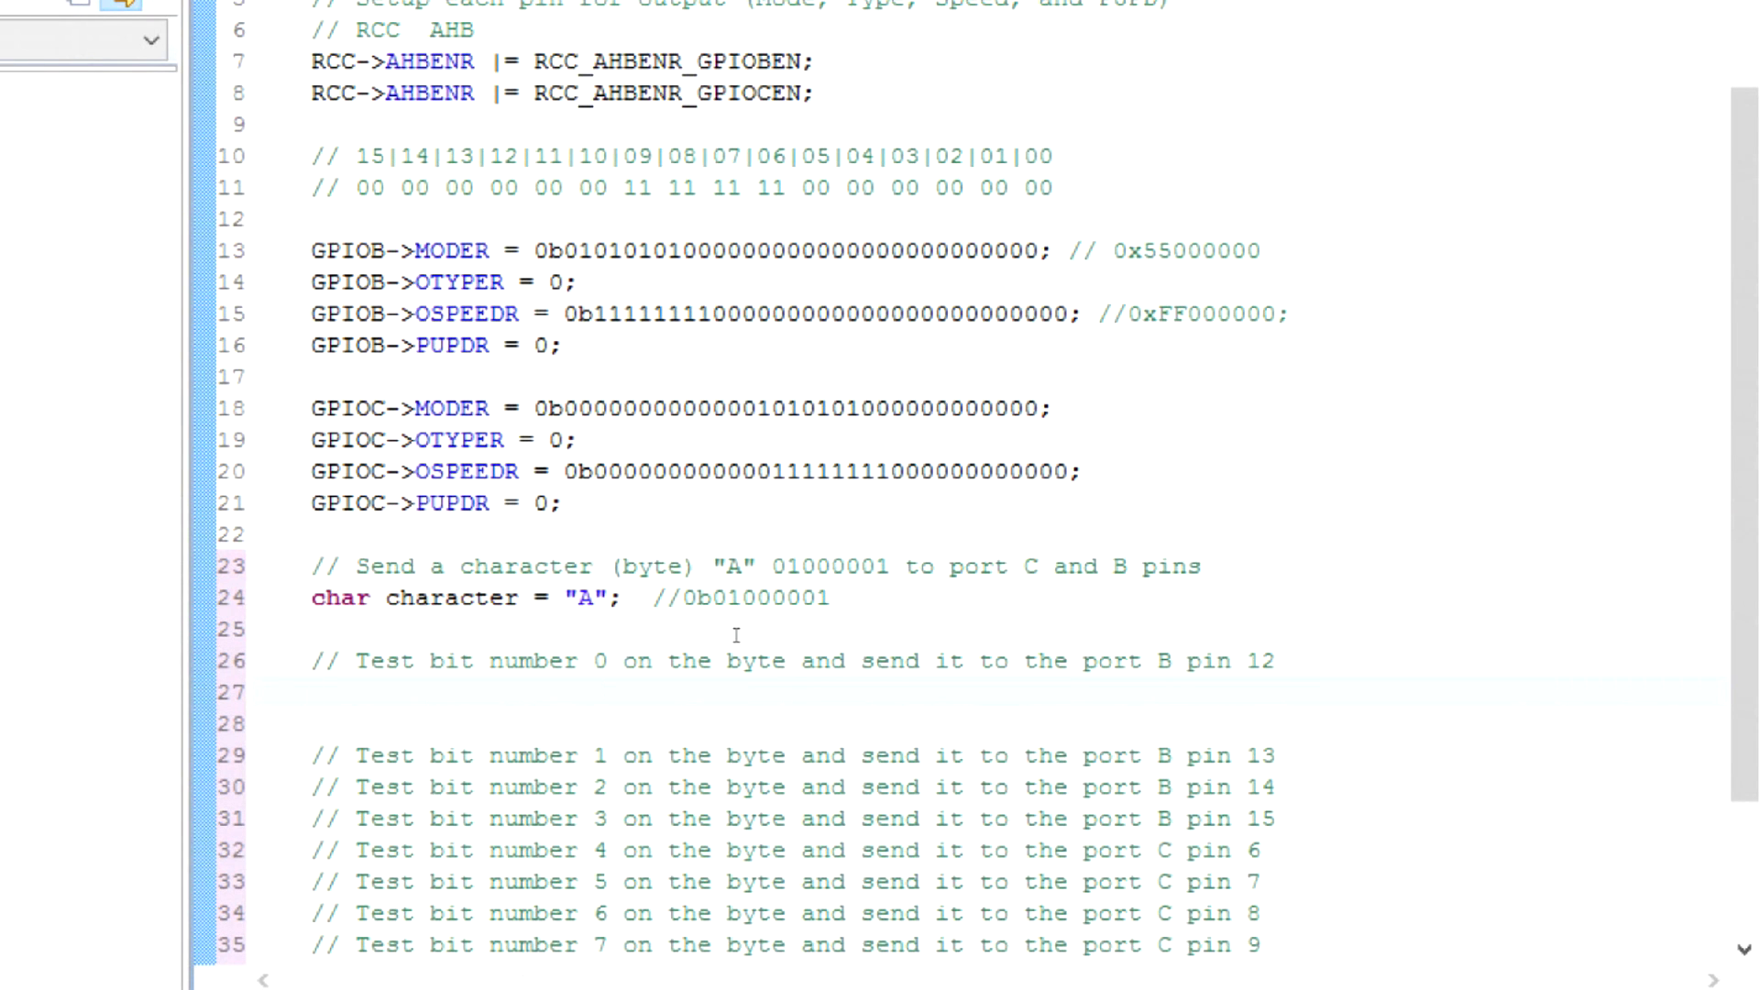
# Add an empty if (character & 01000001) { } block under the bit 0 comment.
pyautogui.write('if')
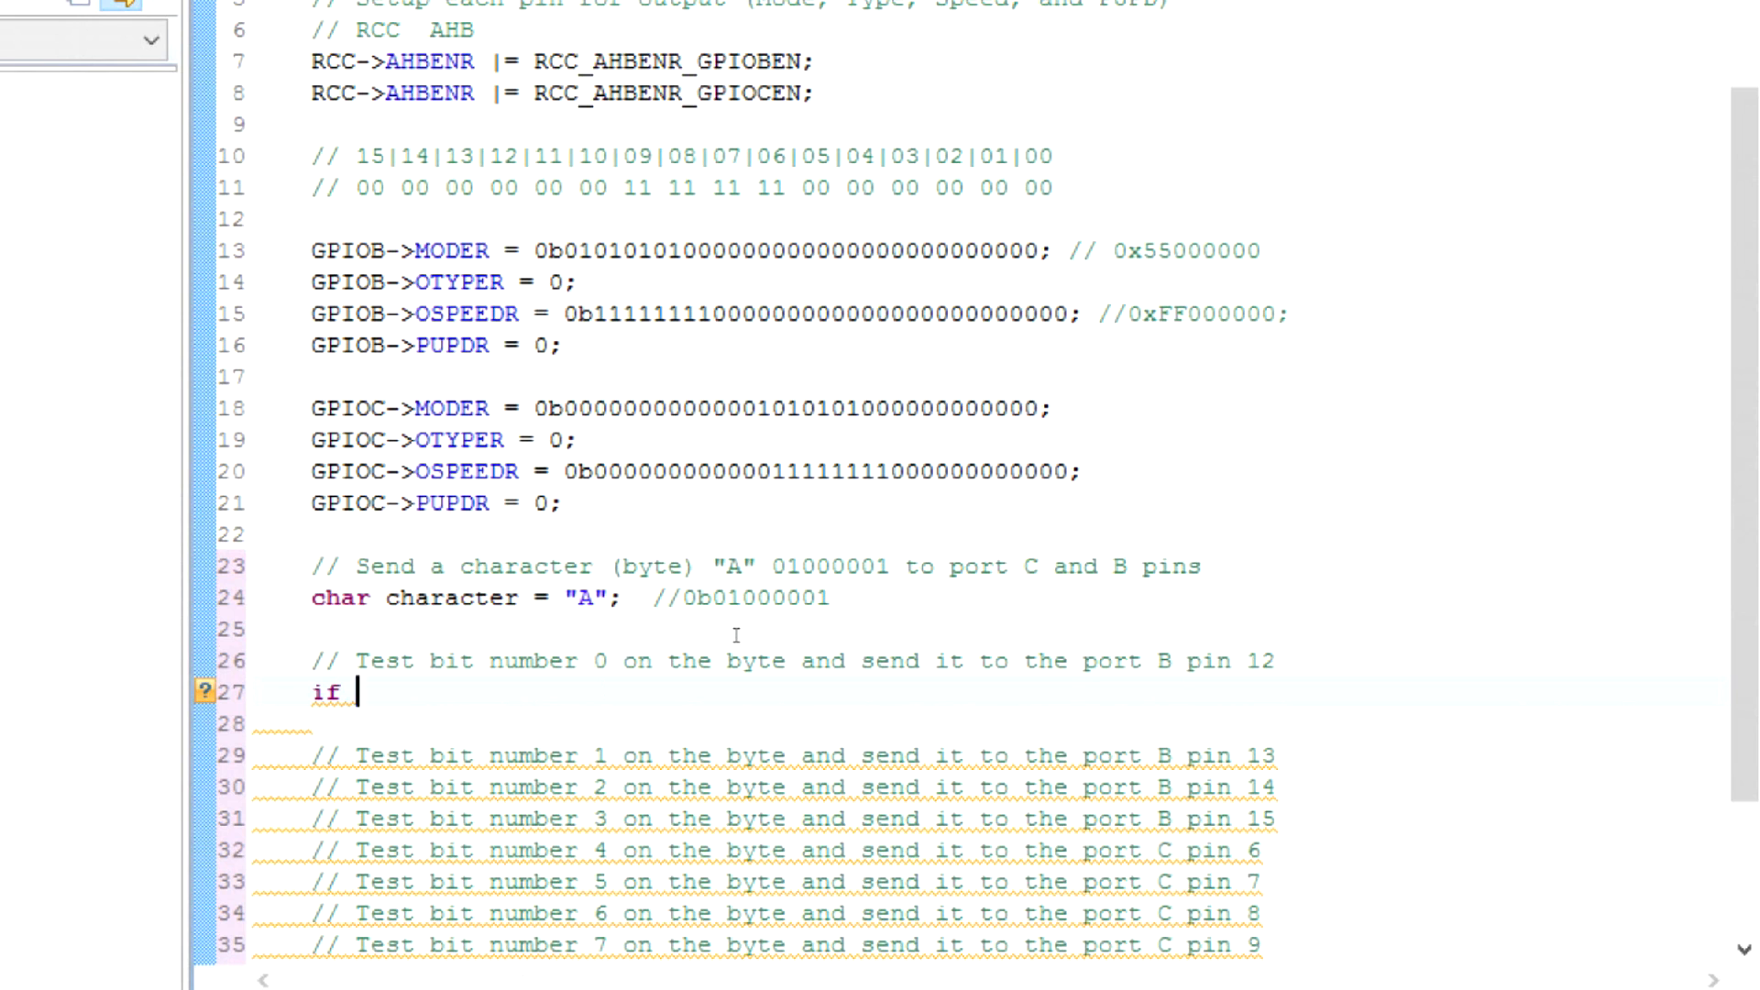
pyautogui.write('(character')
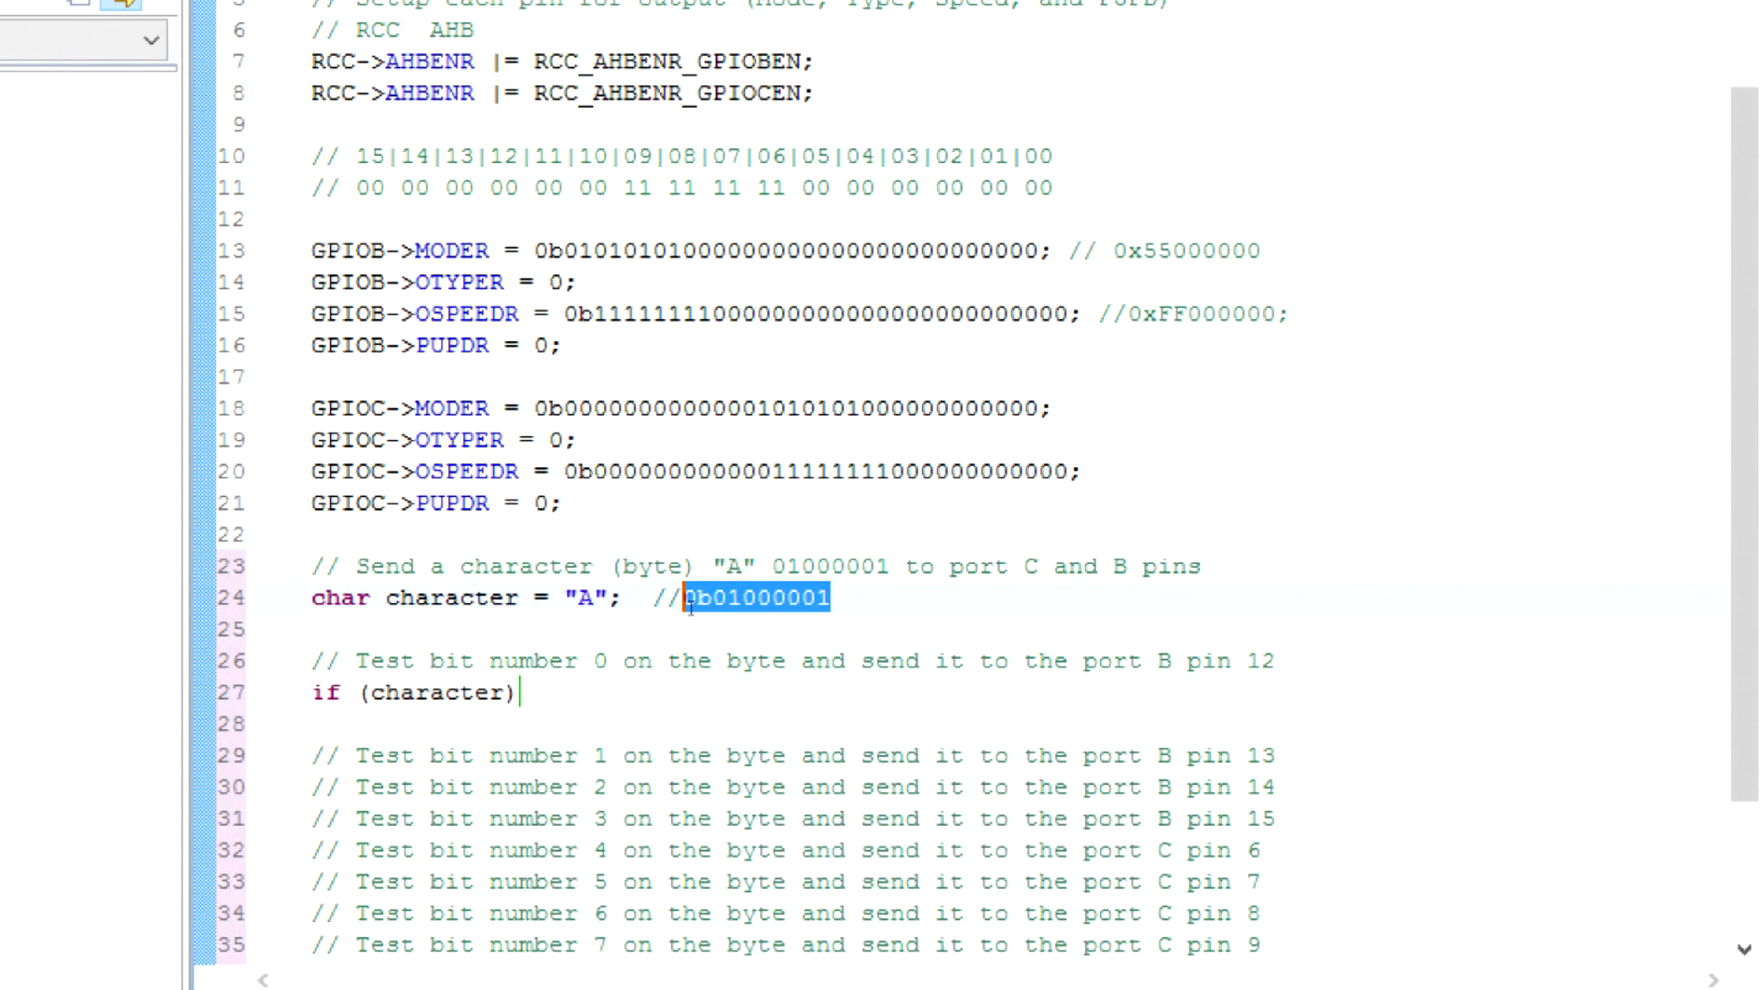
pyautogui.write('&')
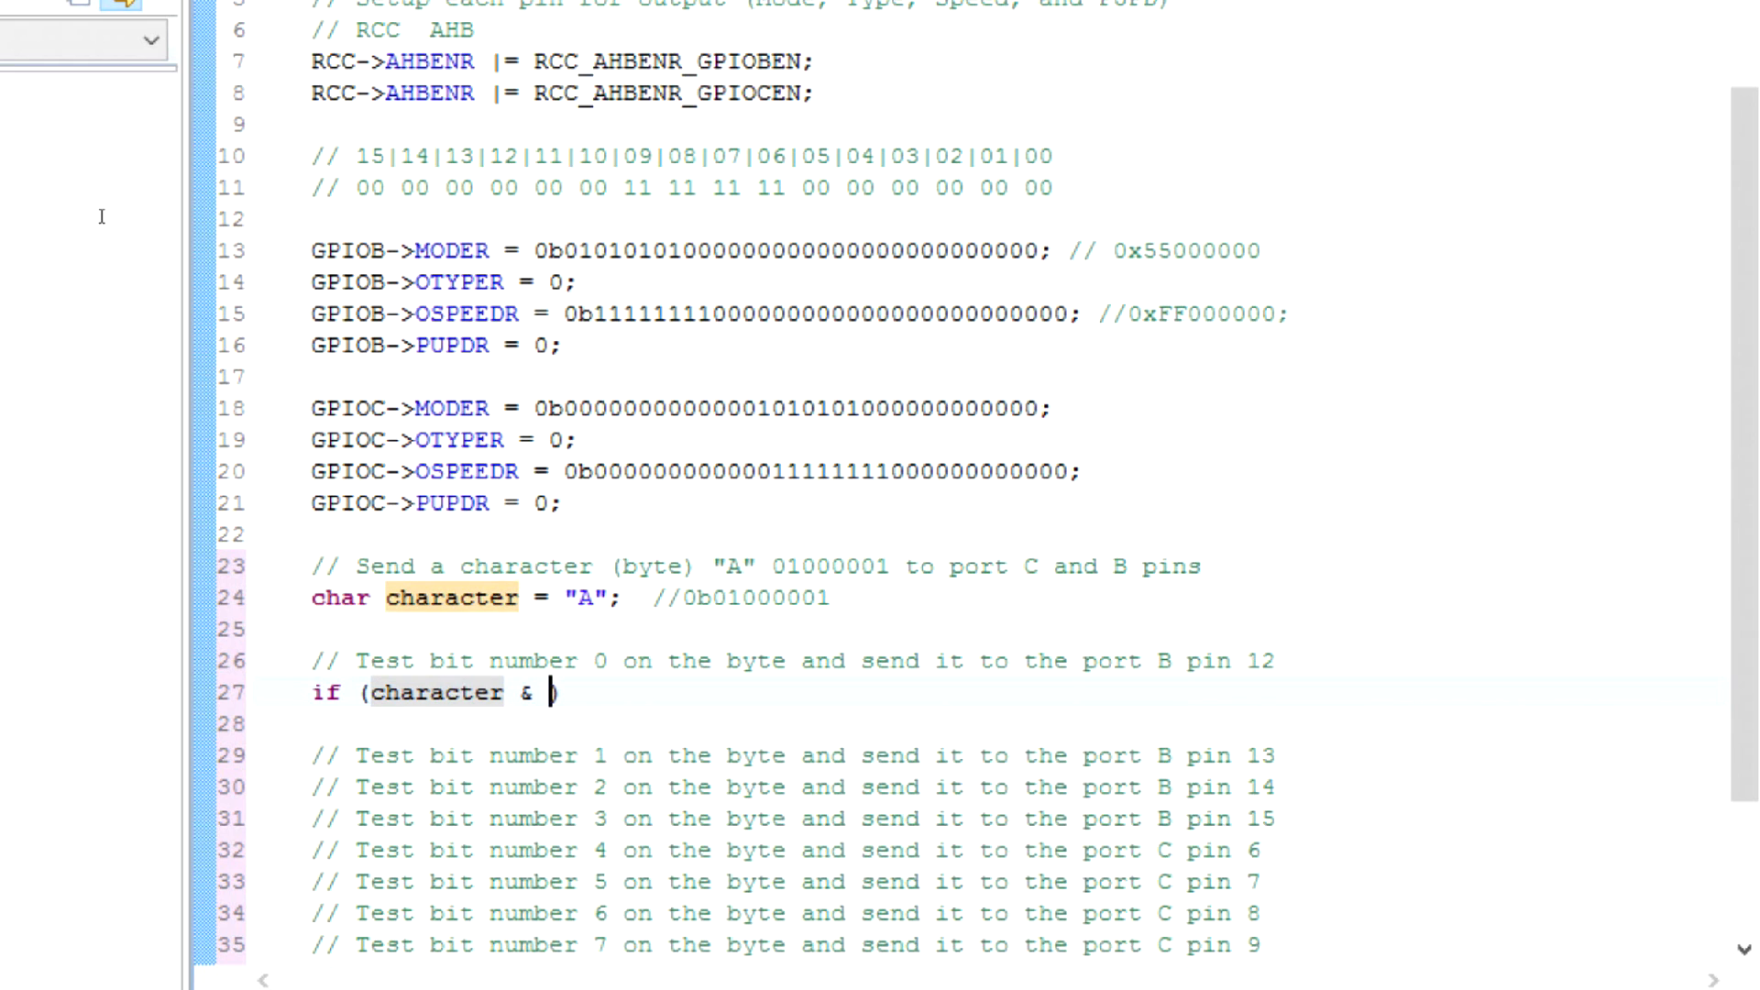
pyautogui.write('01')
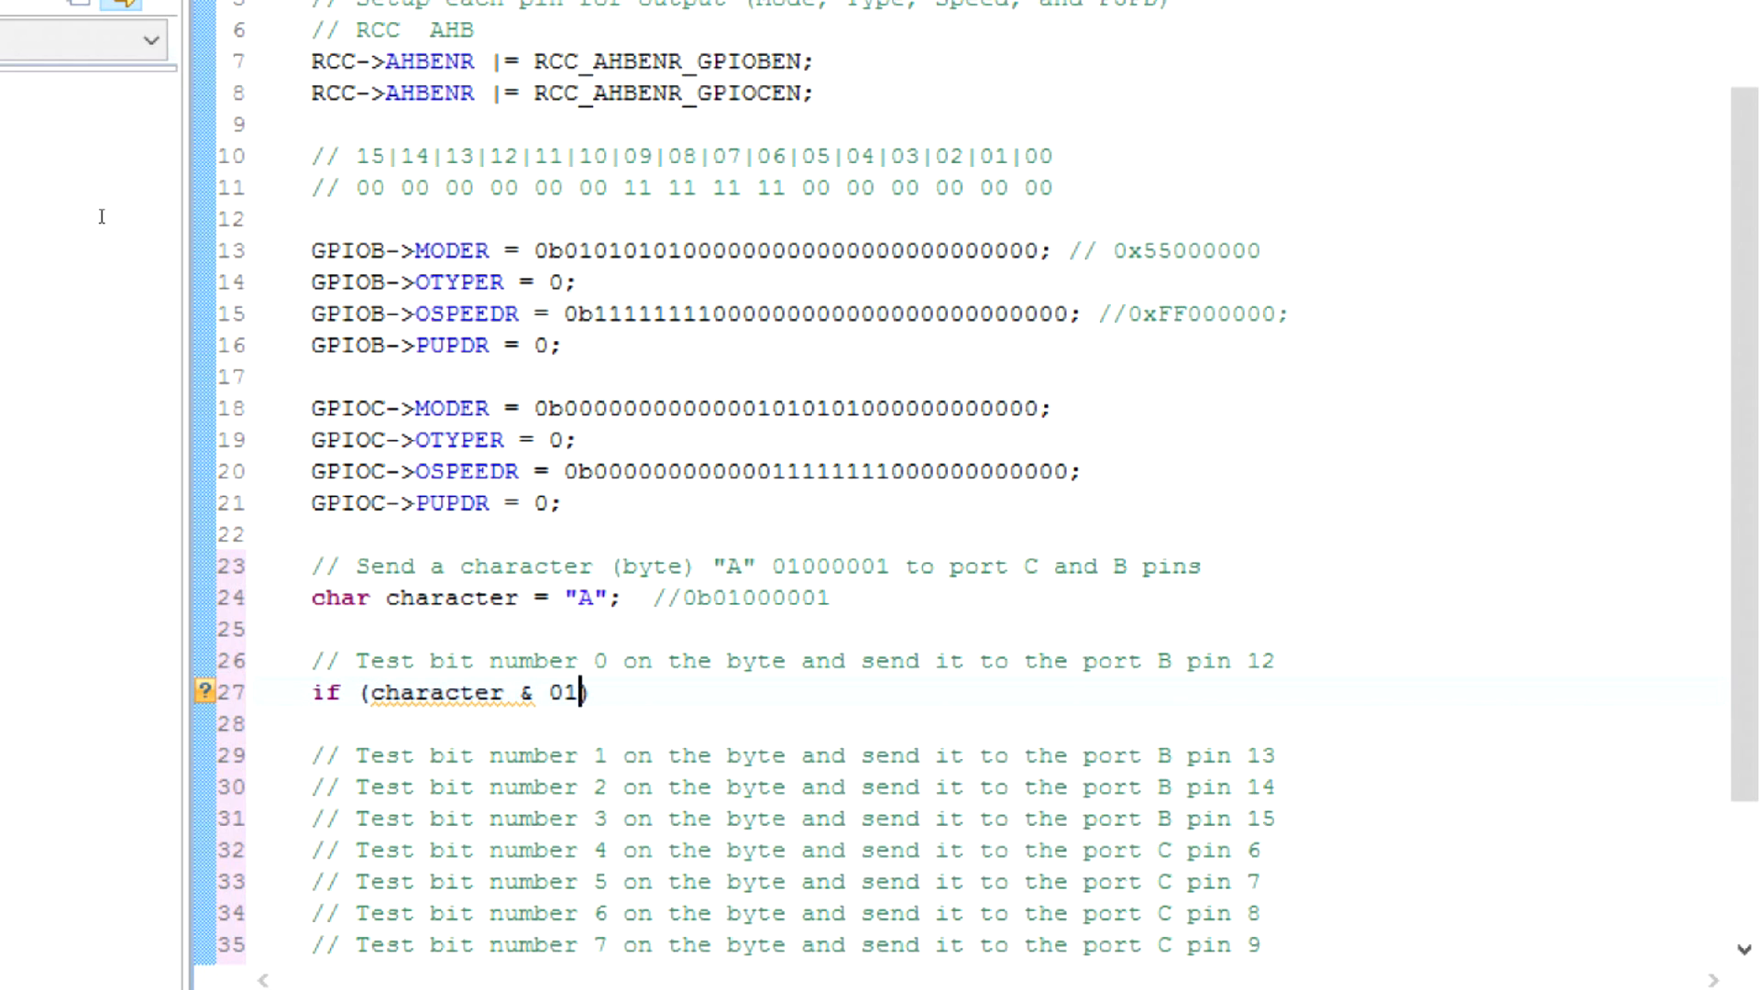
pyautogui.write('00000')
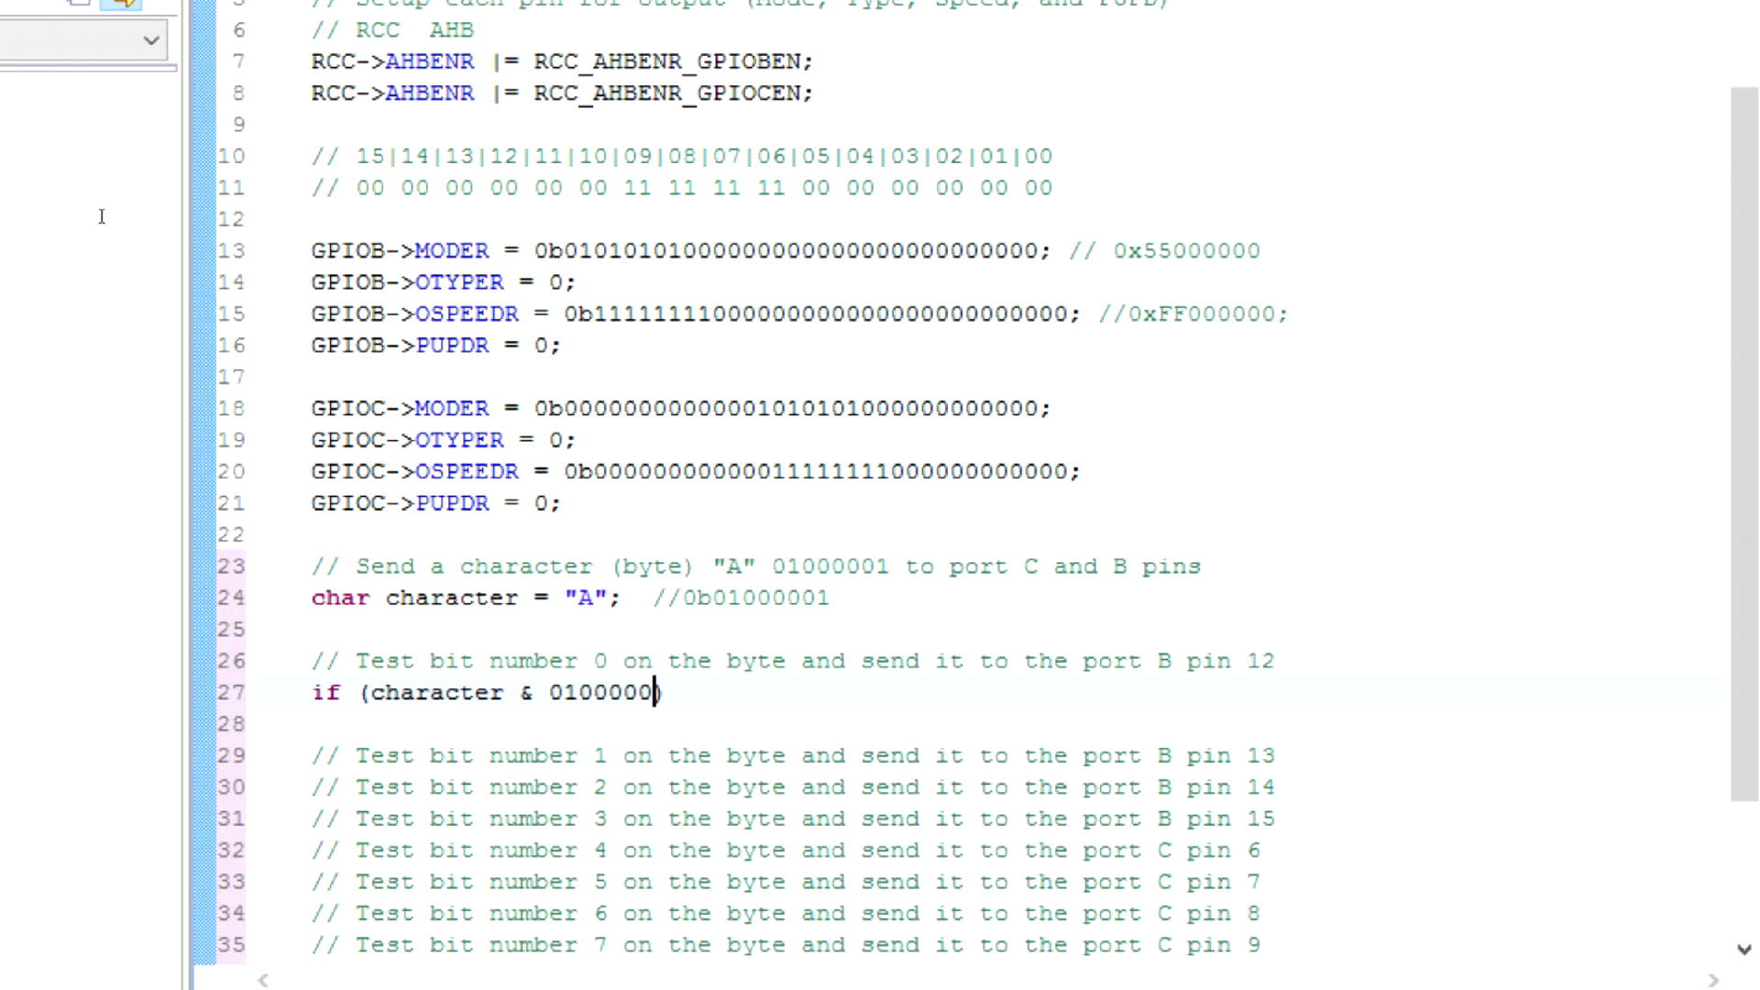
pyautogui.write('1)')
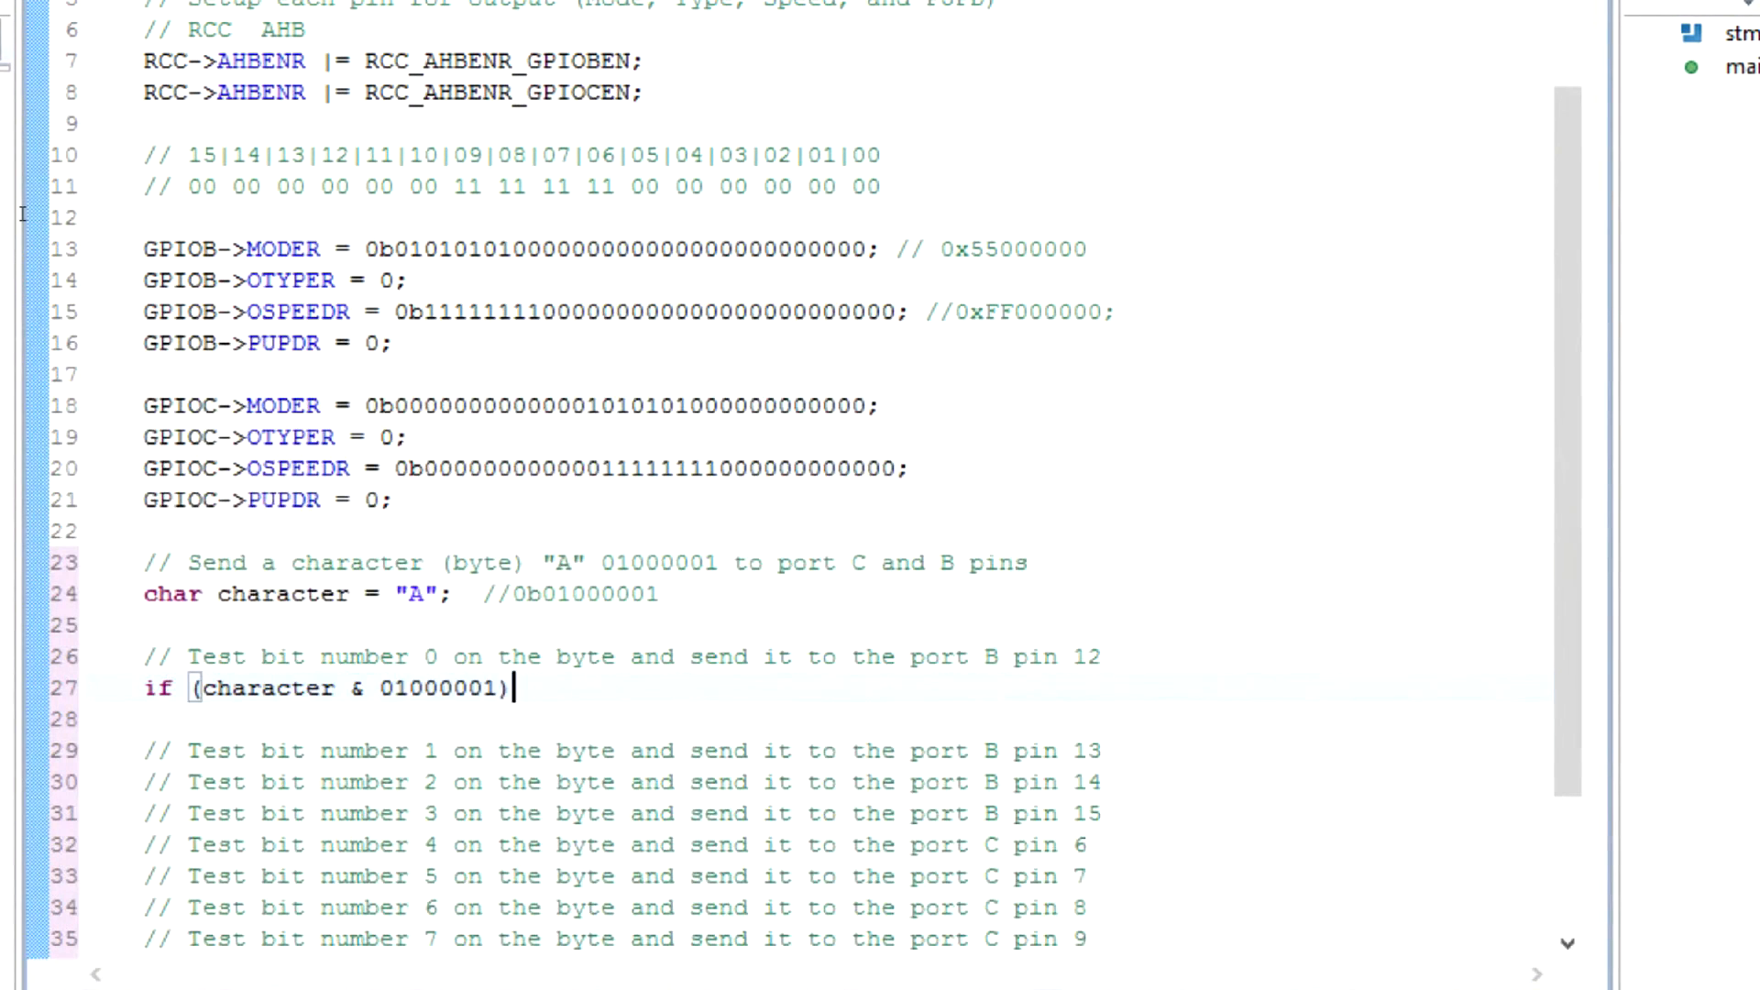
pyautogui.write('{')
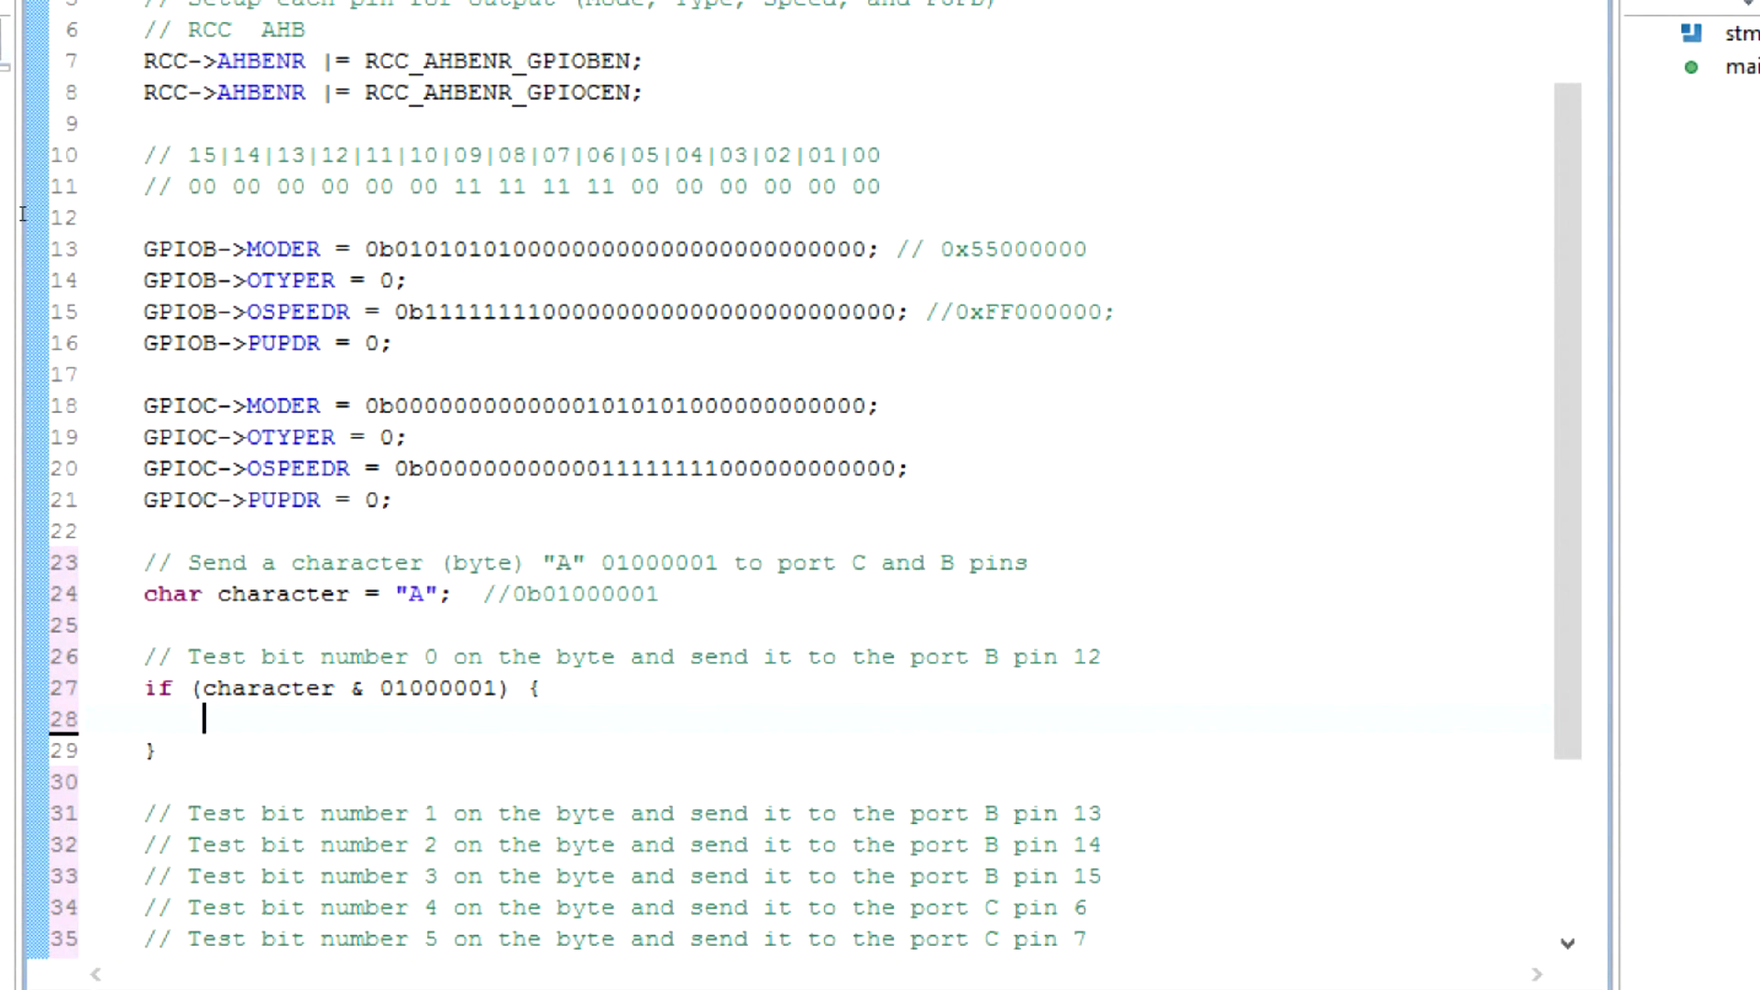
pyautogui.click(493, 688)
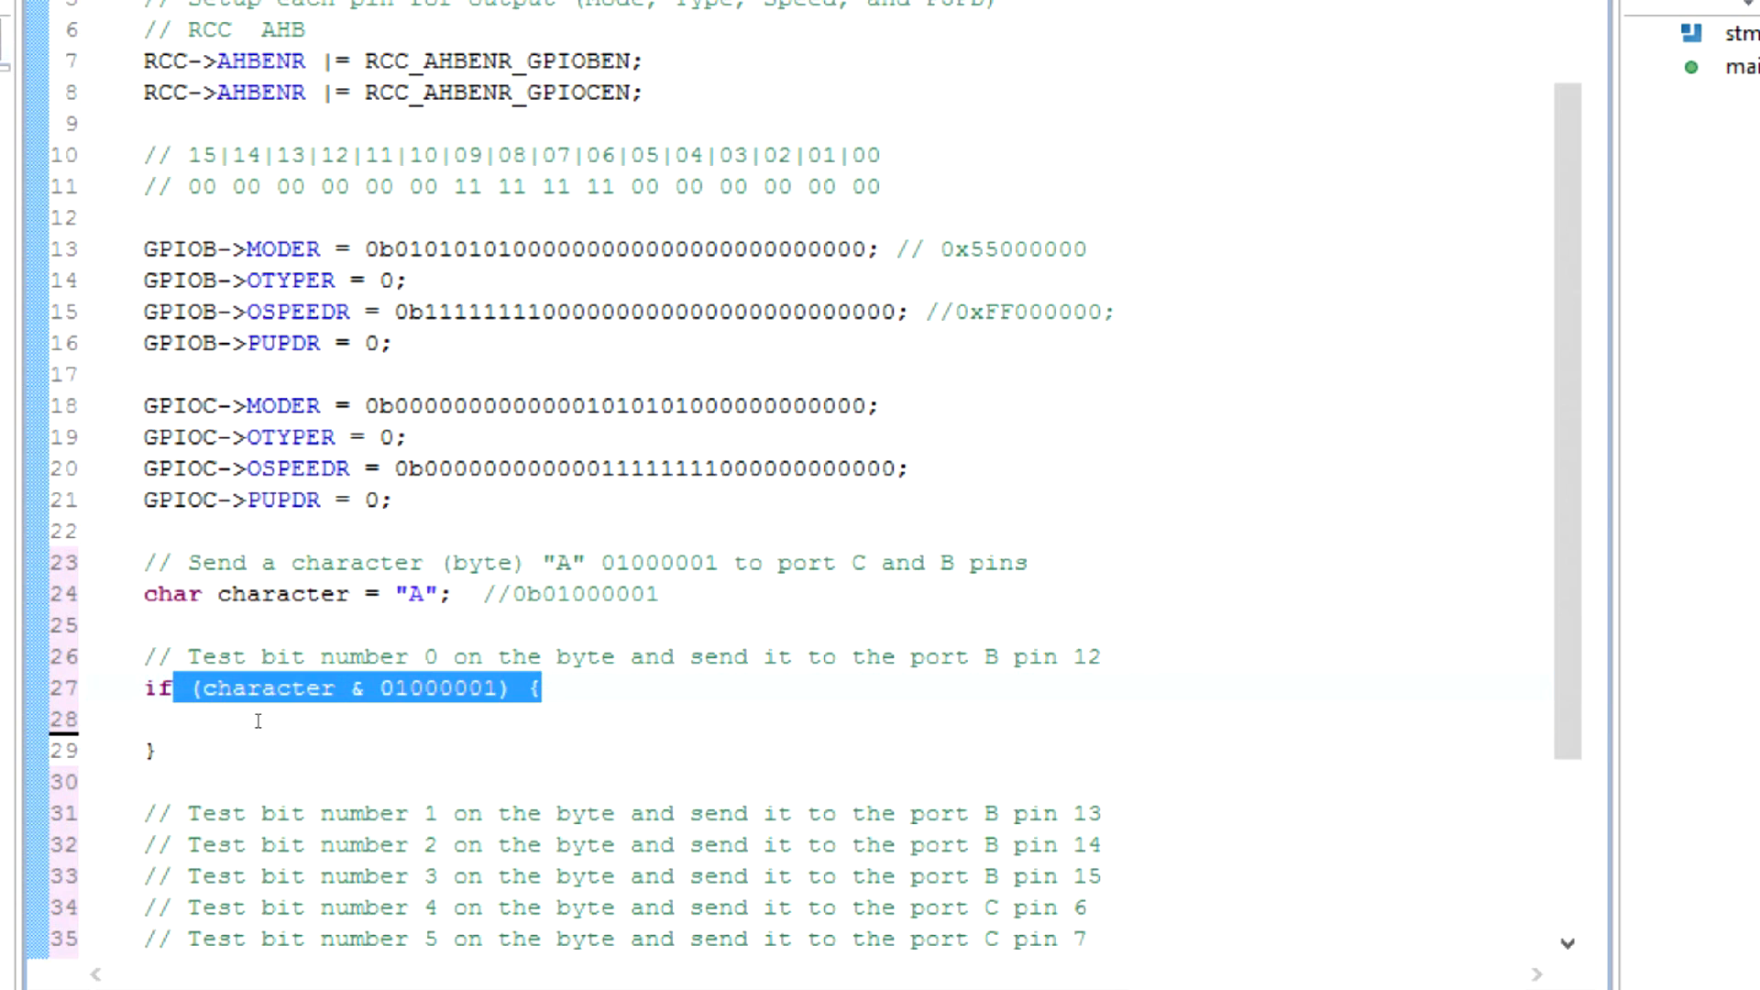
# Inside the if, set port B pin 12 with GPIOB->BSRR |= GPIO_BSRR_BS_12;.
pyautogui.click(201, 719)
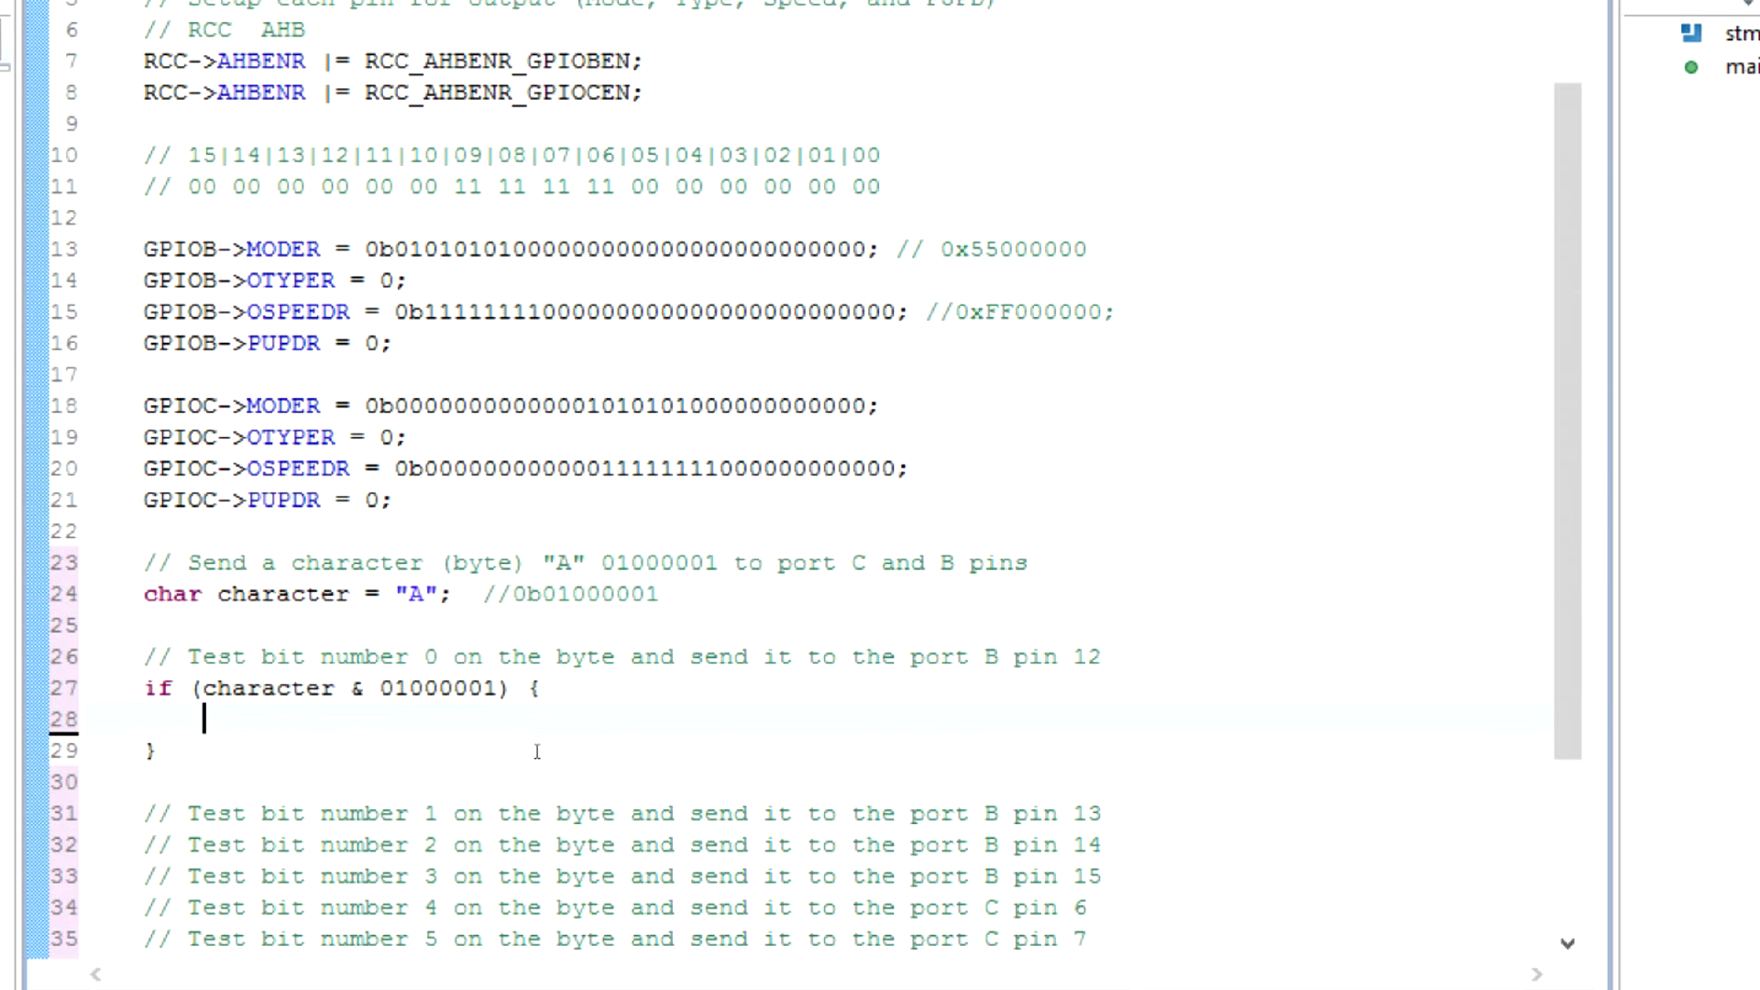
pyautogui.write('gpioB')
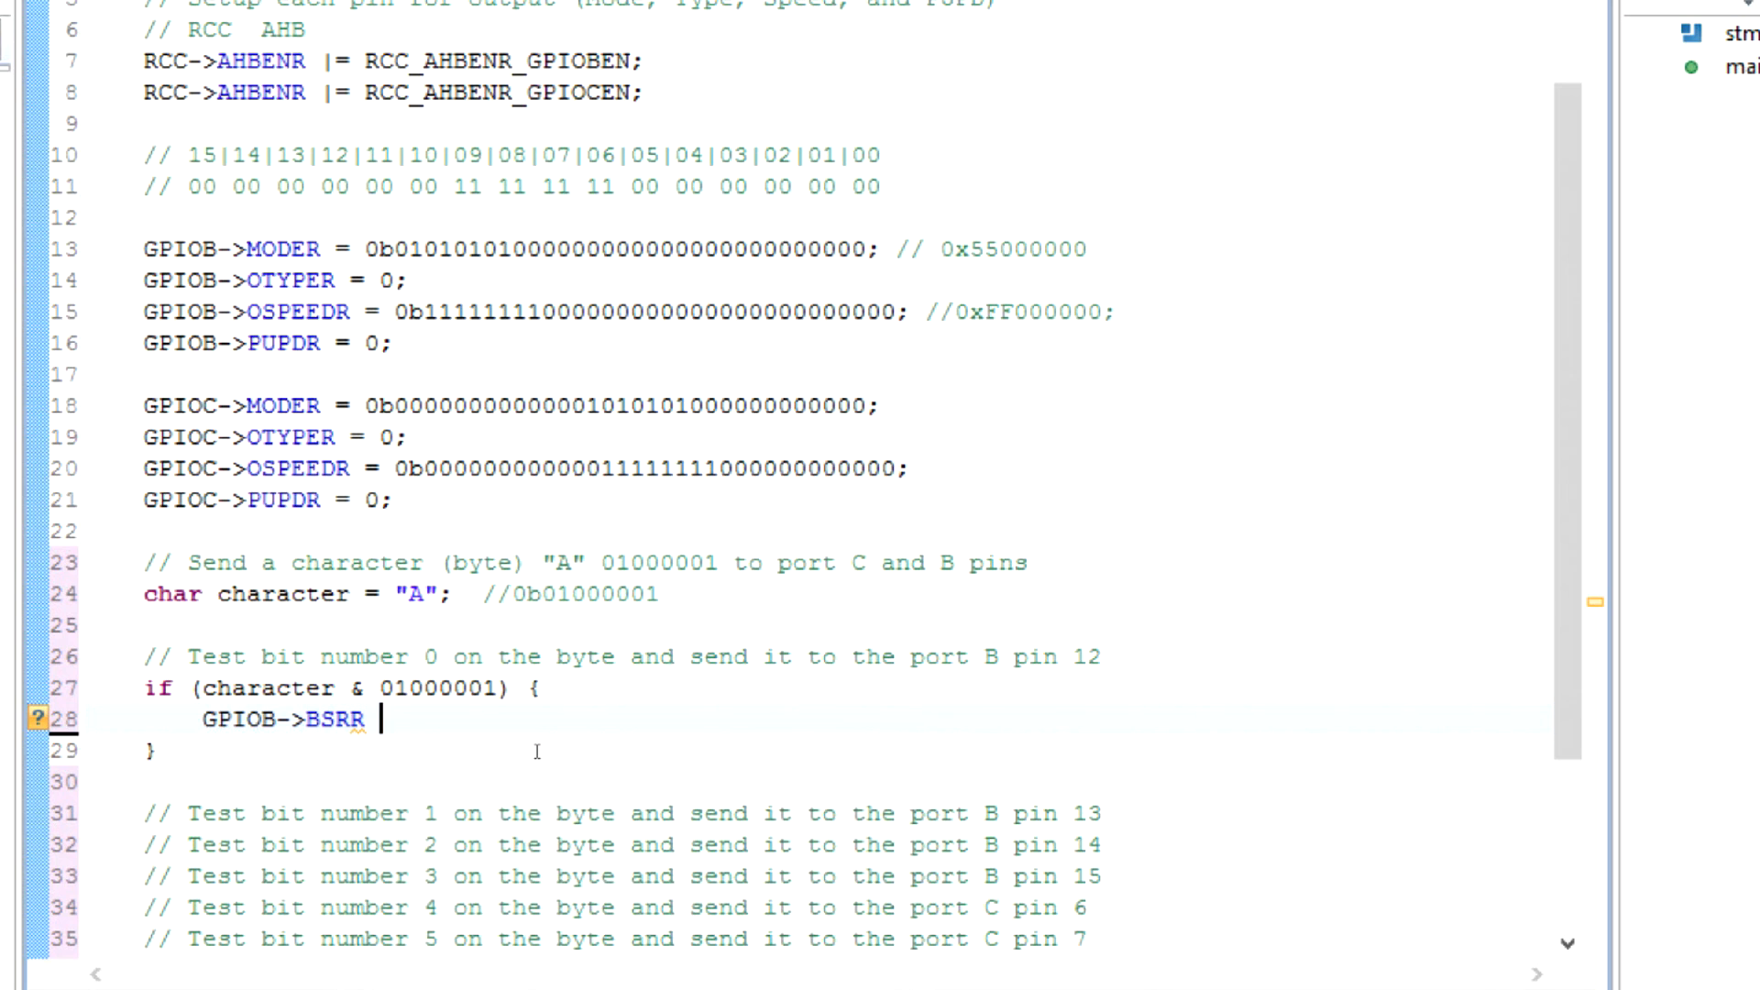
pyautogui.write('|=')
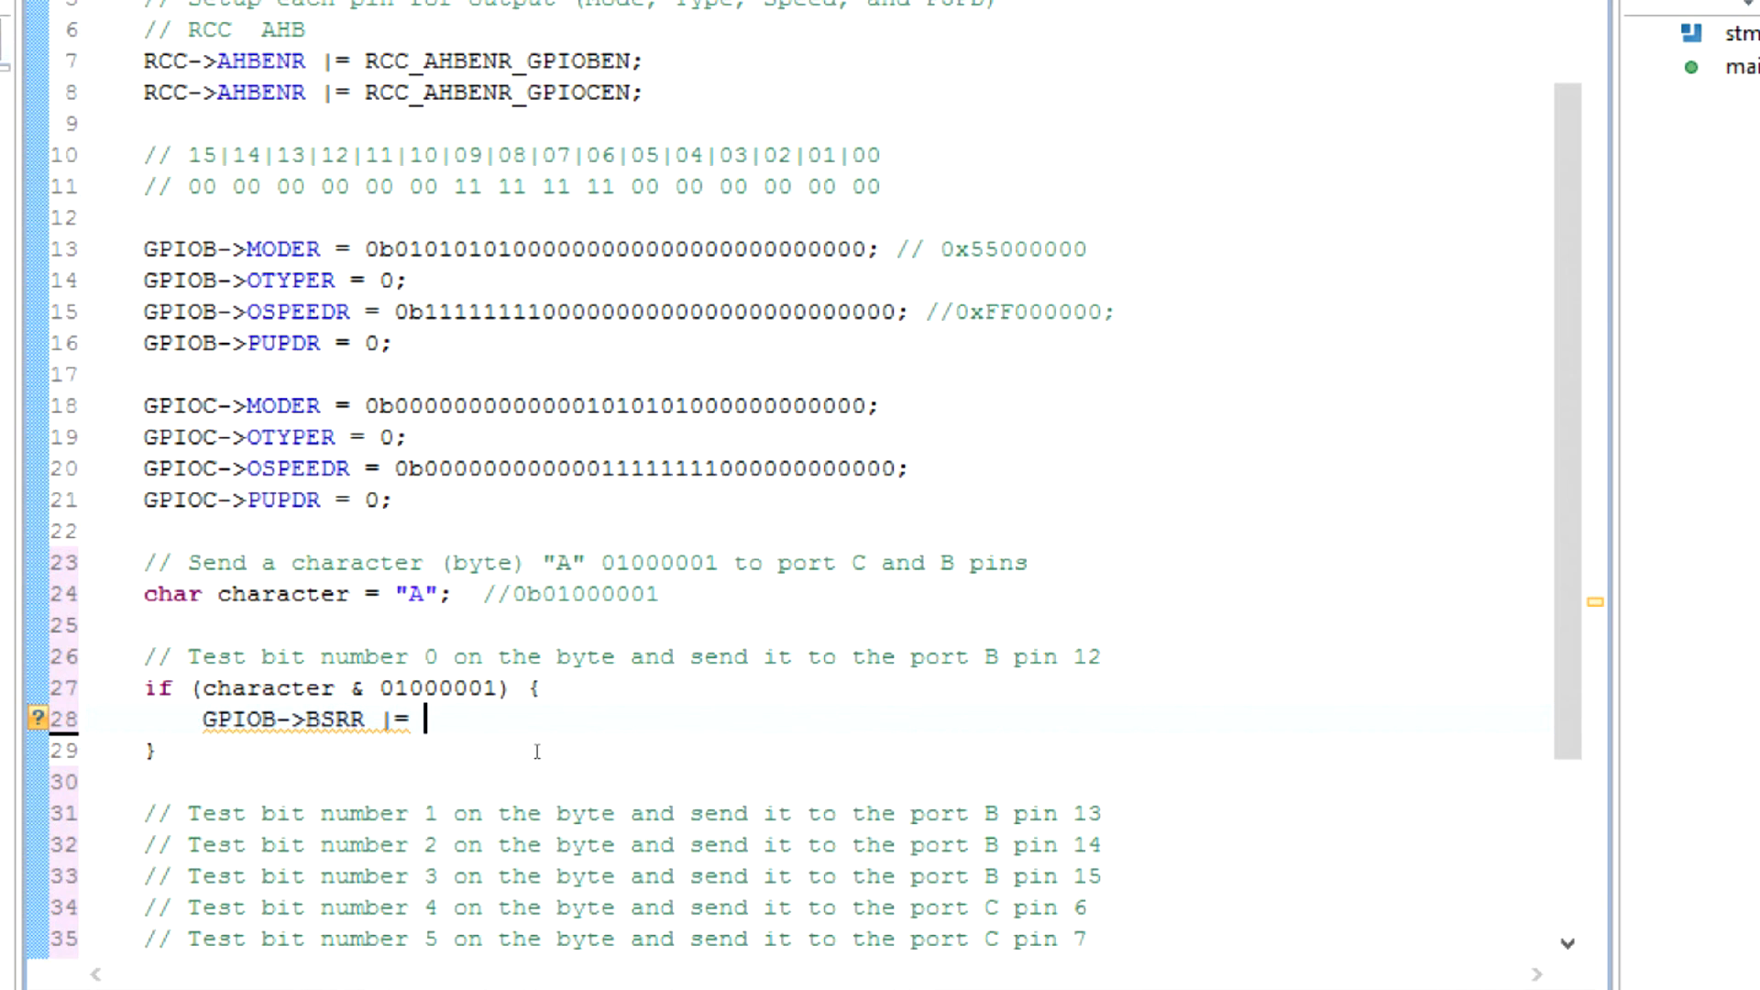
pyautogui.write('gpio_bsrr_b')
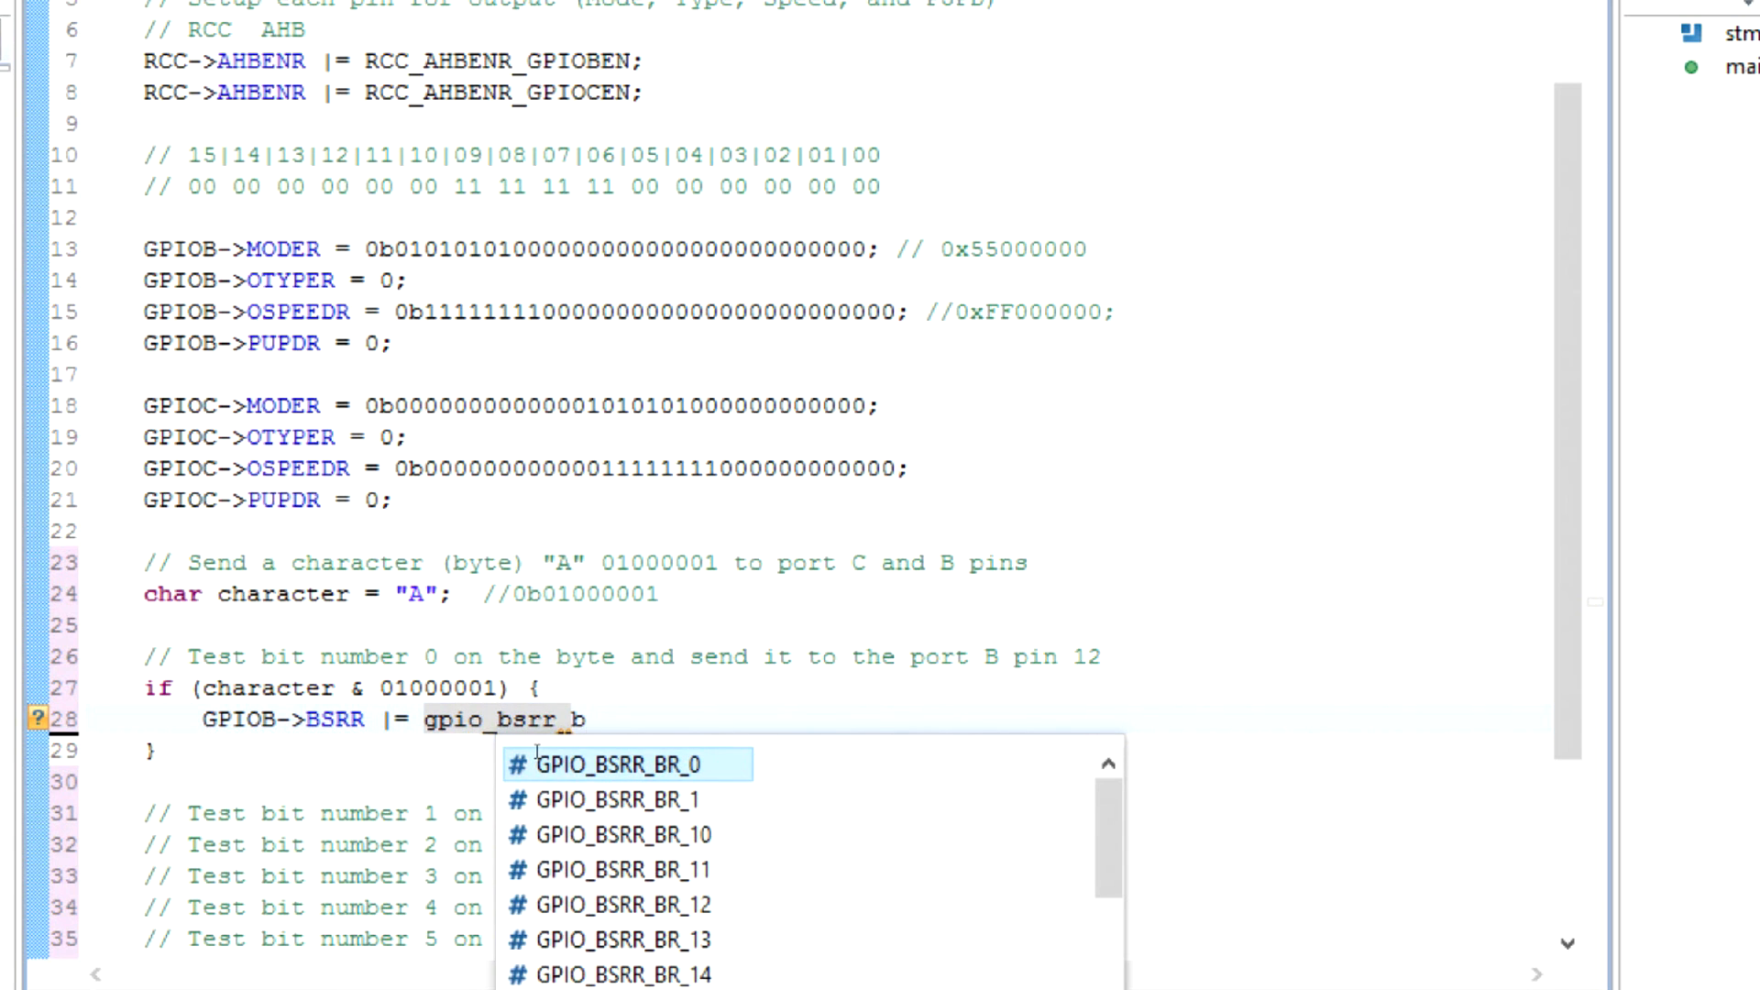
pyautogui.write('s')
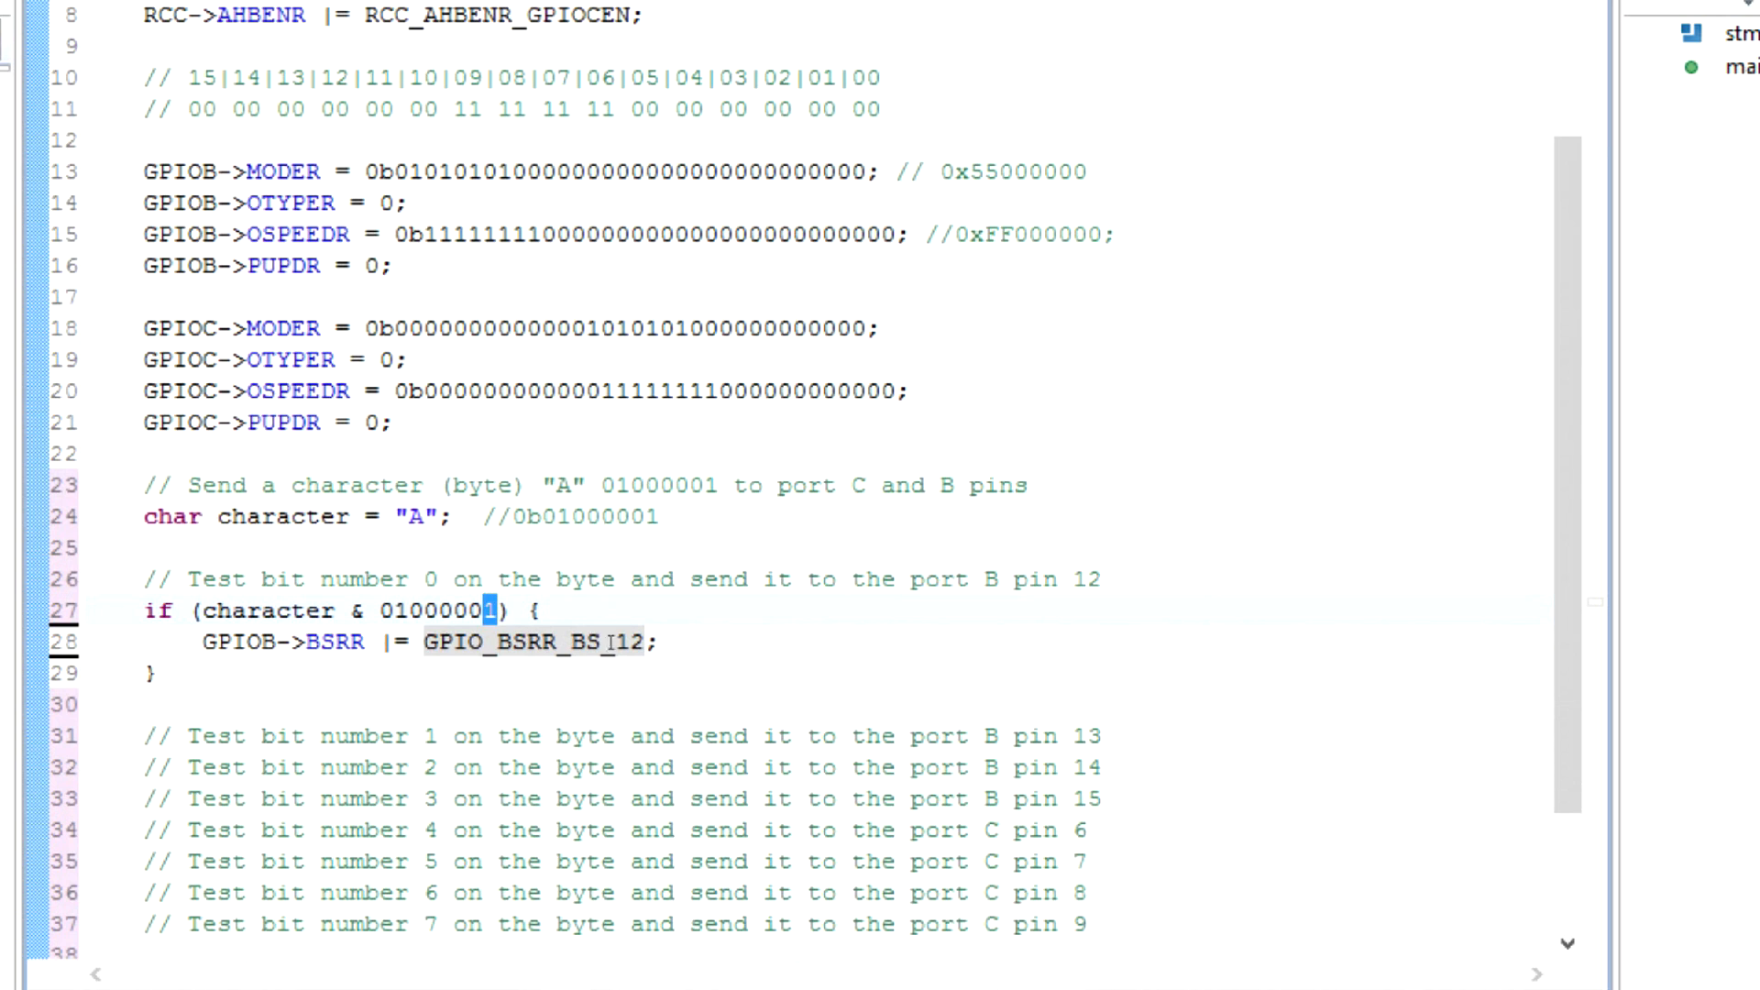
# Add an else branch resetting pin 12 with GPIOB->BSRR |= GPIO_BSRR_BR_12;.
pyautogui.write('else')
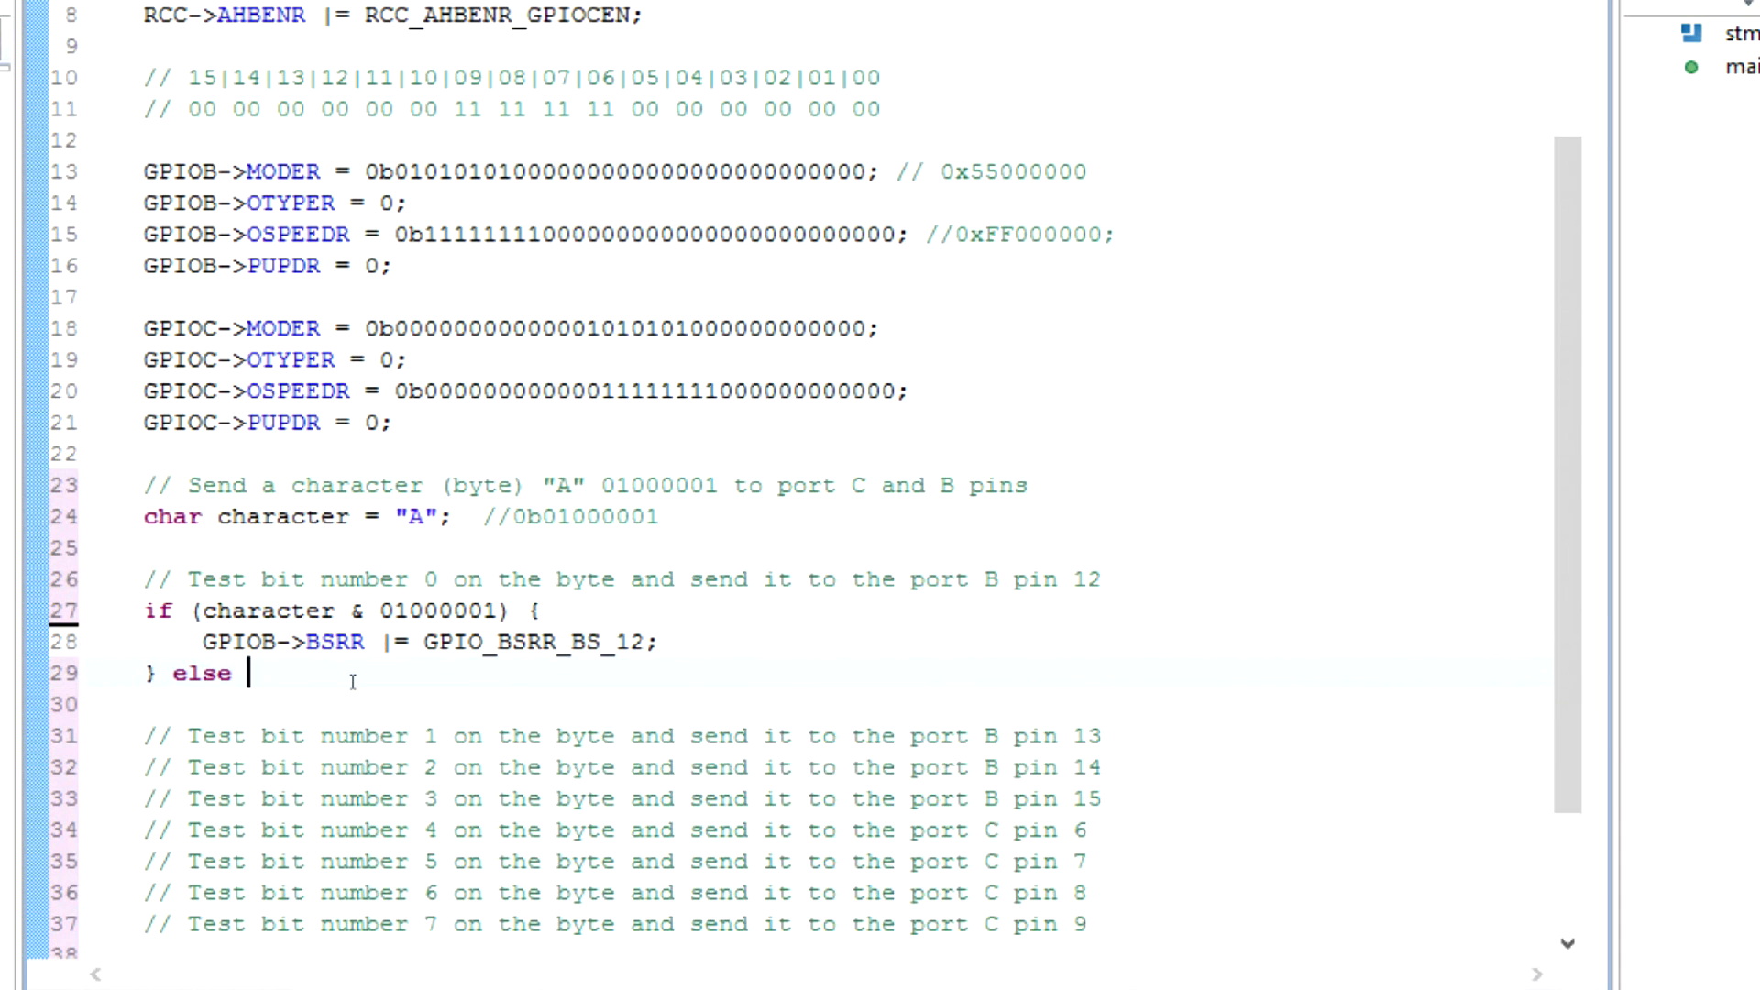
pyautogui.write('{')
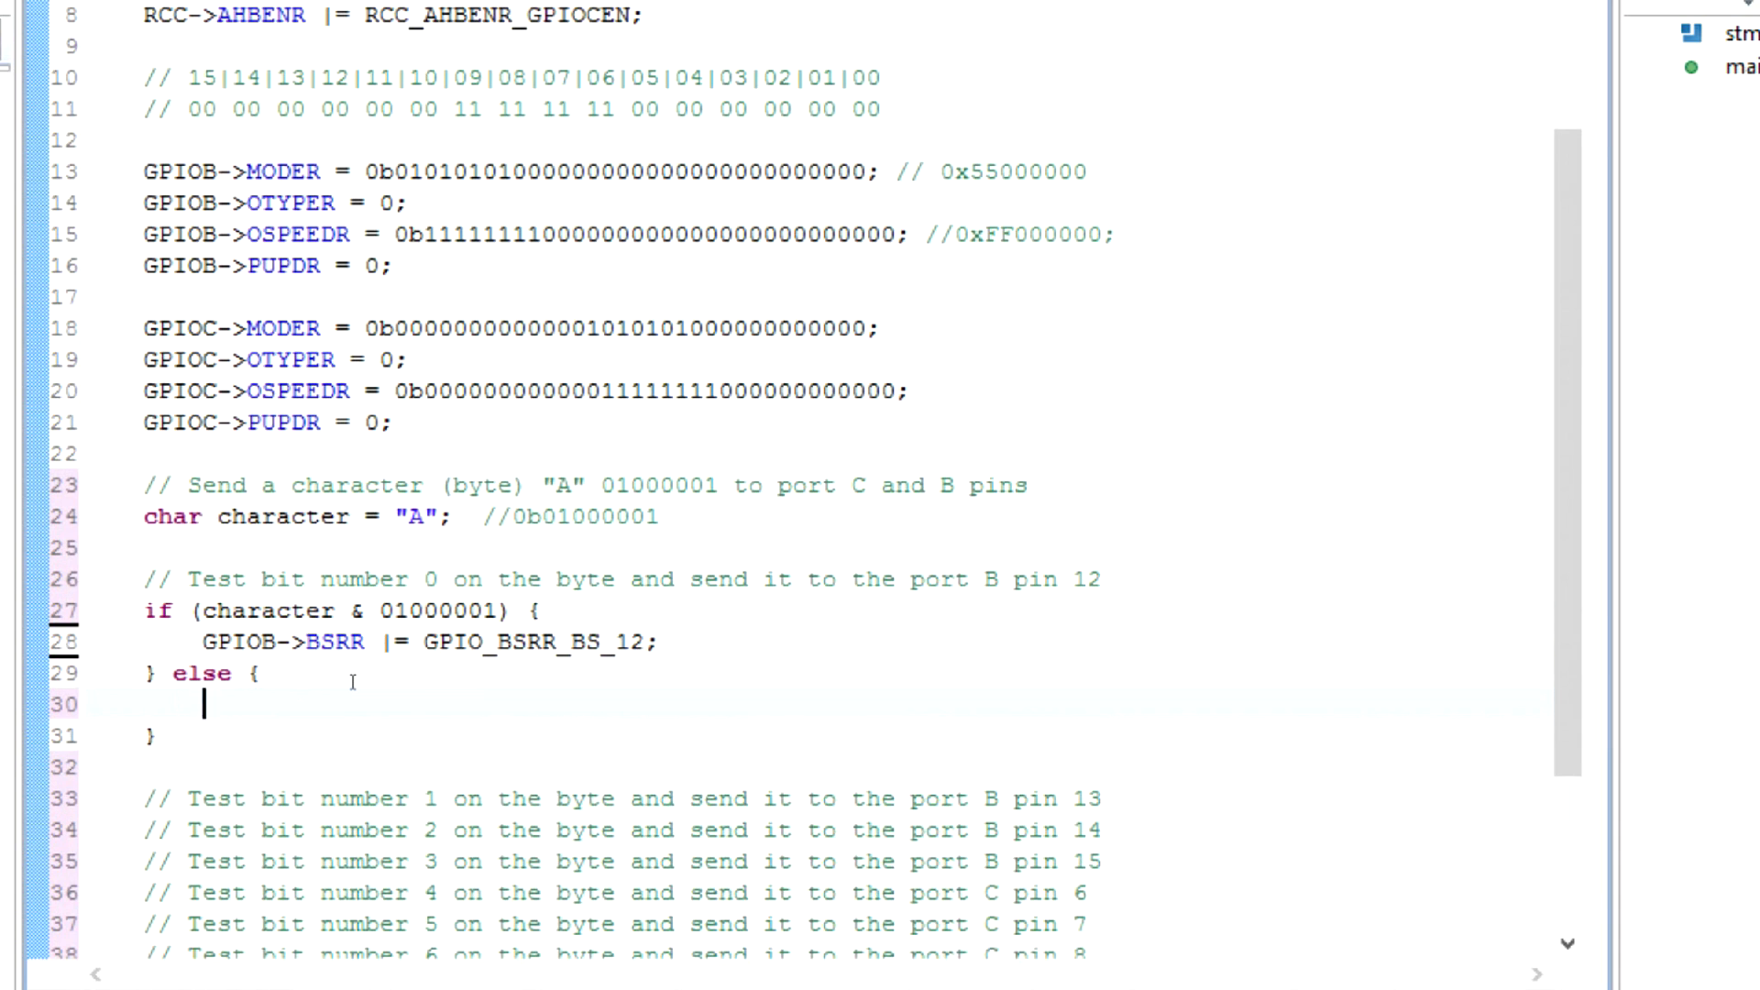
pyautogui.write('GPIOB->BSRR')
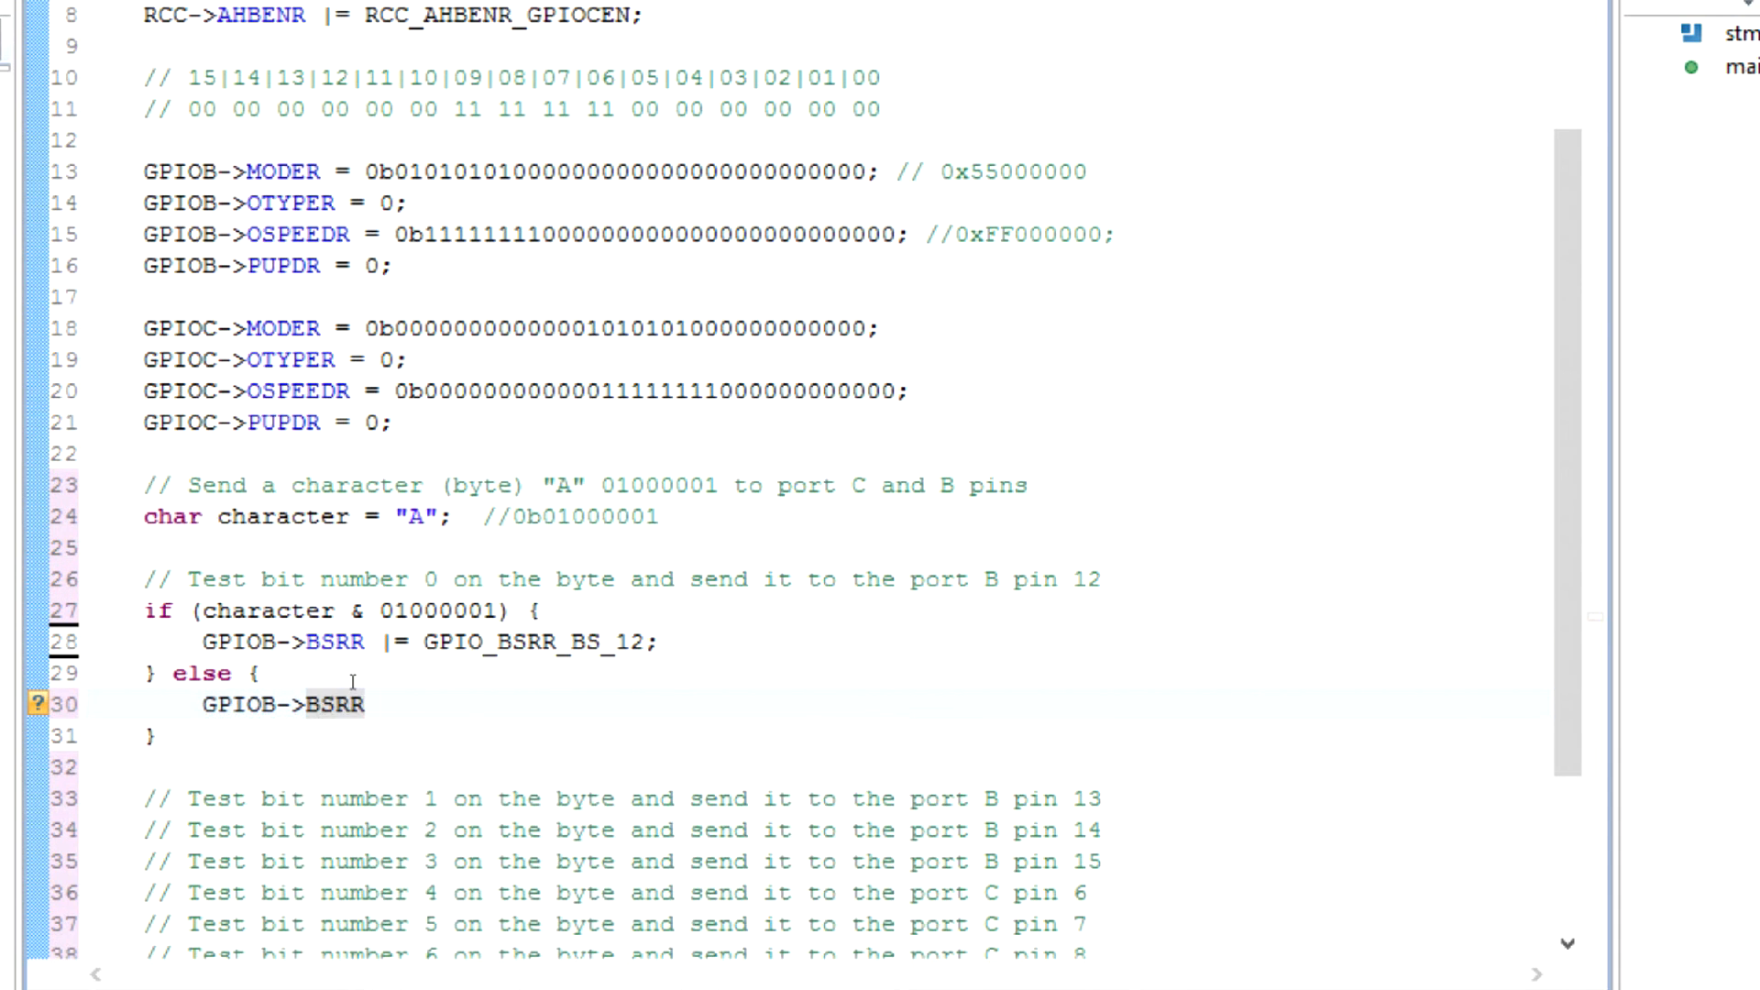
pyautogui.write('|=')
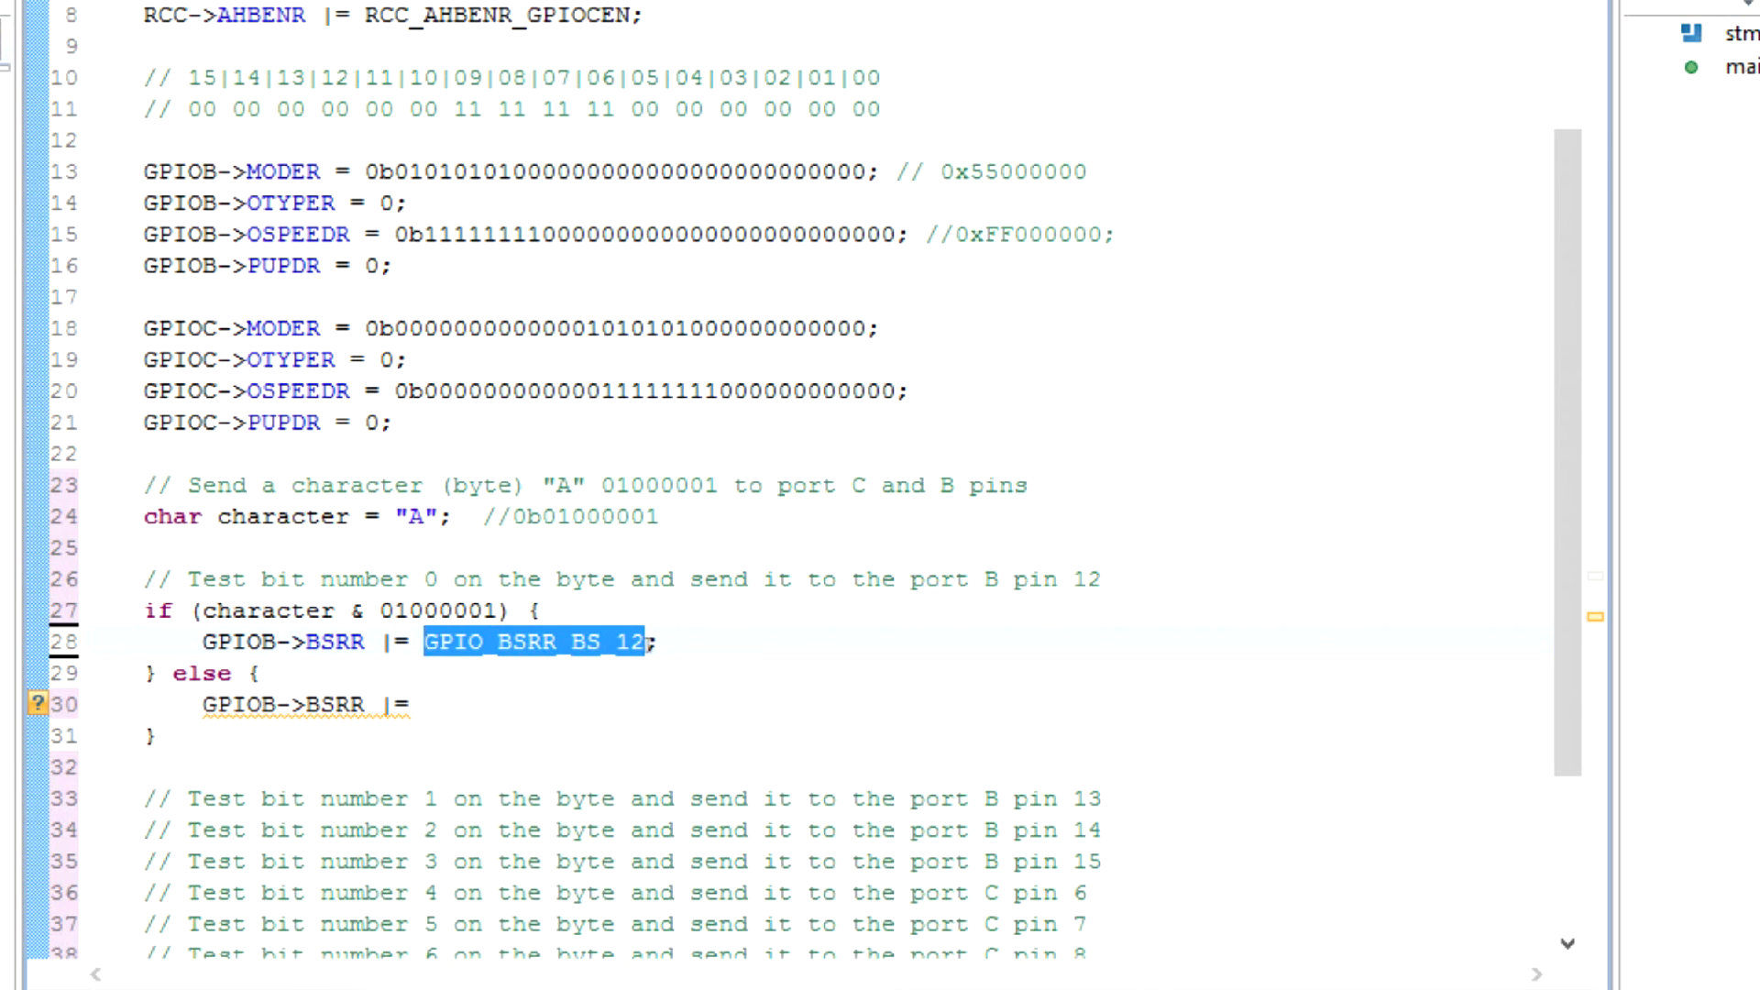
pyautogui.moveTo(583, 642)
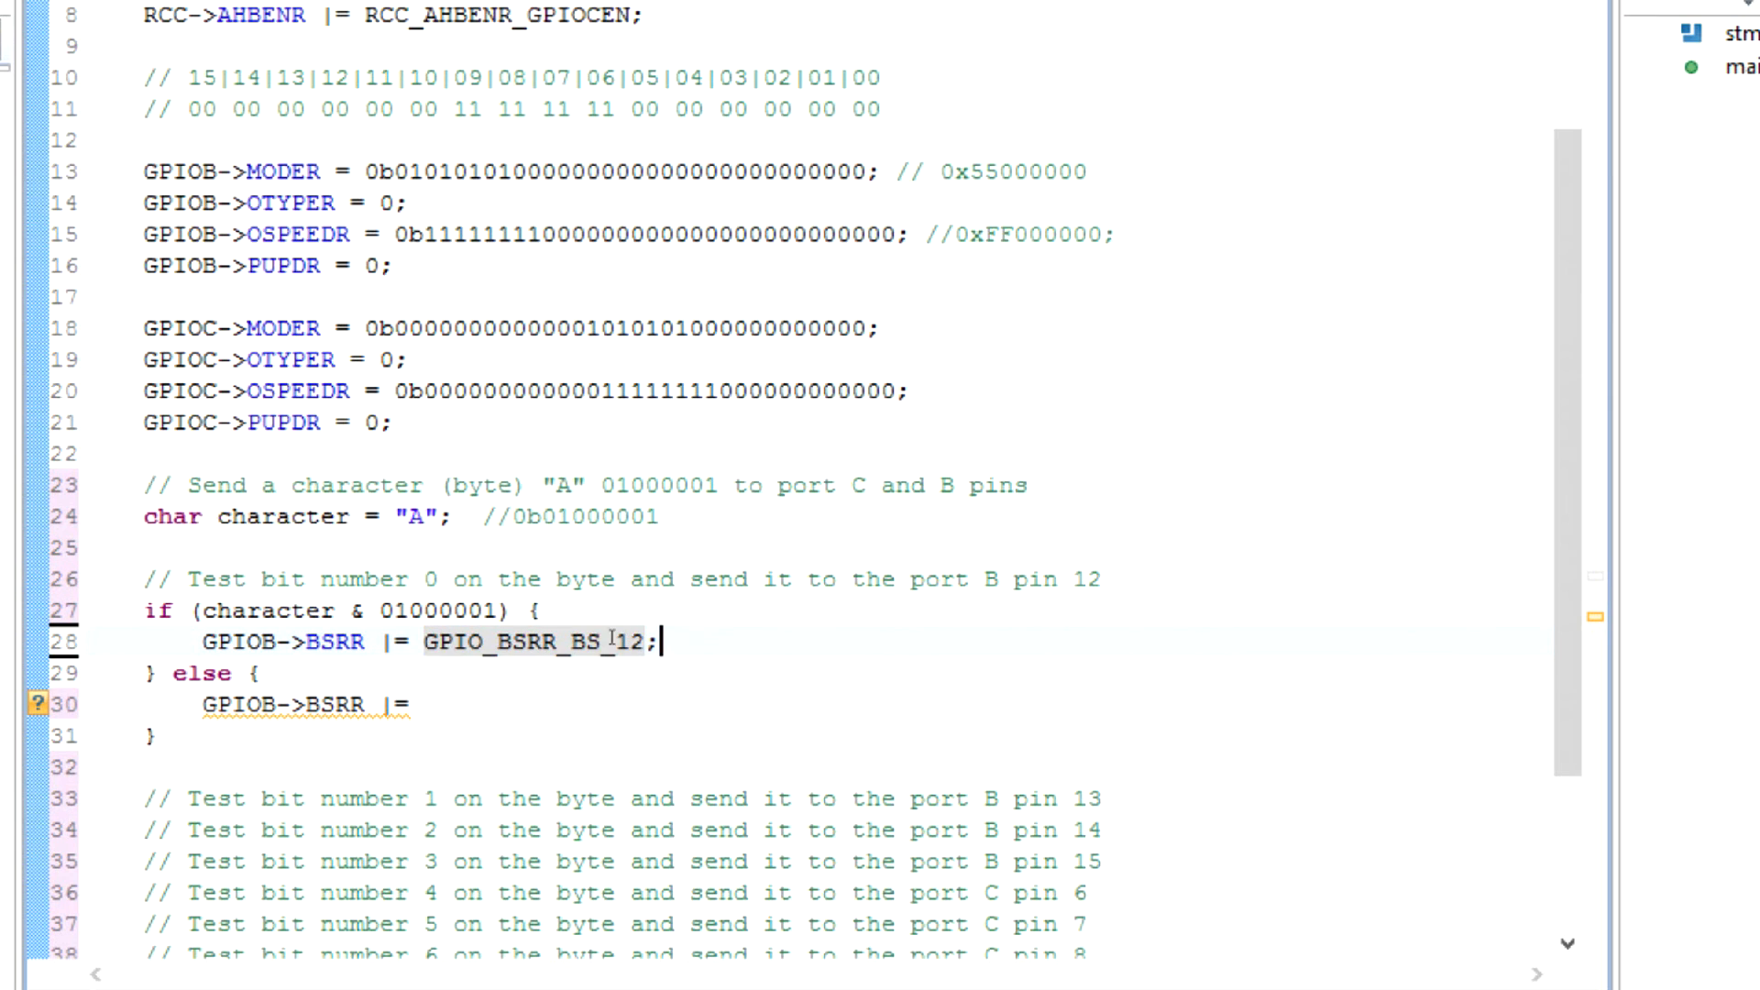
pyautogui.doubleClick(588, 642)
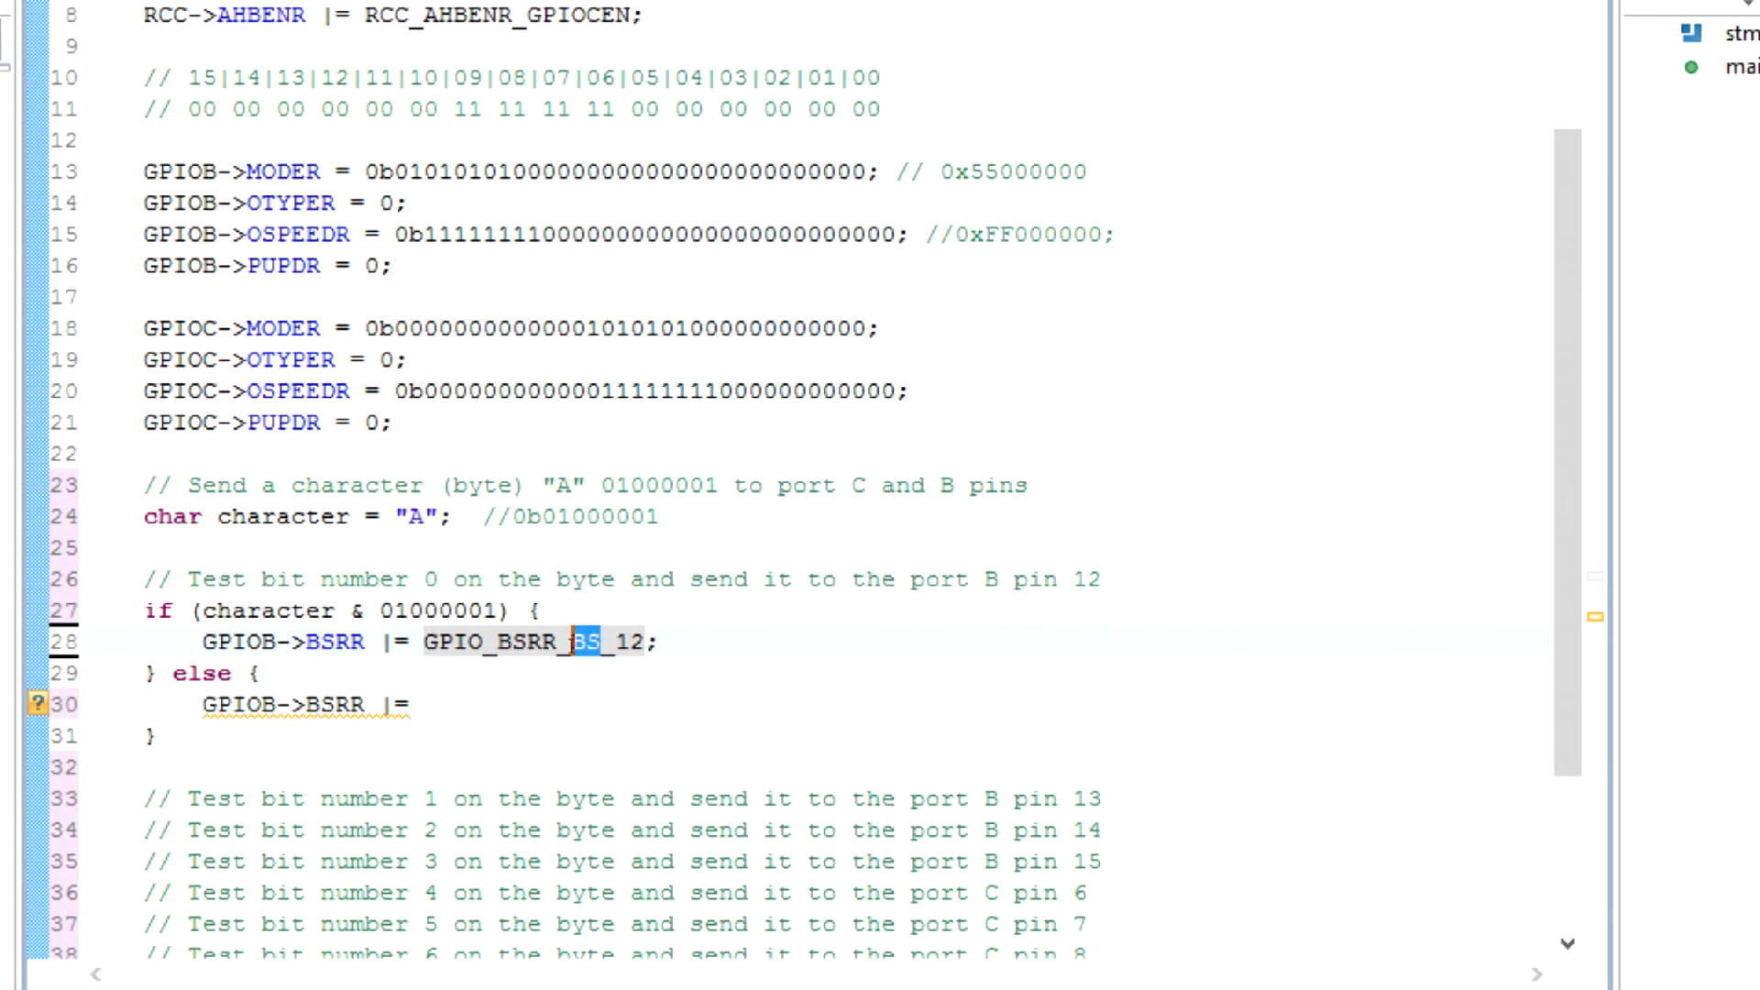
pyautogui.write('gpio')
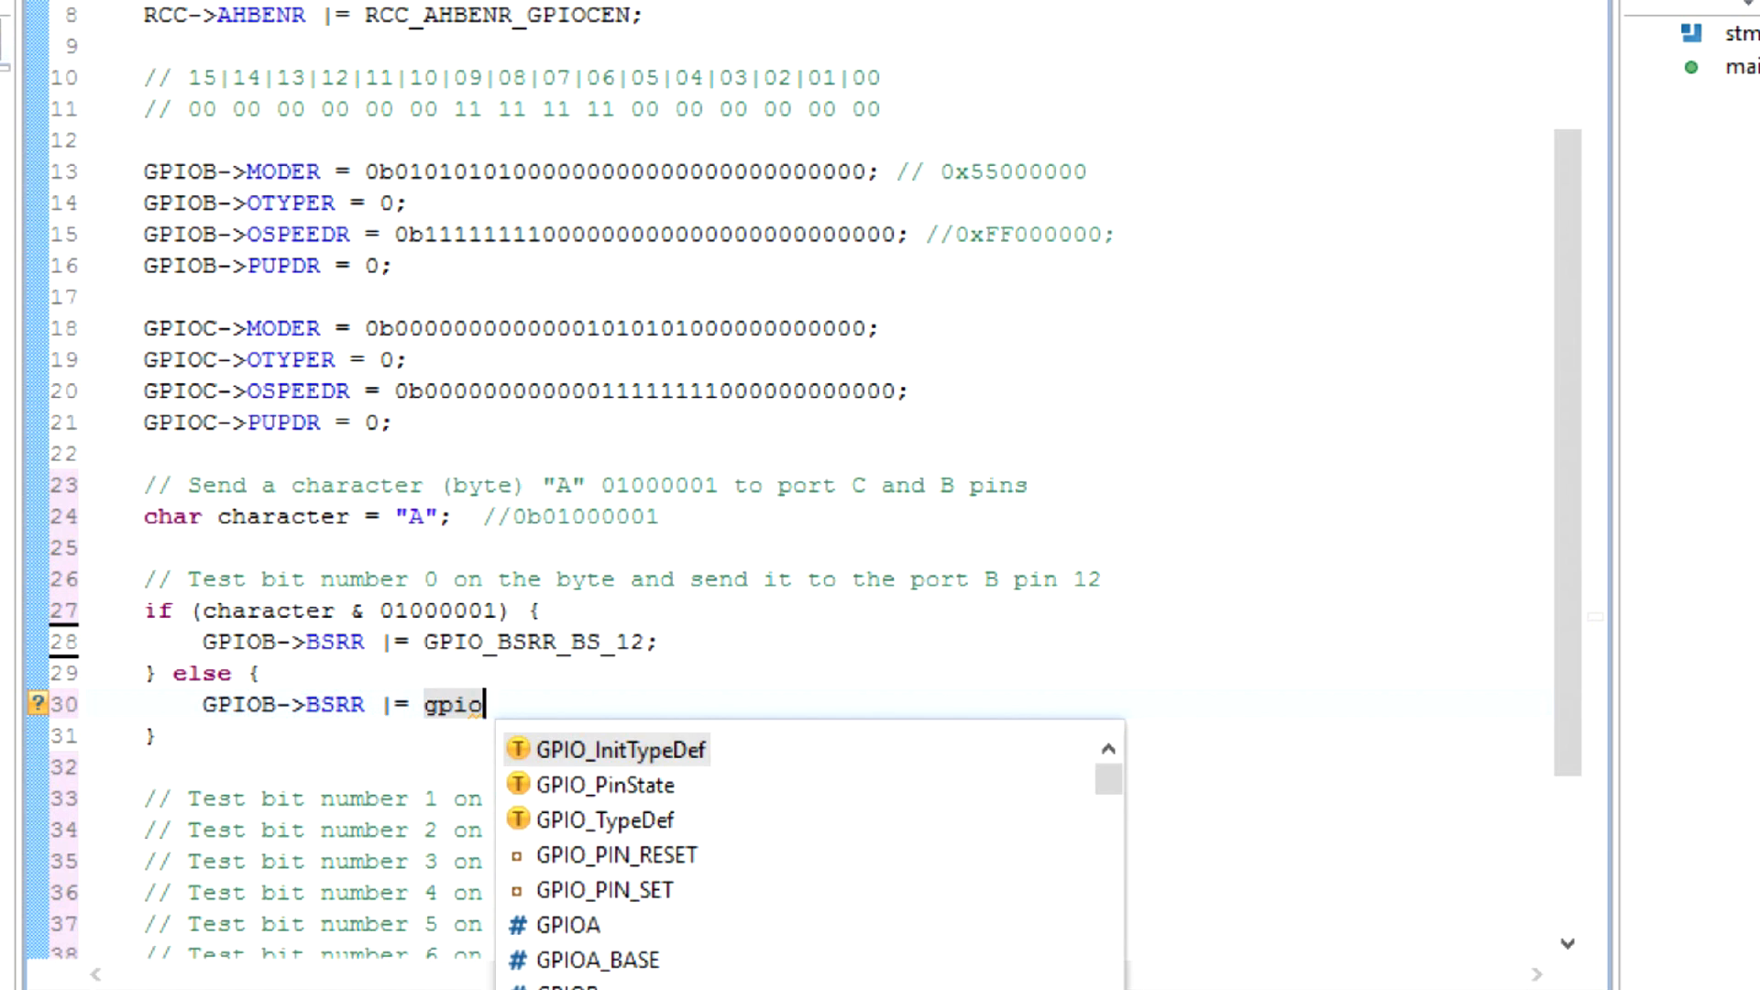
pyautogui.write('_bsrr_br')
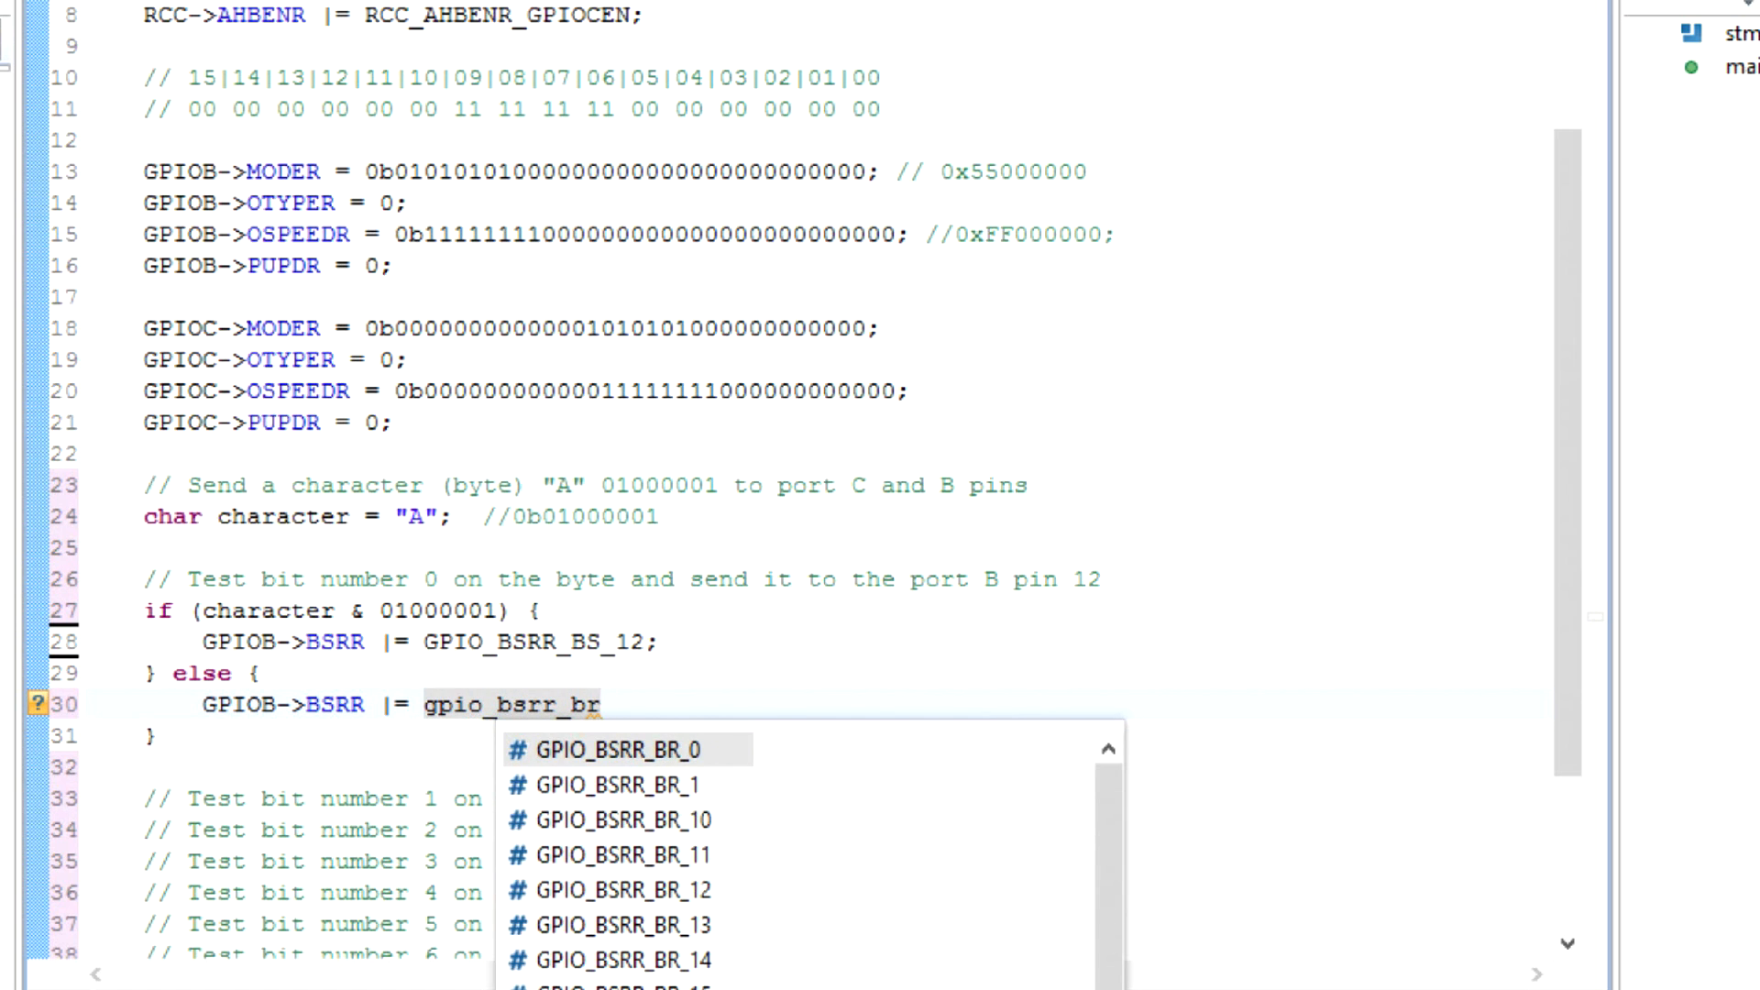
pyautogui.write('_12;')
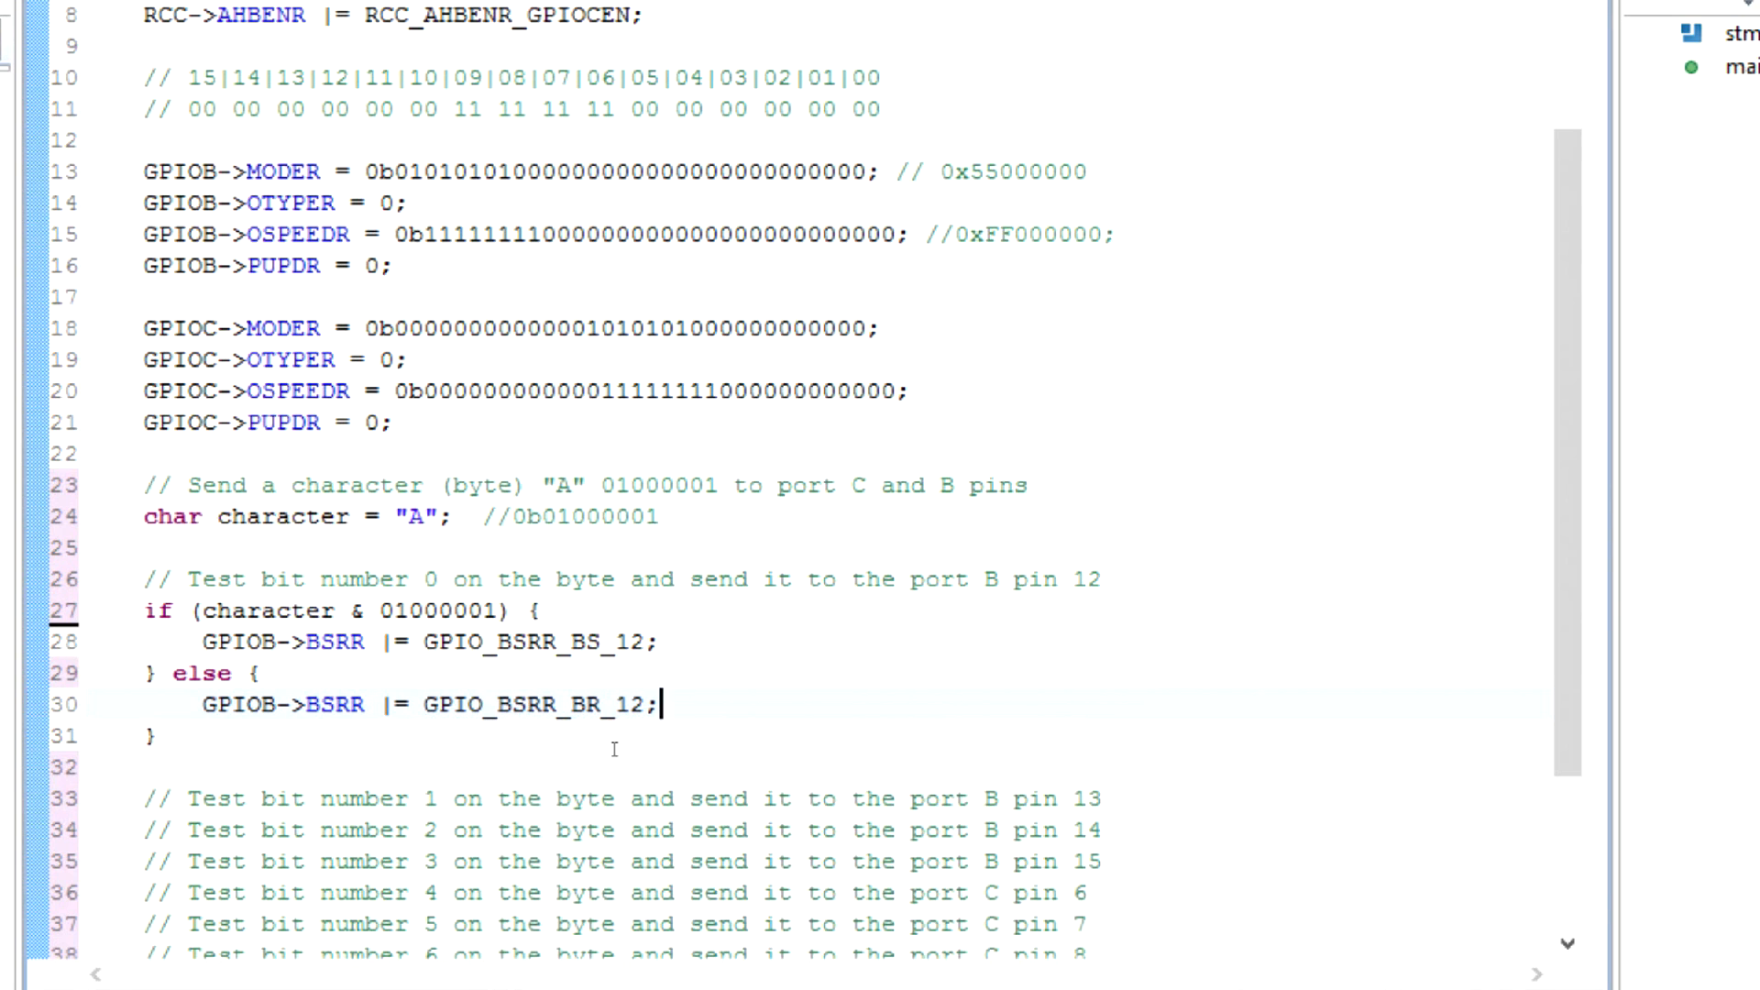
pyautogui.click(1100, 797)
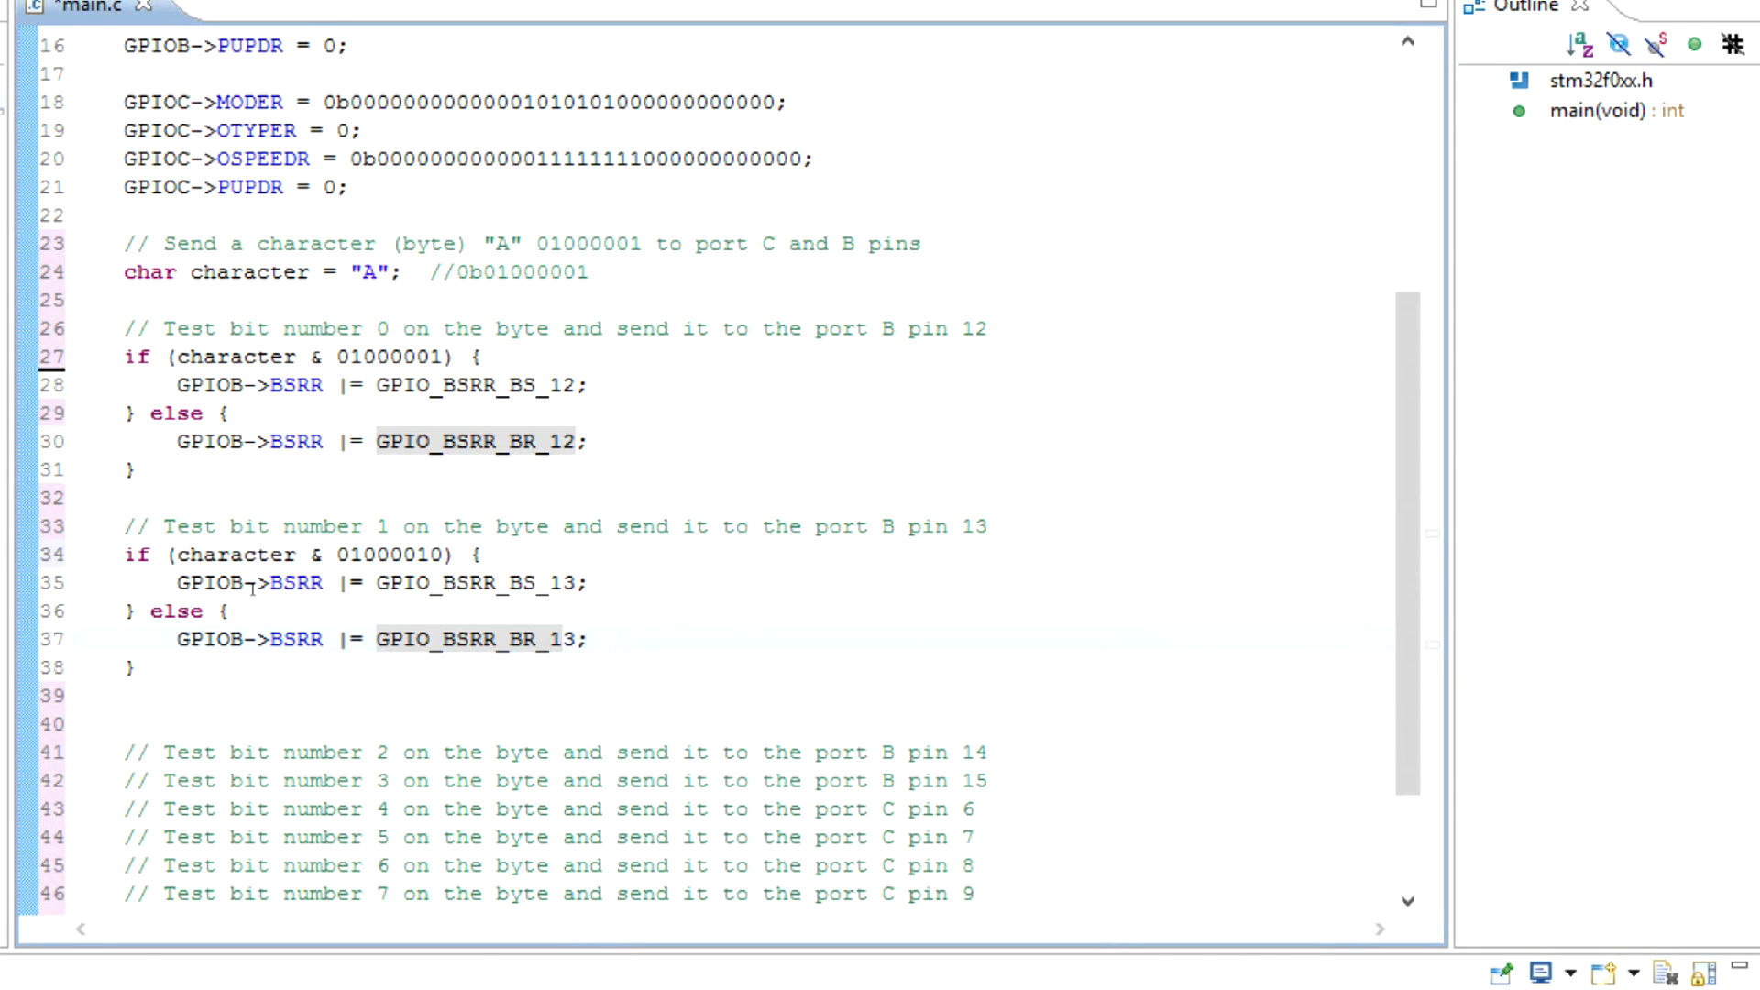
# Correct the bit 0 and bit 1 masks to 00000001 and 00000010 and copy the bit 1 block under bit 2.
pyautogui.scroll(-3)
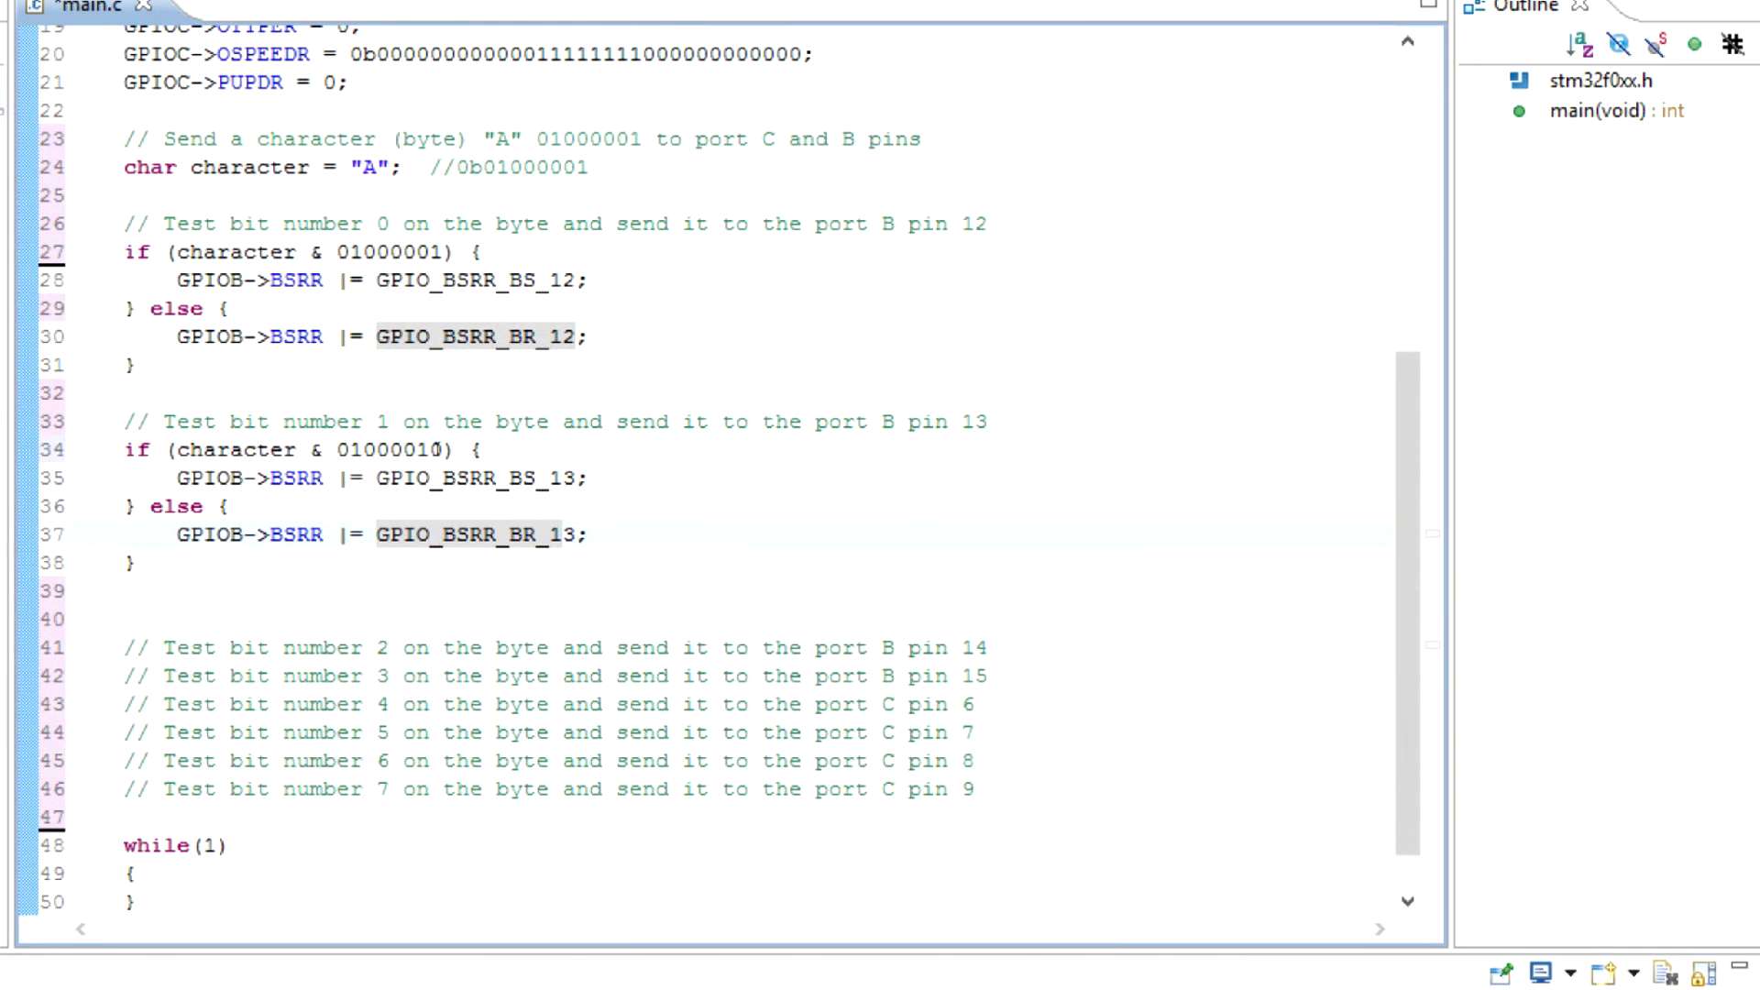
pyautogui.click(387, 451)
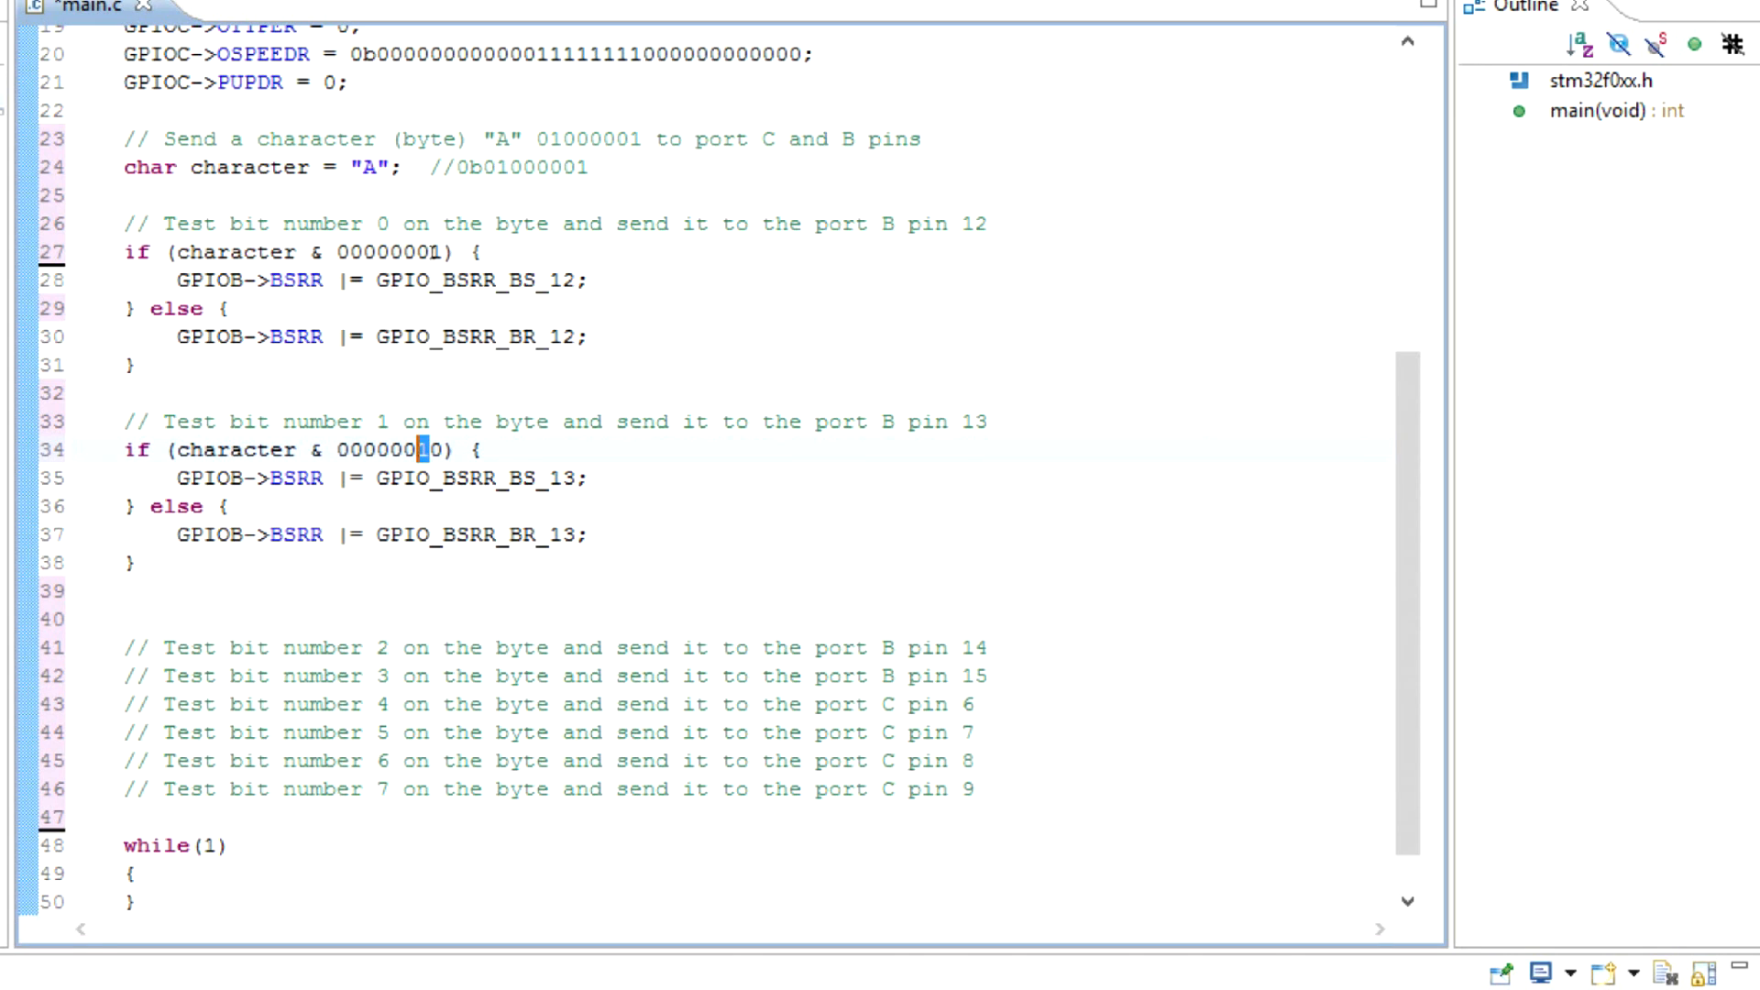
pyautogui.click(427, 252)
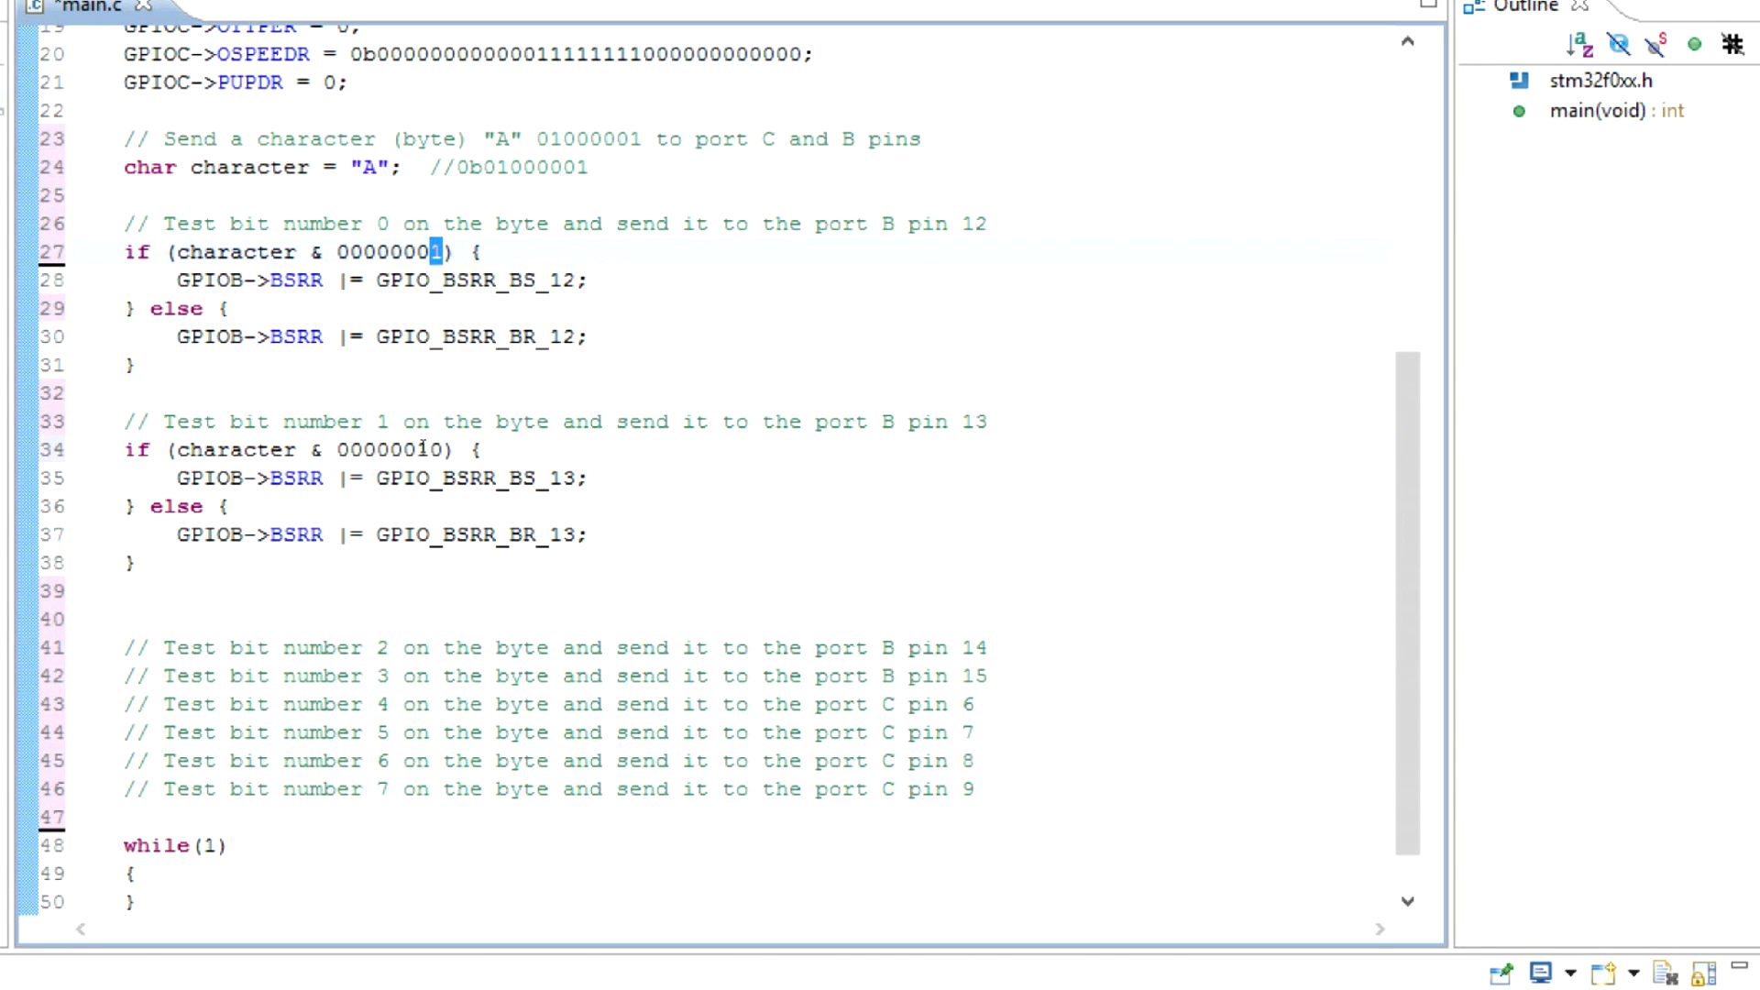
pyautogui.click(427, 449)
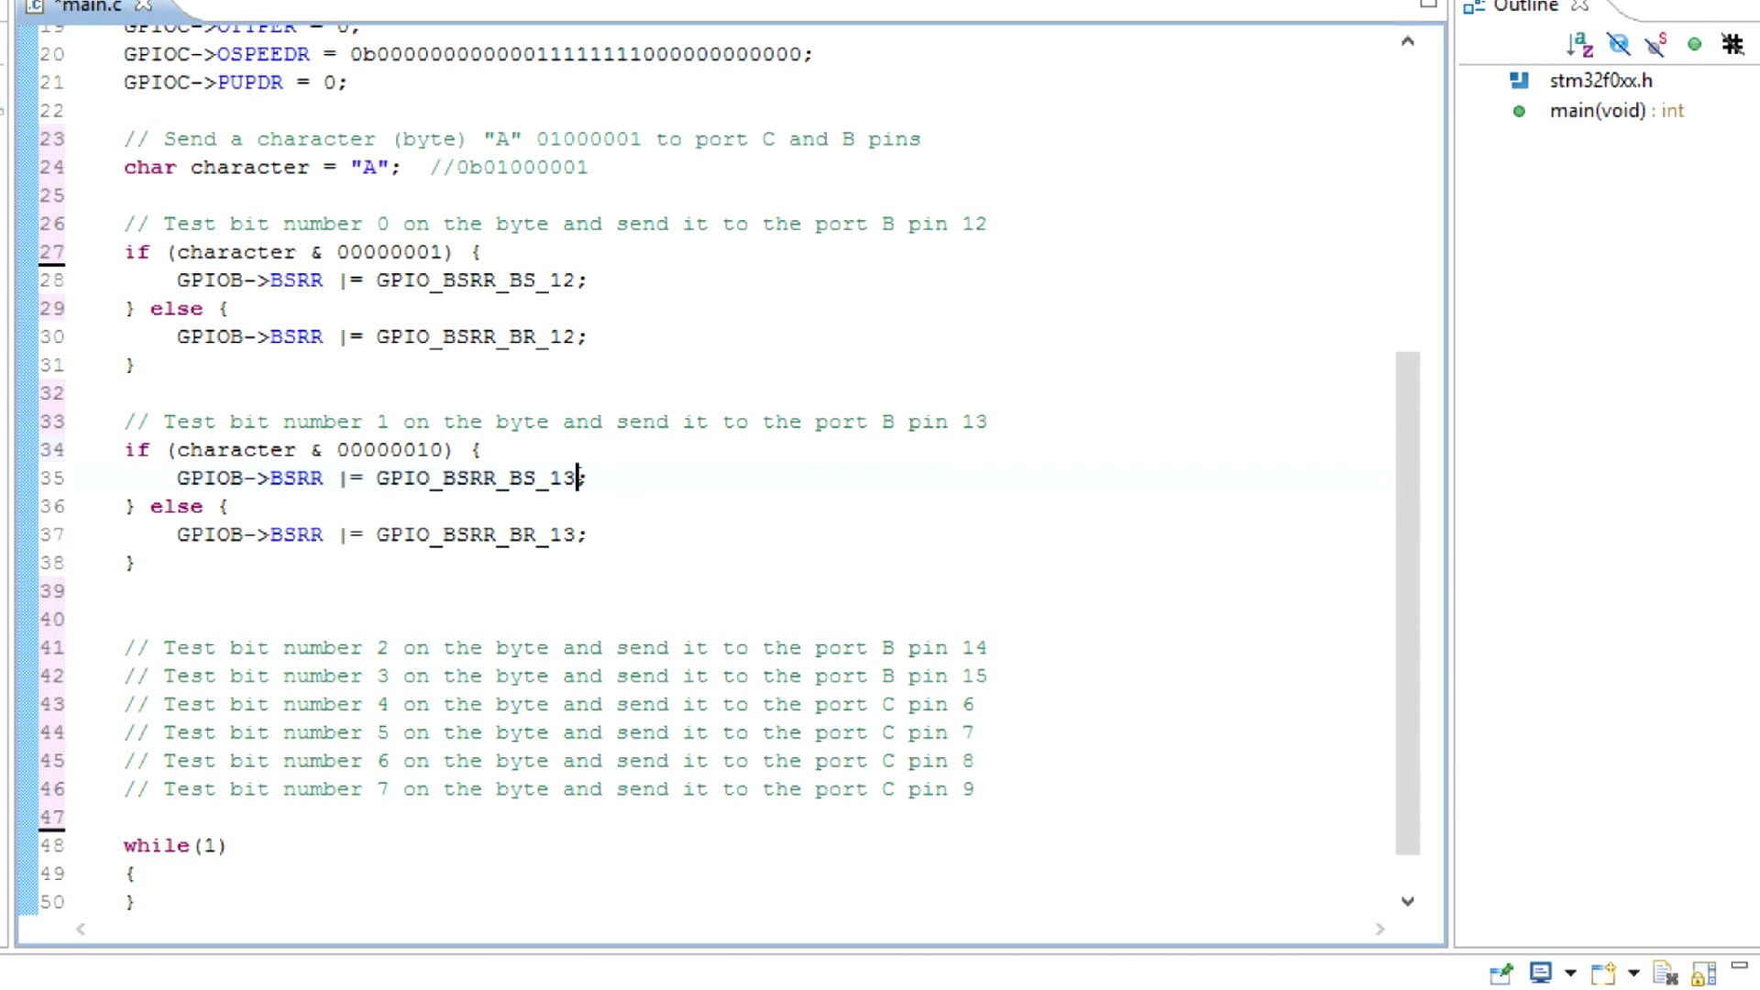
pyautogui.doubleClick(222, 478)
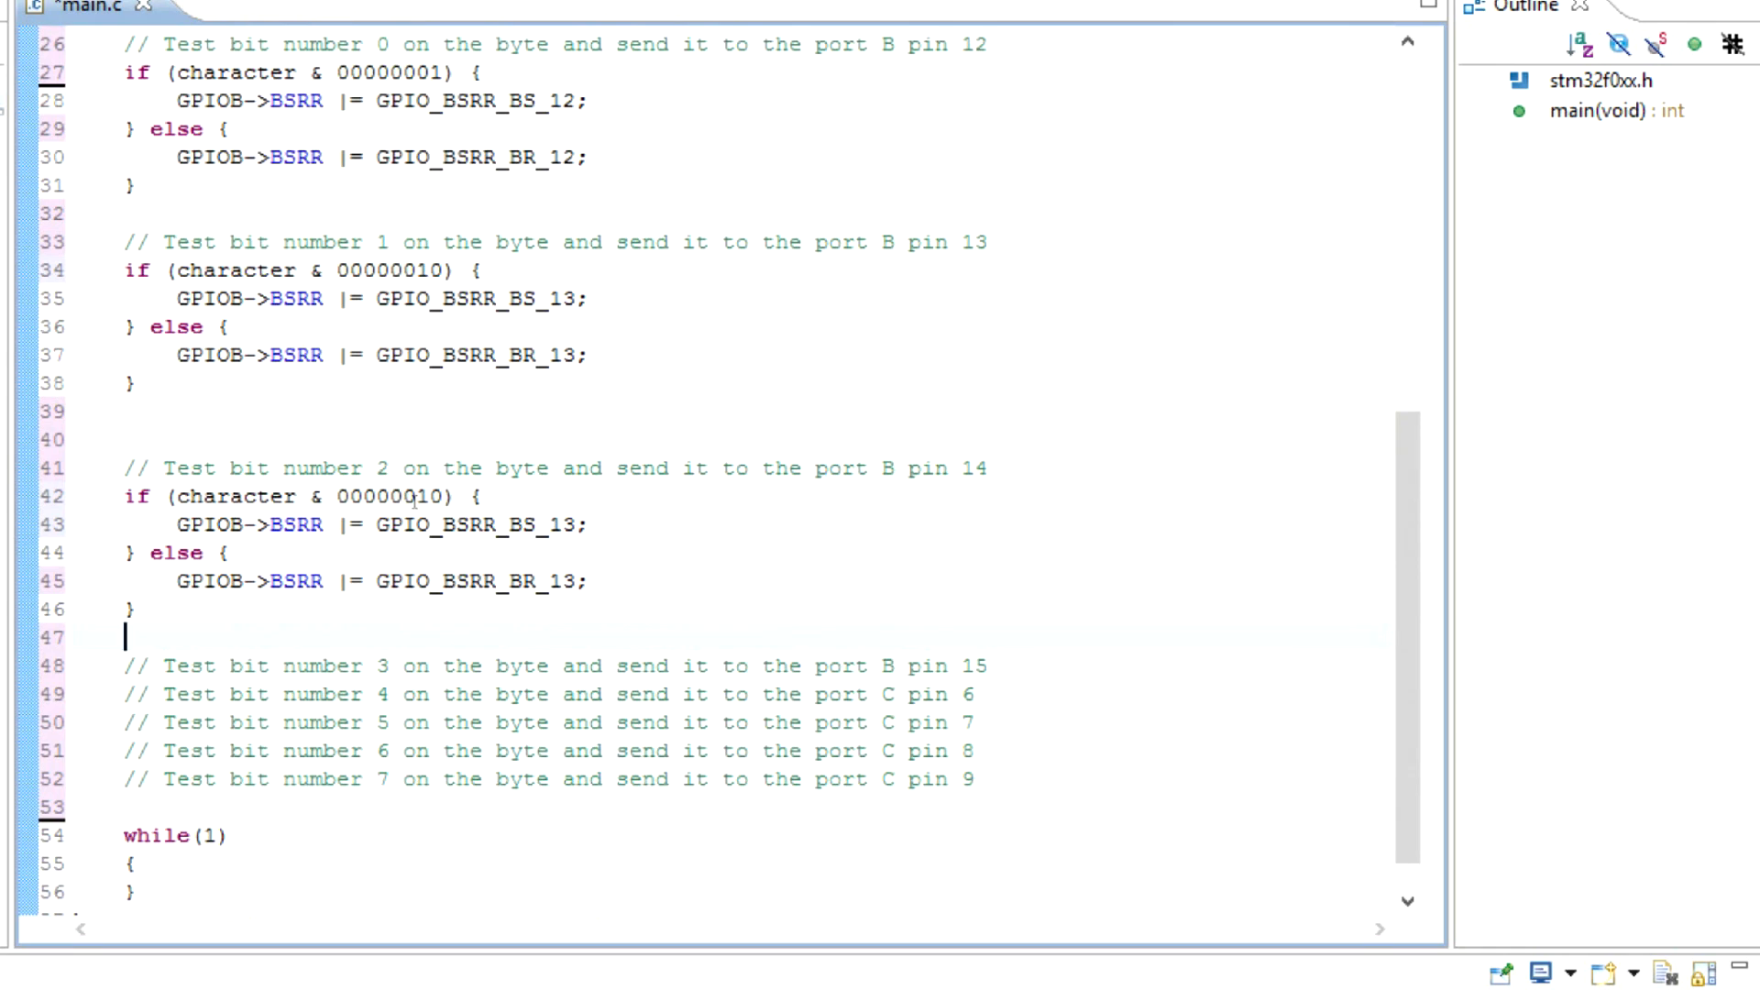
# Set bit 2 and 3 blocks to masks 00000100/00001000 with pins 14 and 15, and paste a bit 4 block.
pyautogui.click(432, 497)
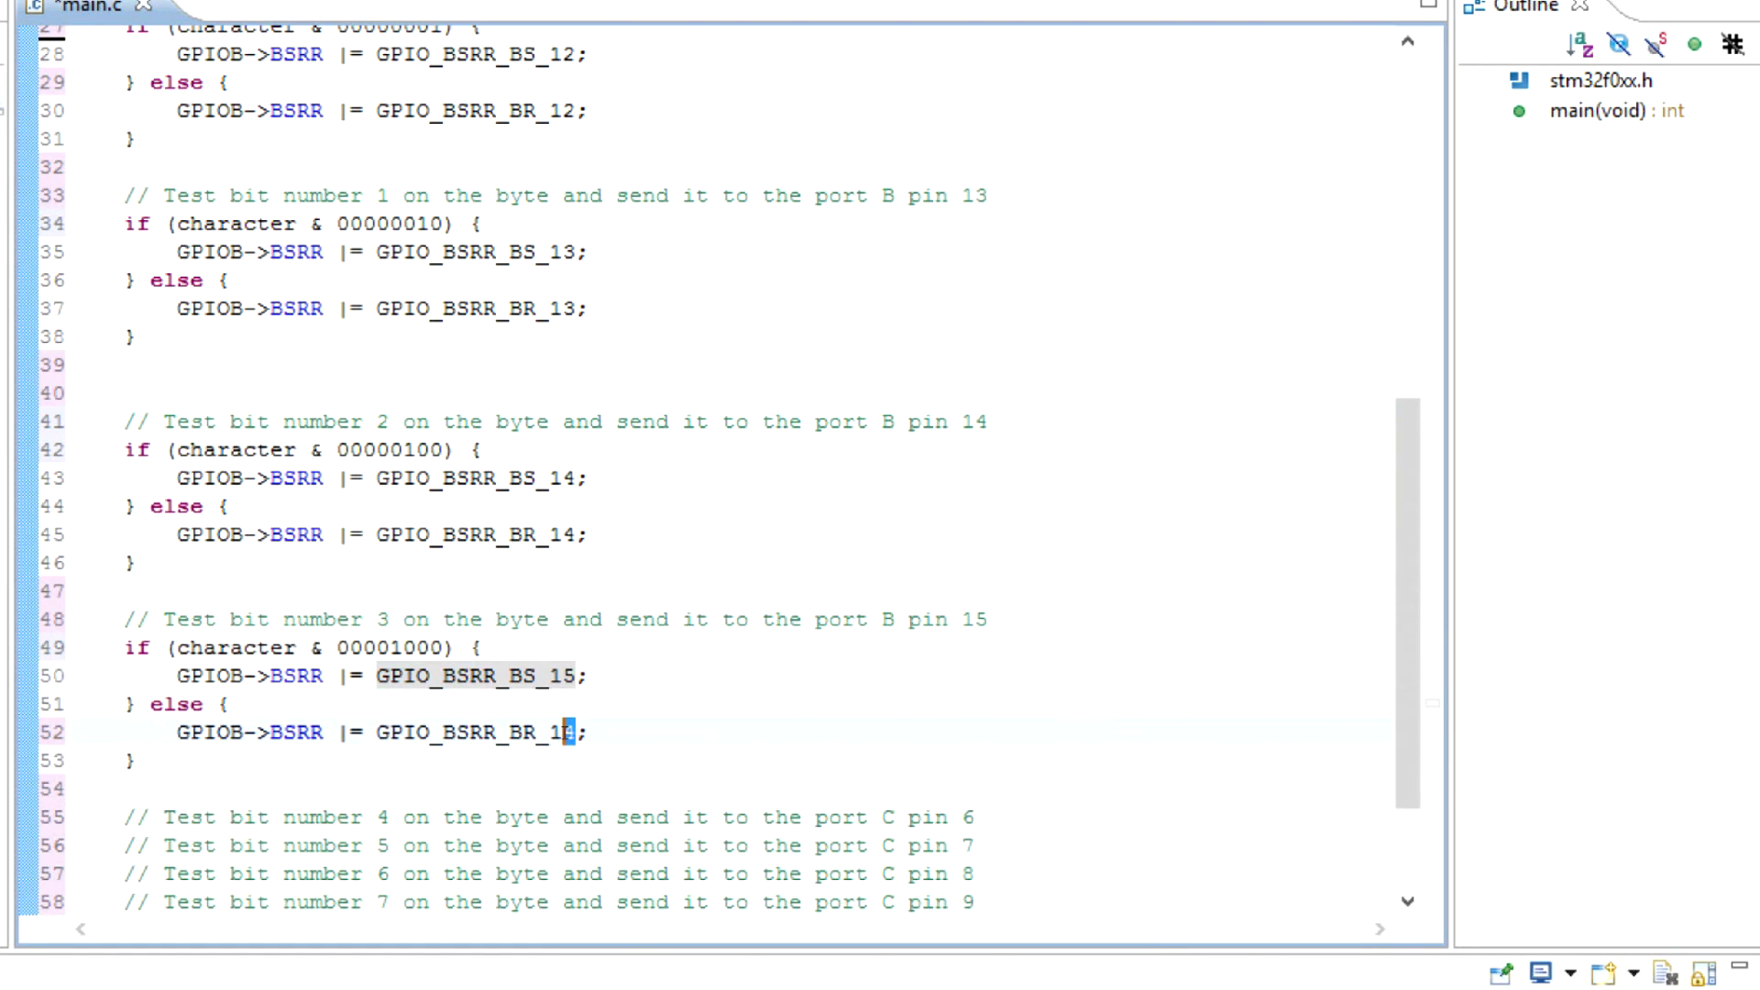
pyautogui.write('5')
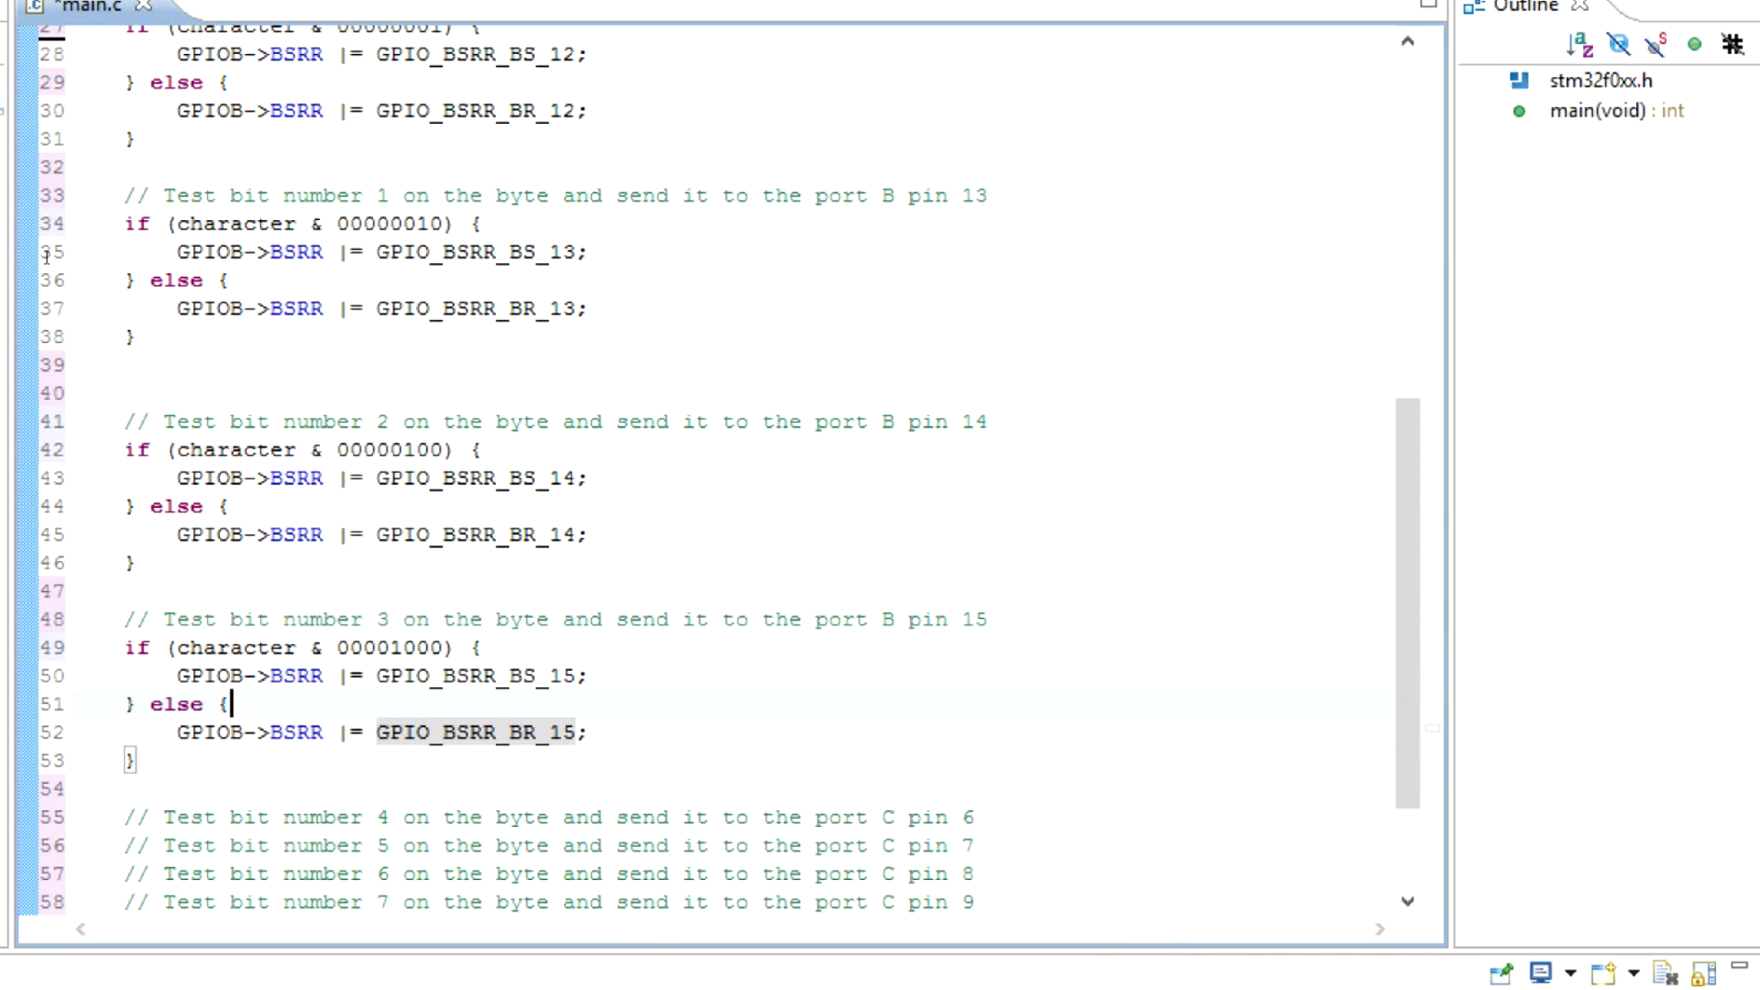
pyautogui.scroll(-3)
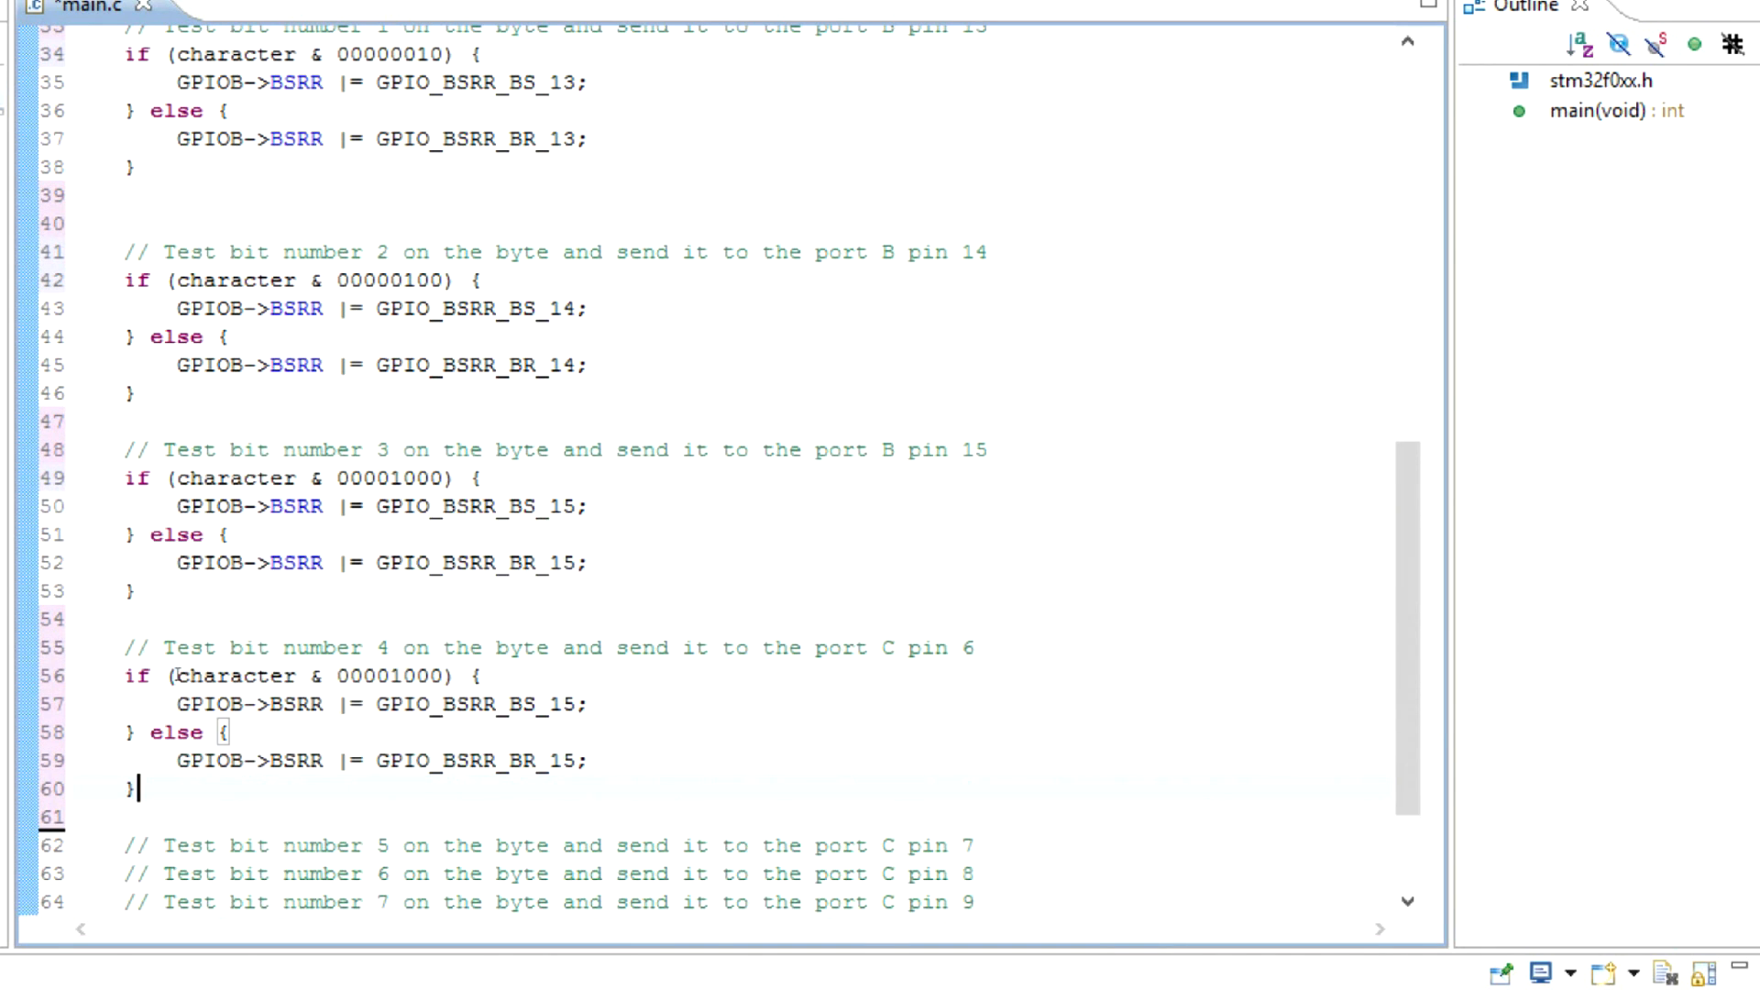
# Adapt bit 4–7 blocks to GPIOC->BSRR with masks 00010000–10000000 driving pins 6 to 9.
pyautogui.click(237, 704)
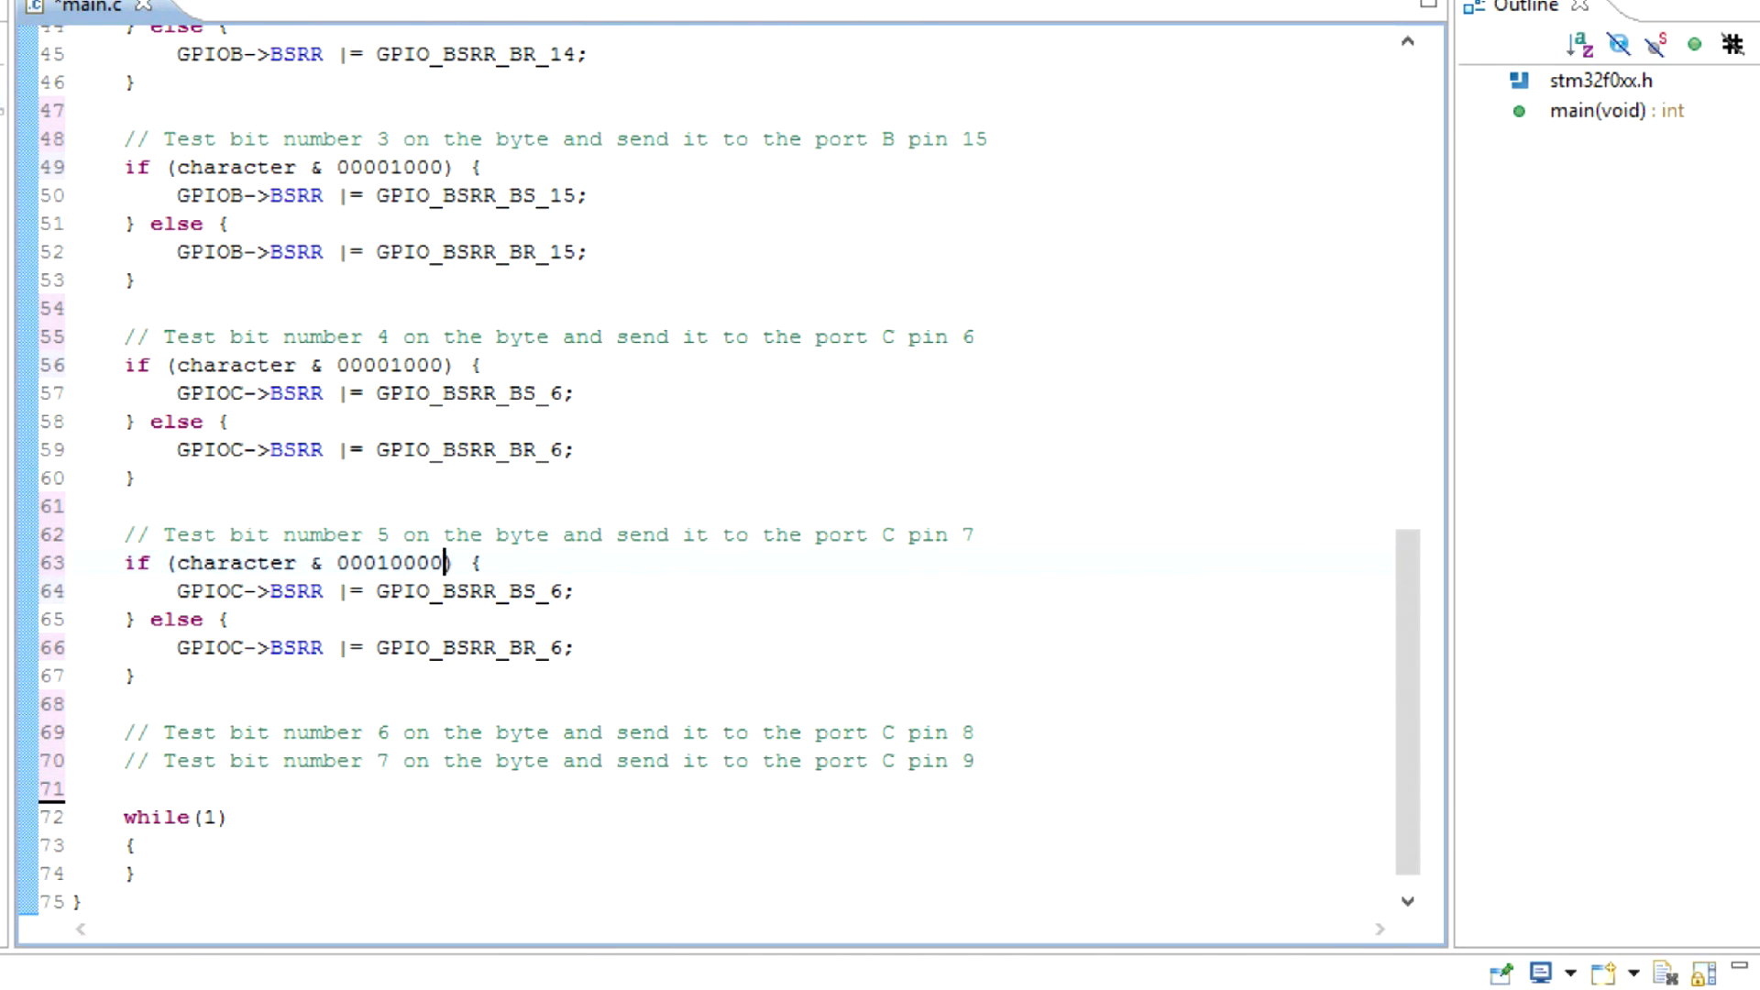
pyautogui.doubleClick(416, 563)
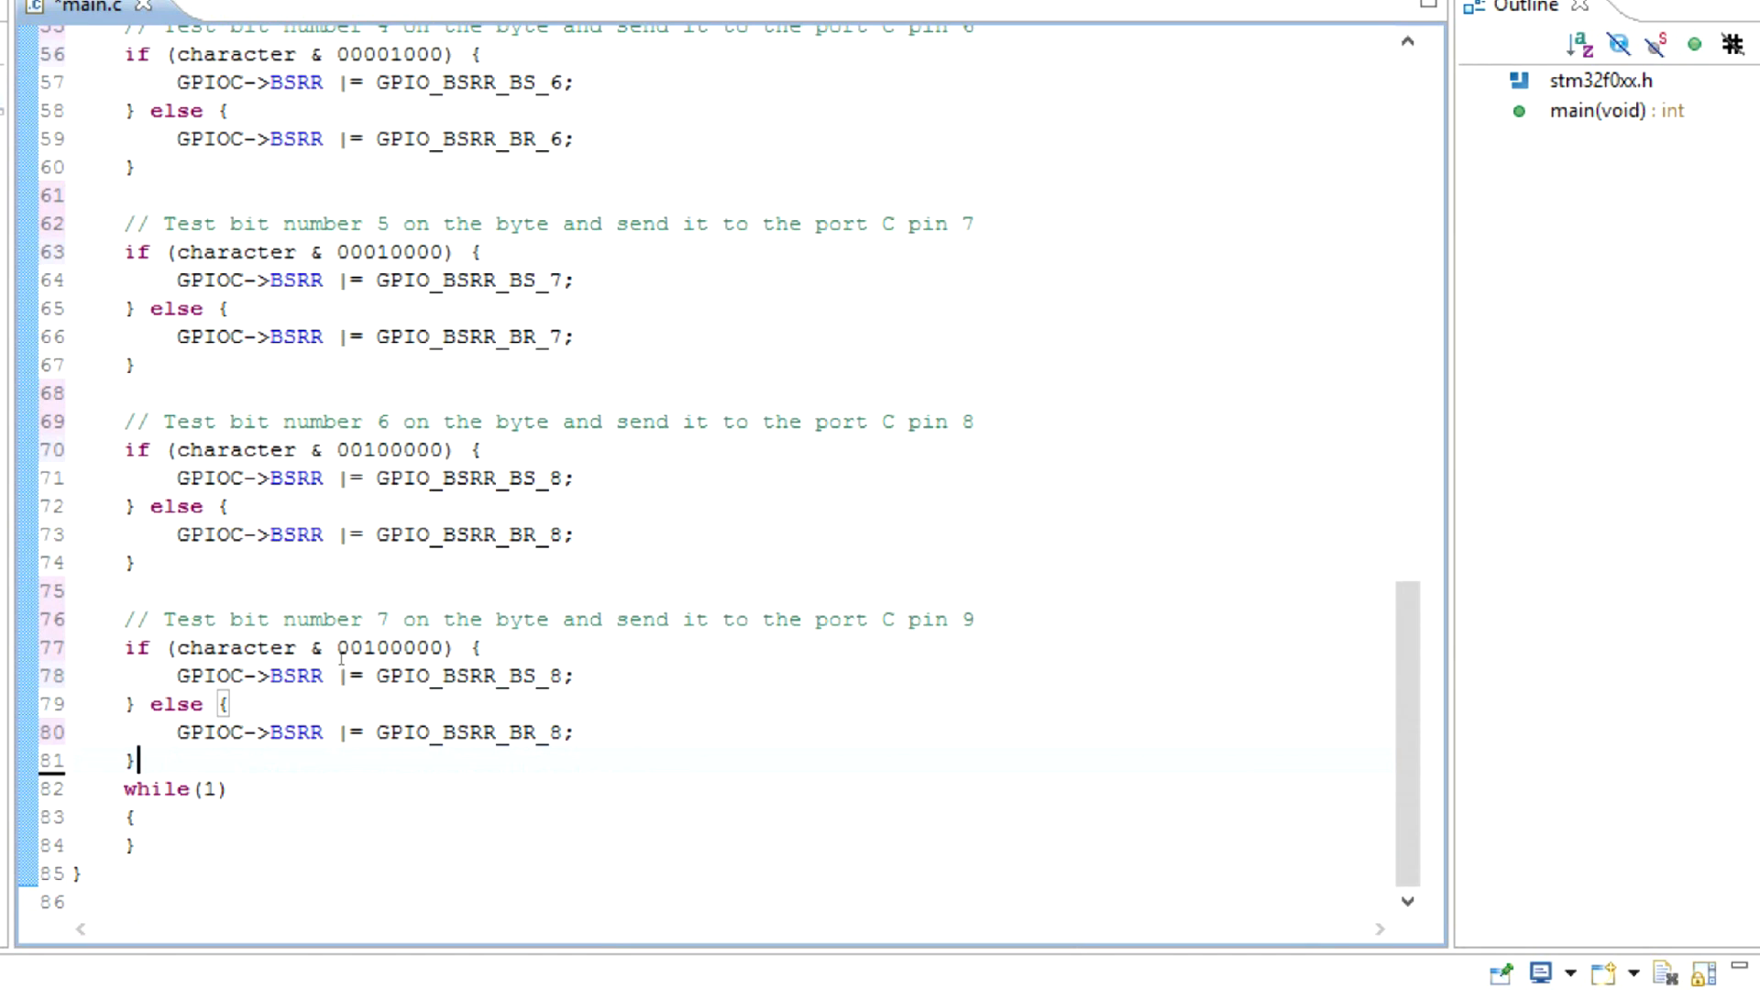
pyautogui.doubleClick(361, 648)
pyautogui.write('1')
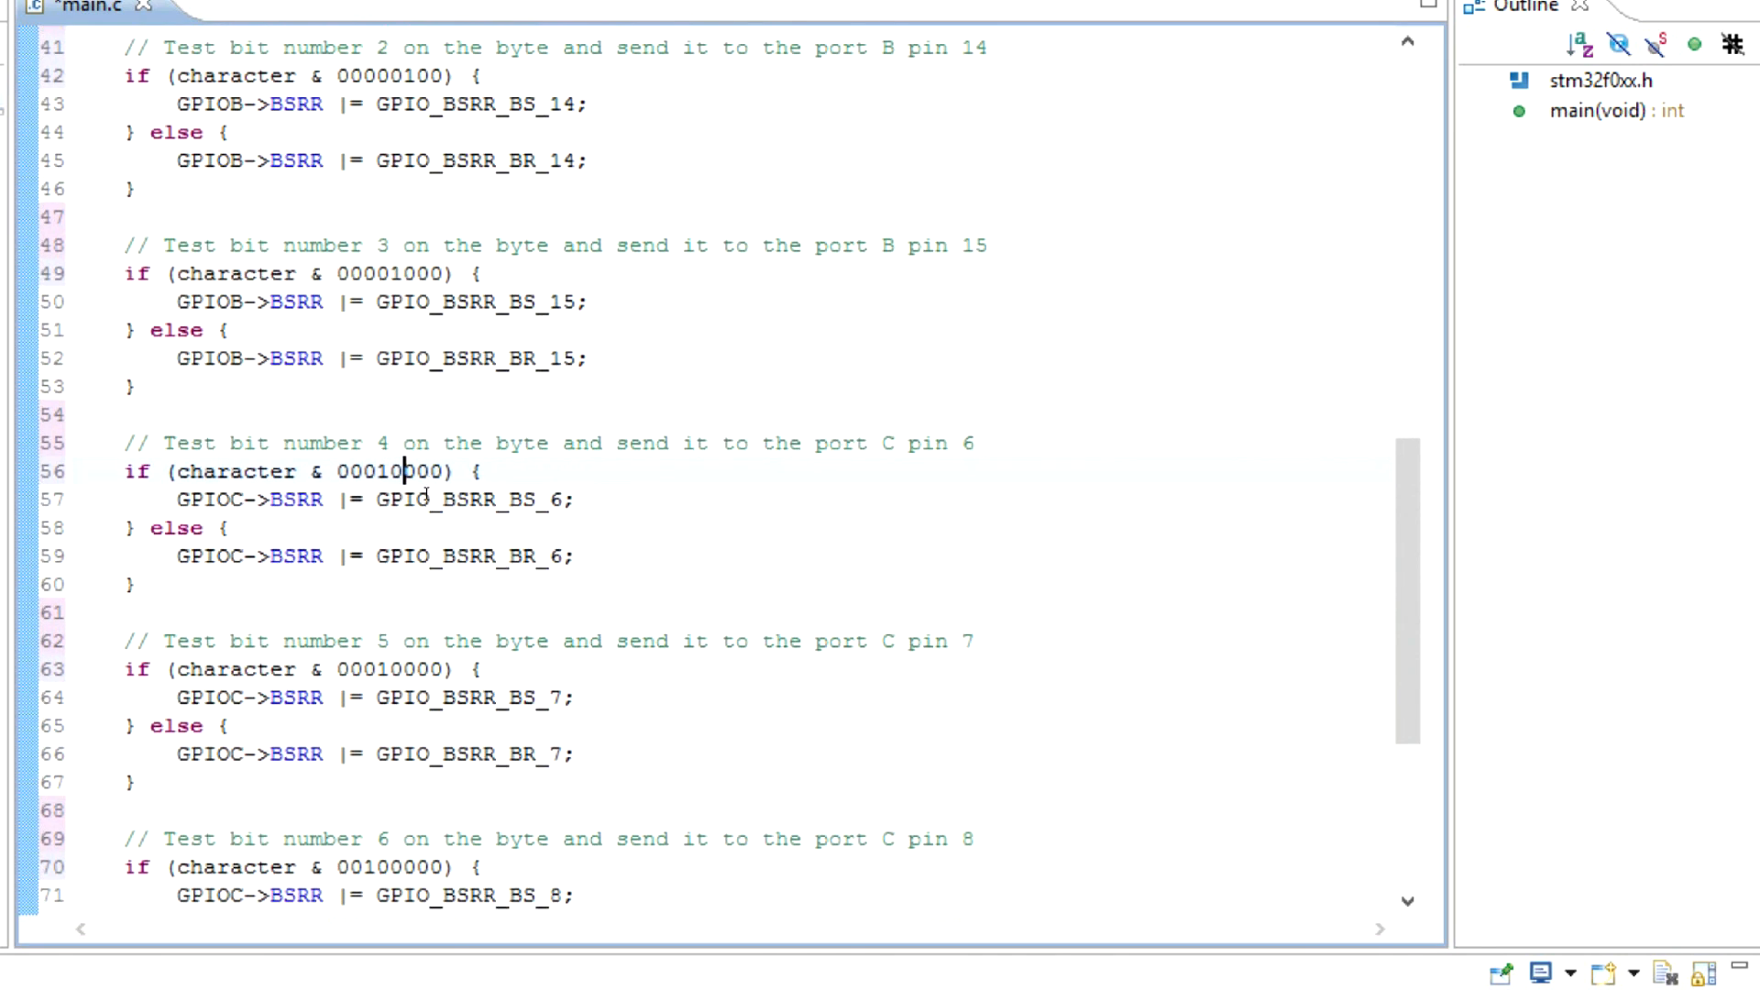
pyautogui.scroll(-3)
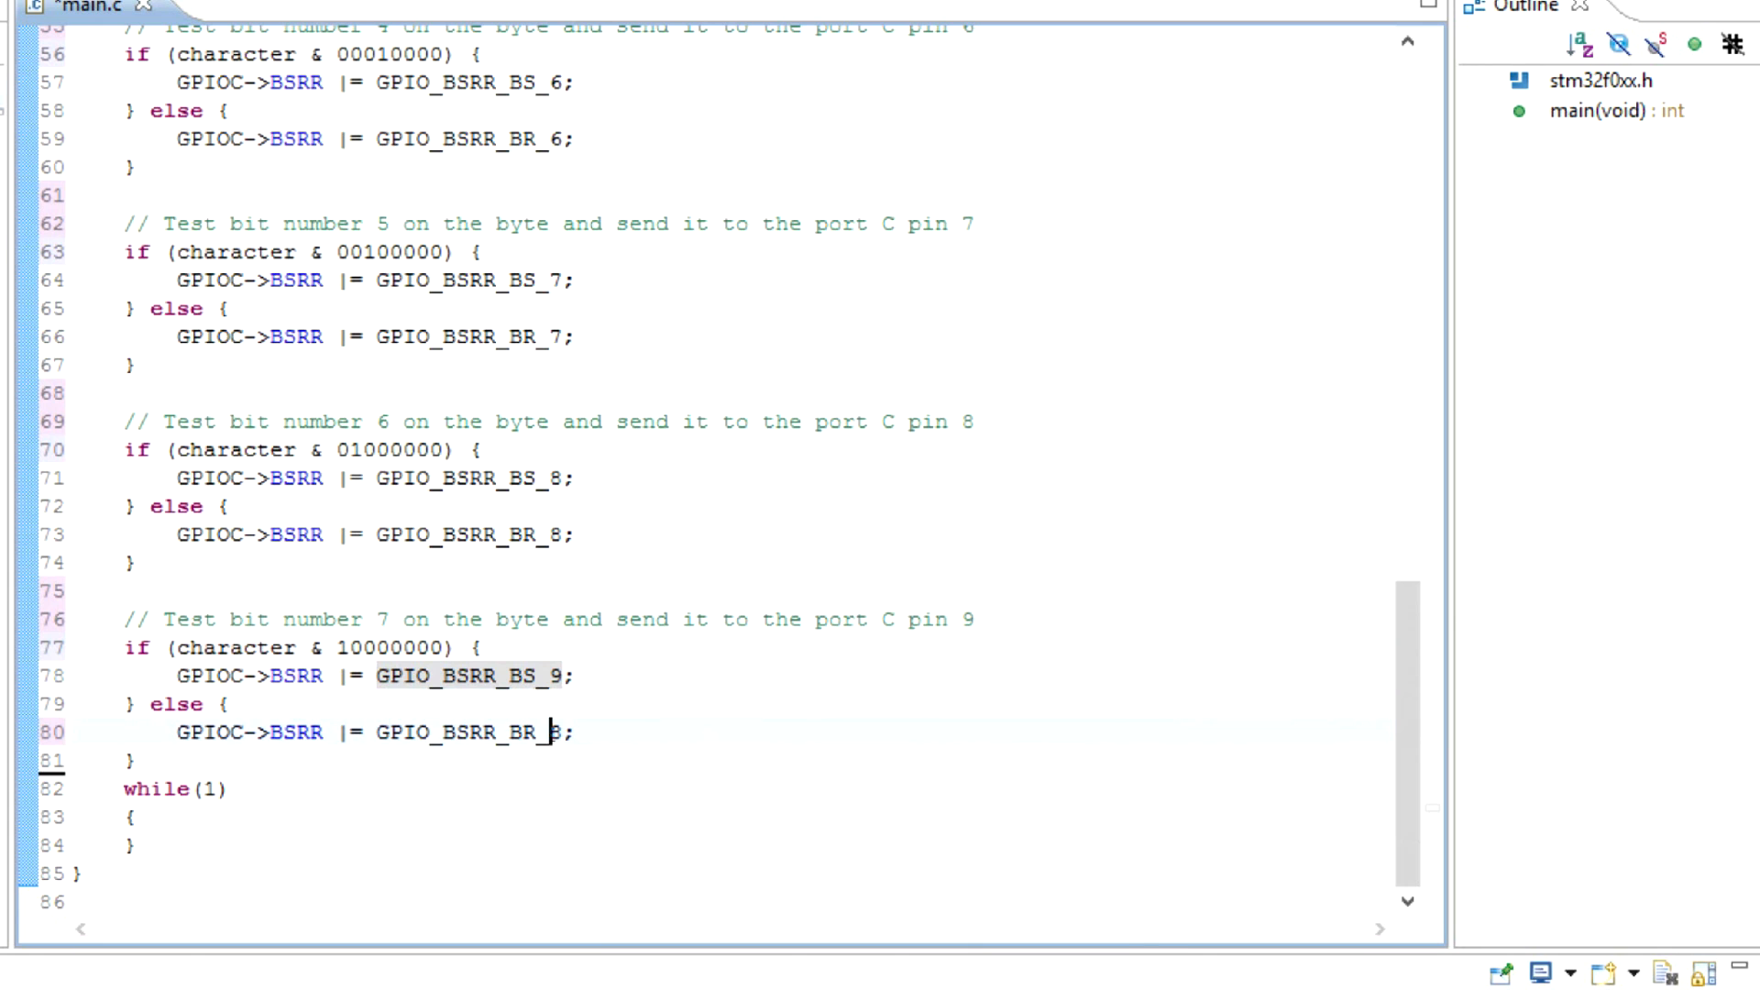
pyautogui.write('9')
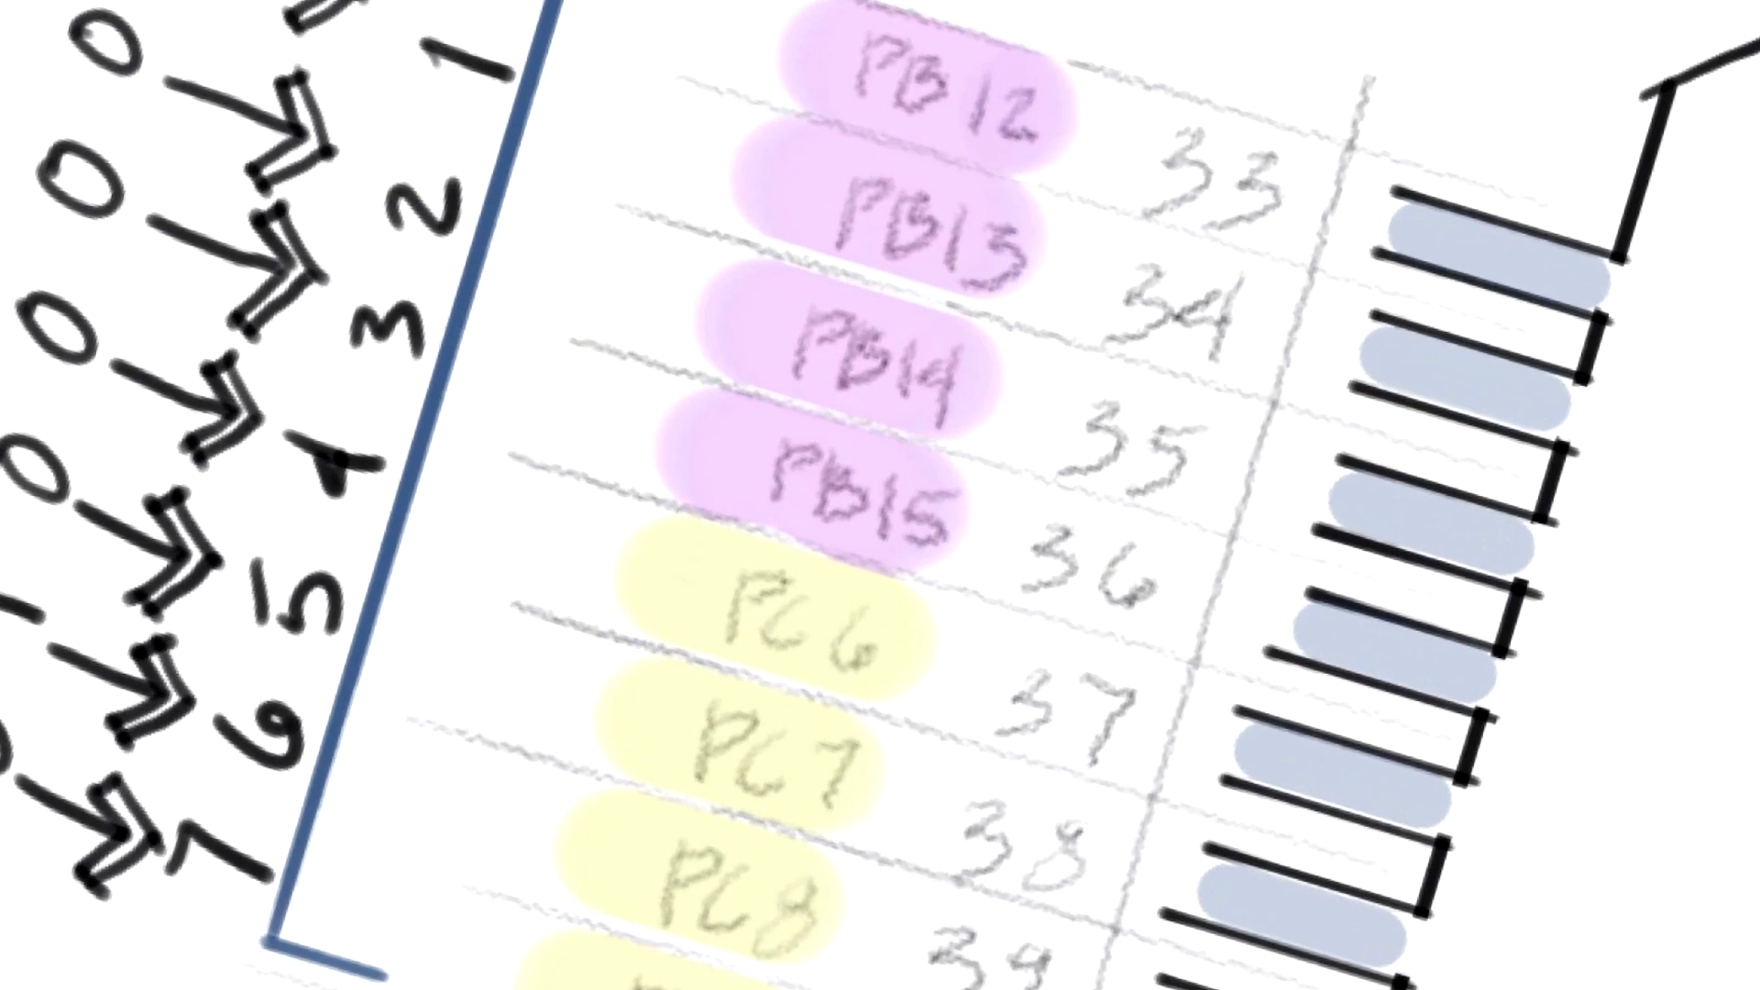
pyautogui.scroll(-3)
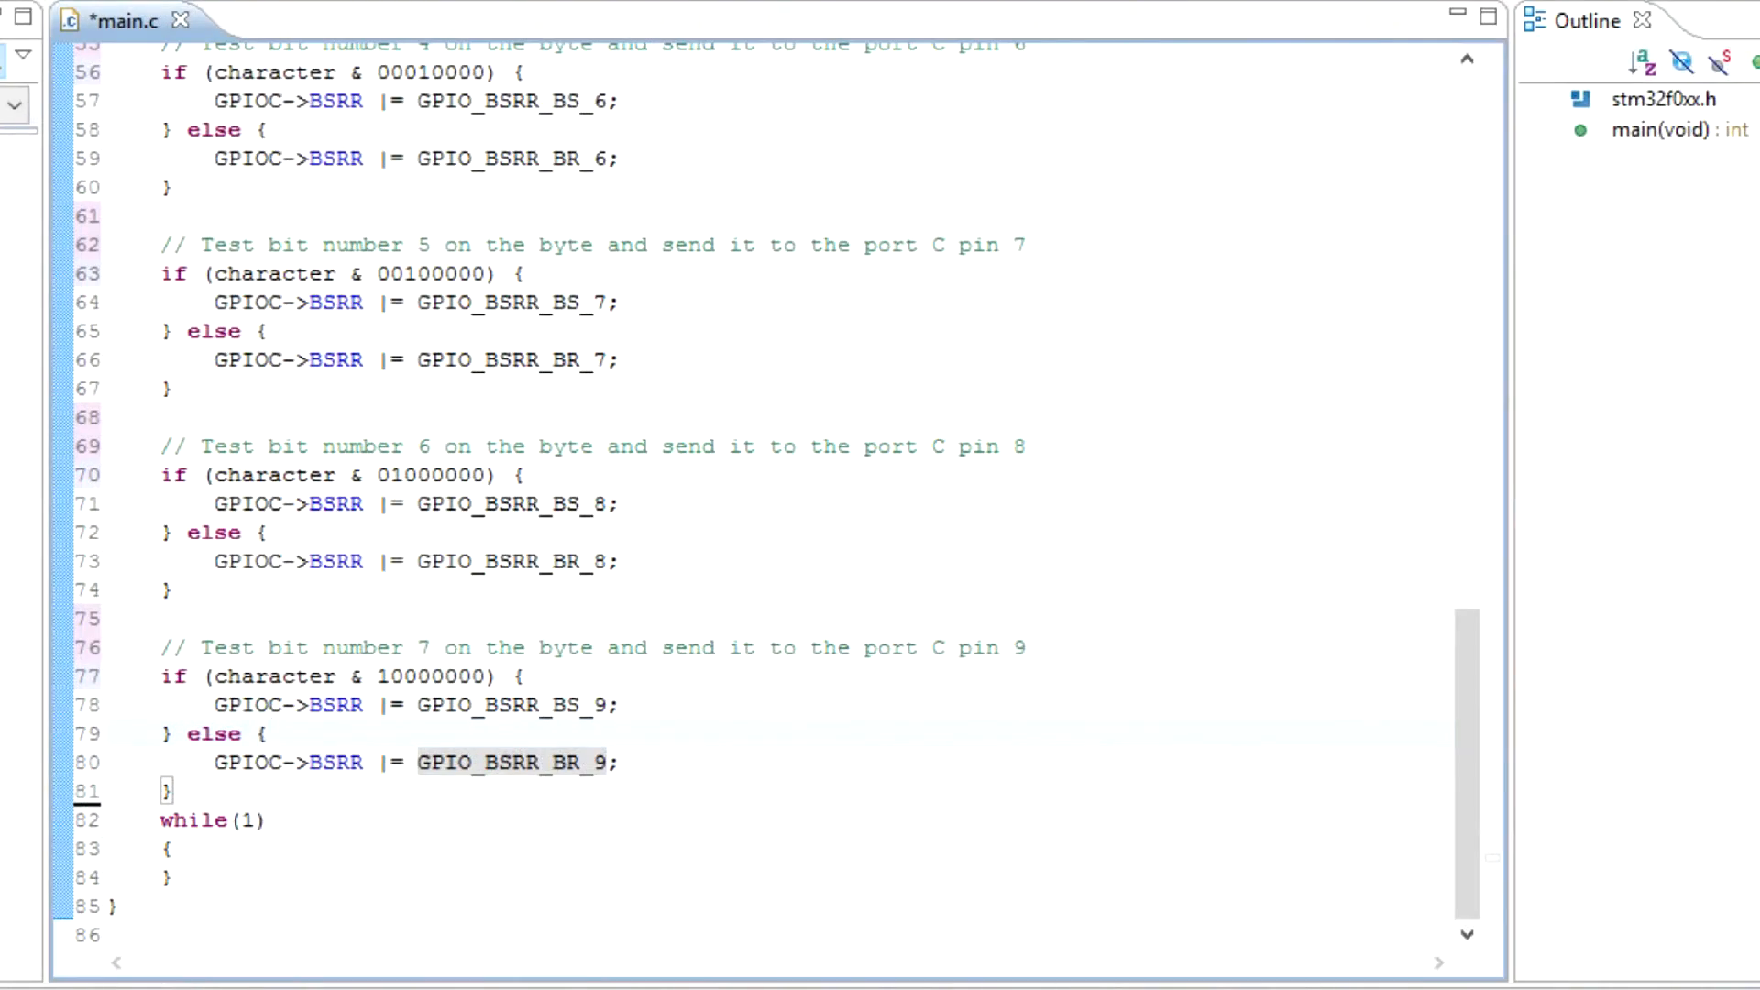
# Remove extra empty lines so one blank line separates each bit's if/else block.
pyautogui.scroll(3)
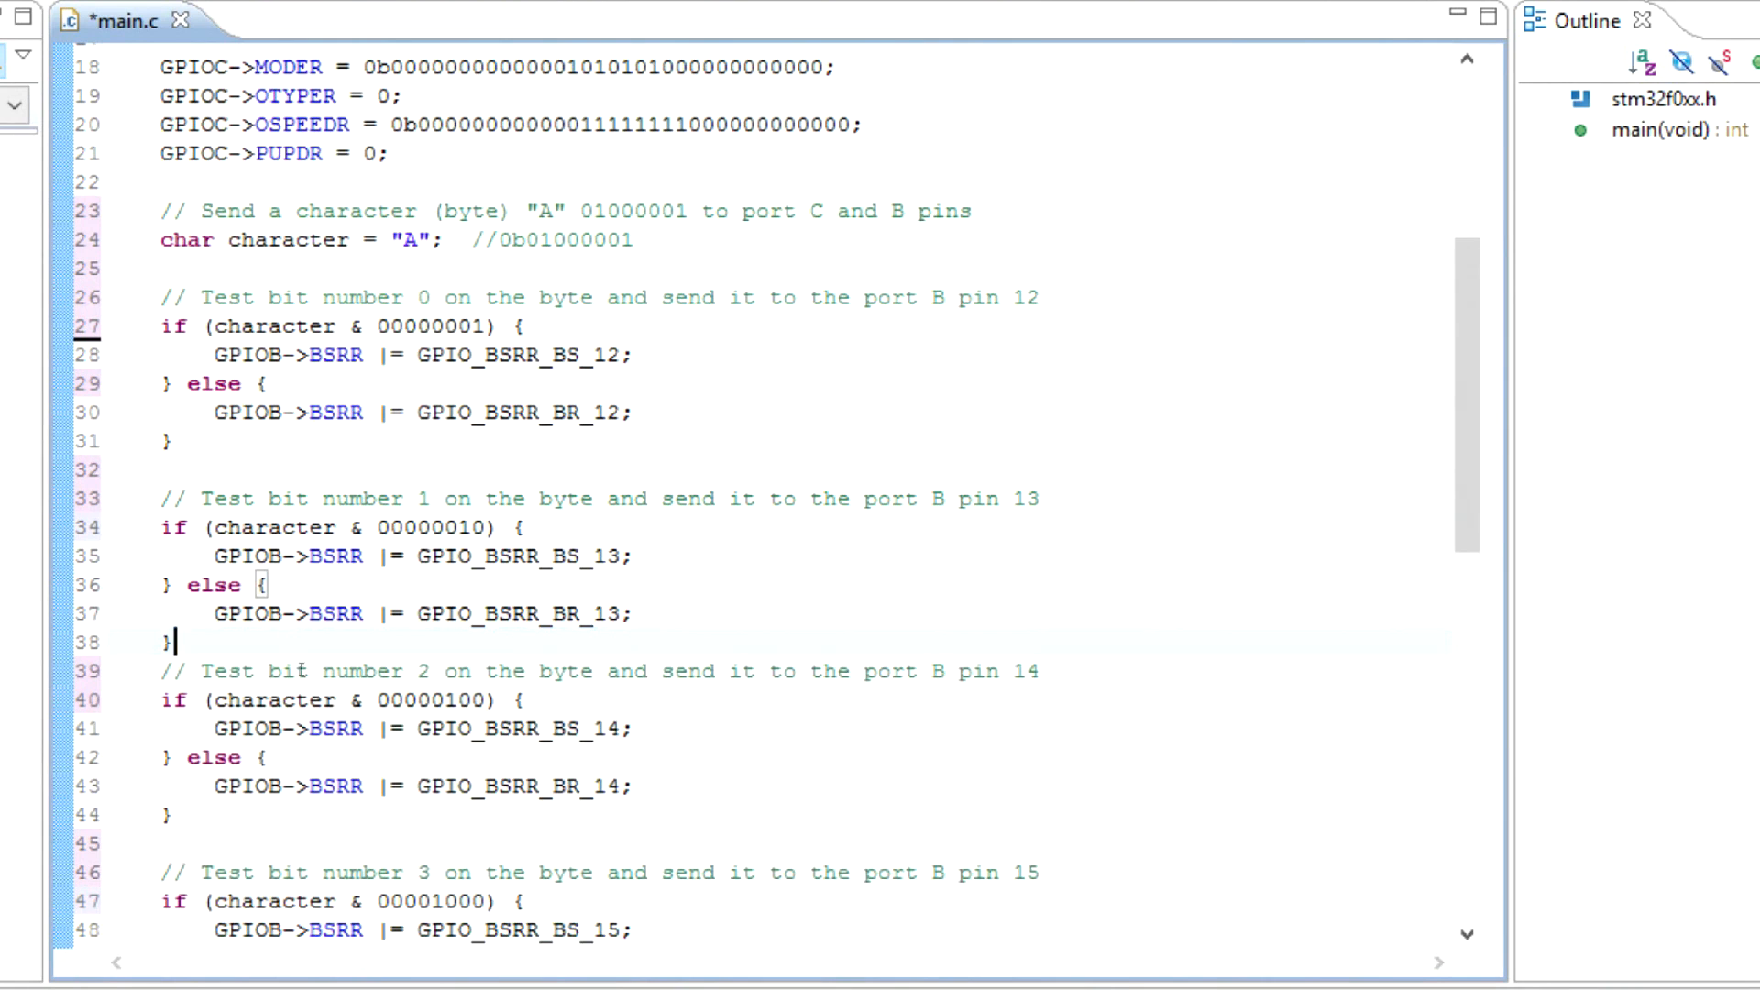
pyautogui.scroll(-3)
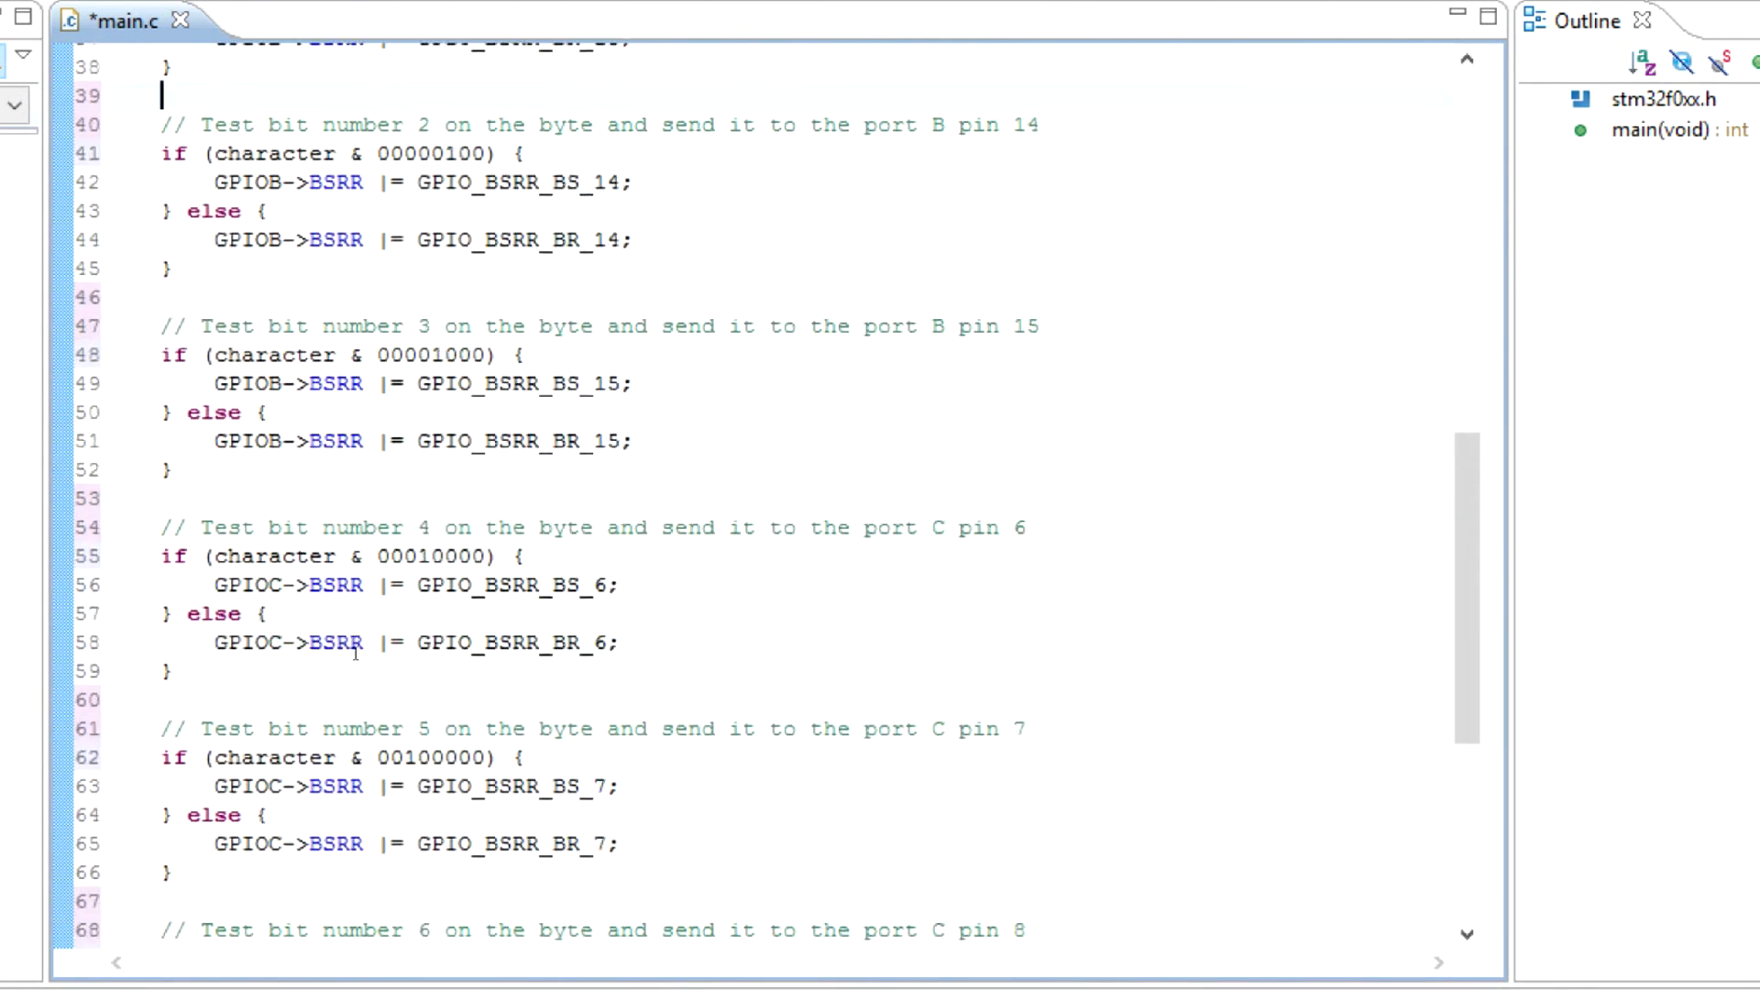
pyautogui.scroll(-3)
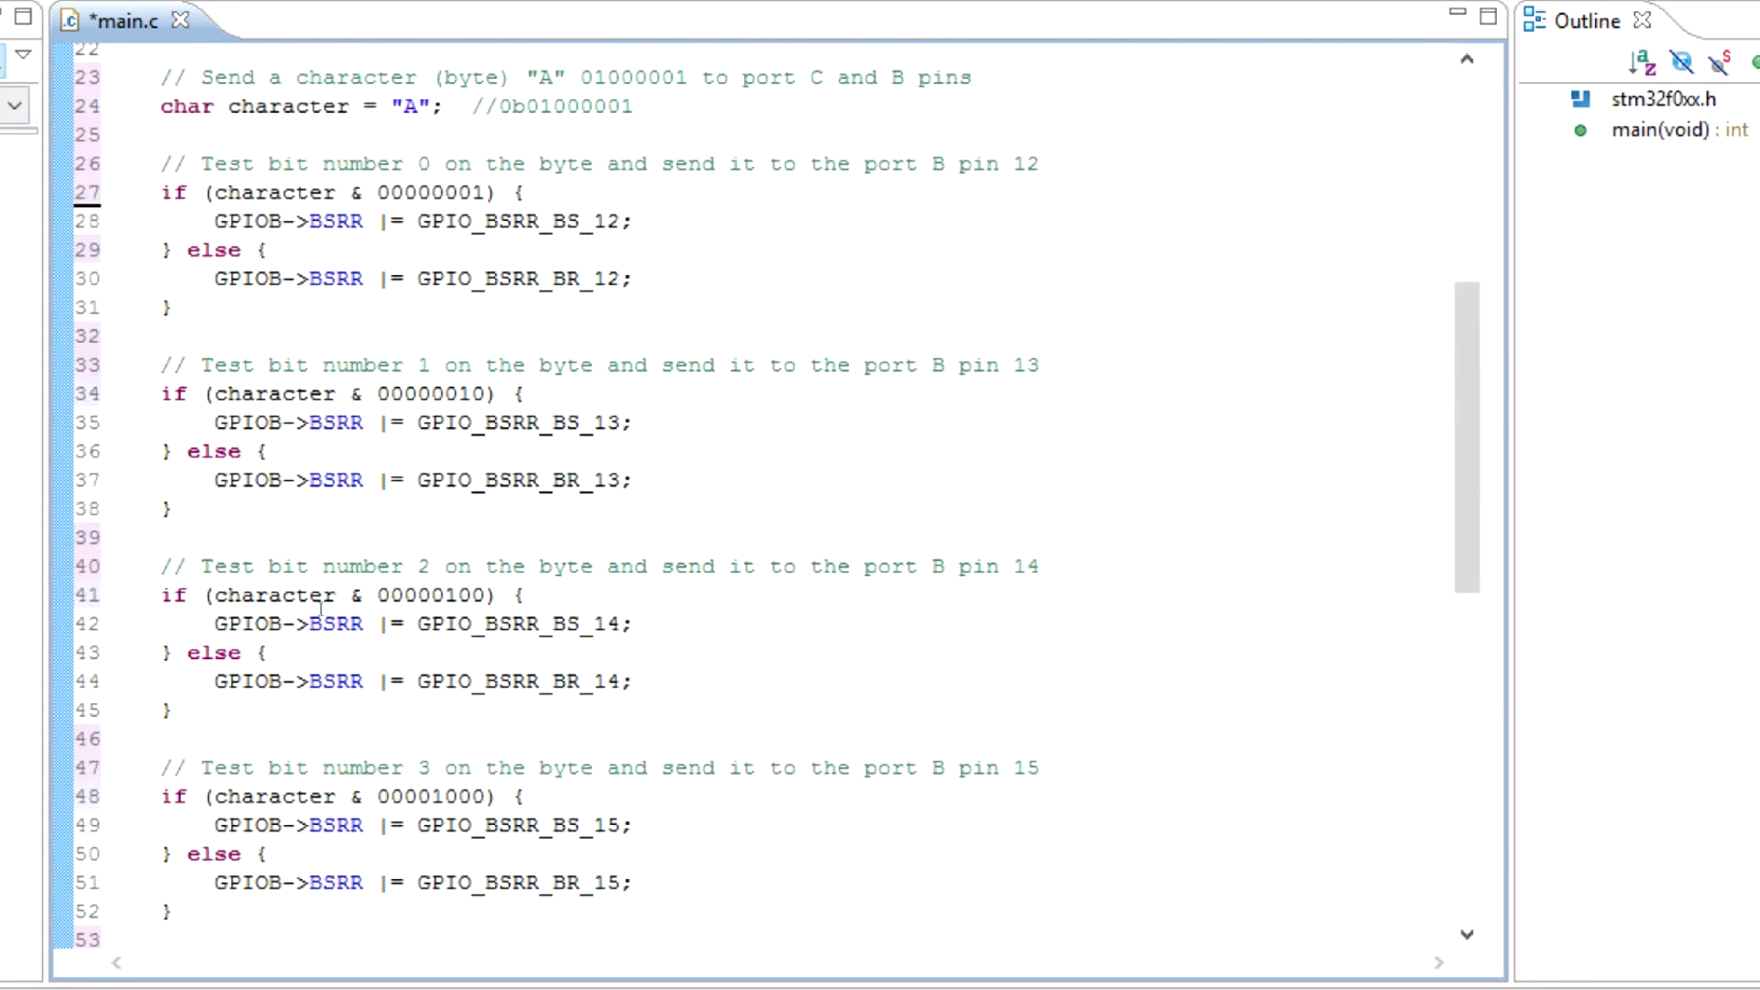
pyautogui.scroll(3)
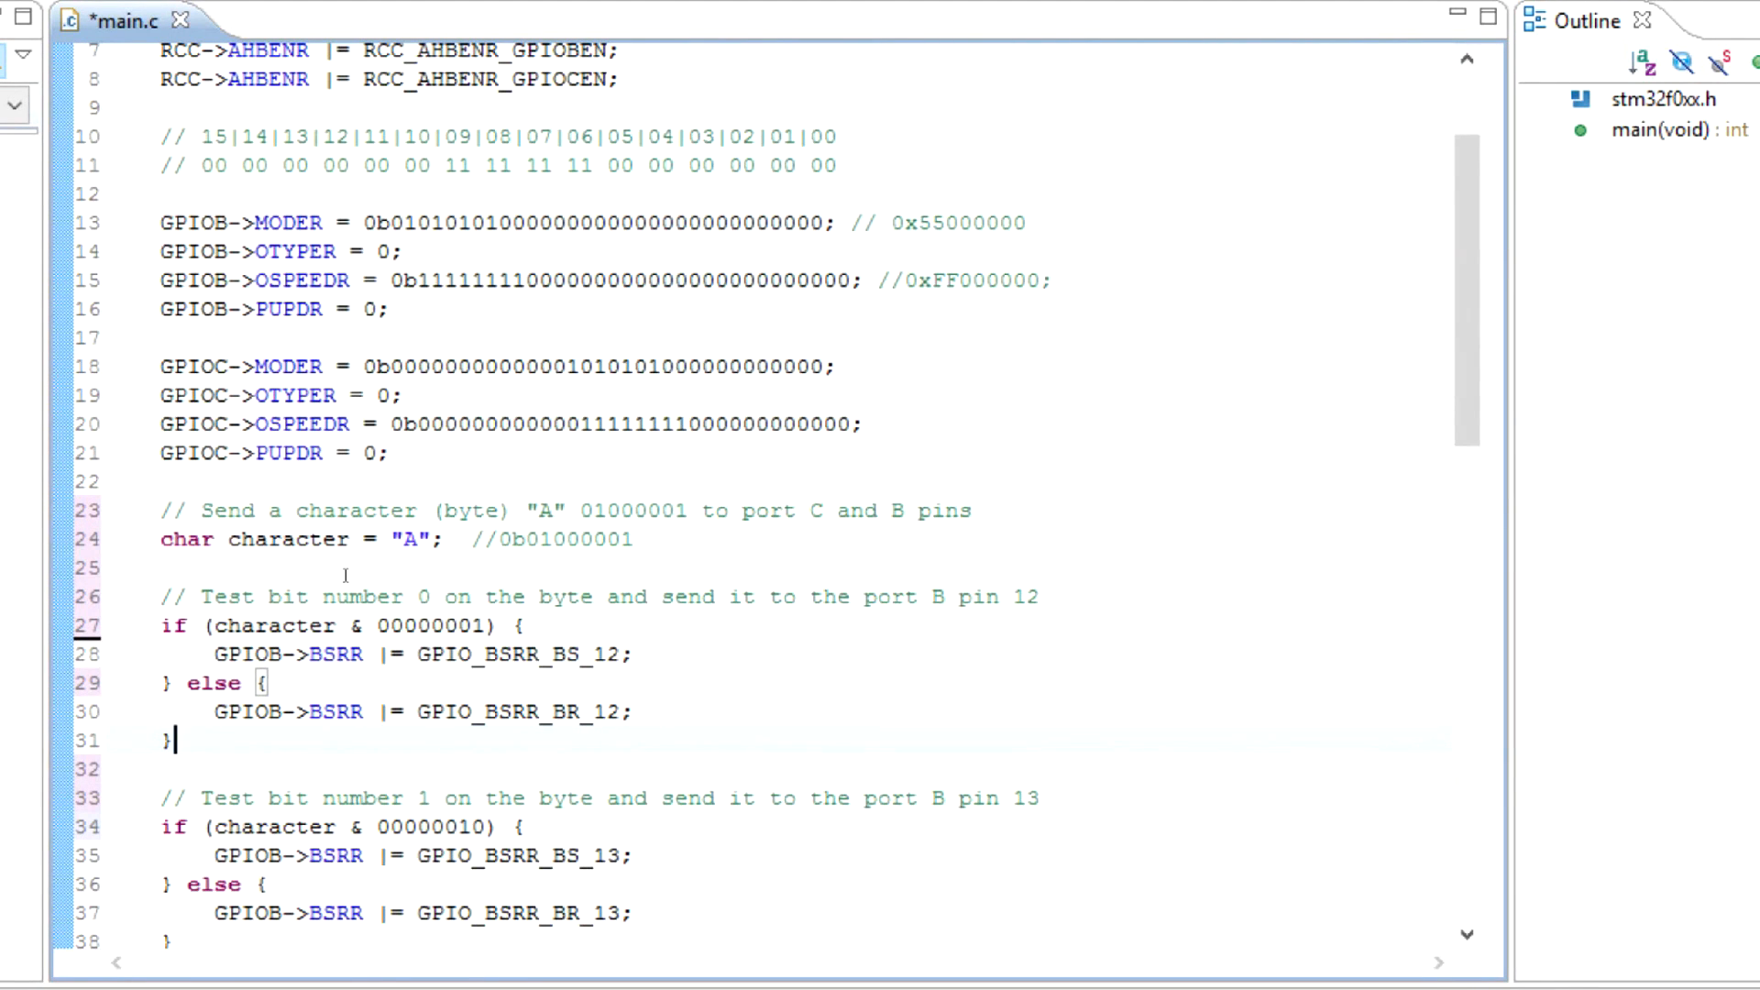
pyautogui.doubleClick(327, 539)
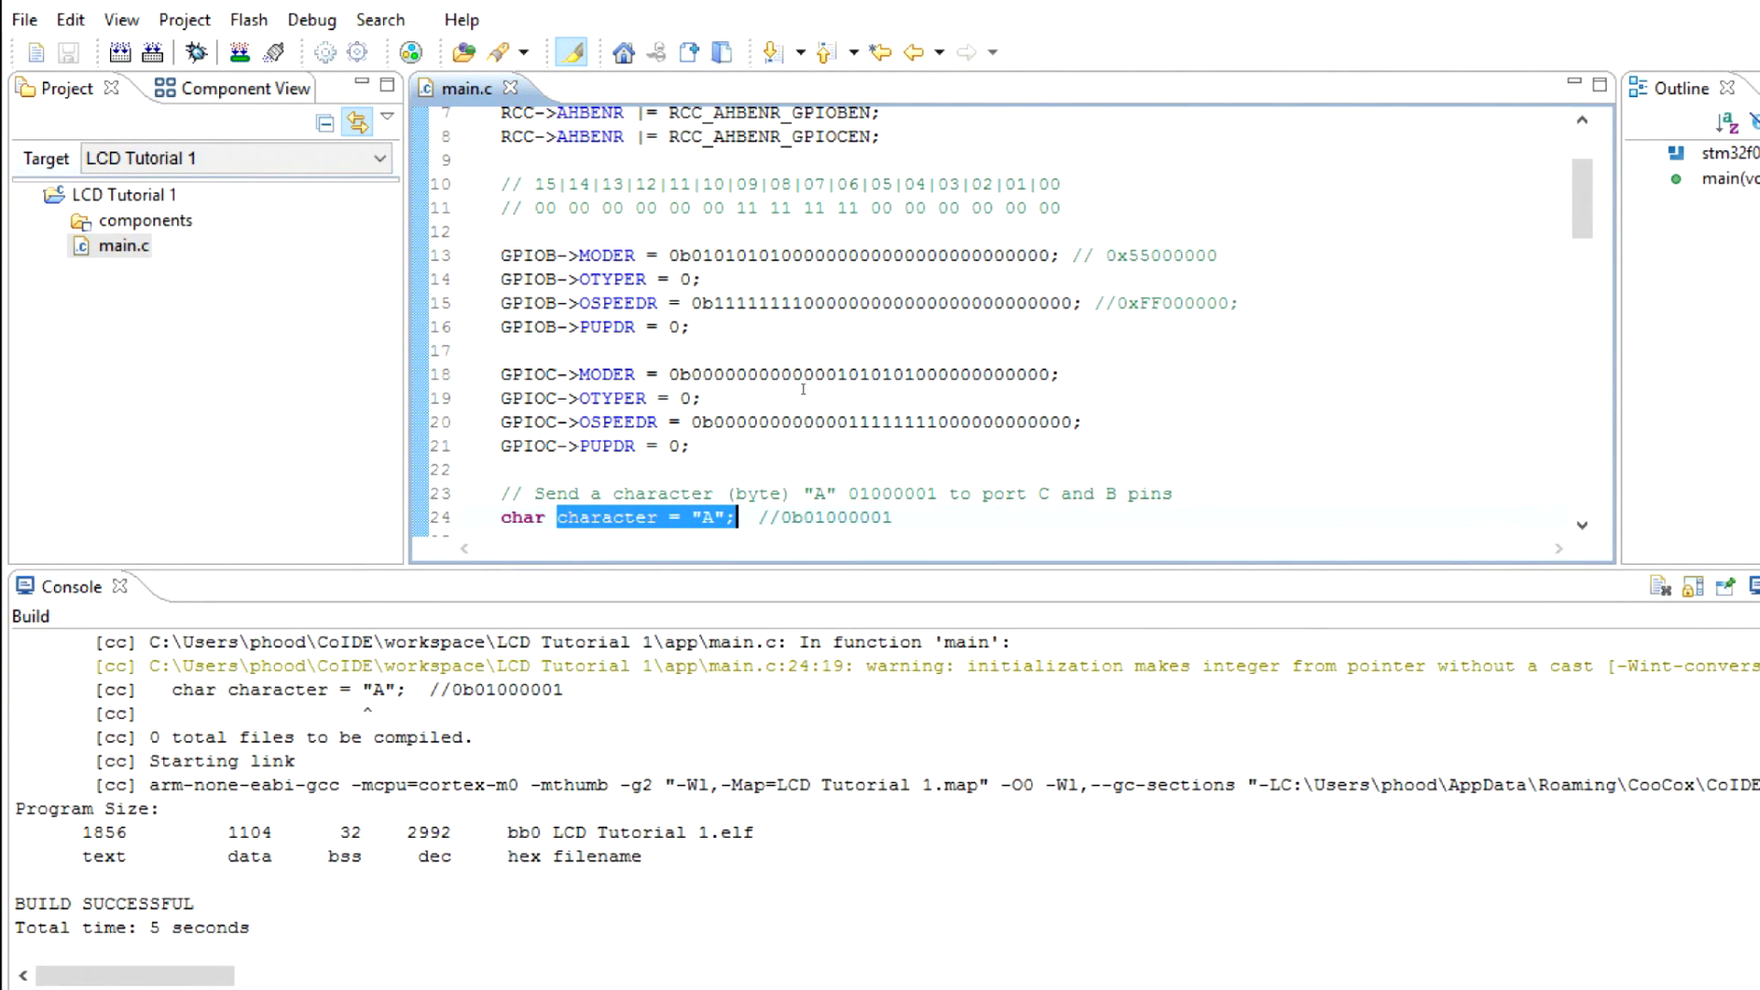
# Initialise character with 'A' in single quotes and rebuild without the pointer warning.
pyautogui.scroll(-3)
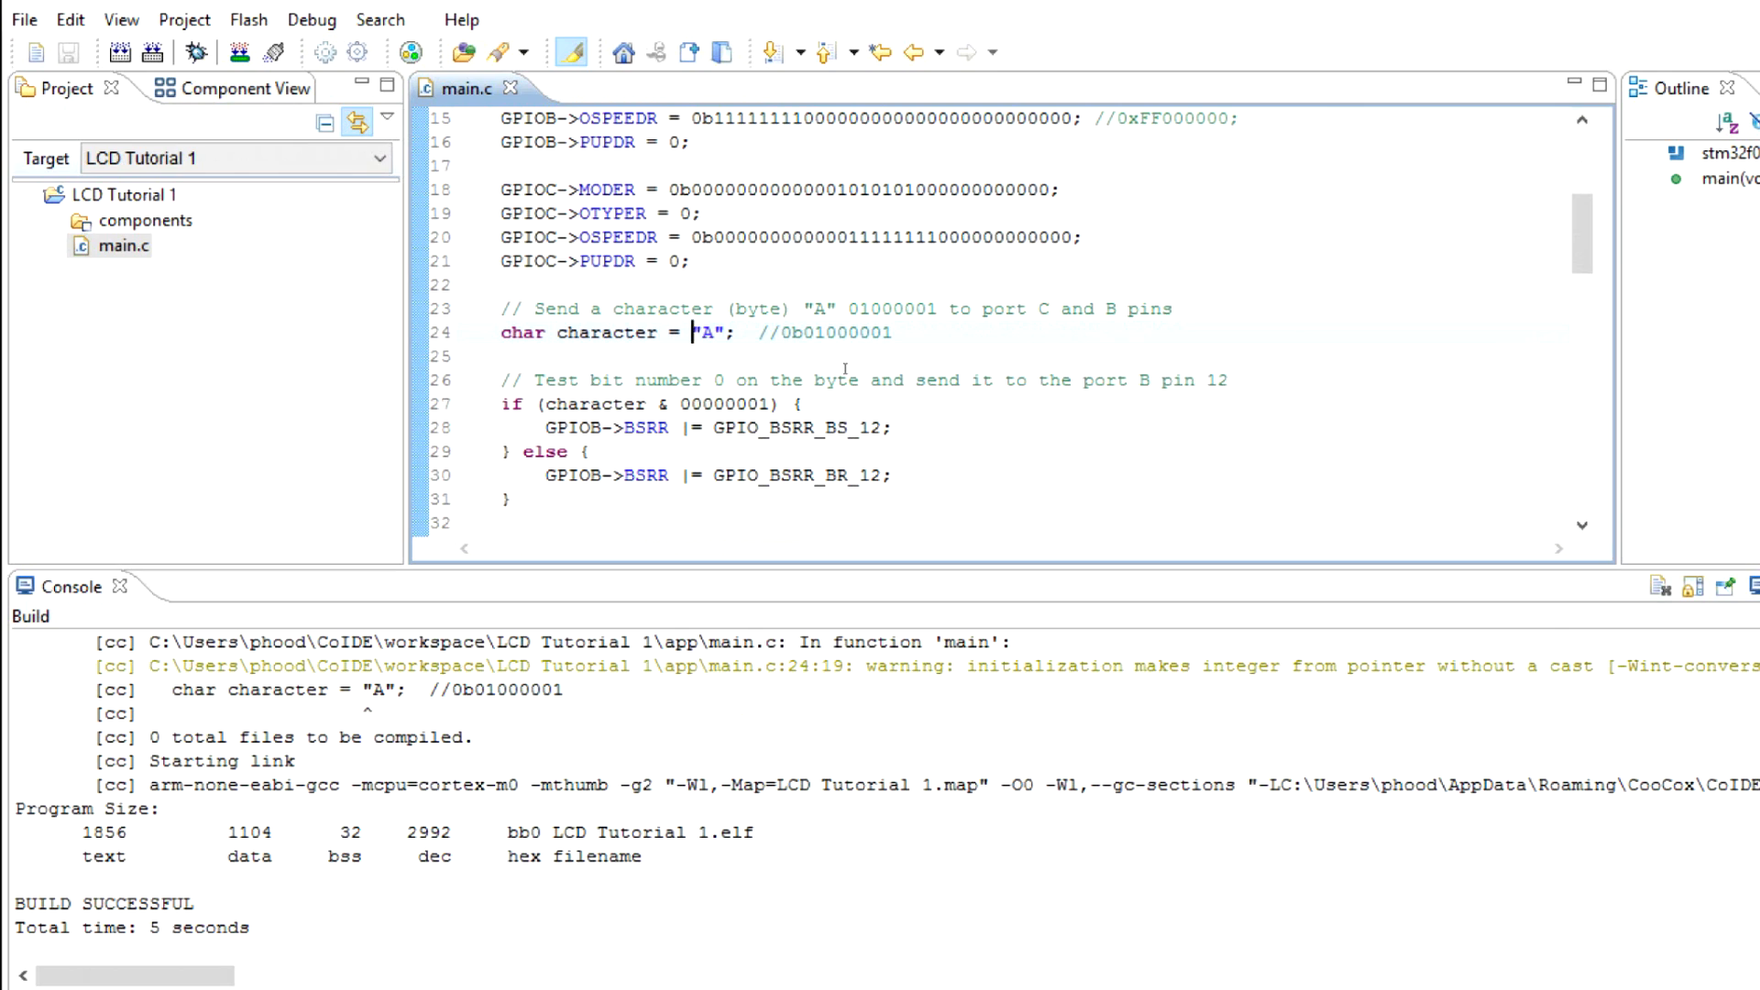
pyautogui.write("'A'")
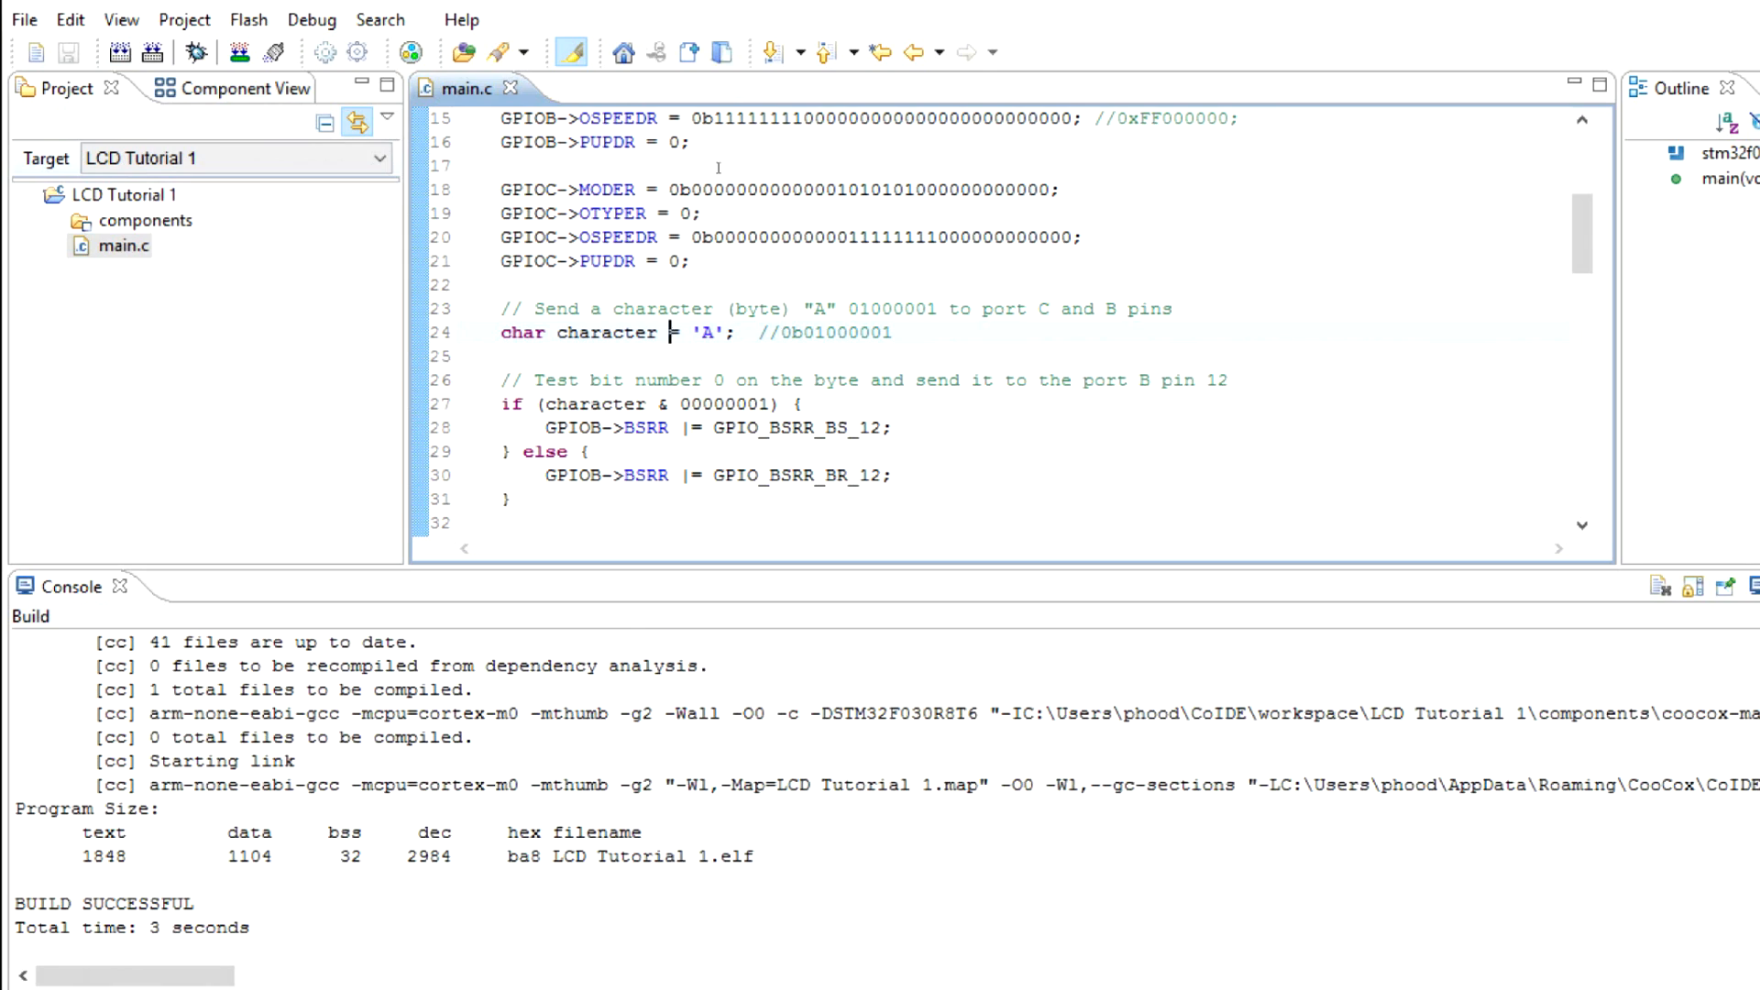
pyautogui.moveTo(238, 51)
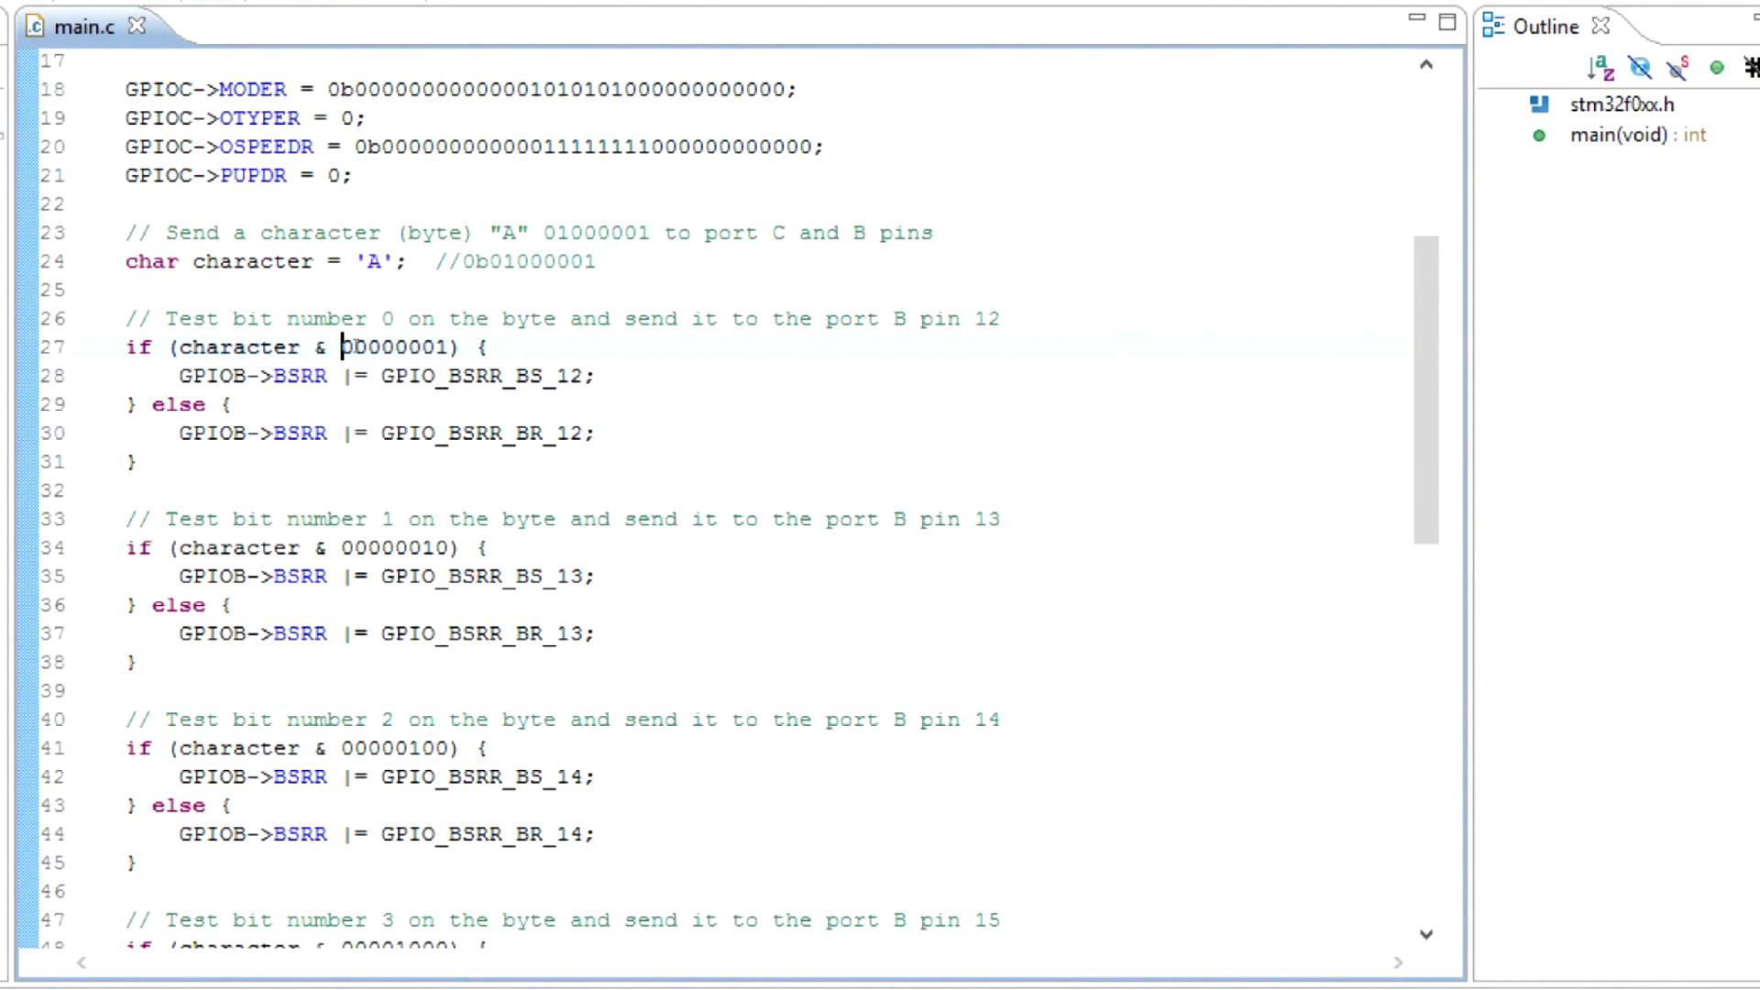
# Prefix the bit masks in the if conditions with 0b, working down from bit 0.
pyautogui.doubleClick(392, 346)
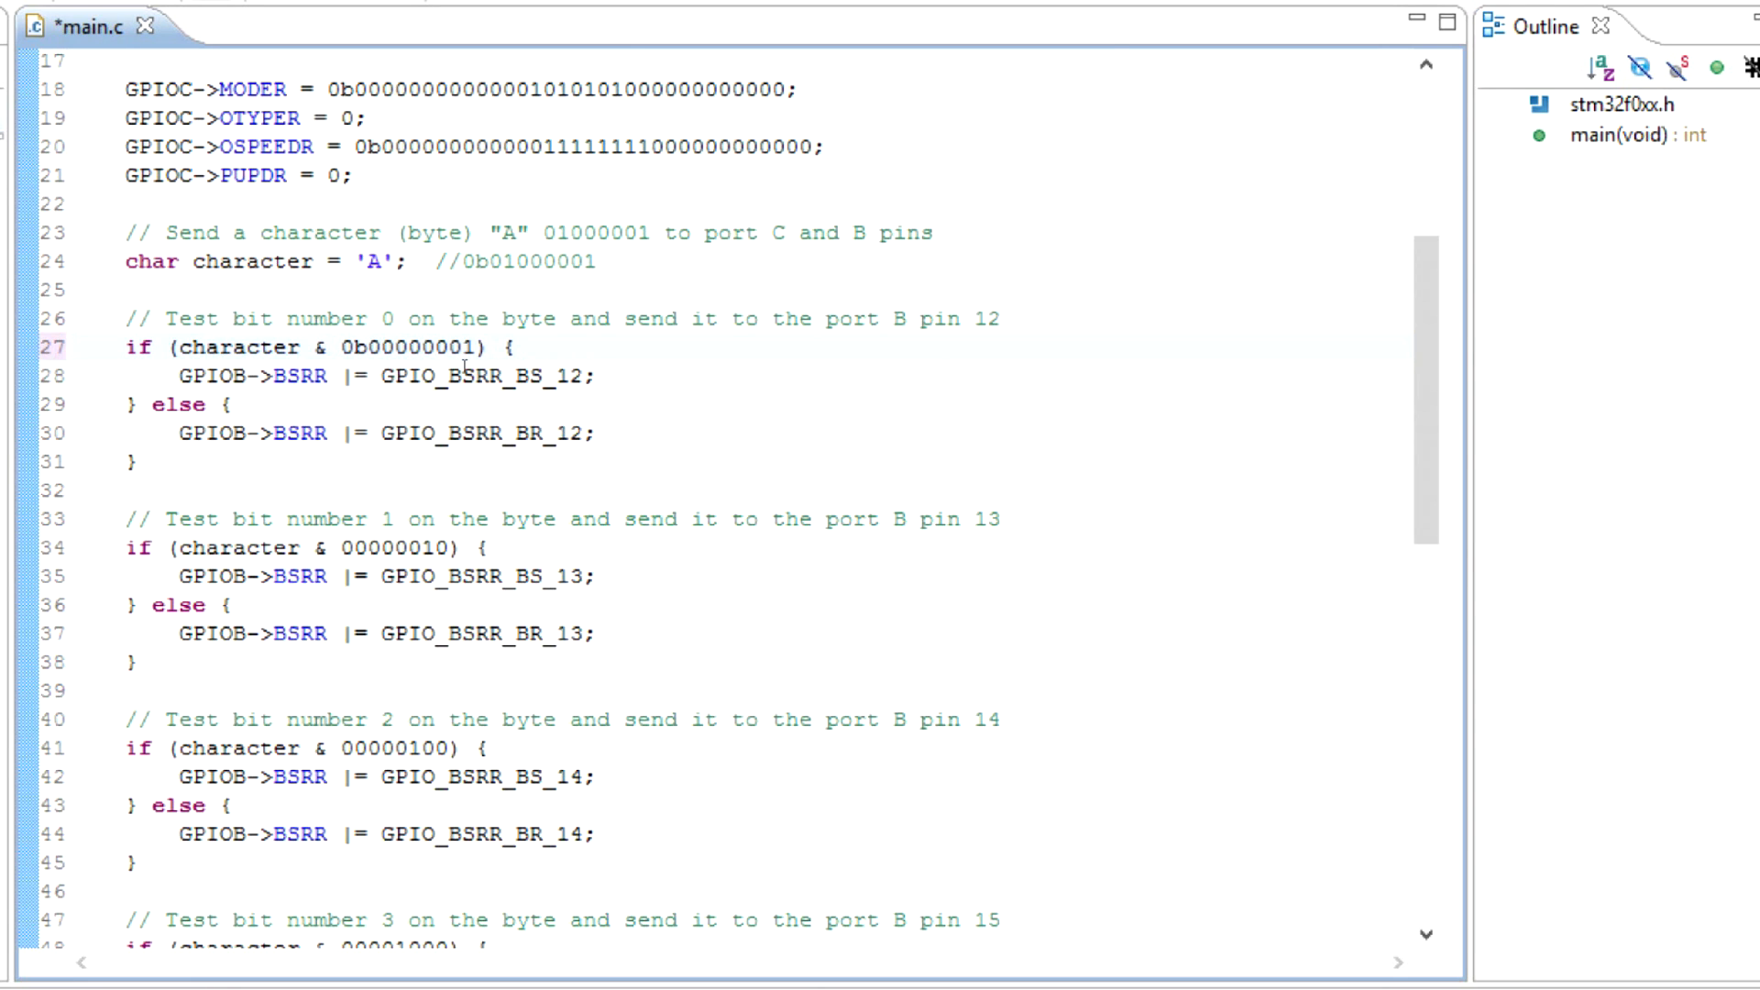
pyautogui.click(423, 548)
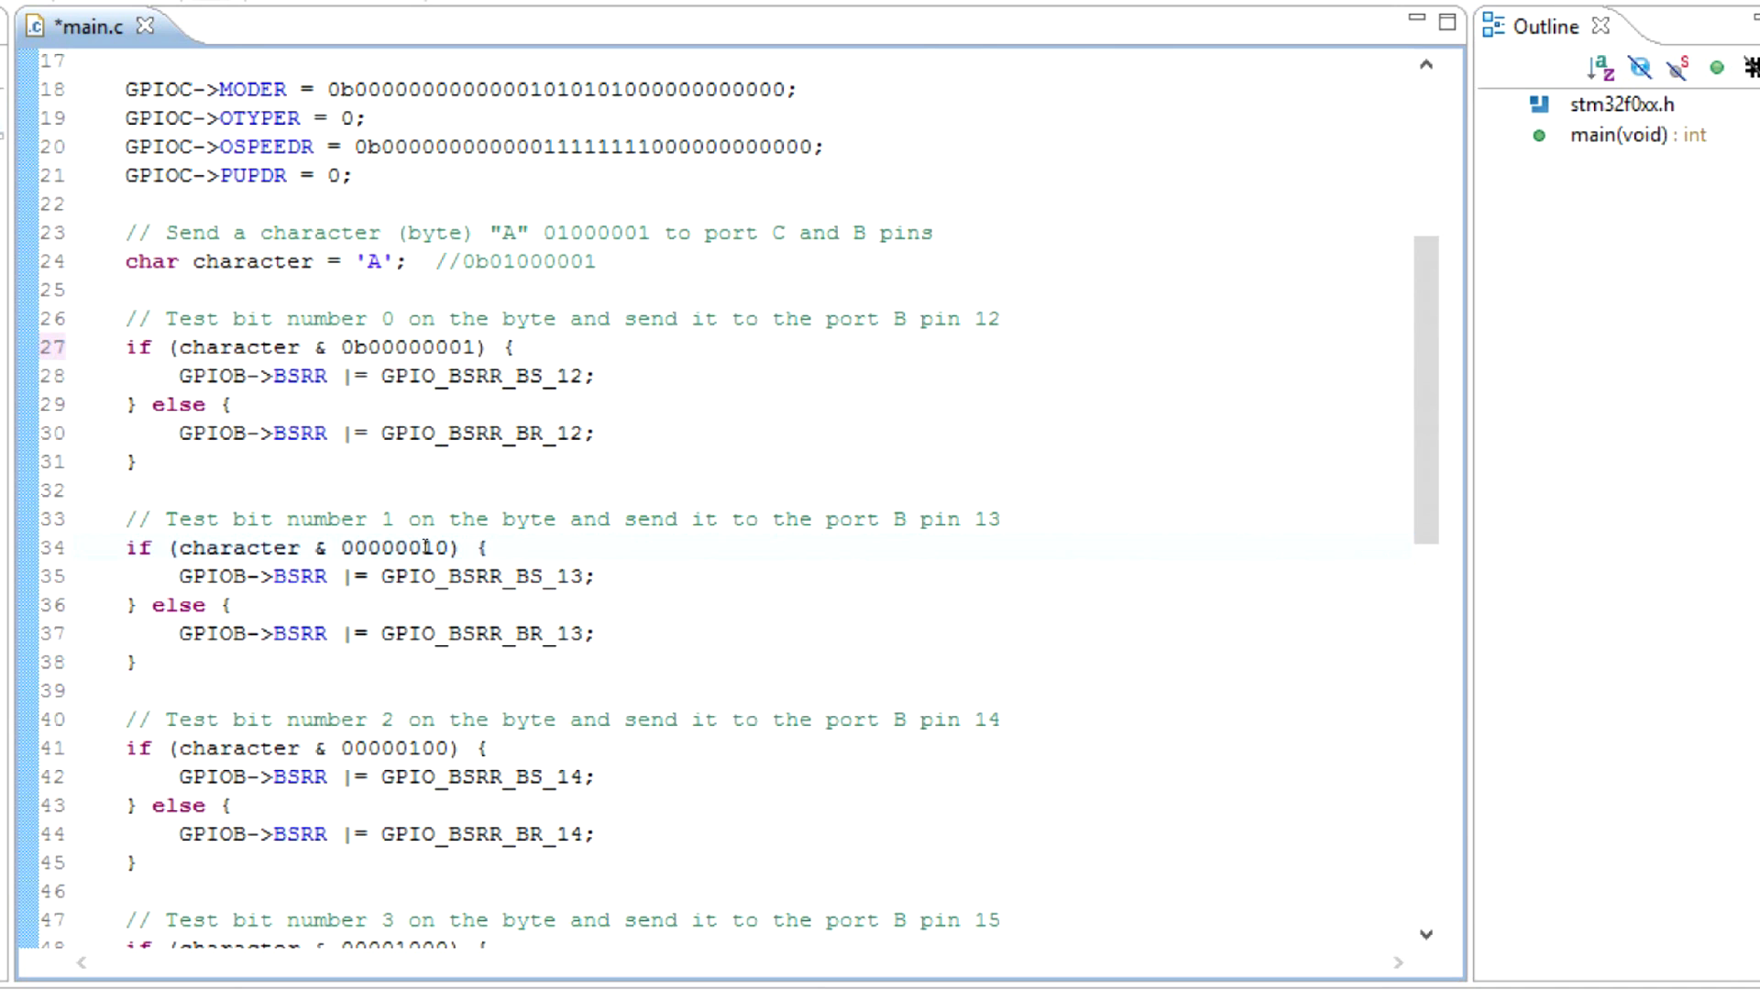
pyautogui.scroll(-3)
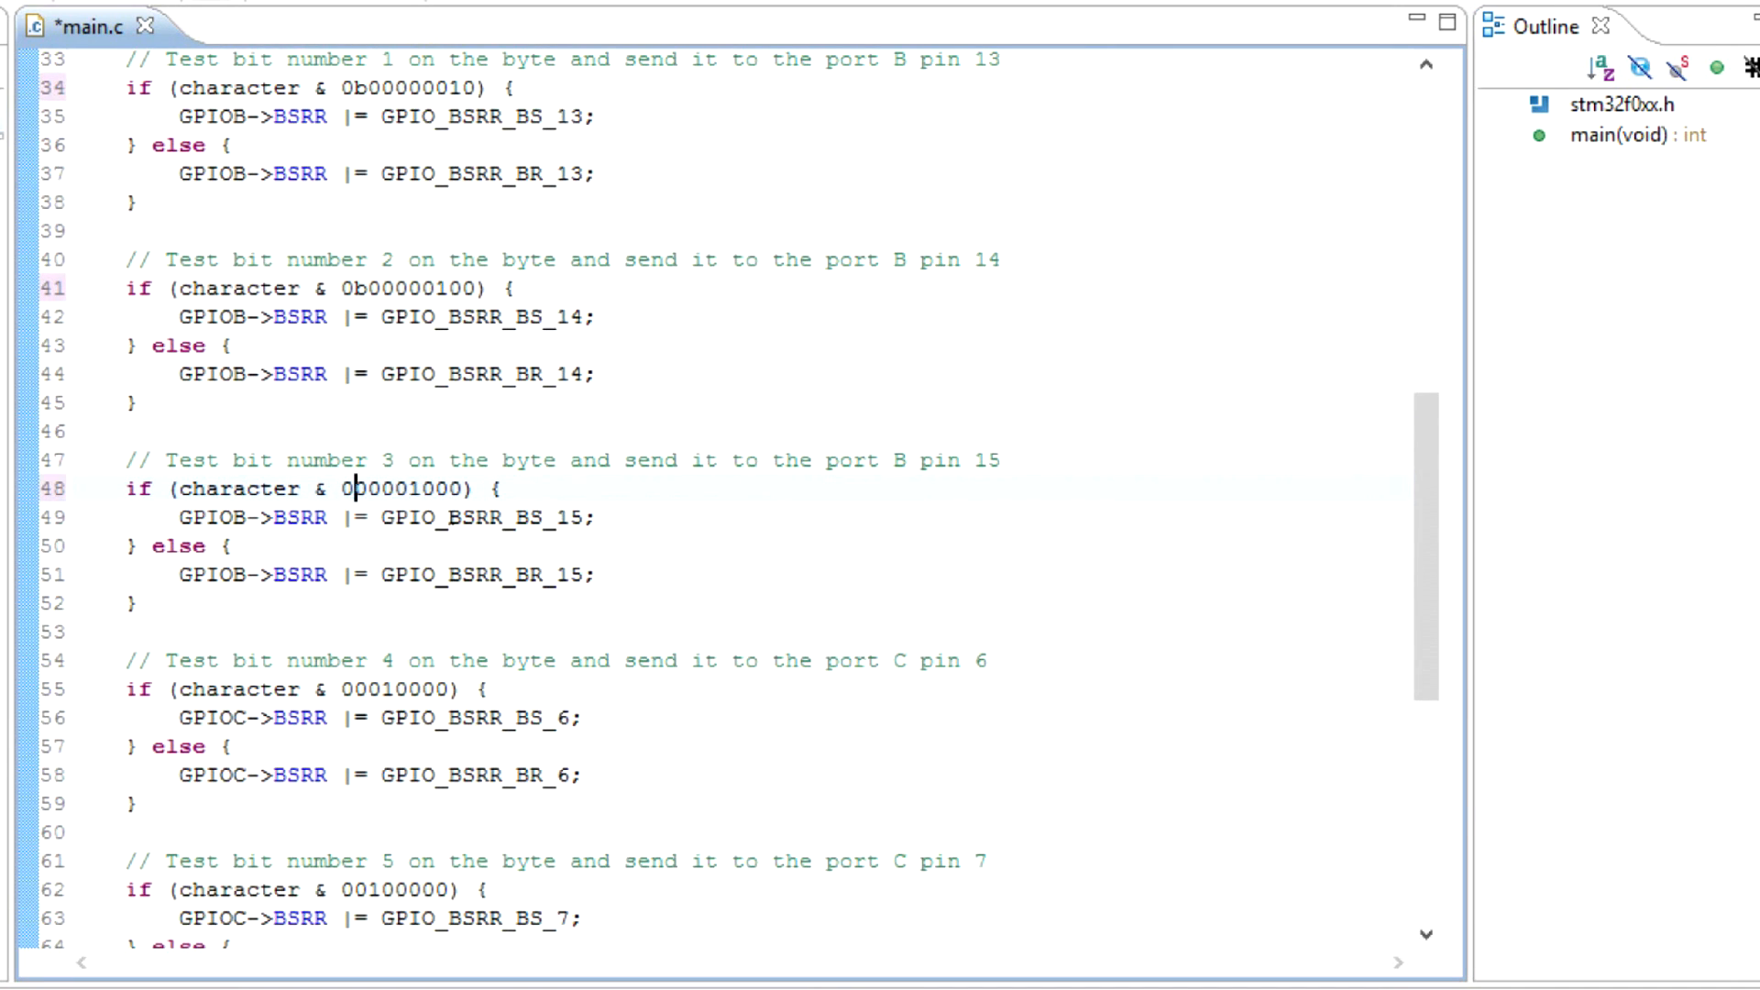
pyautogui.scroll(-3)
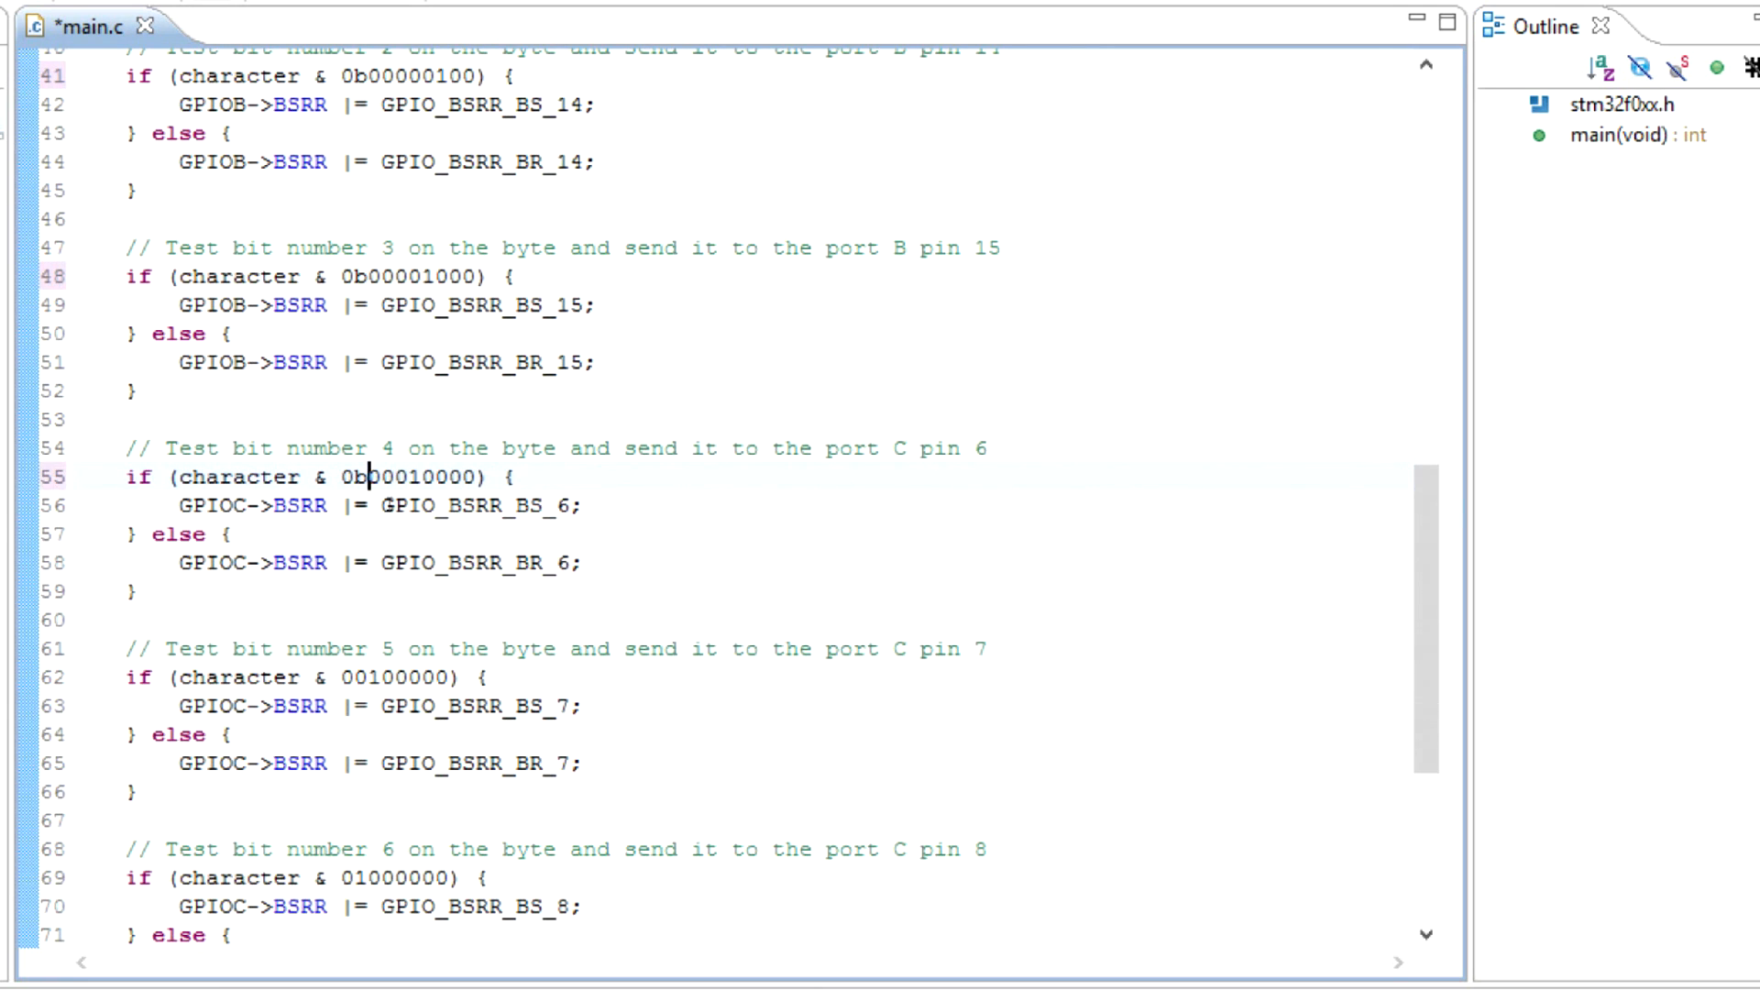
pyautogui.scroll(-3)
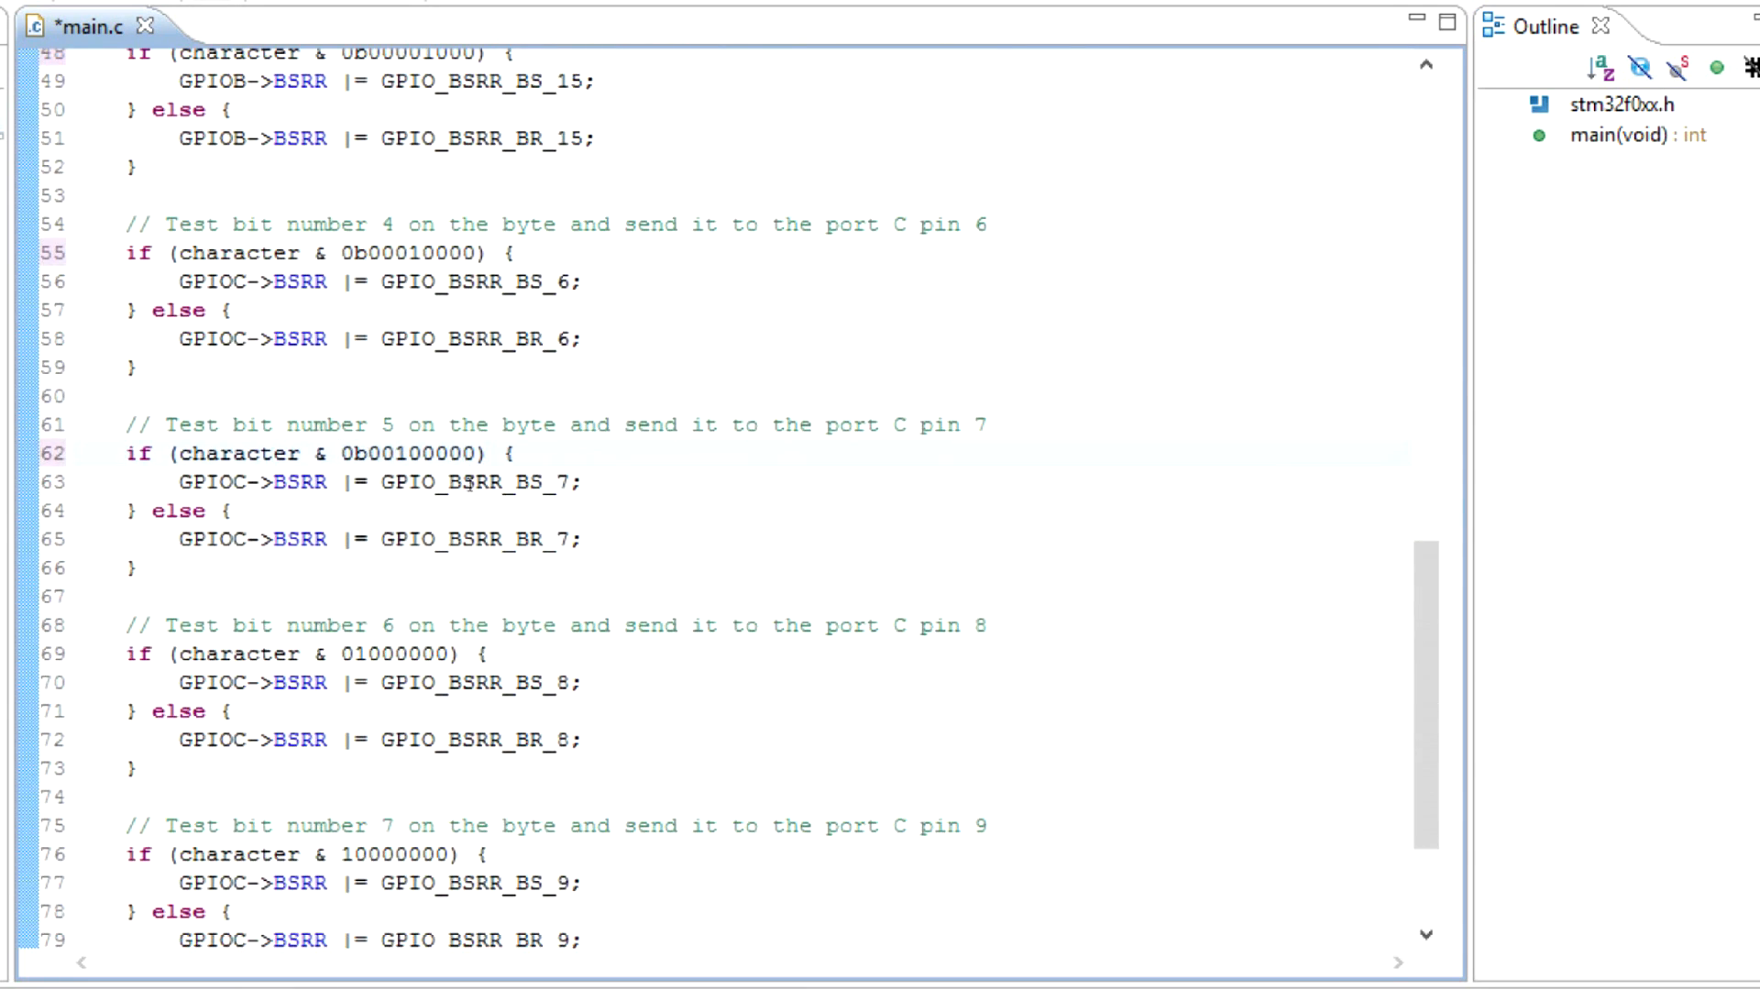
pyautogui.scroll(-3)
pyautogui.write('0b')
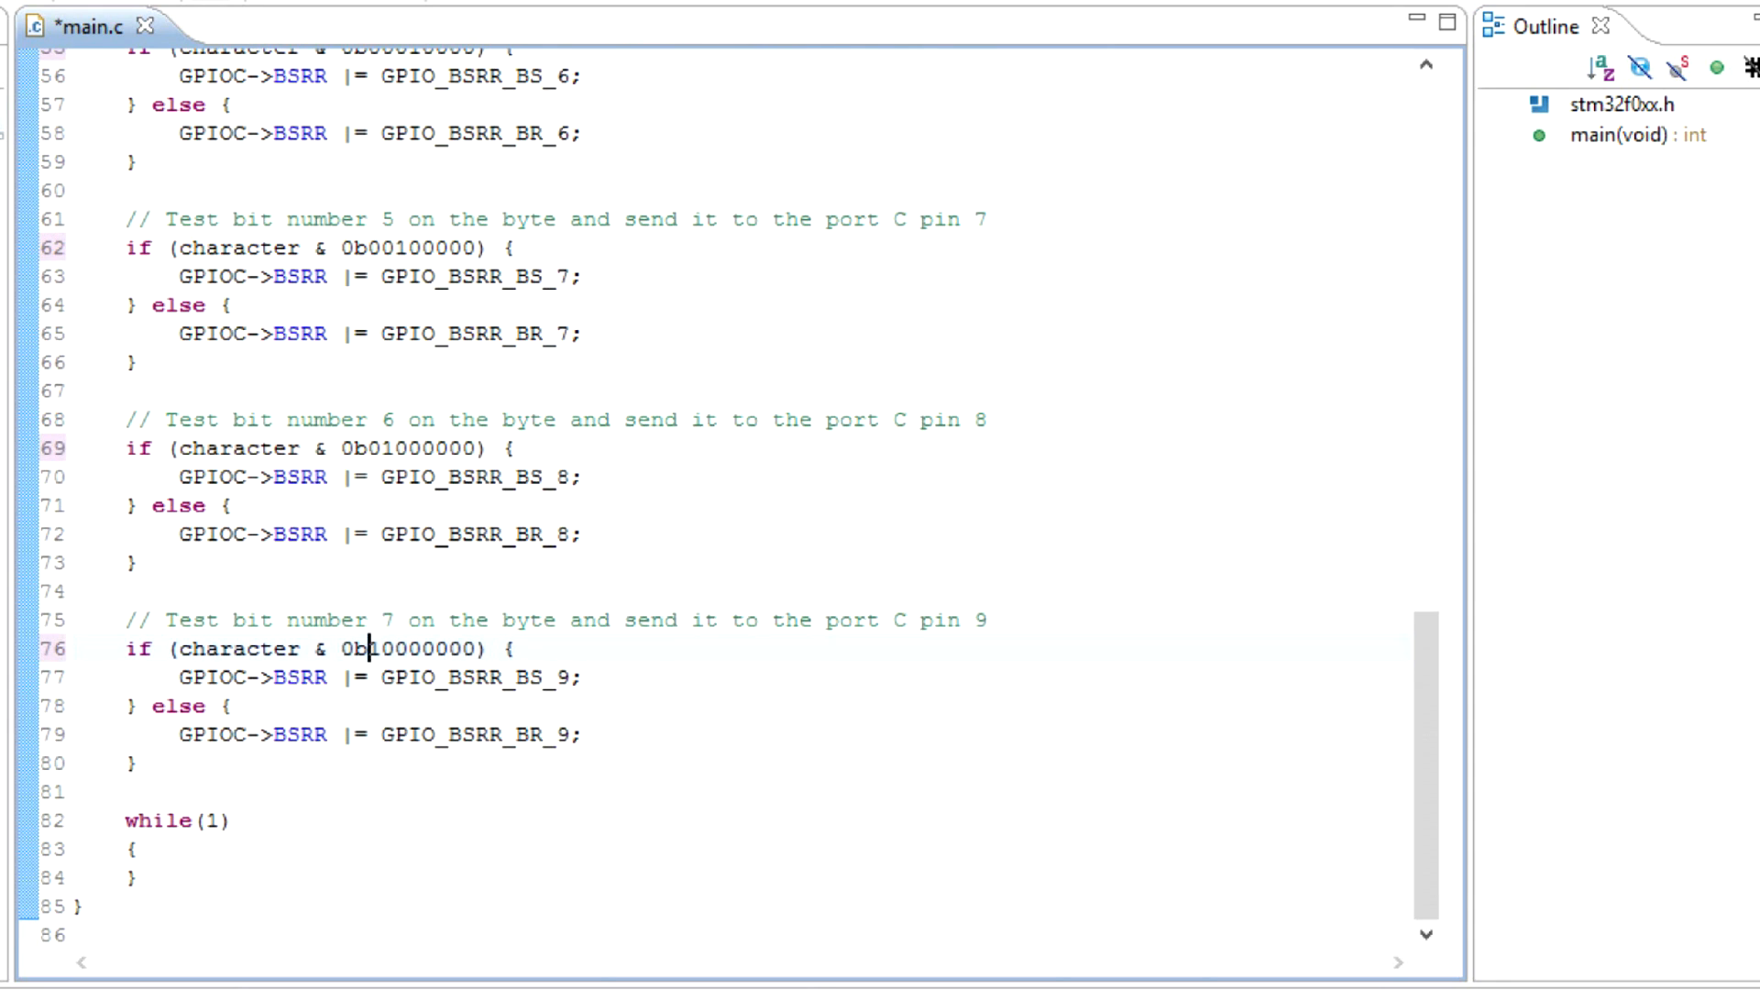
# Save and rebuild main.c, then check the bit 5 mask reads correctly.
pyautogui.press('ctrl+s')
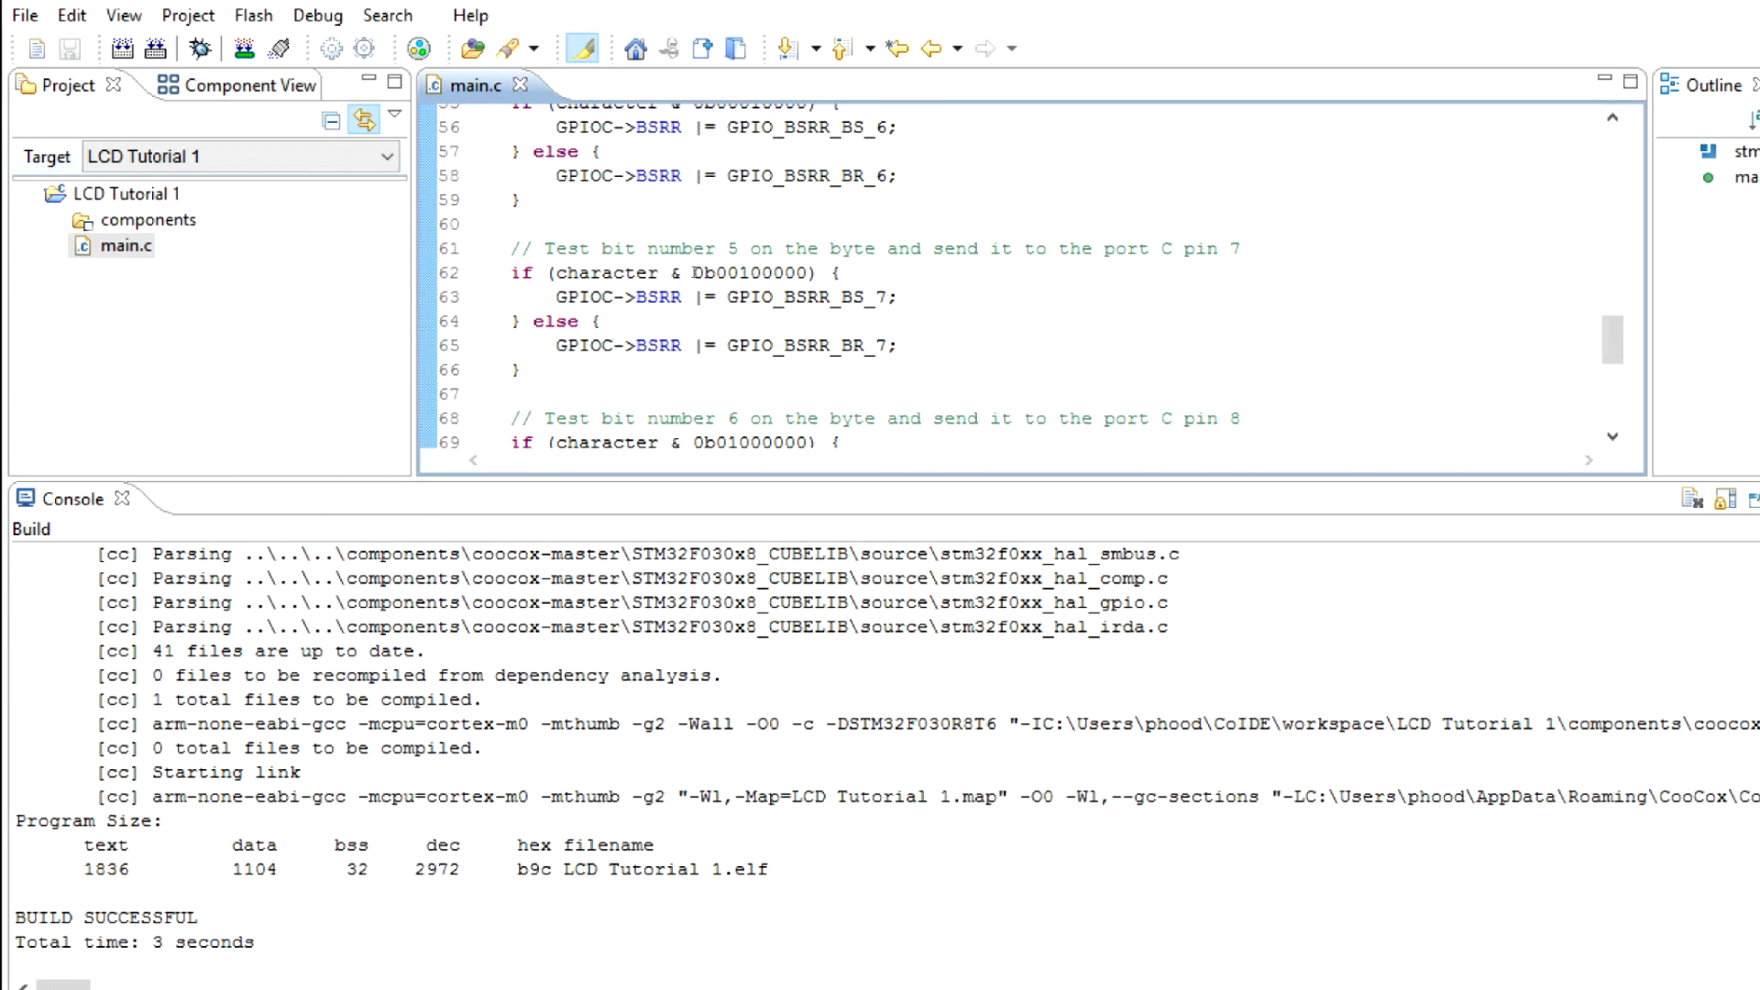
pyautogui.doubleClick(752, 273)
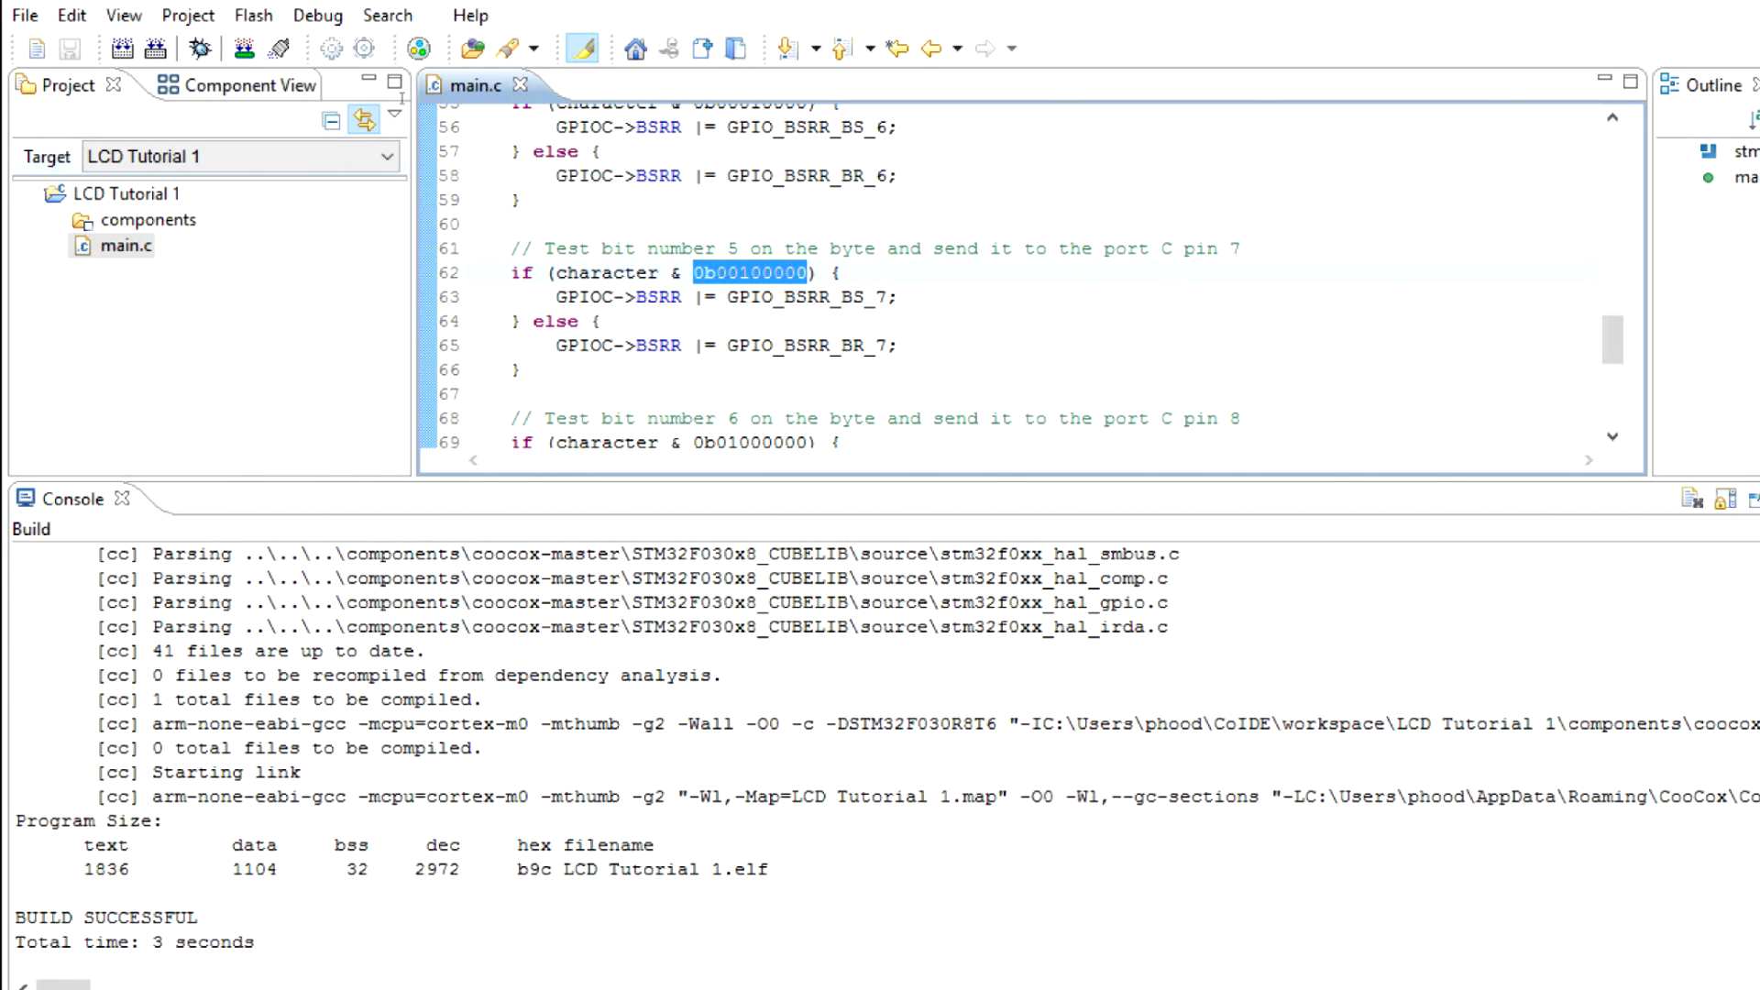